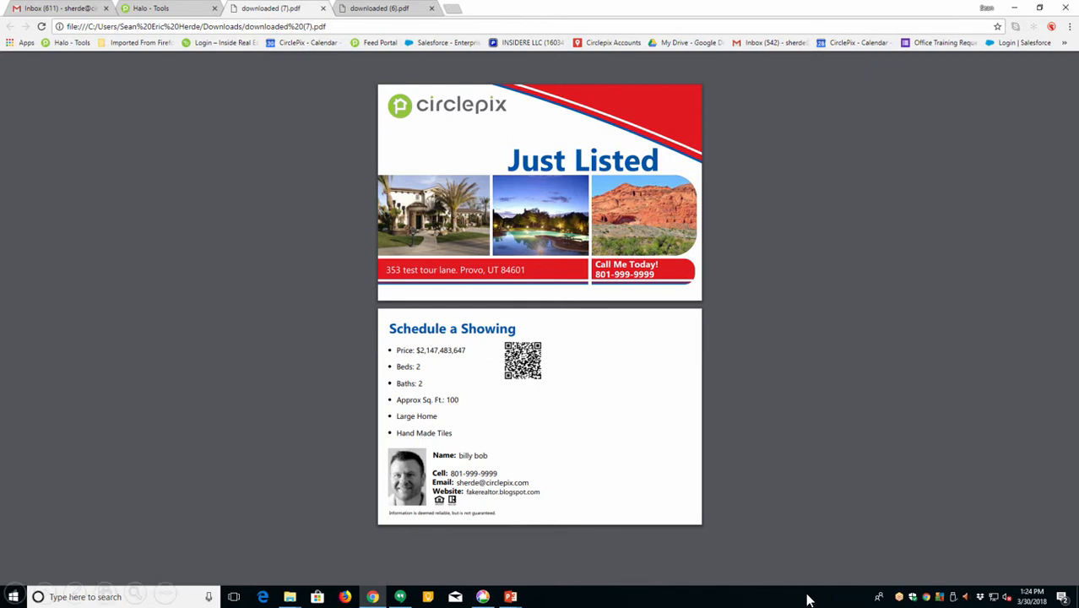
mouse_move(260, 557)
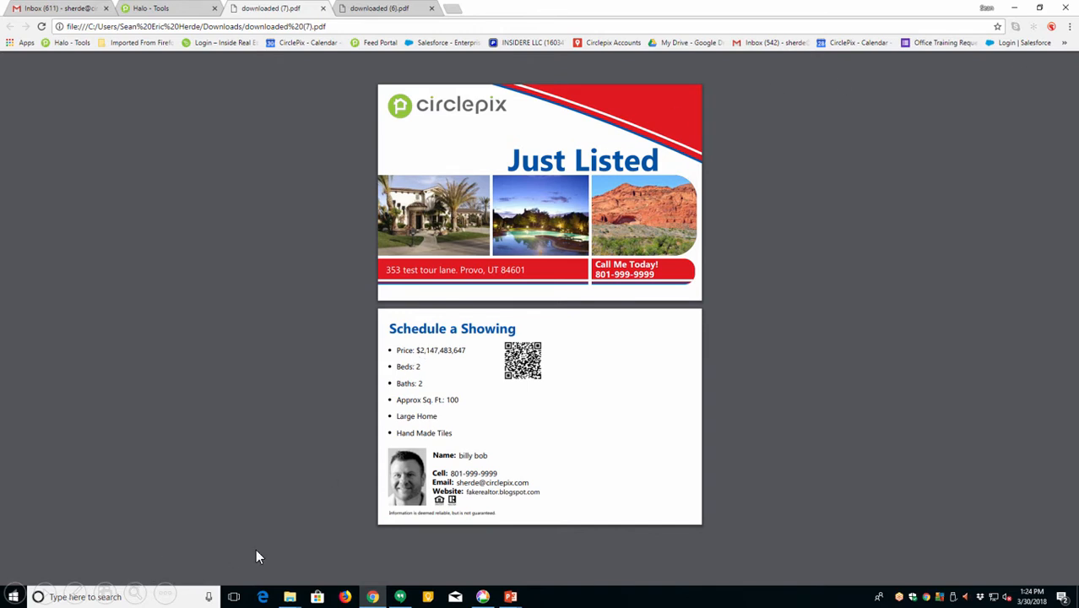
mouse_move(399, 449)
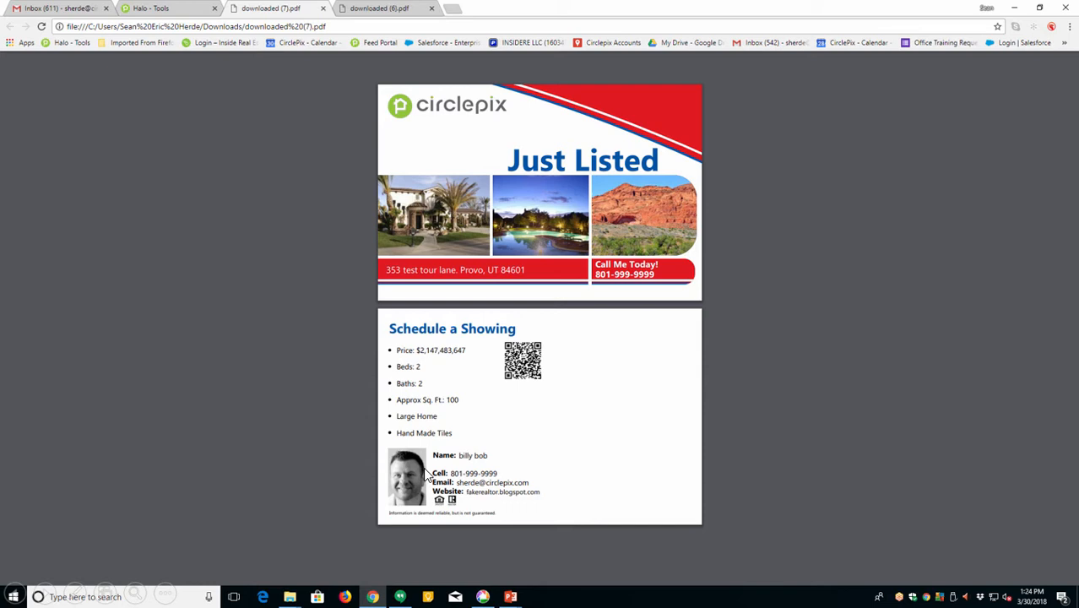
mouse_move(961, 502)
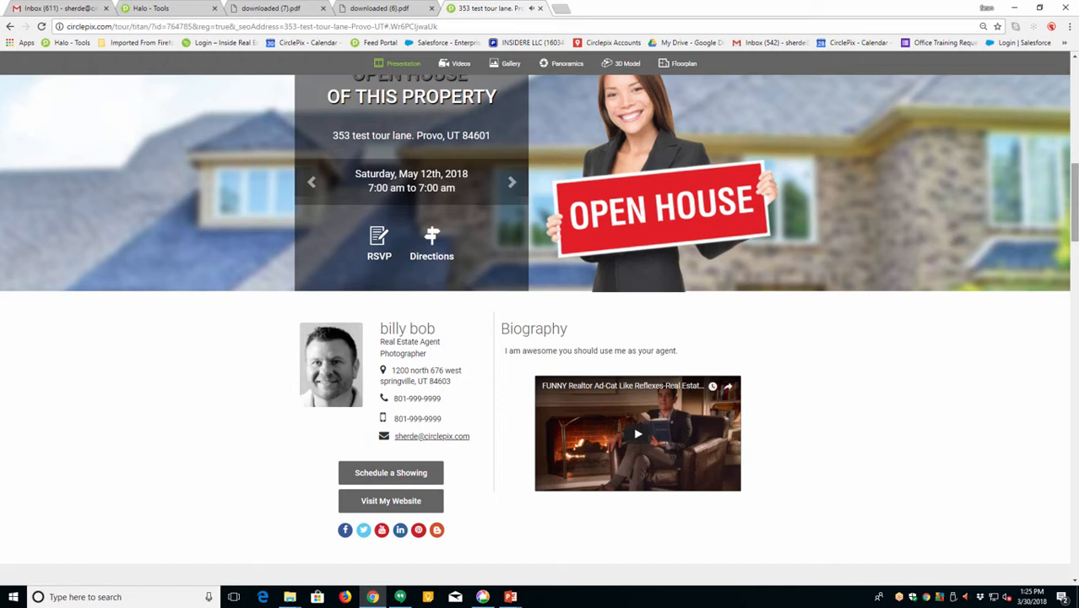
mouse_move(665, 561)
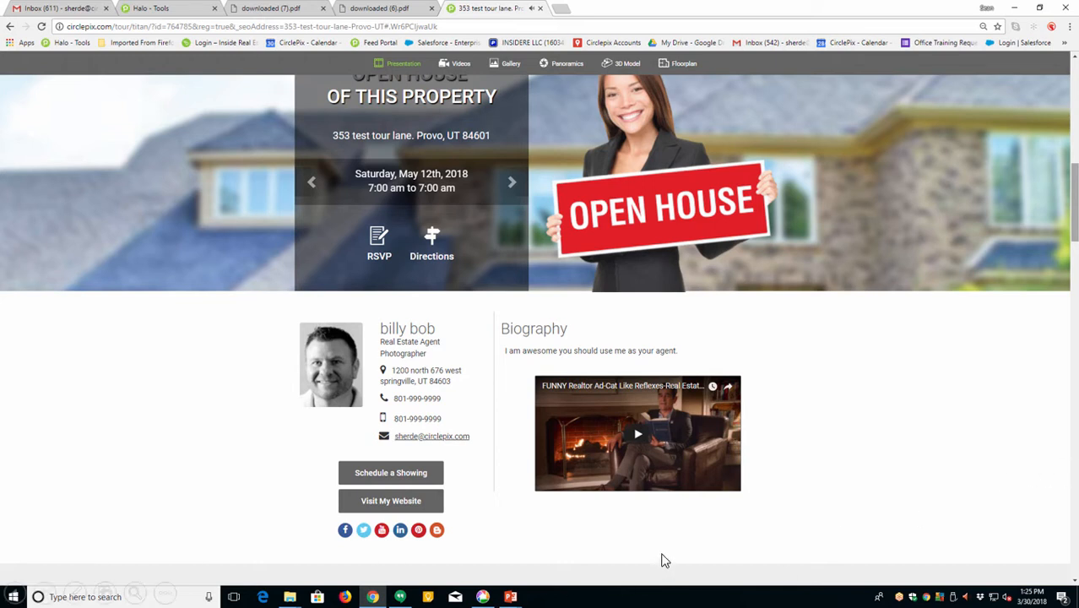
mouse_move(344, 530)
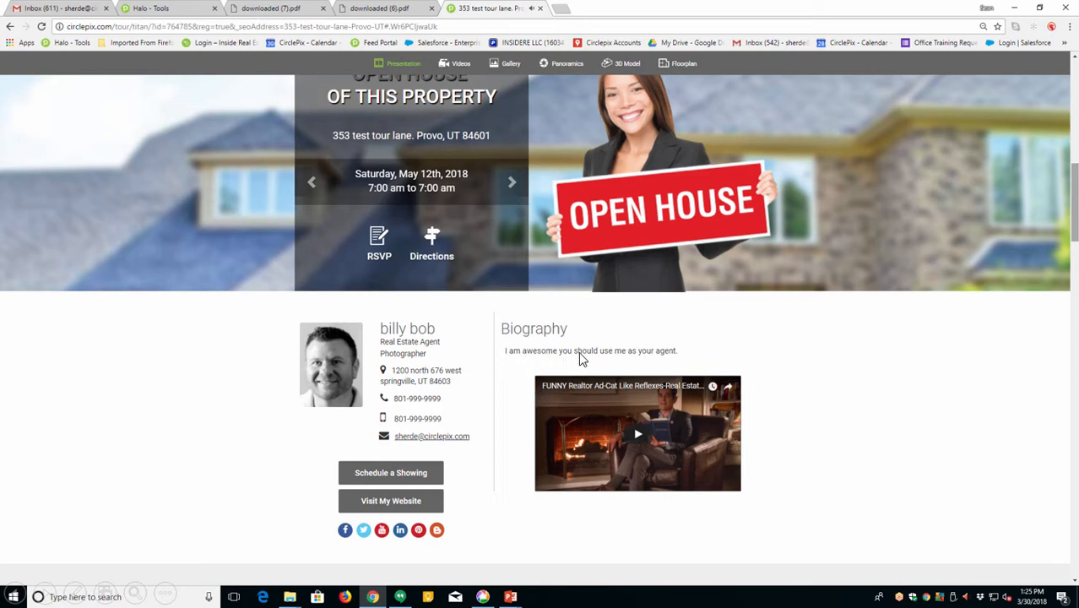
mouse_move(603, 362)
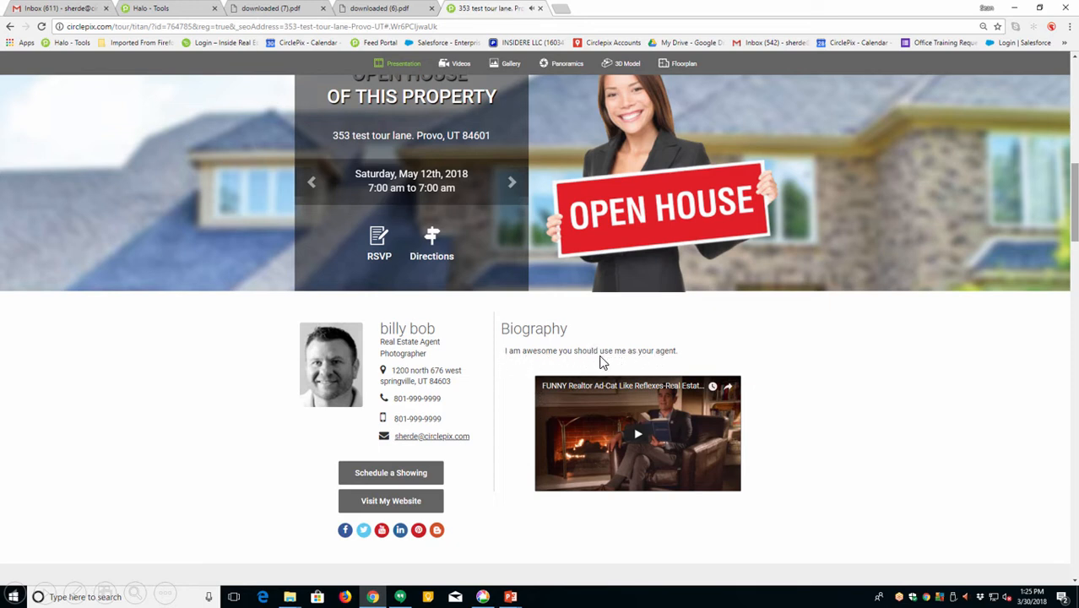
mouse_move(616, 353)
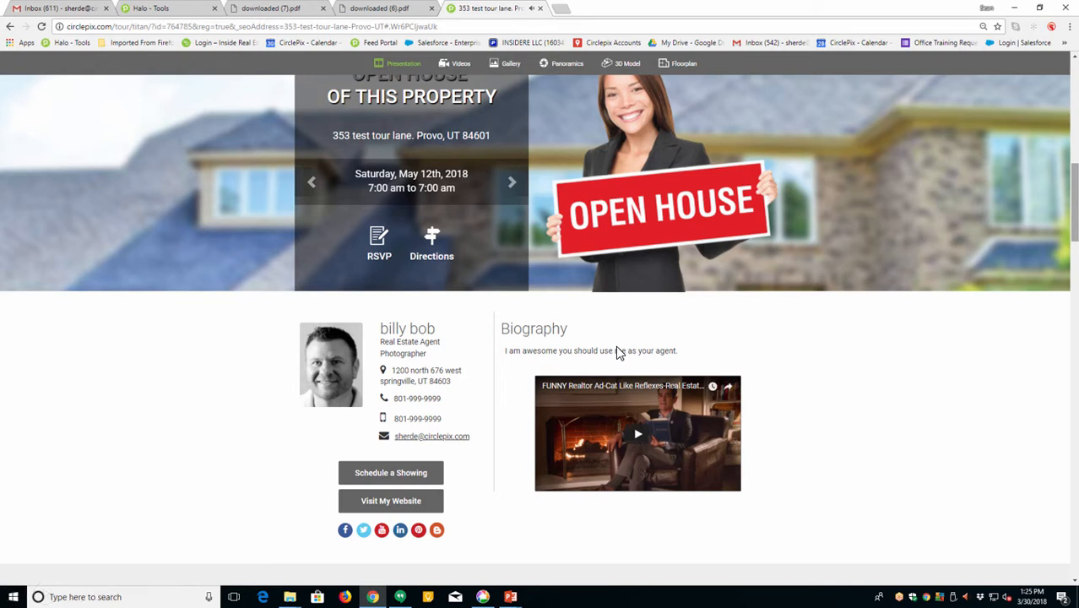
mouse_move(635, 432)
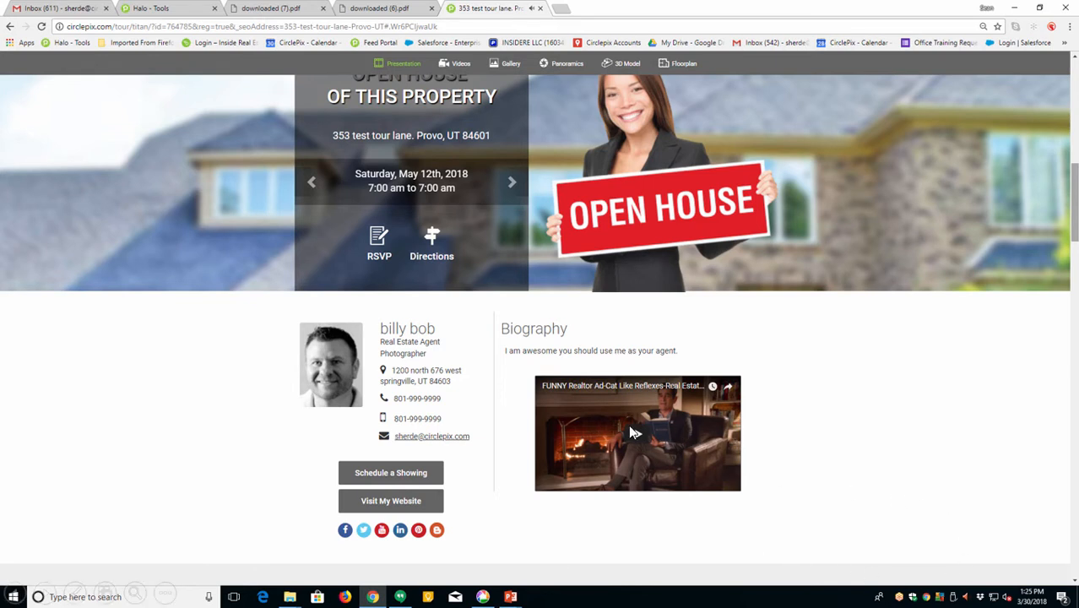
mouse_move(656, 433)
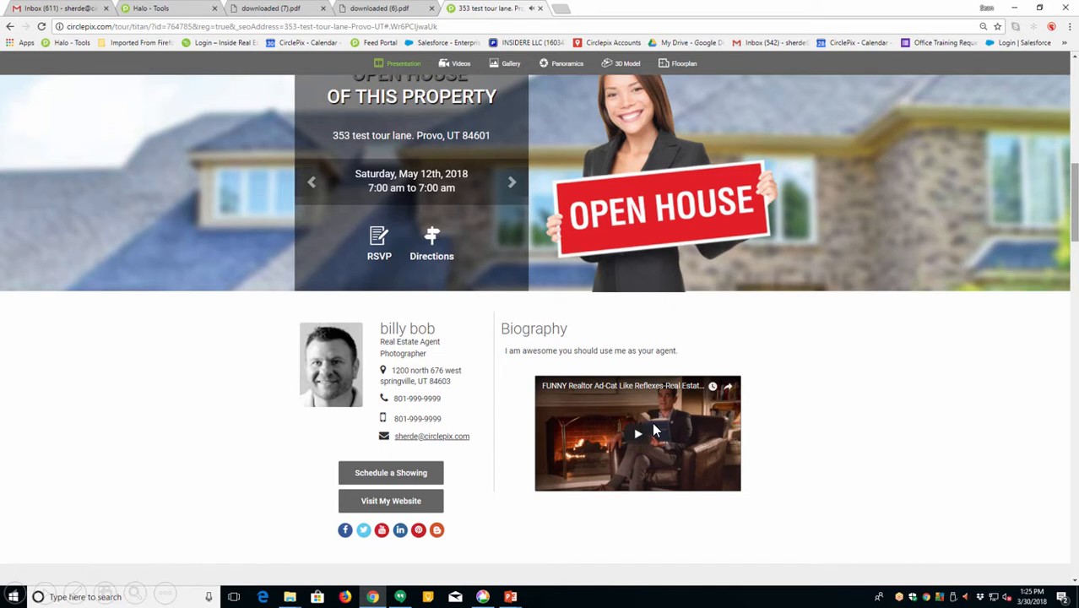
mouse_move(642, 433)
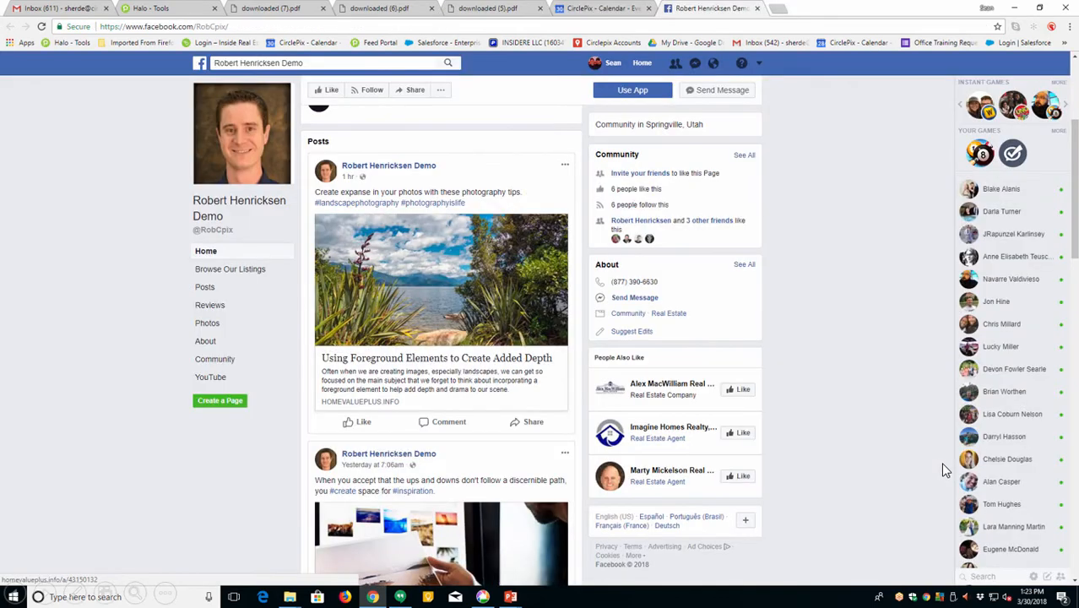
mouse_move(760, 412)
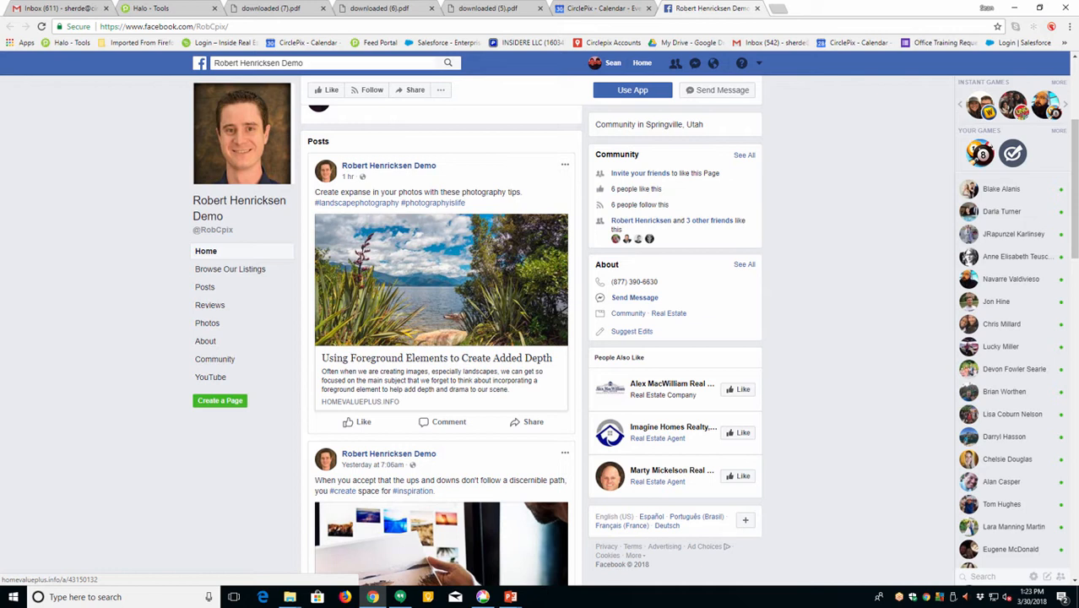
mouse_move(406, 240)
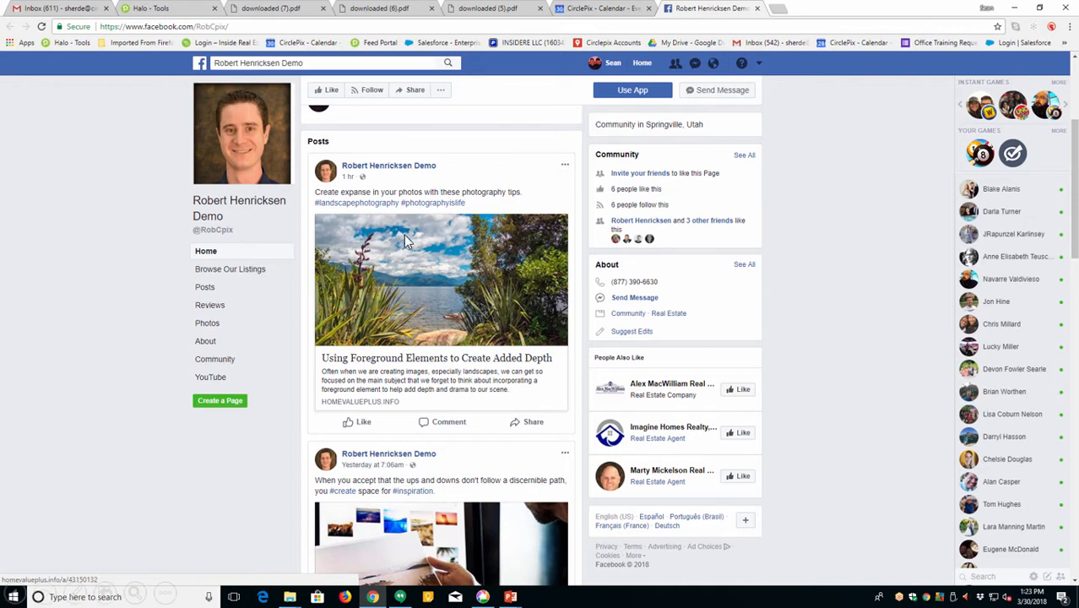
mouse_move(446, 260)
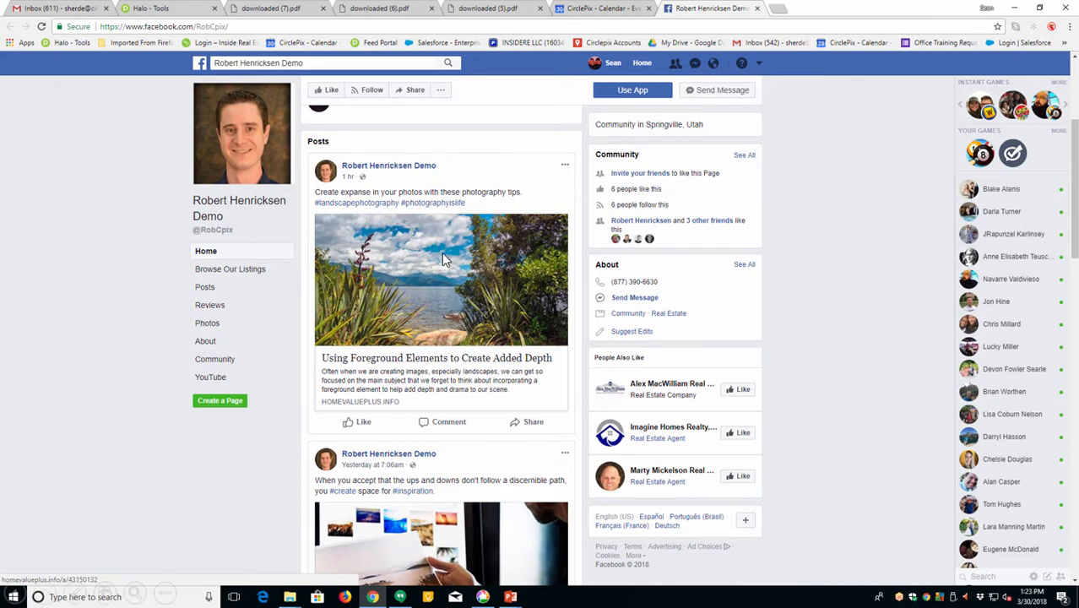
mouse_move(525, 325)
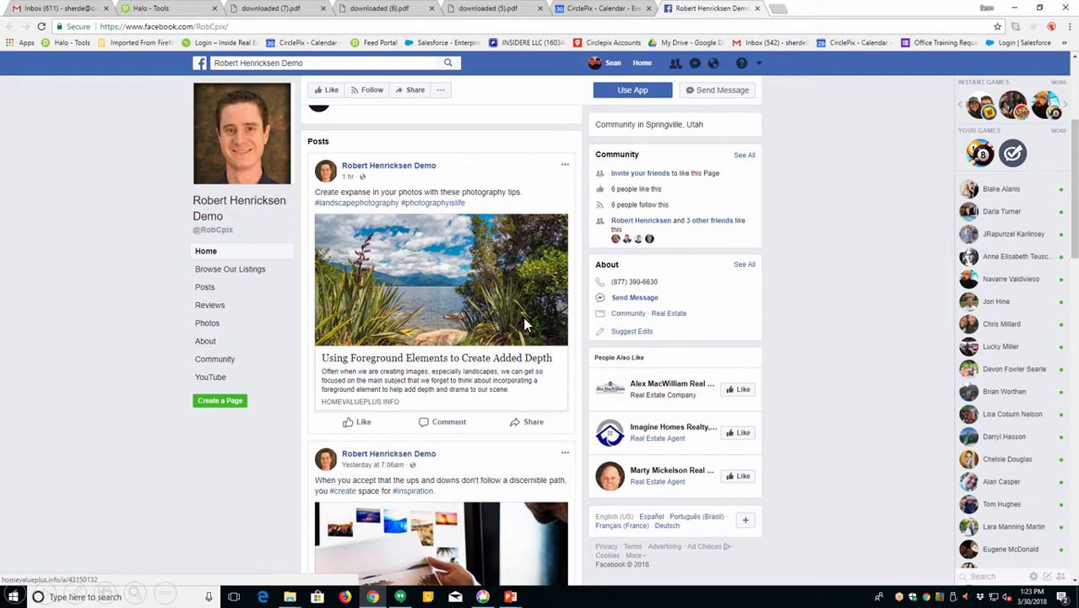
Advance the slide so an orange circle highlights the LOG IN link on the pictured homepage
scroll("up", 3)
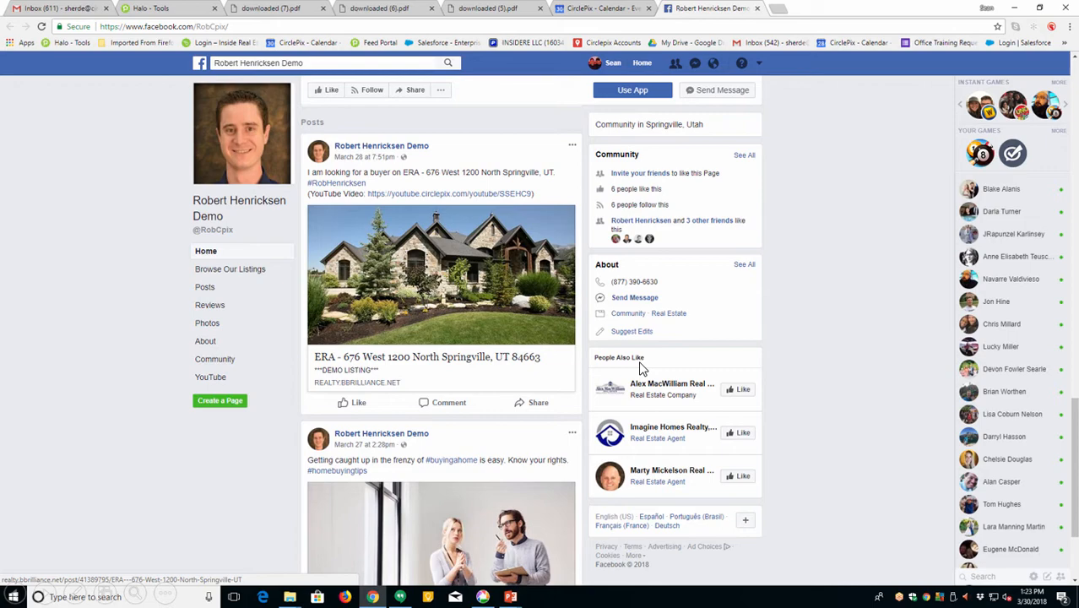
mouse_move(272, 363)
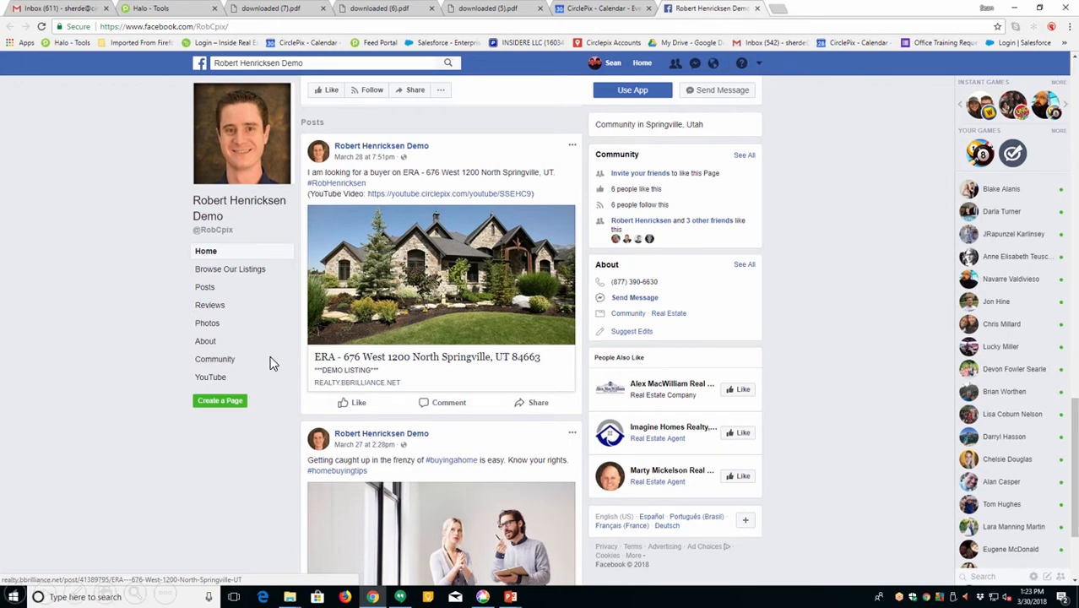
mouse_move(777, 406)
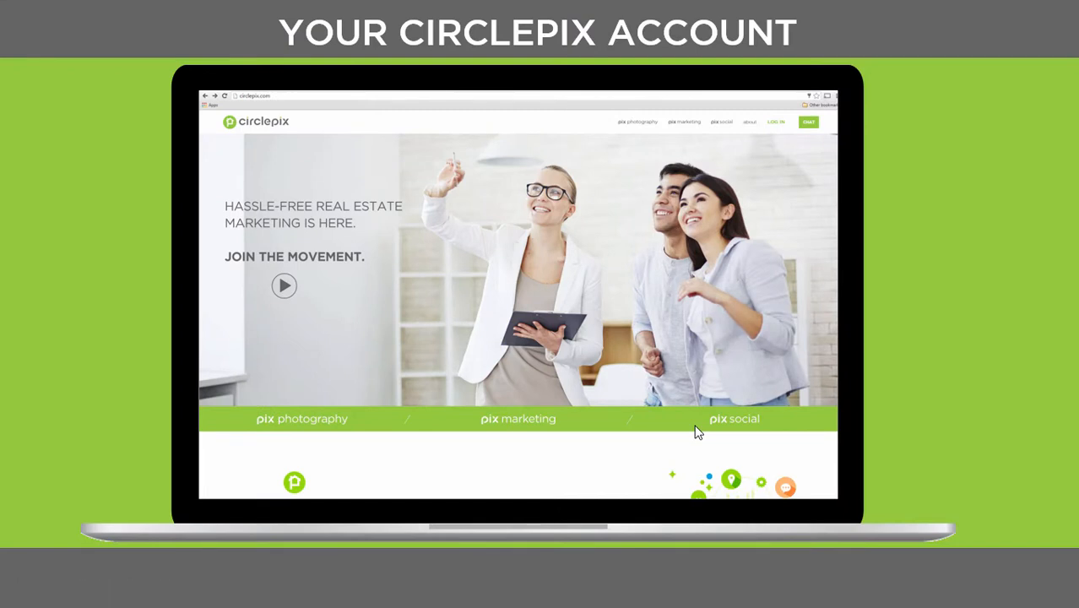
mouse_move(1022, 355)
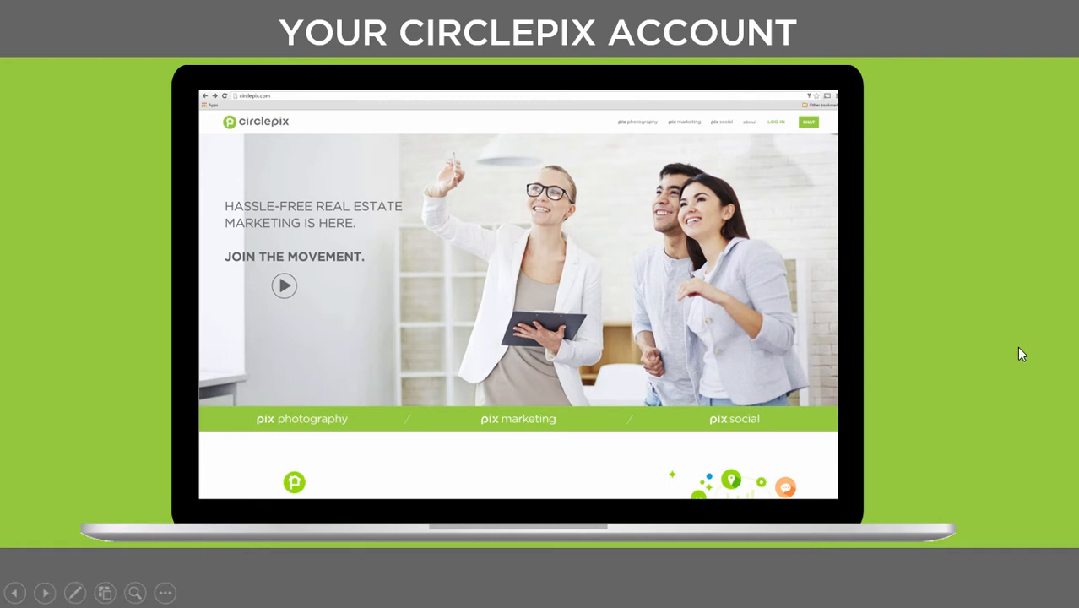
mouse_move(718, 172)
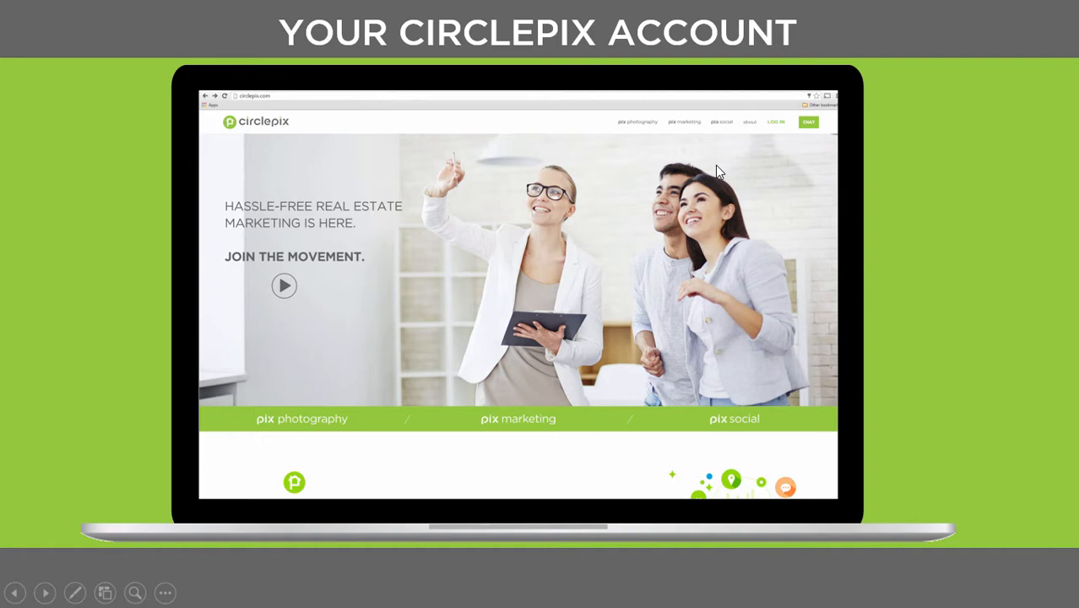
mouse_move(777, 127)
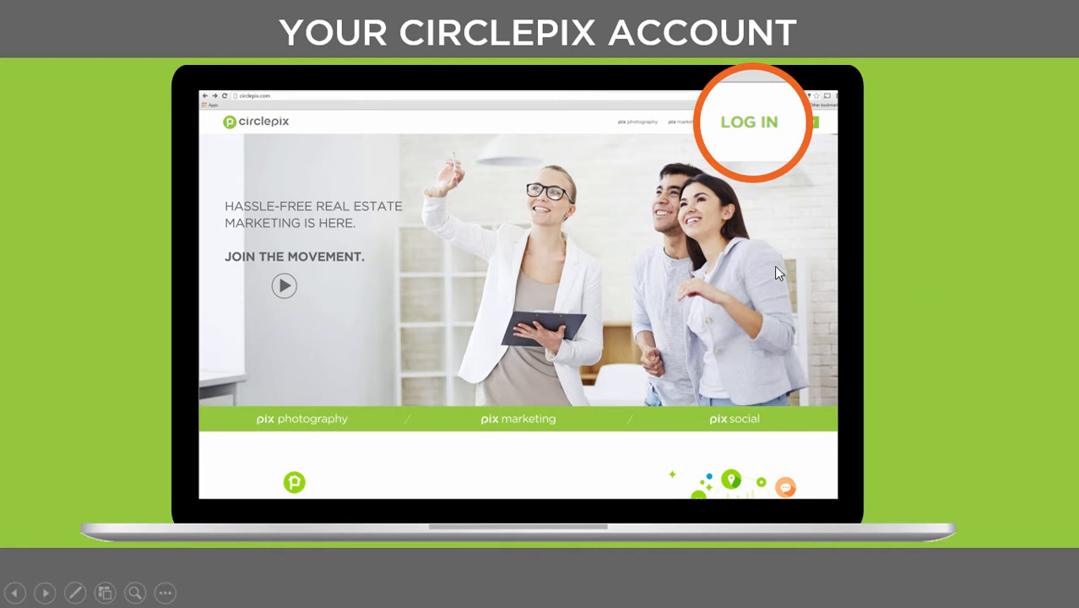
mouse_move(521, 341)
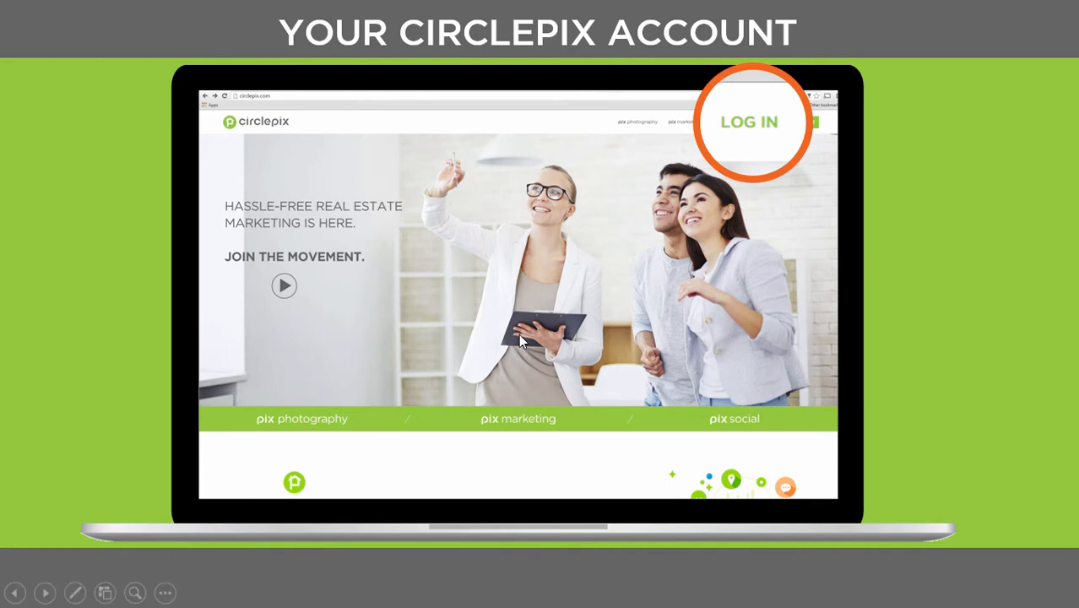
Reach the Setup Wizard's Connect step listing Facebook, Twitter and LinkedIn, all unconnected
left_click(749, 122)
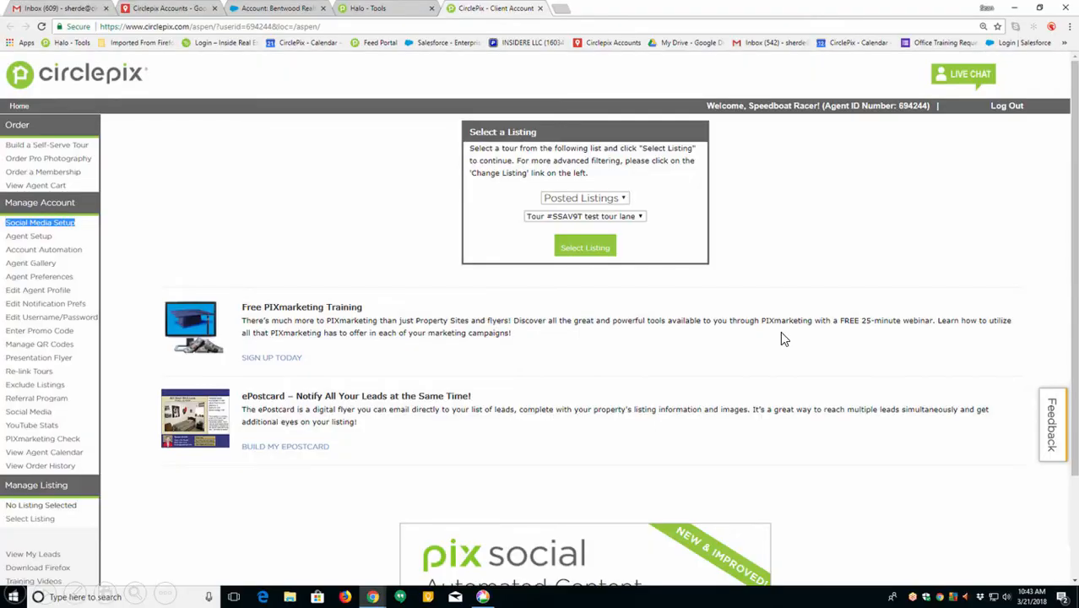
mouse_move(196, 380)
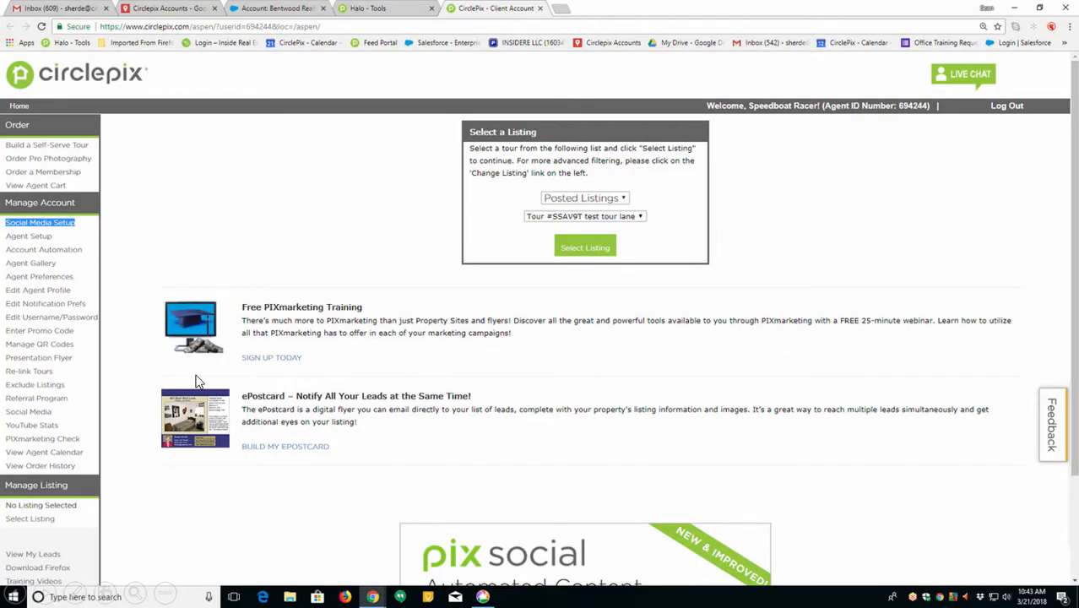
mouse_move(31, 213)
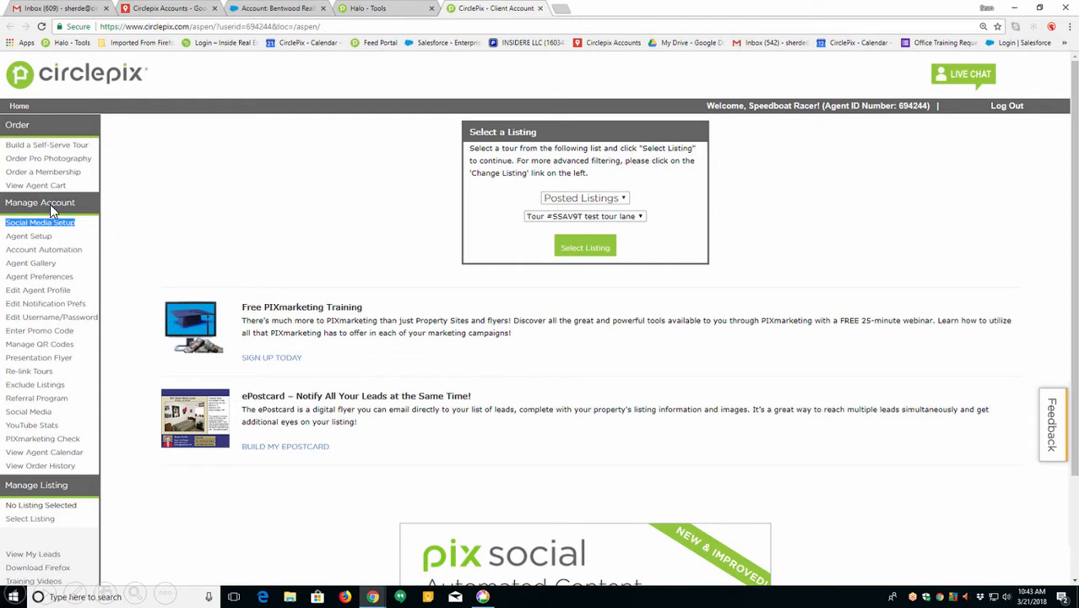
mouse_move(37, 233)
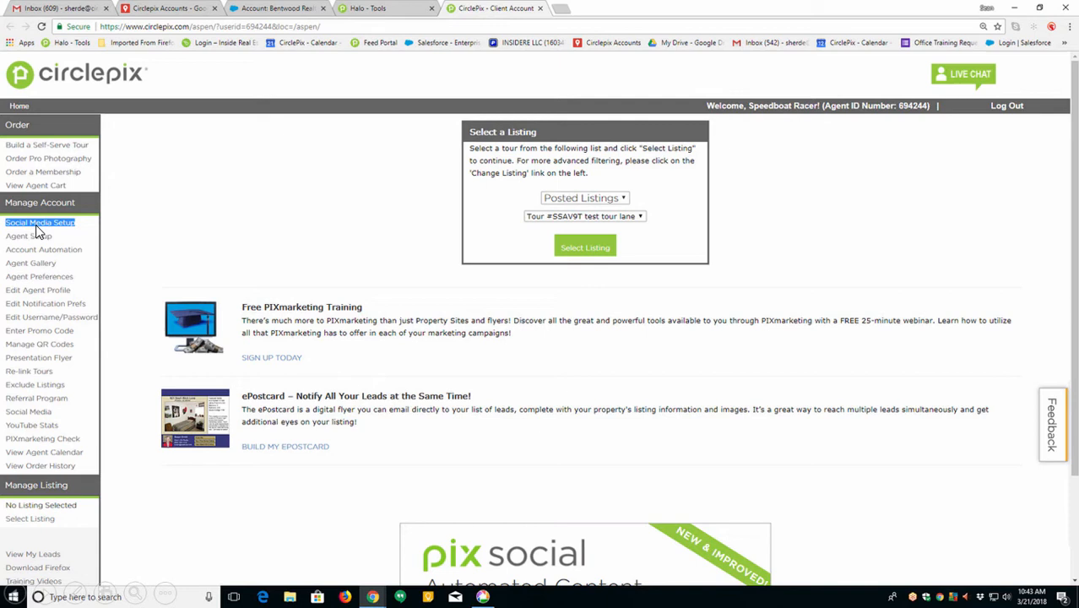
left_click(41, 223)
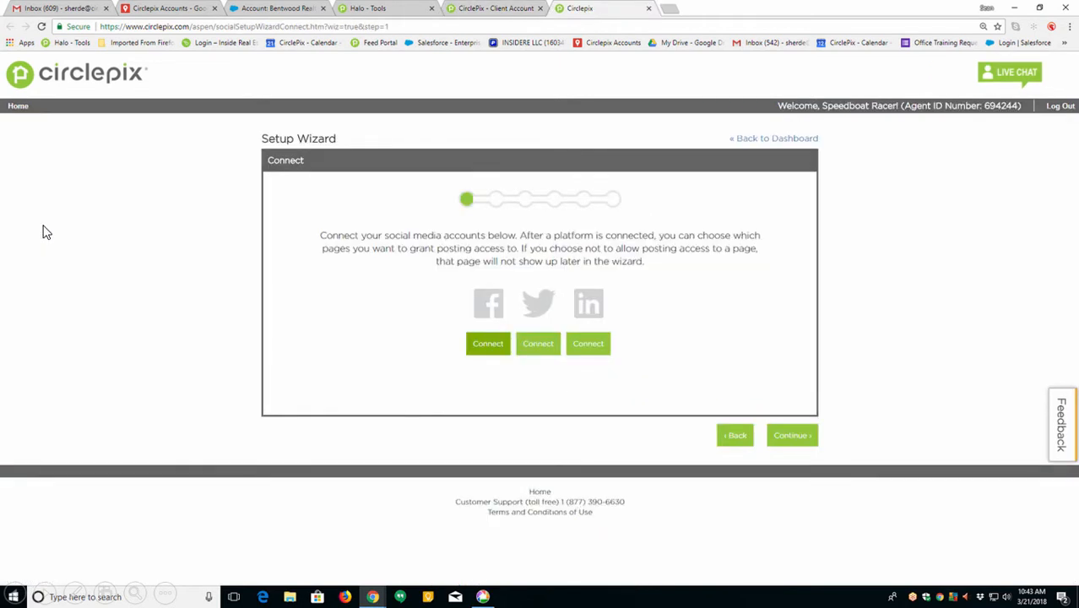
mouse_move(186, 321)
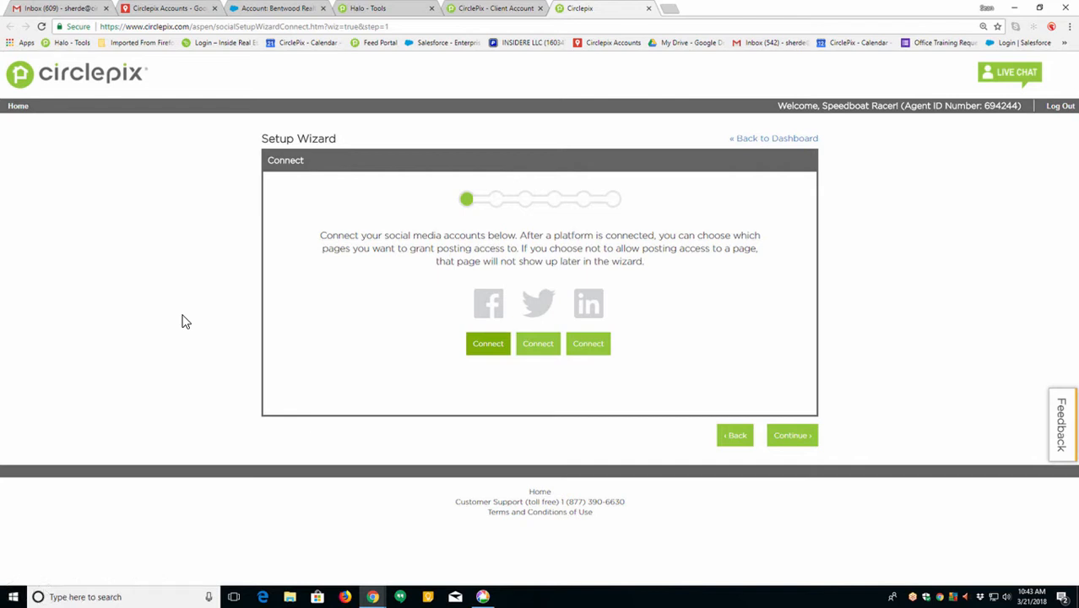
mouse_move(846, 426)
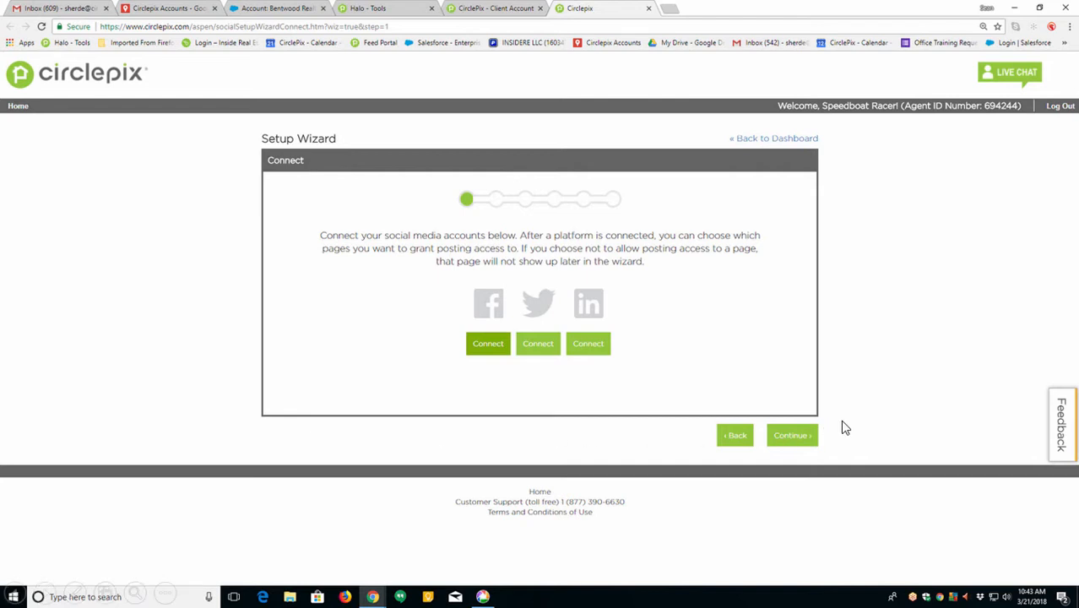
mouse_move(922, 361)
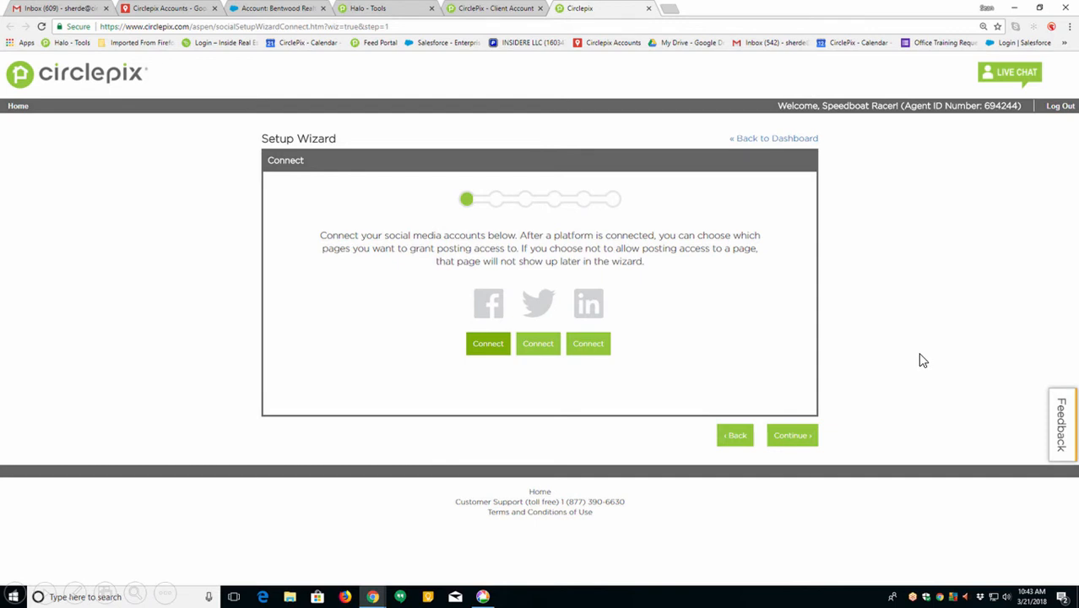
Connect the Facebook account, keep Allow Posting checked, and continue to the Location step
left_click(488, 343)
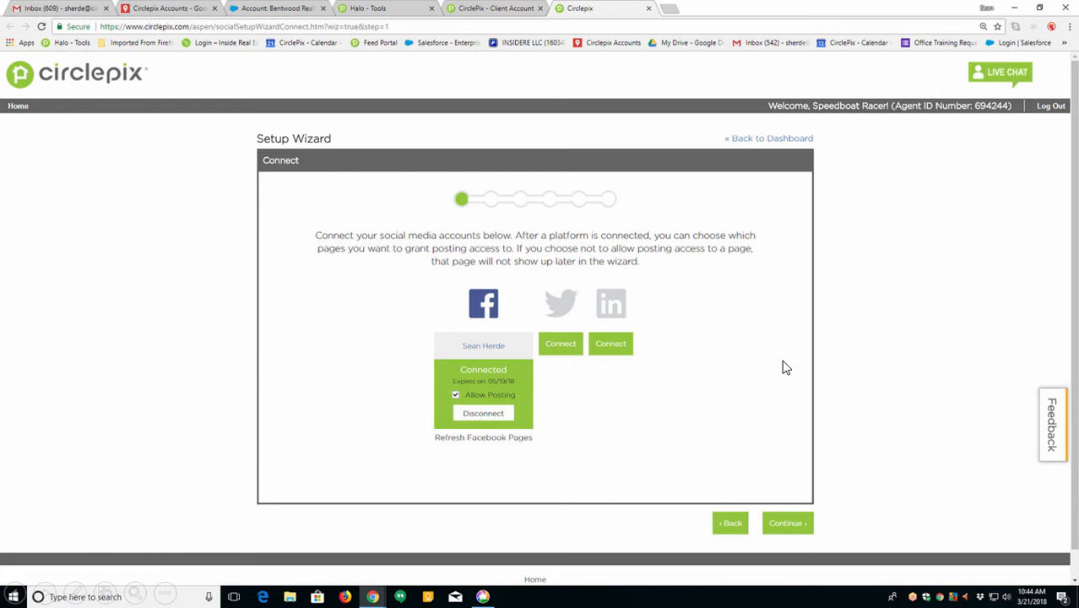
mouse_move(549, 317)
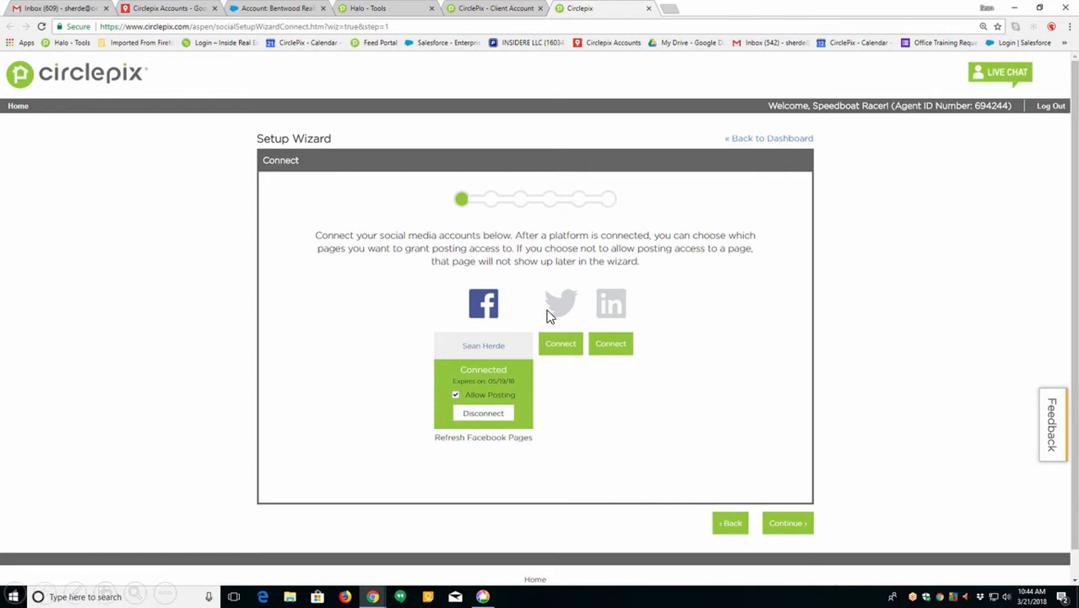
mouse_move(731, 223)
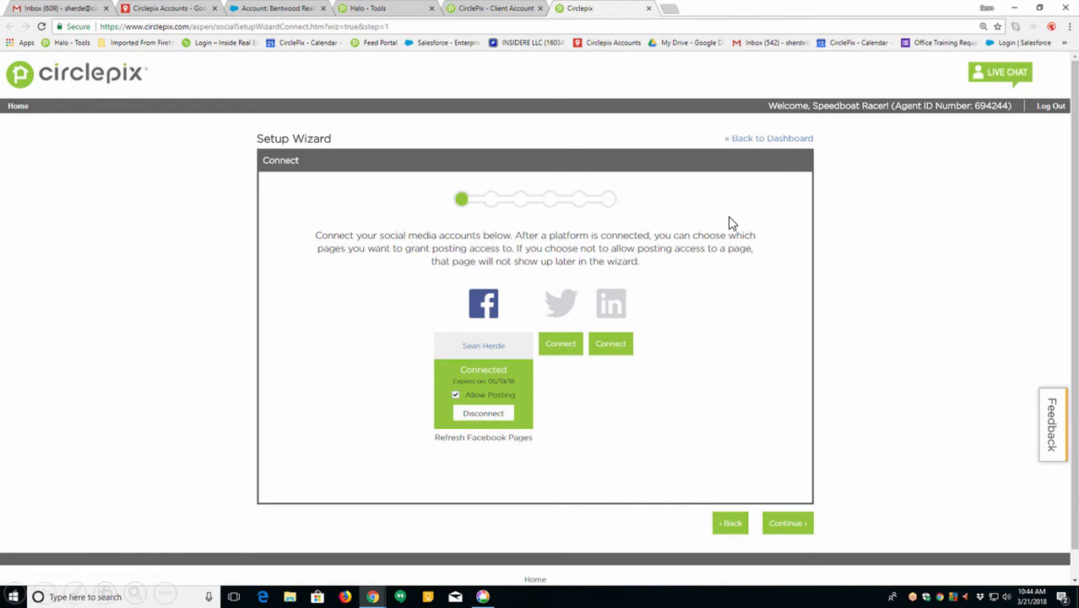
mouse_move(561, 343)
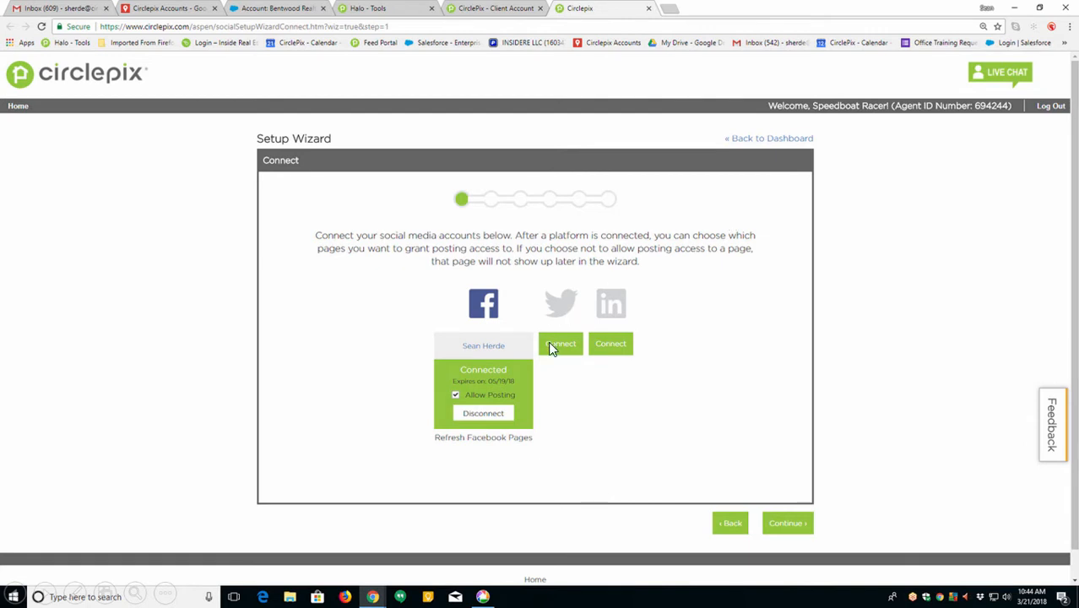
mouse_move(494, 387)
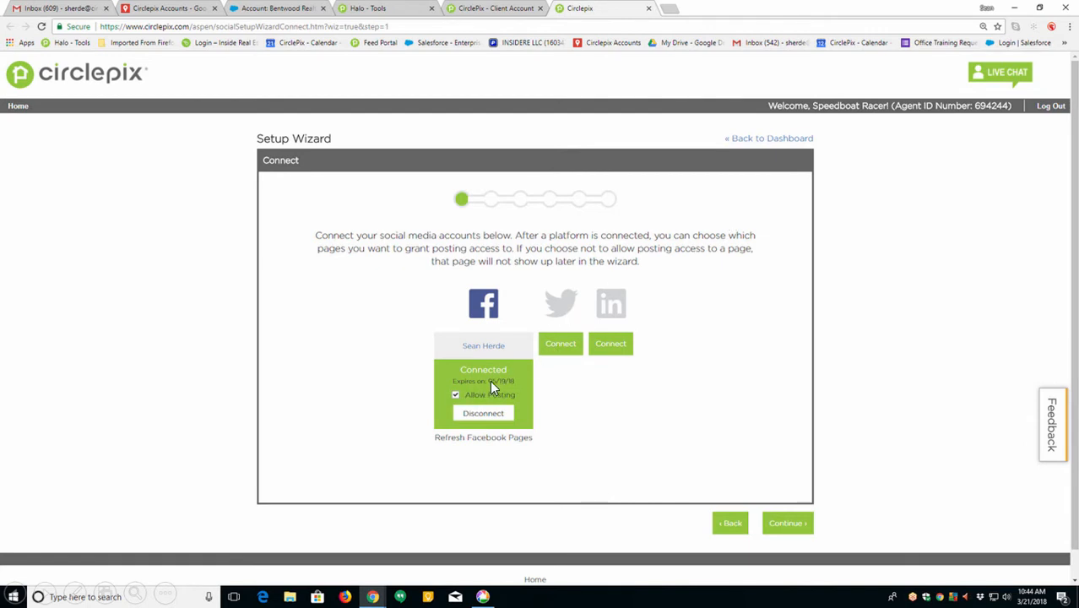
mouse_move(592, 387)
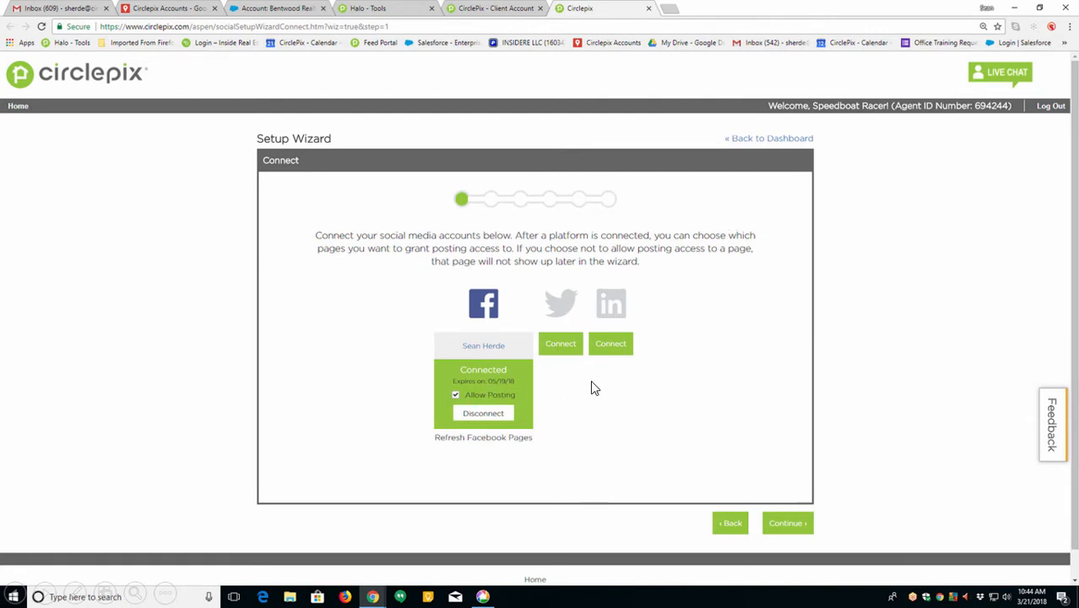
mouse_move(610, 343)
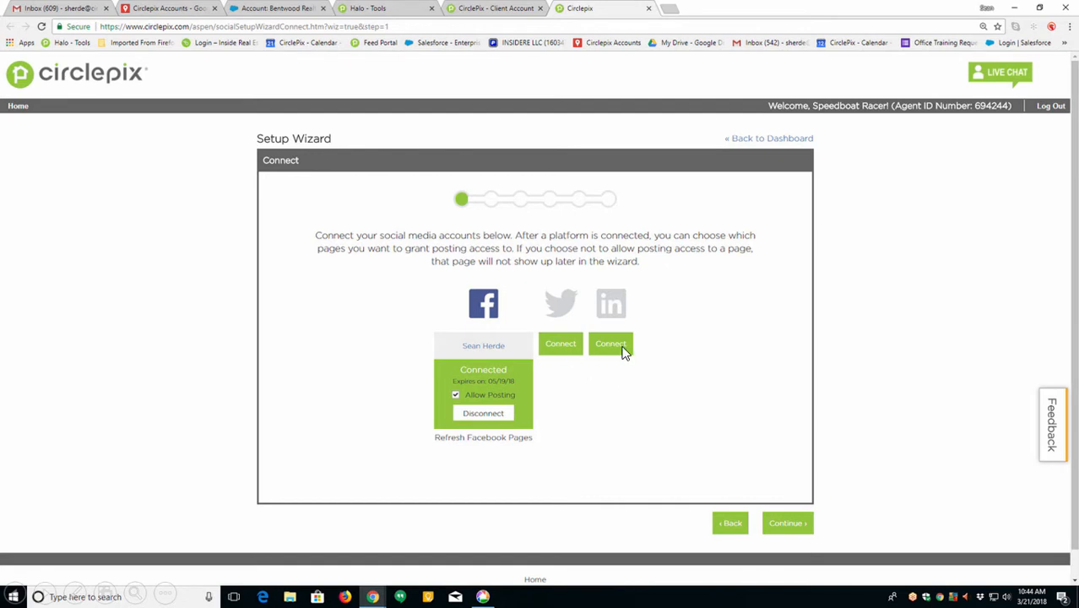
mouse_move(561, 348)
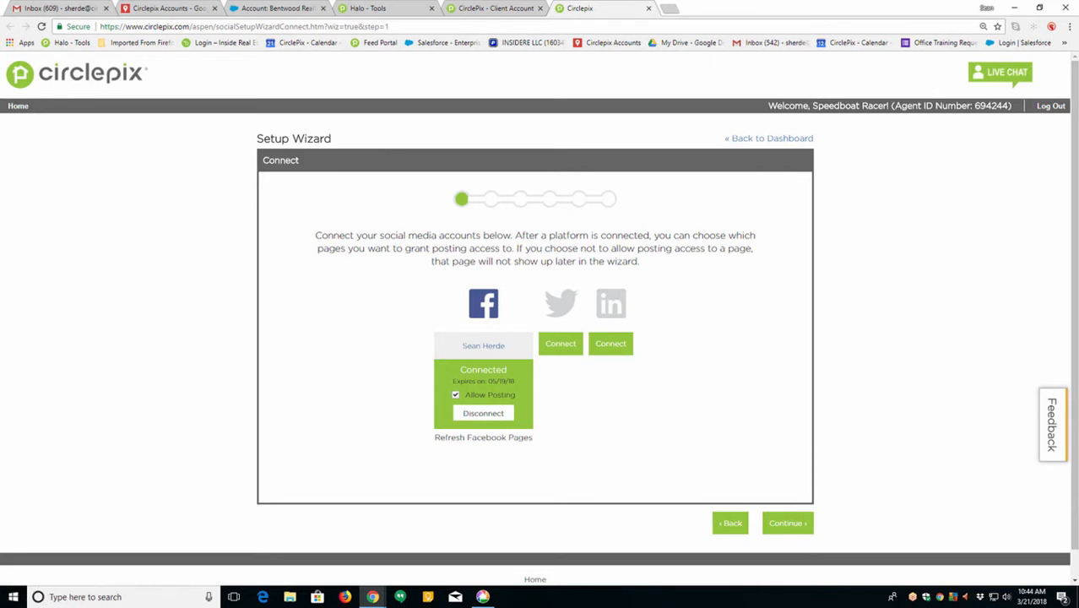
mouse_move(517, 367)
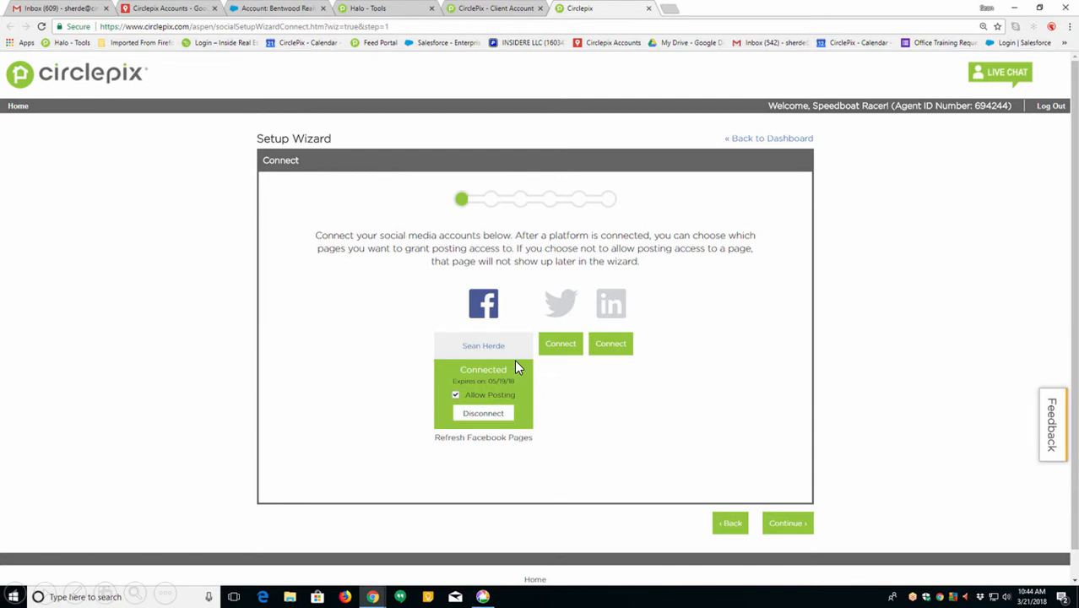
mouse_move(476, 375)
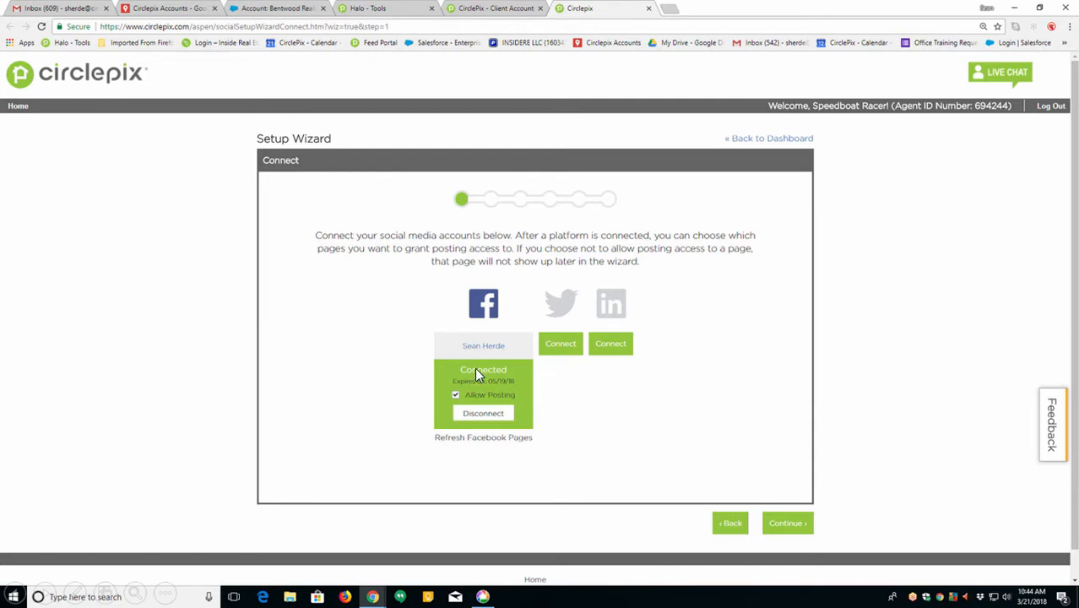
mouse_move(500, 375)
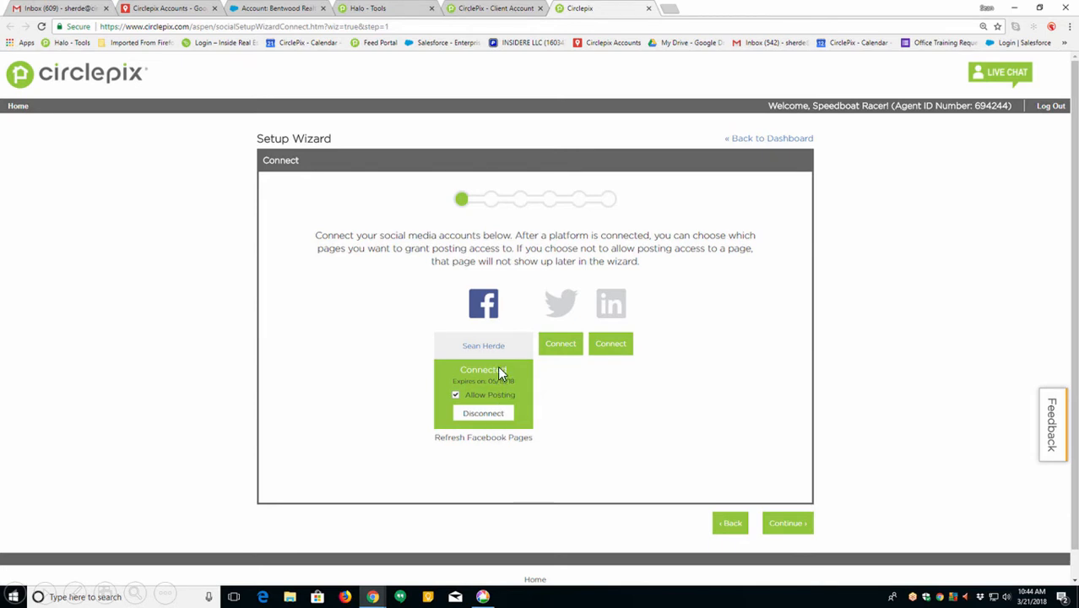
mouse_move(503, 403)
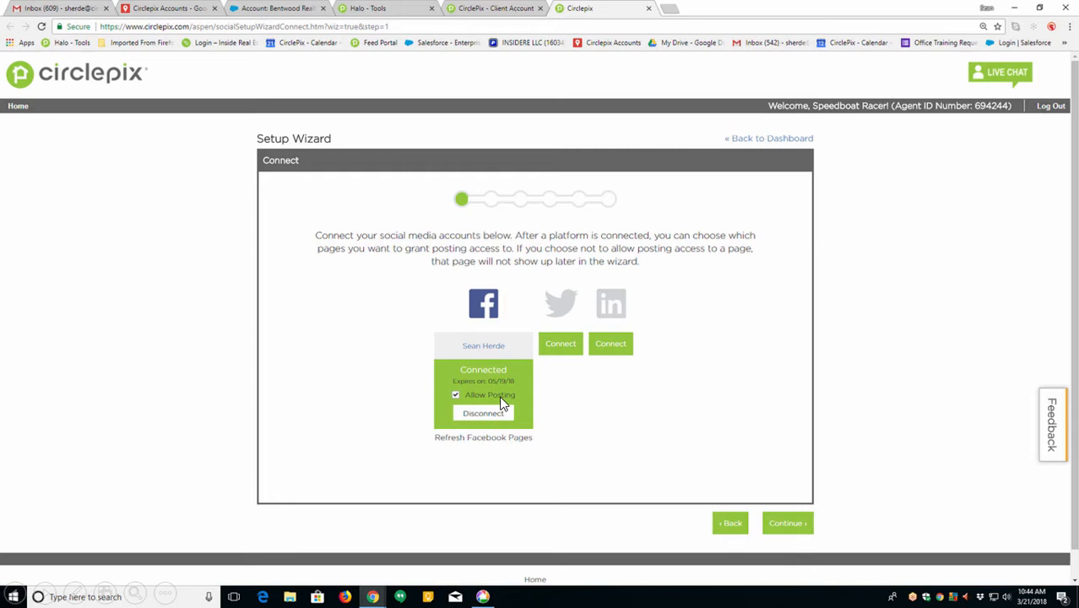
left_click(456, 395)
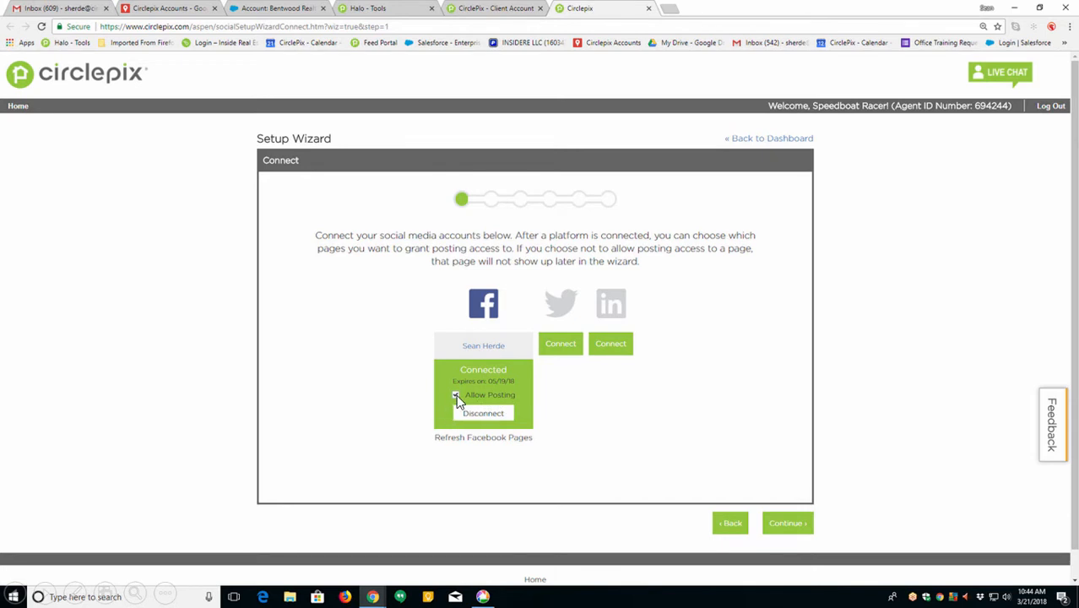
left_click(456, 396)
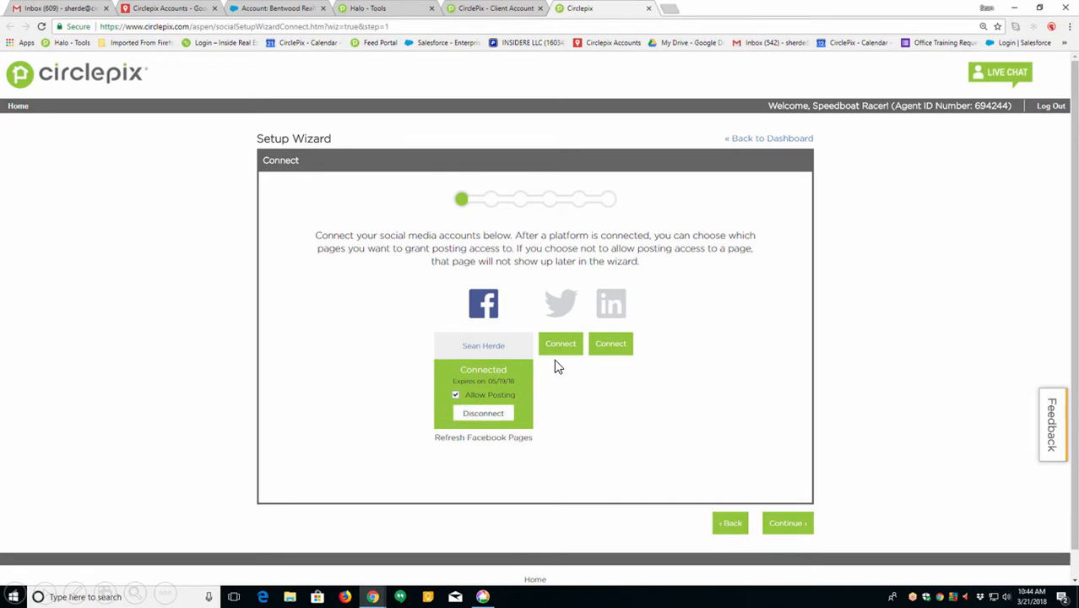
mouse_move(560, 345)
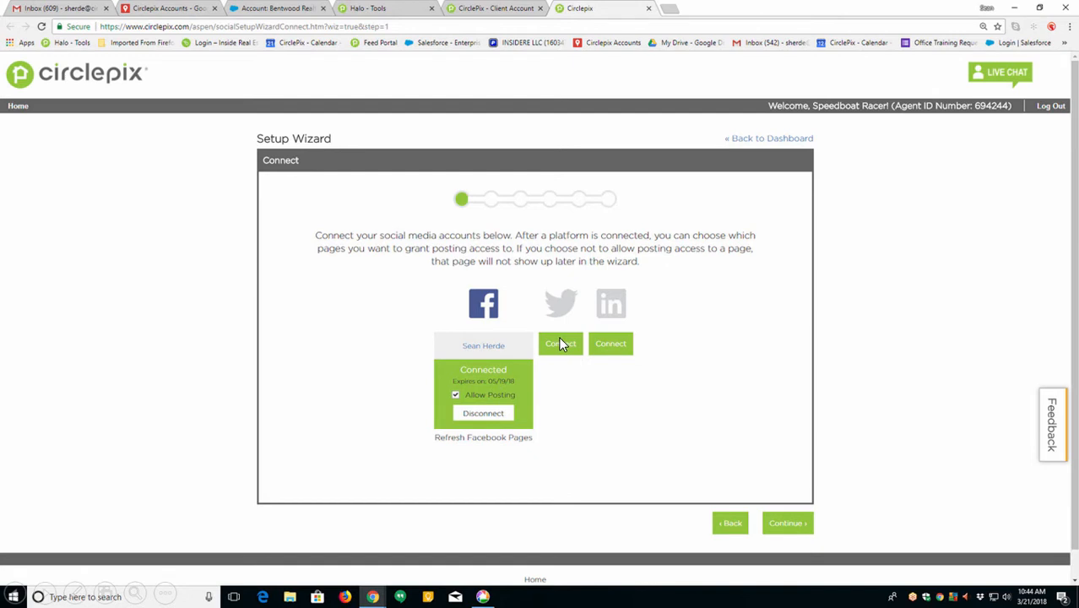
mouse_move(622, 342)
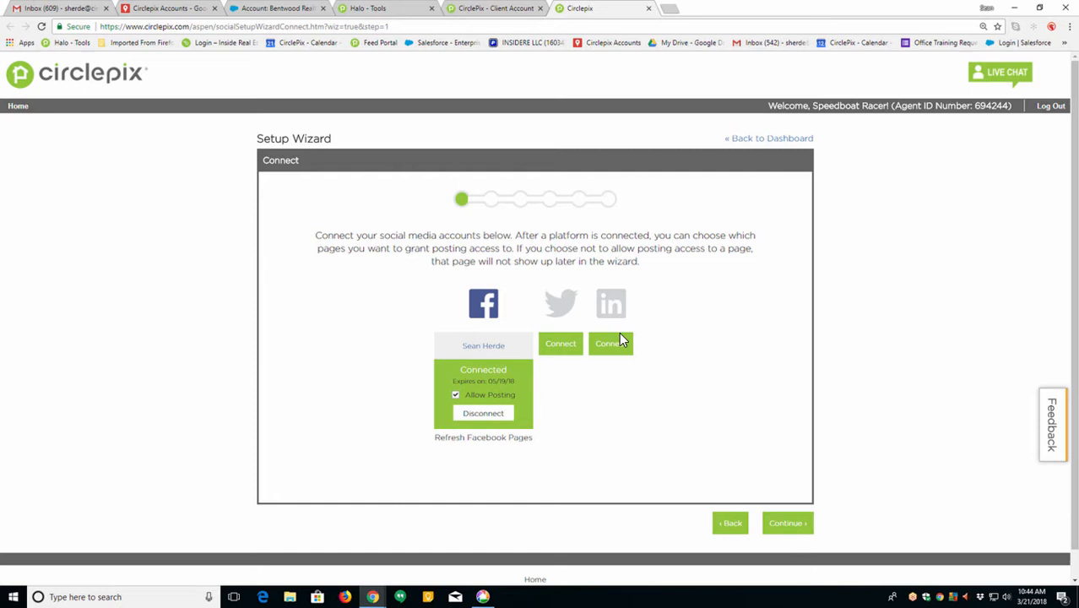
mouse_move(844, 442)
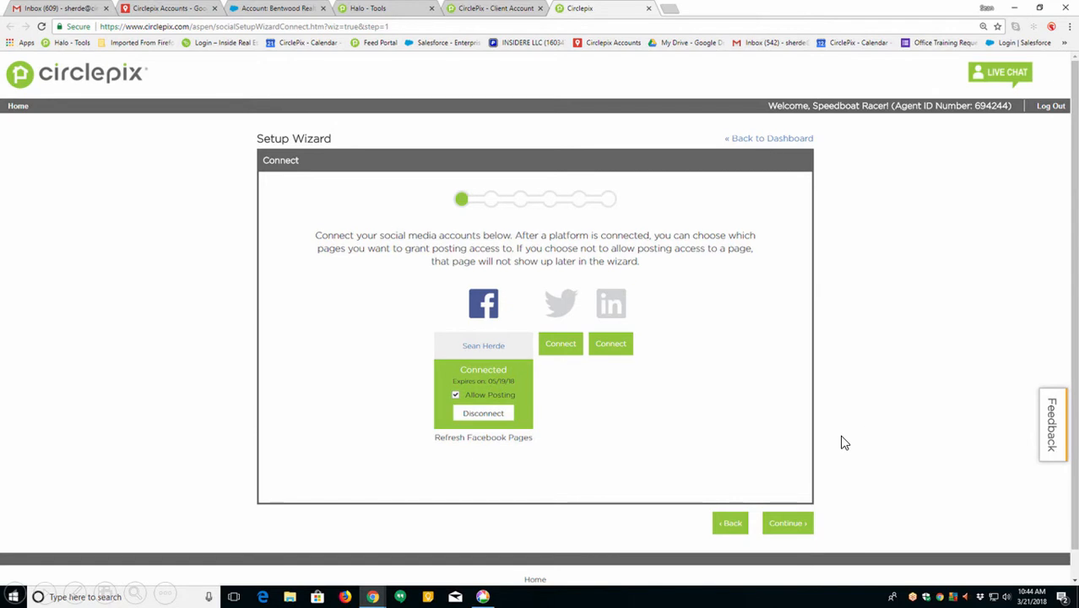
mouse_move(797, 500)
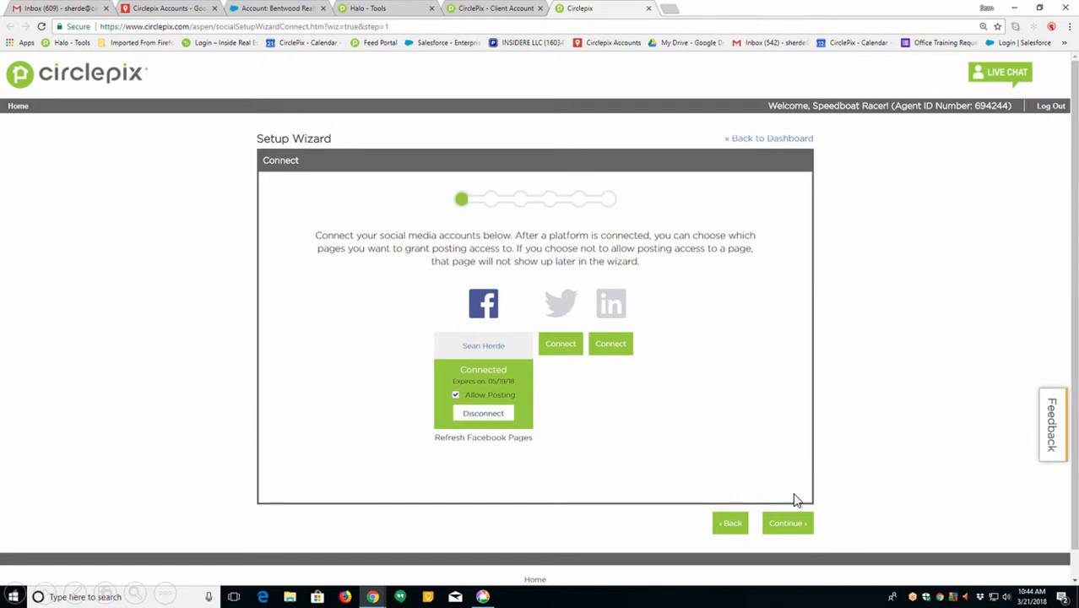
left_click(787, 524)
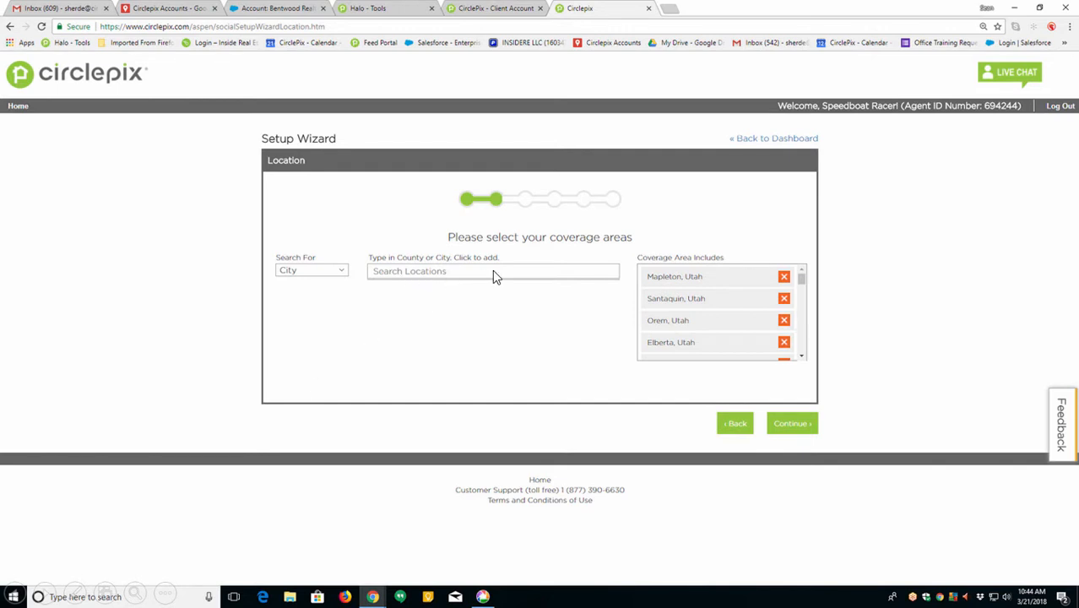
mouse_move(436, 281)
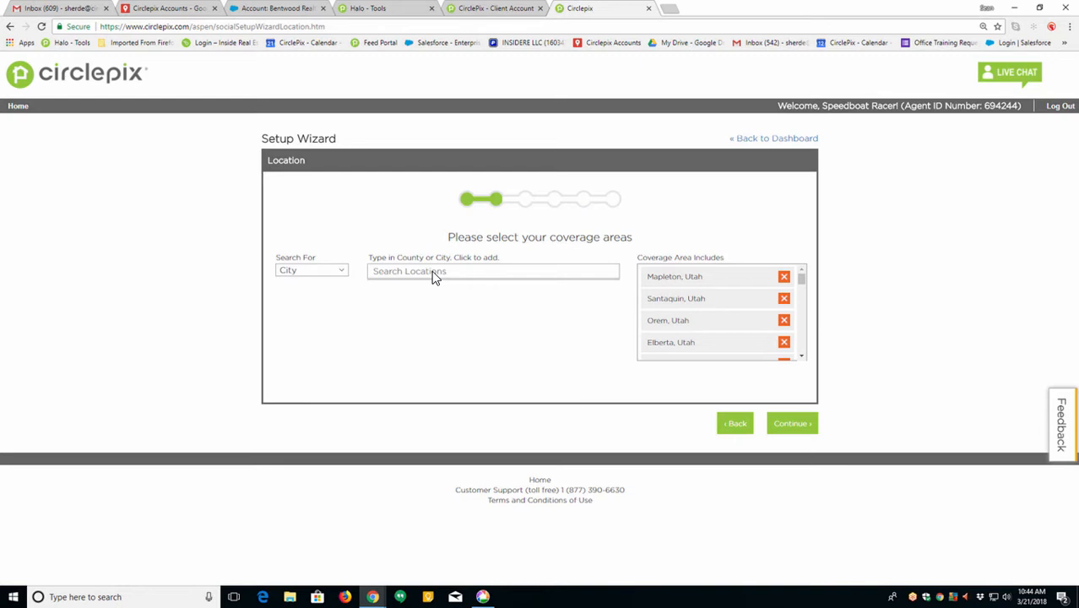
mouse_move(993, 294)
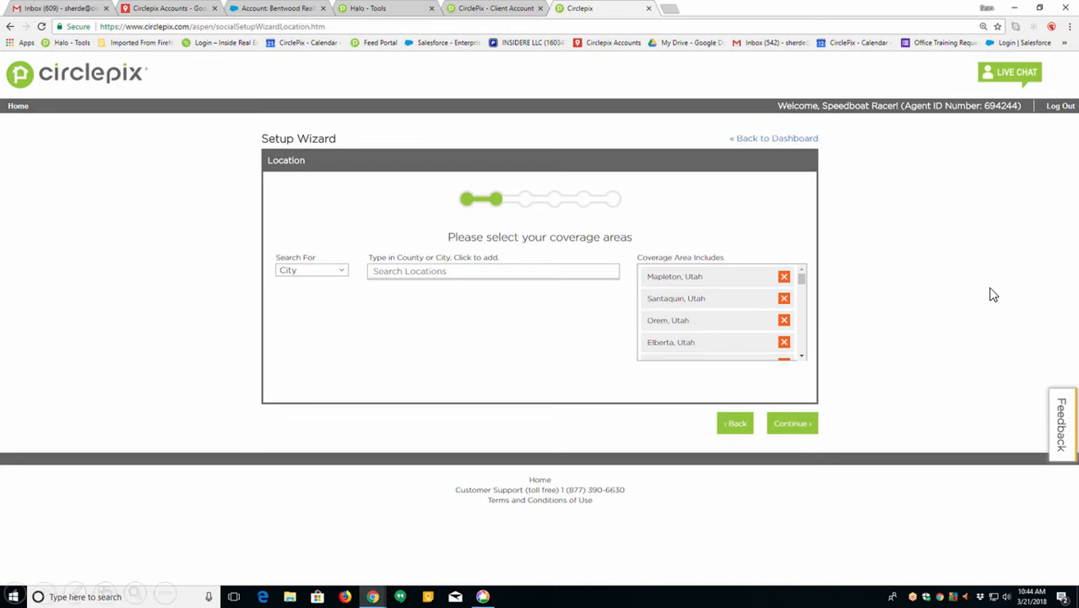
mouse_move(755, 358)
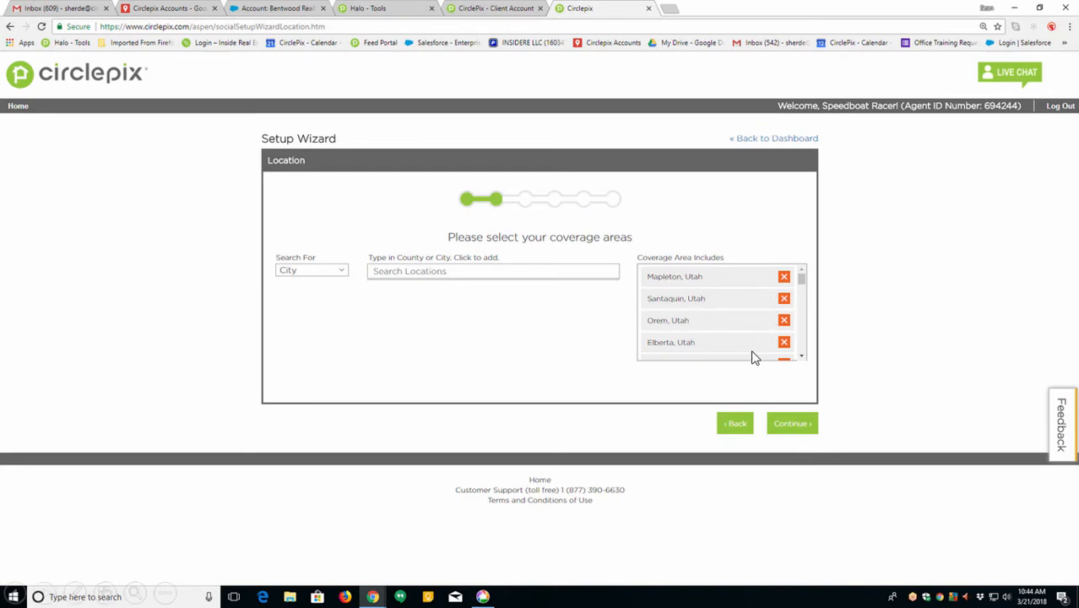
mouse_move(784, 329)
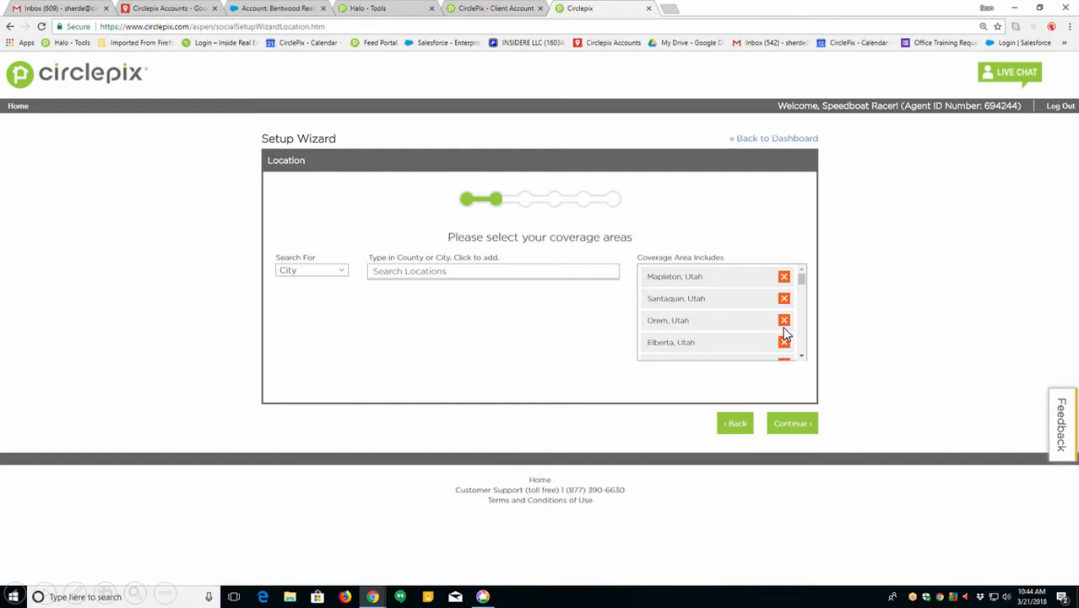
mouse_move(308, 270)
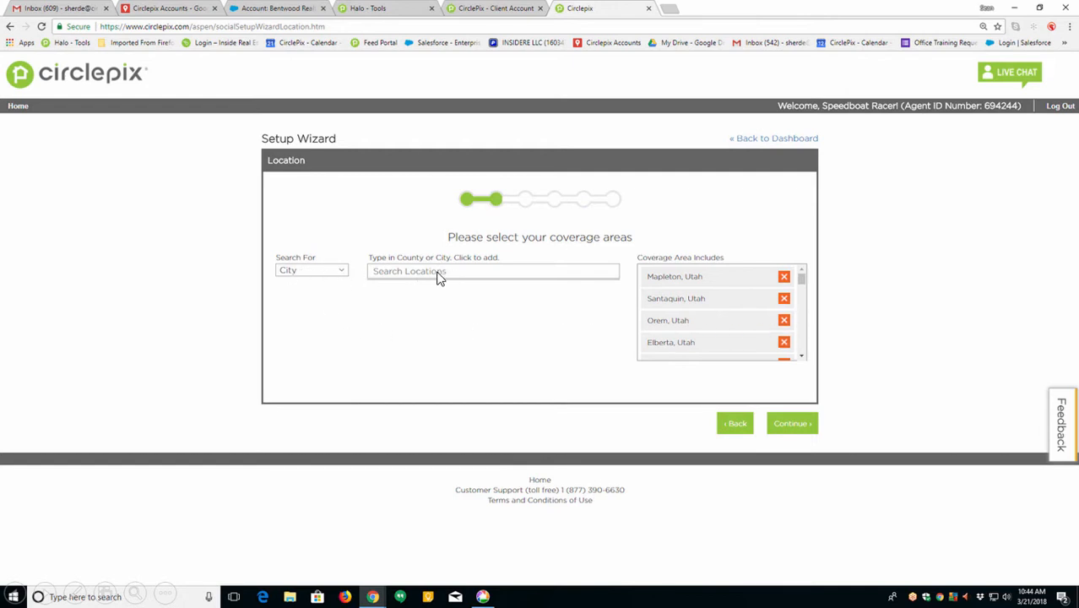
mouse_move(703, 382)
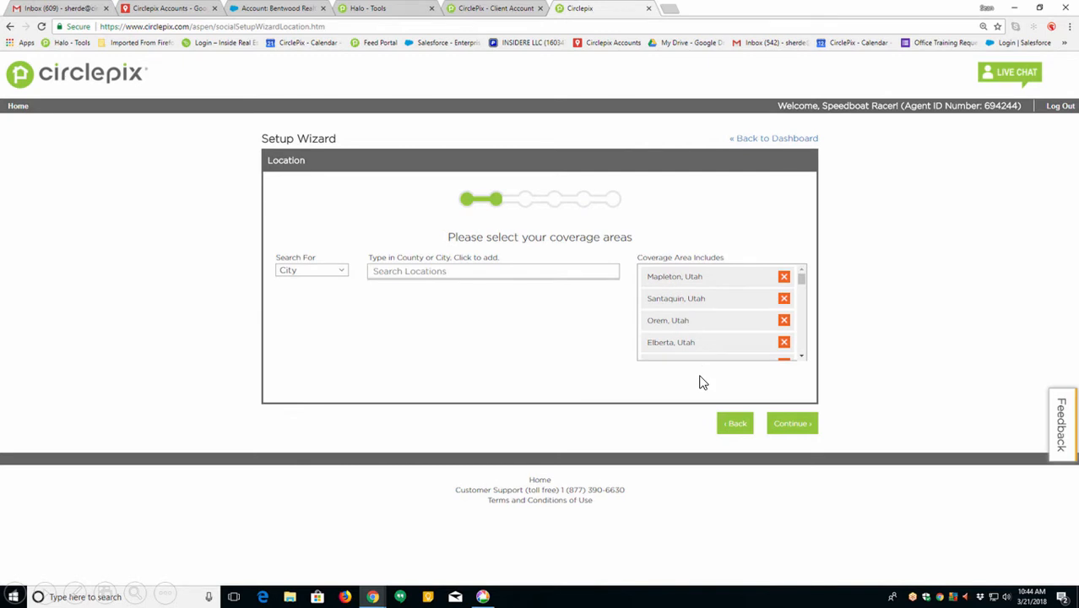
mouse_move(872, 297)
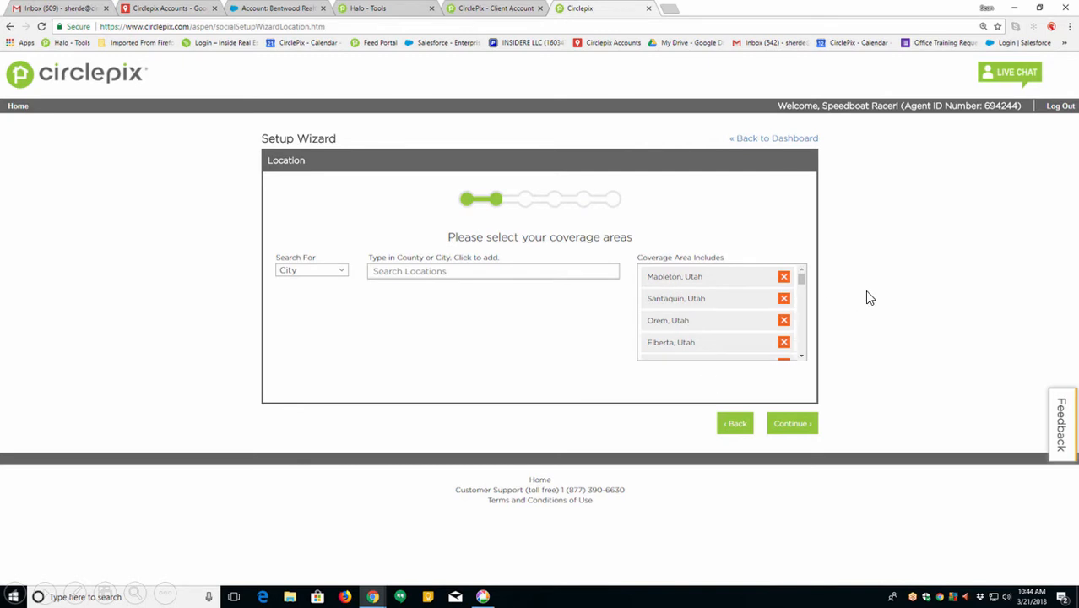
mouse_move(319, 284)
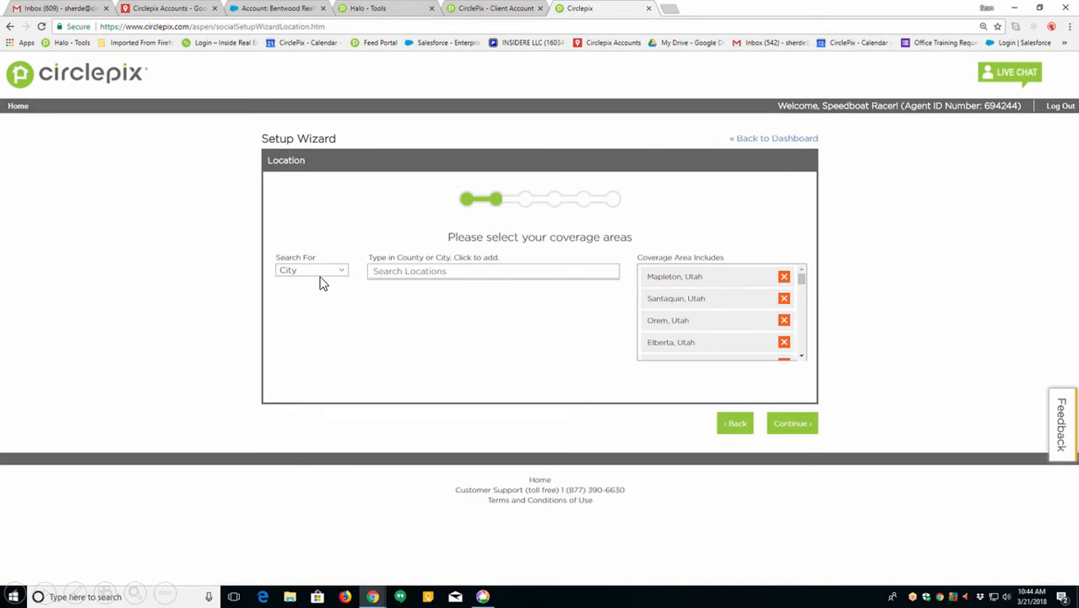
mouse_move(448, 287)
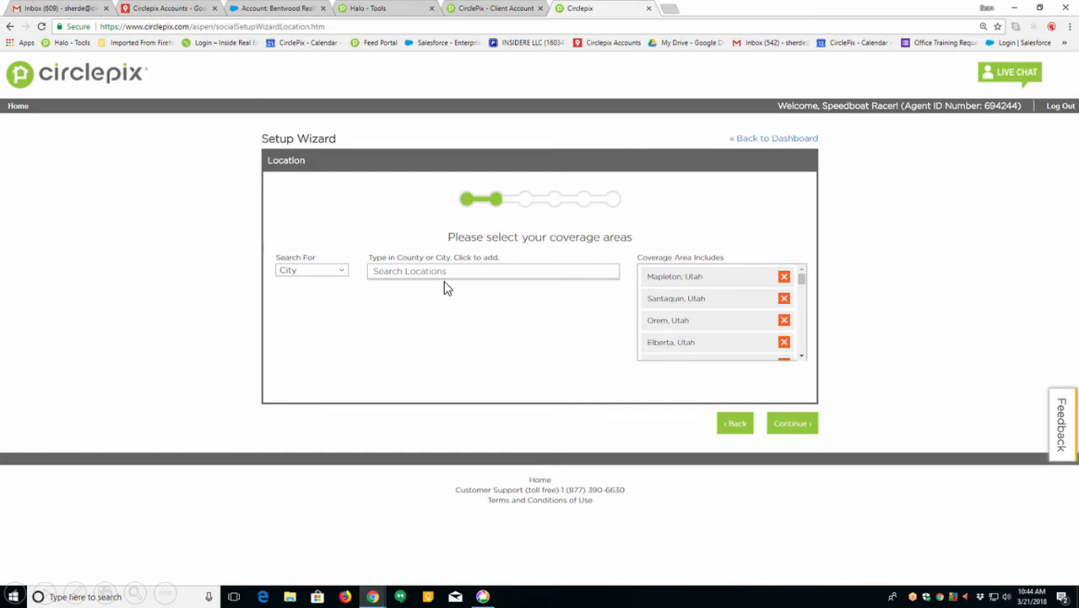
mouse_move(481, 275)
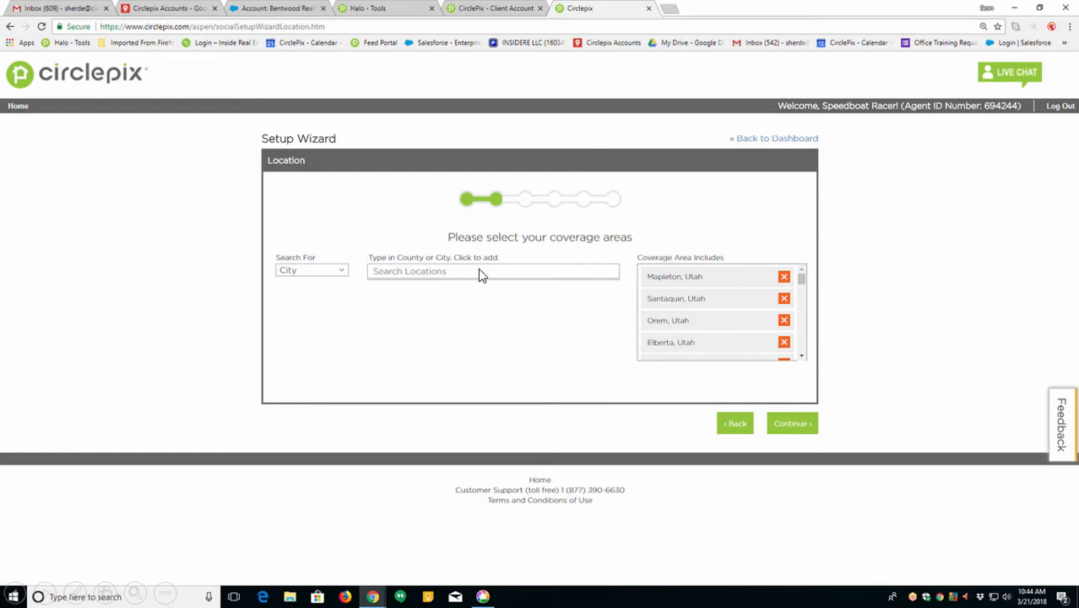
mouse_move(696, 356)
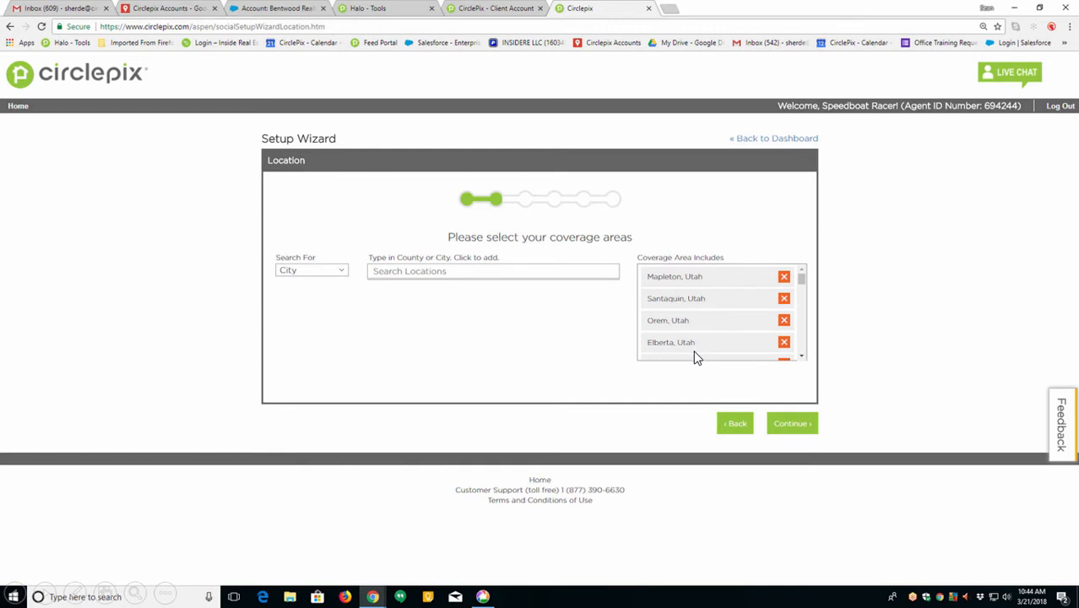
Keep the coverage areas (Mapleton, Santaquin, Orem, Elberta) and continue to the Articles step
left_click(791, 423)
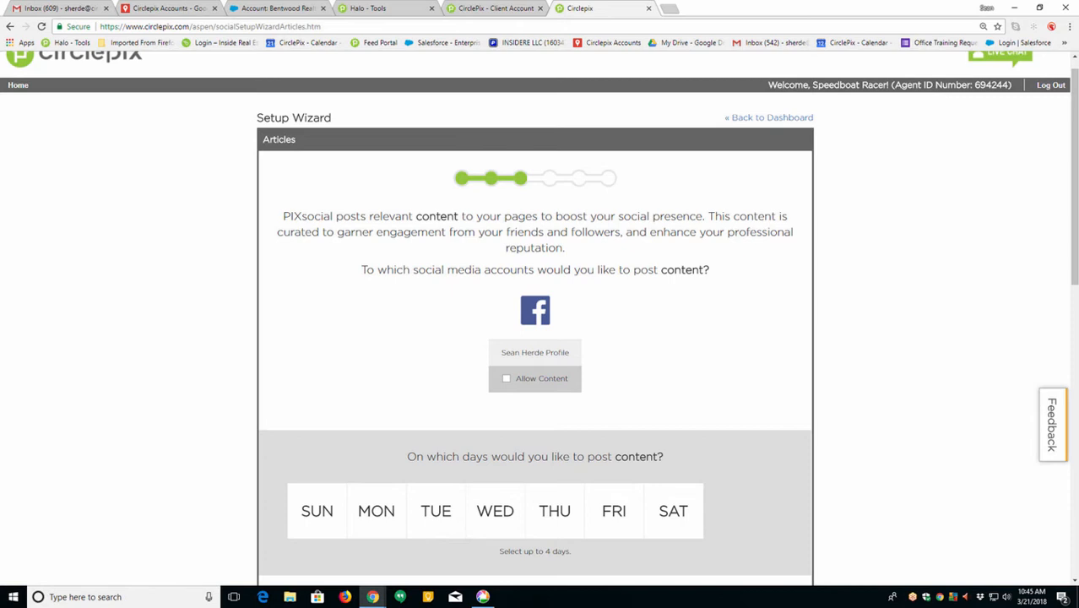
mouse_move(882, 365)
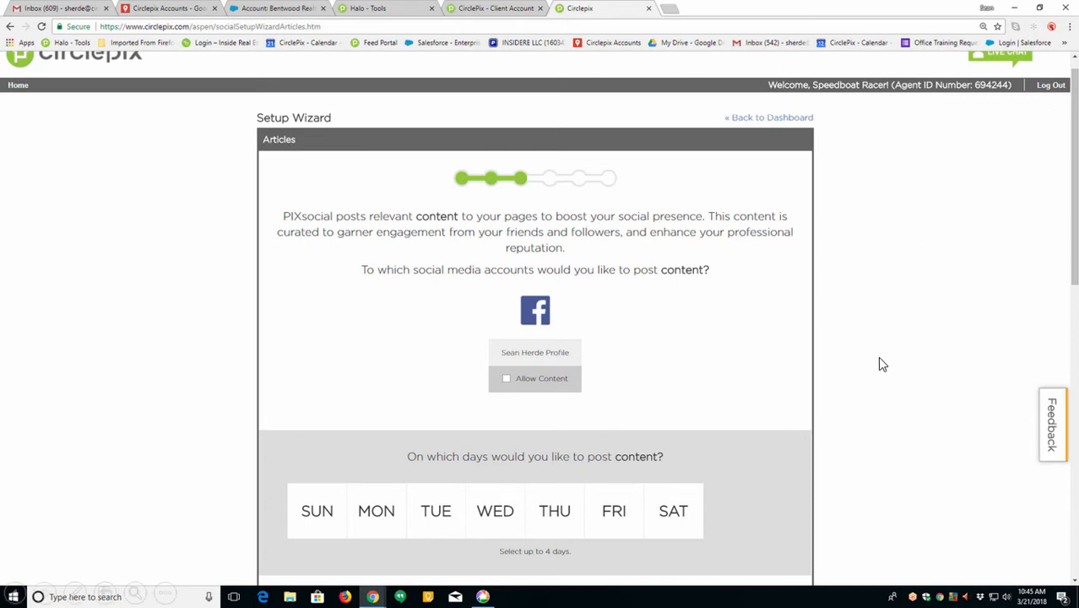
Allow article content on the Facebook profile, posting on Sunday, Monday, Thursday and Friday
left_click(506, 378)
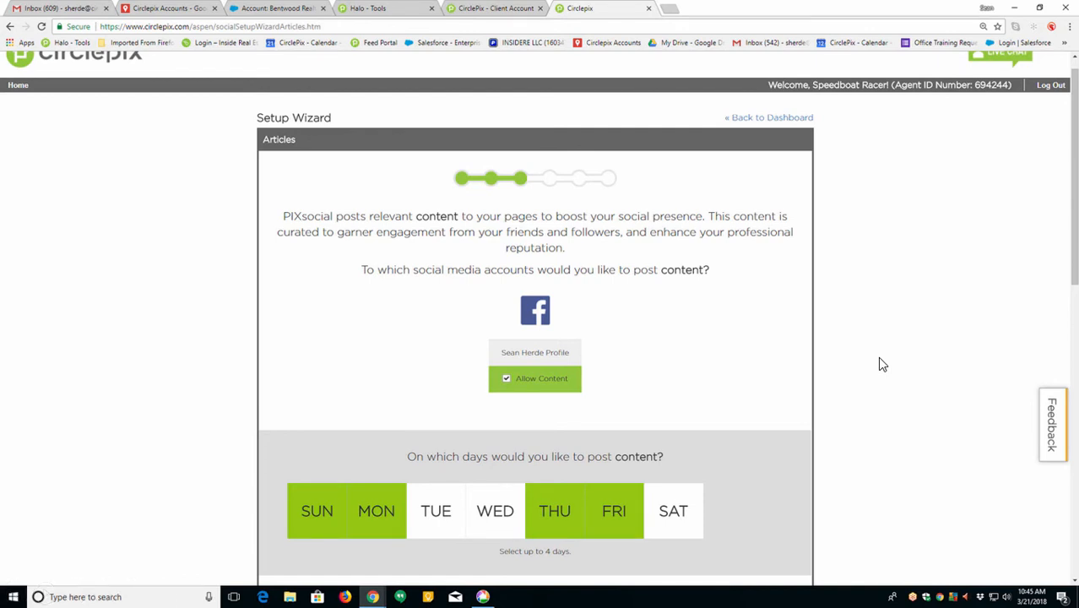
mouse_move(853, 373)
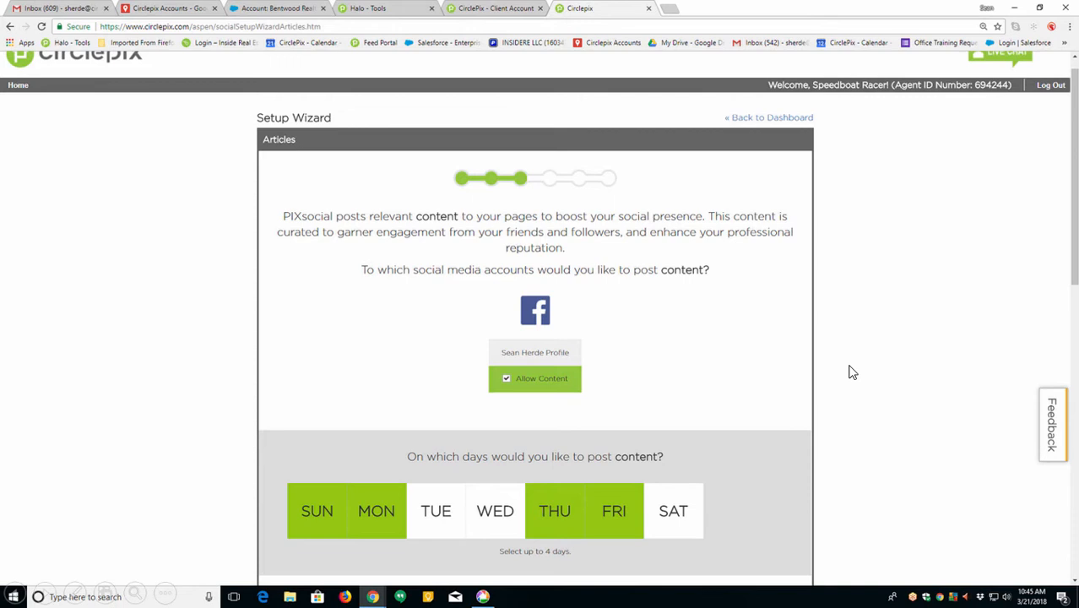
Review the checked subject categories and Utah locations, then continue to Holiday Messages
scroll("down", 3)
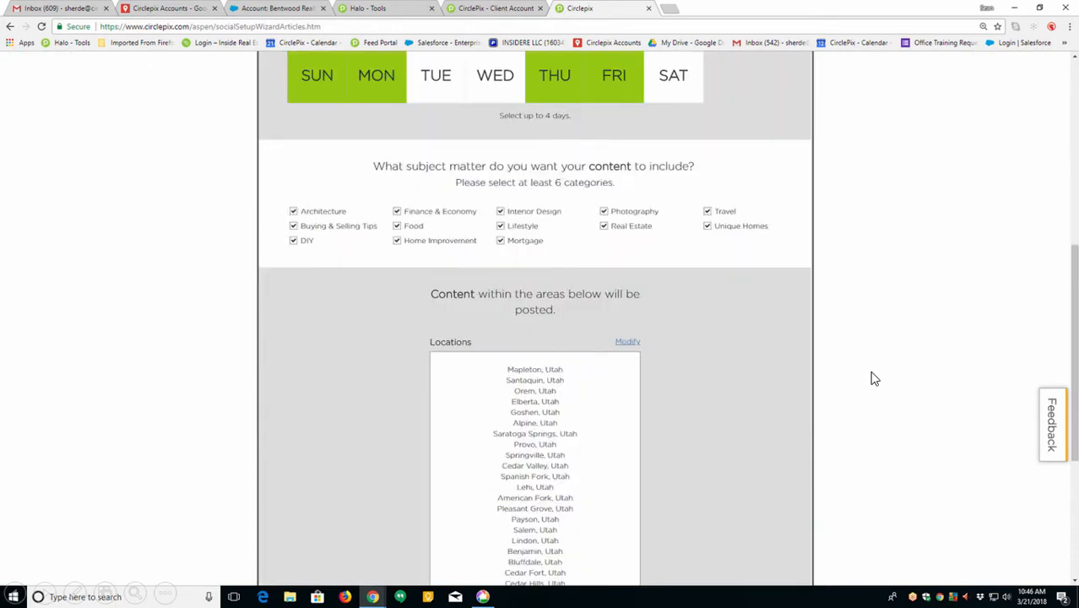
mouse_move(361, 231)
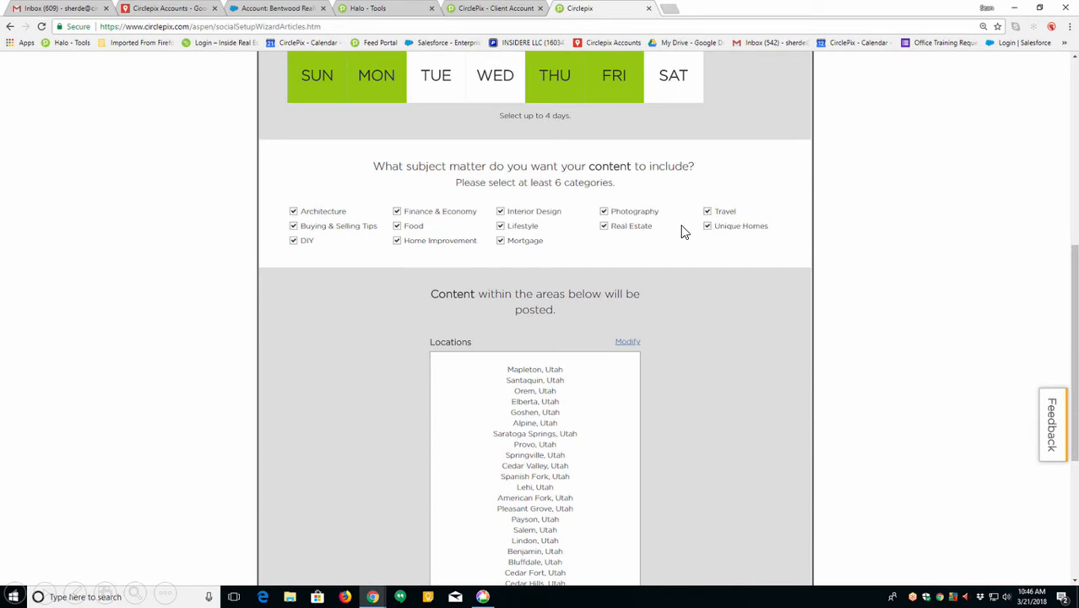
mouse_move(476, 244)
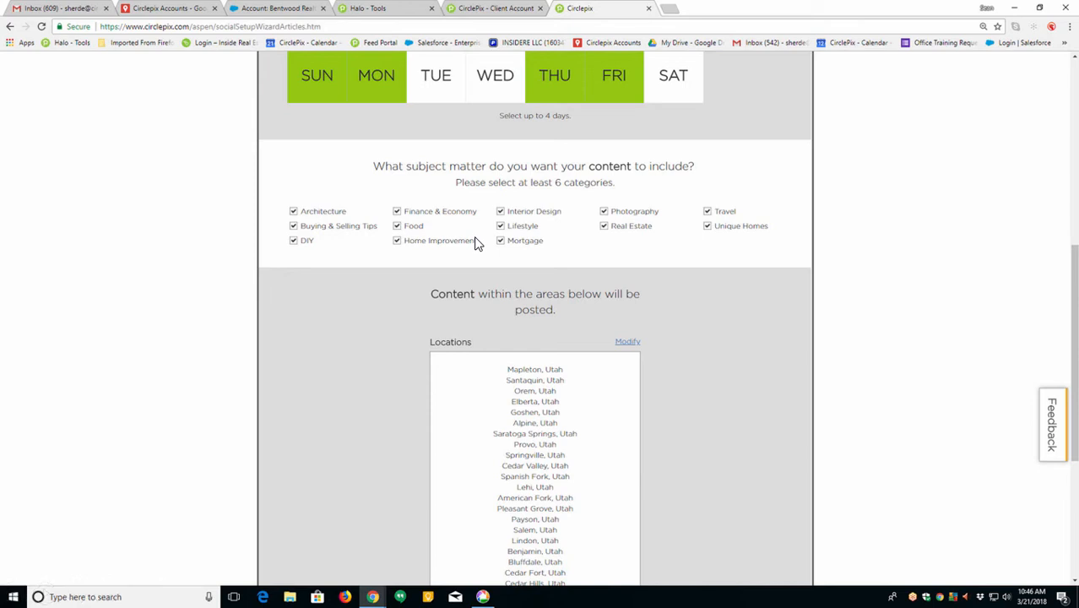
mouse_move(494, 166)
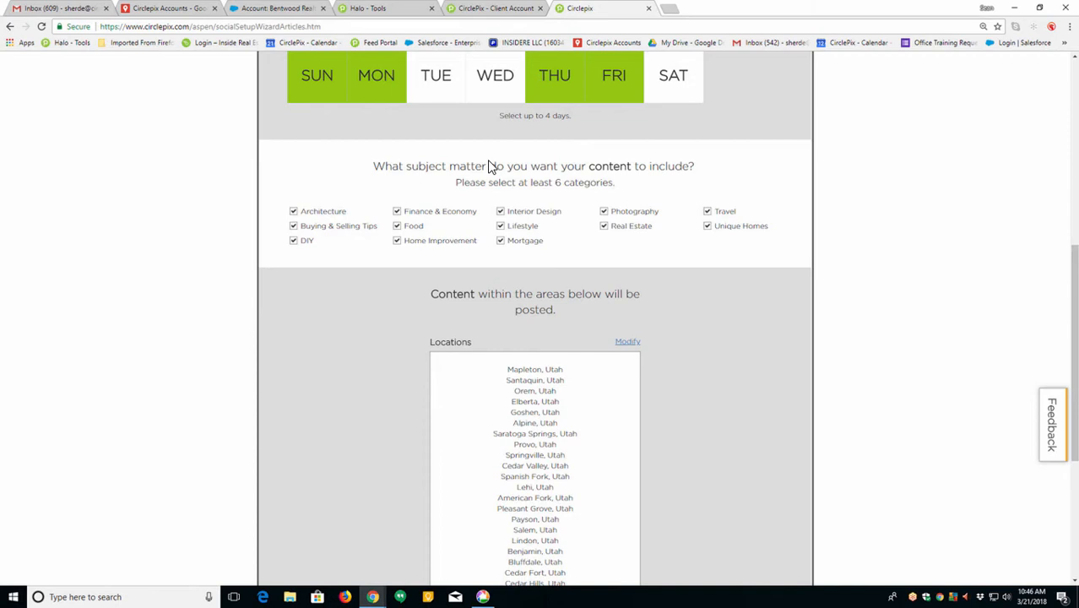
mouse_move(784, 202)
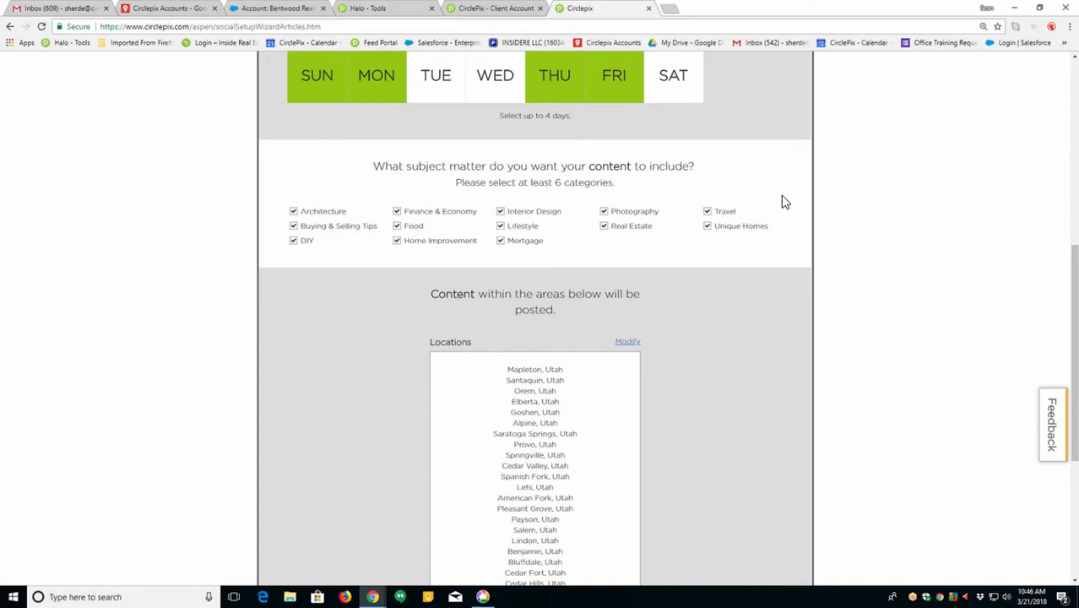
mouse_move(736, 301)
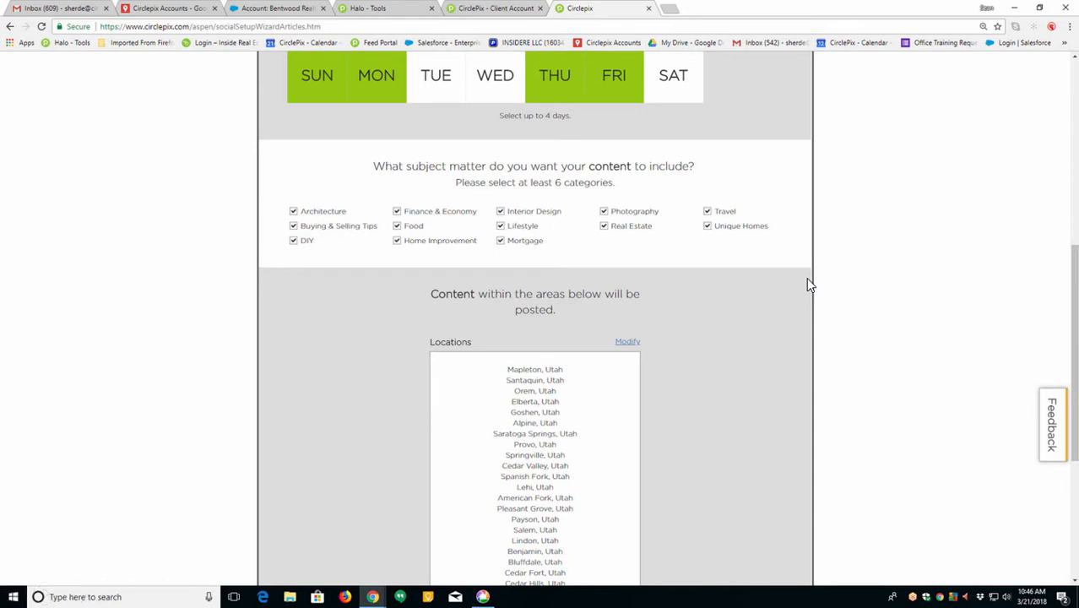
mouse_move(808, 284)
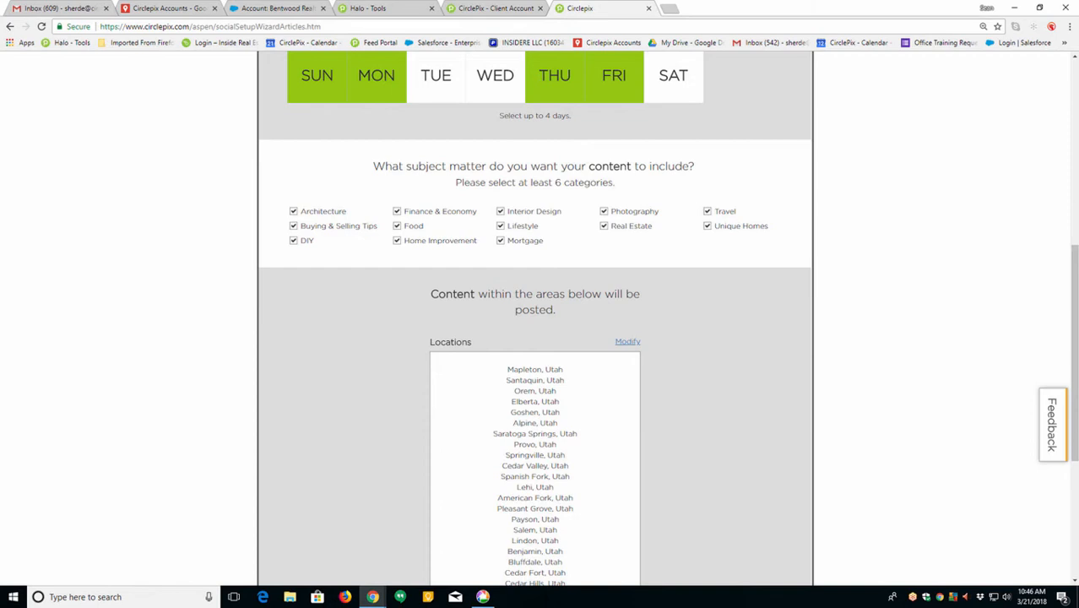
mouse_move(896, 443)
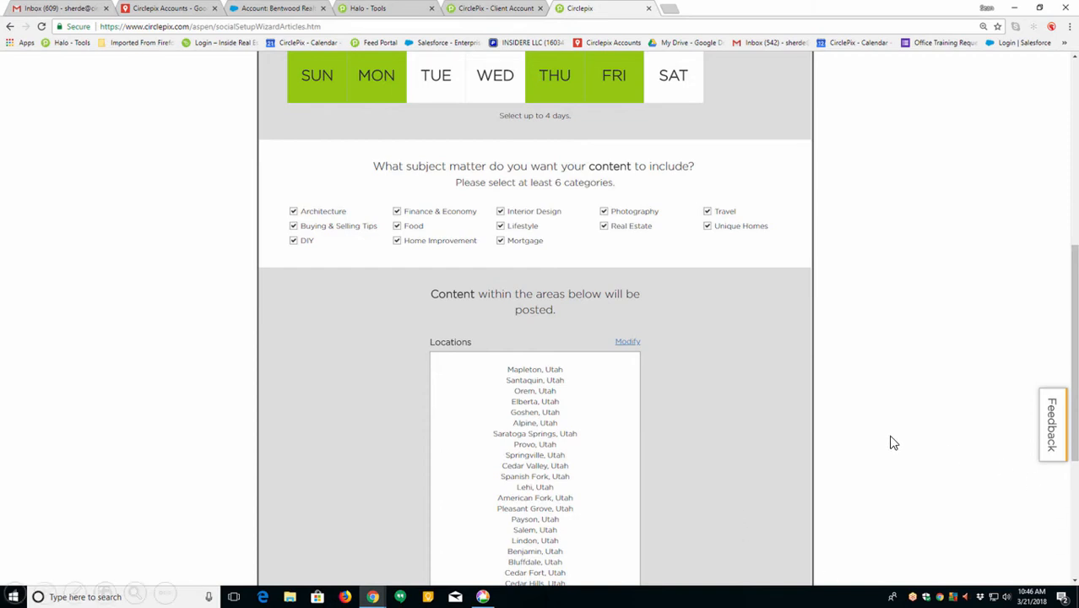
mouse_move(882, 442)
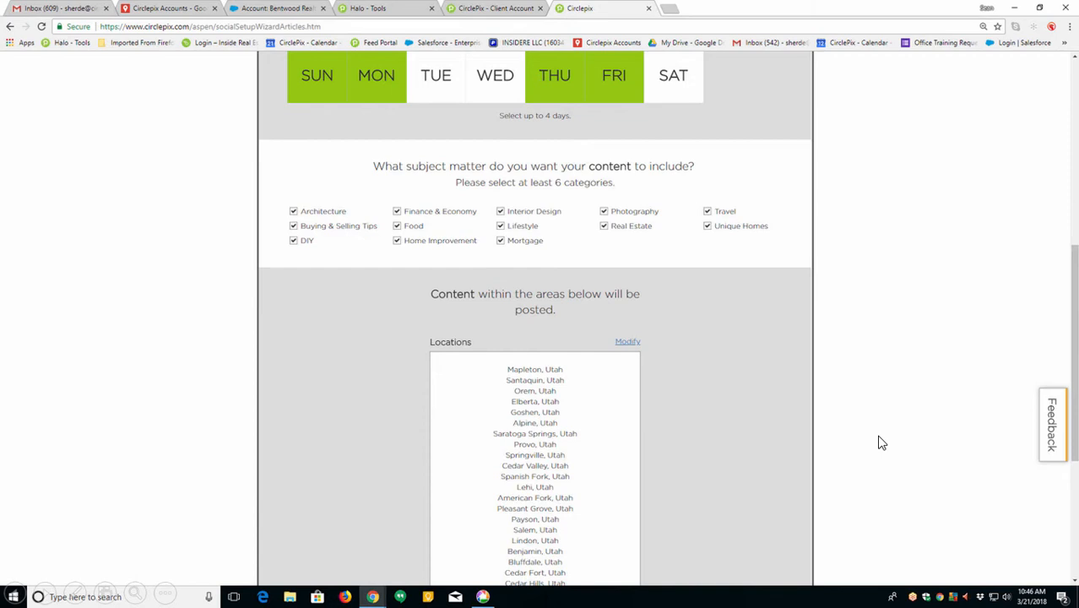
scroll("down", 3)
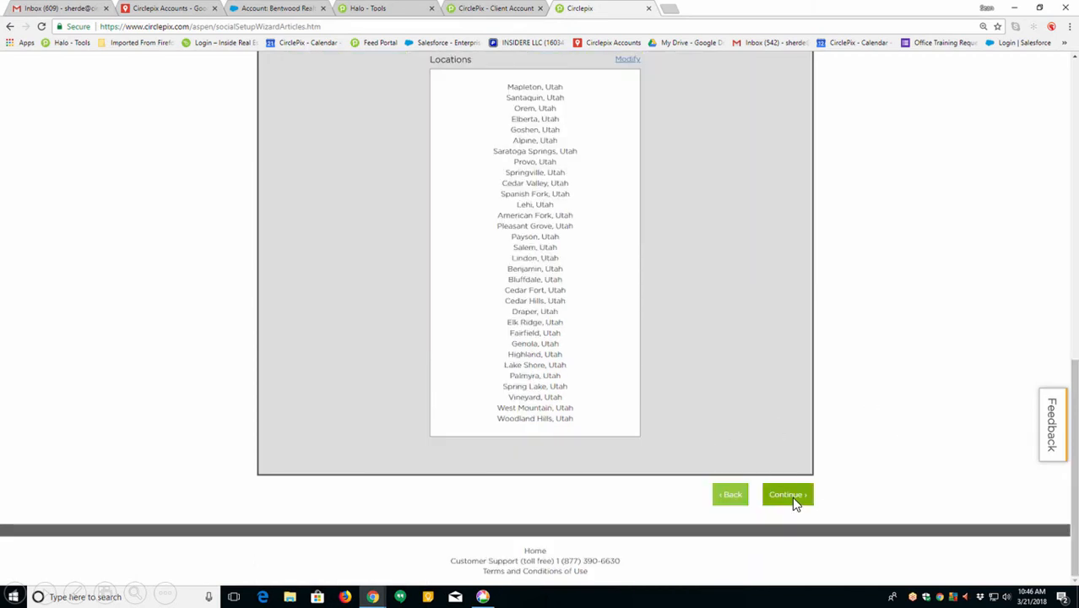
left_click(786, 493)
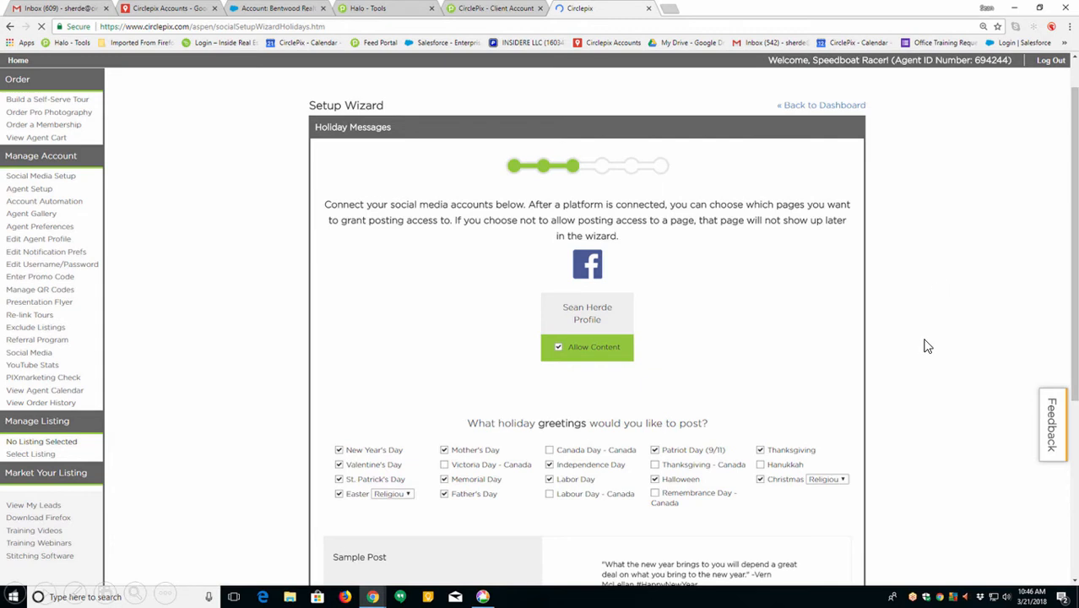
mouse_move(791, 488)
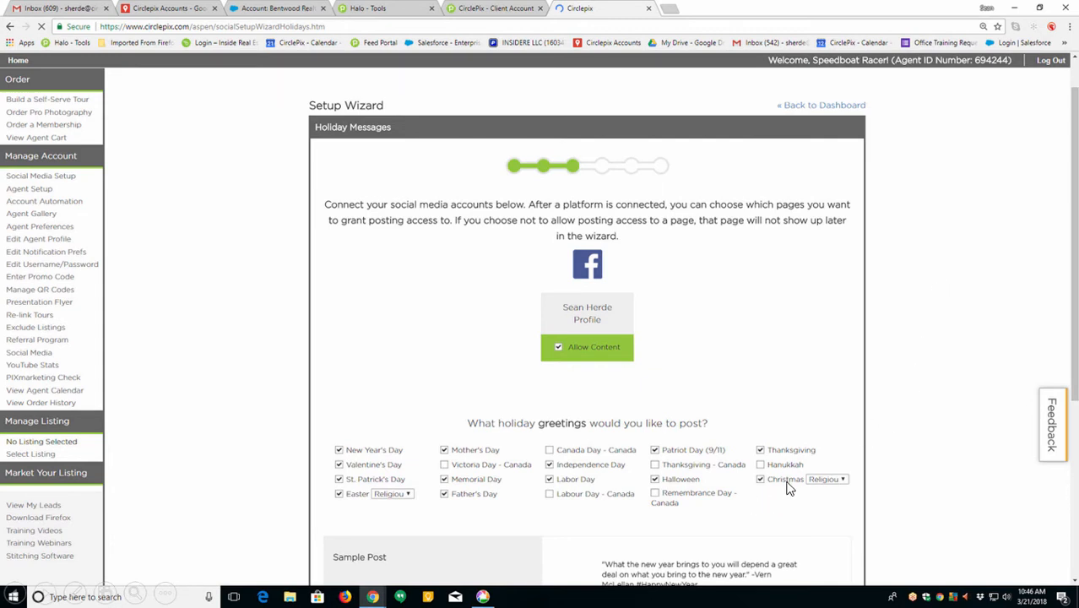
mouse_move(909, 475)
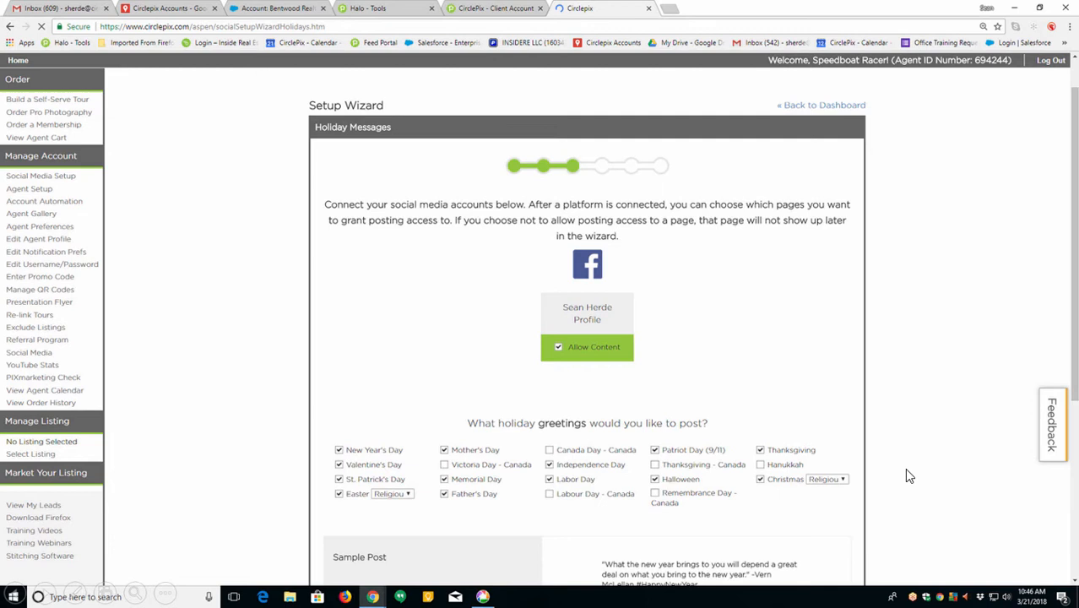
Scroll the Holiday Messages step down to the Mother's Day sample post preview
scroll("down", 3)
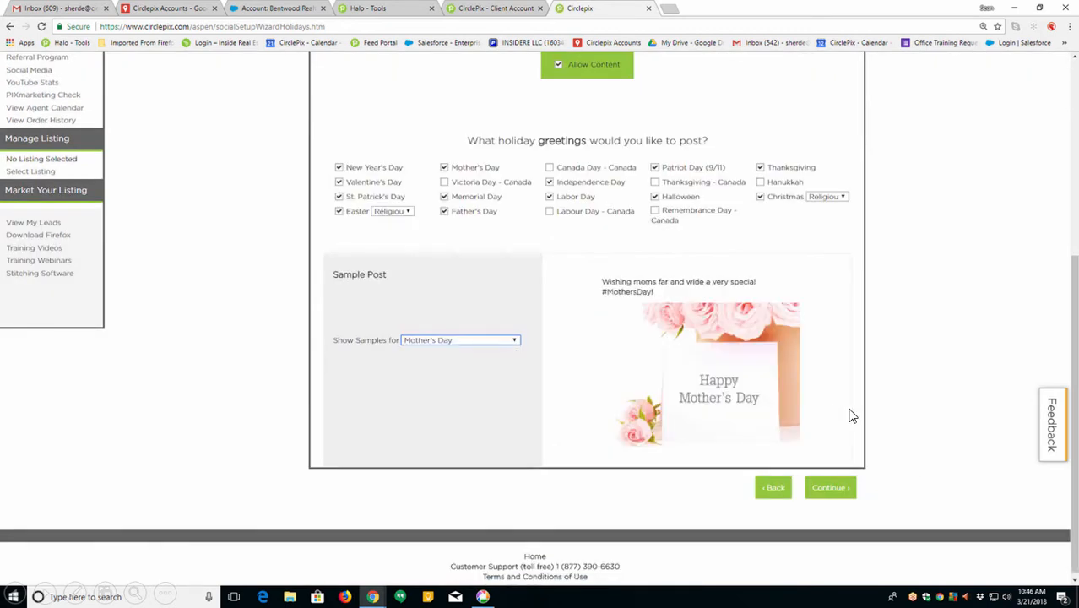
mouse_move(844, 419)
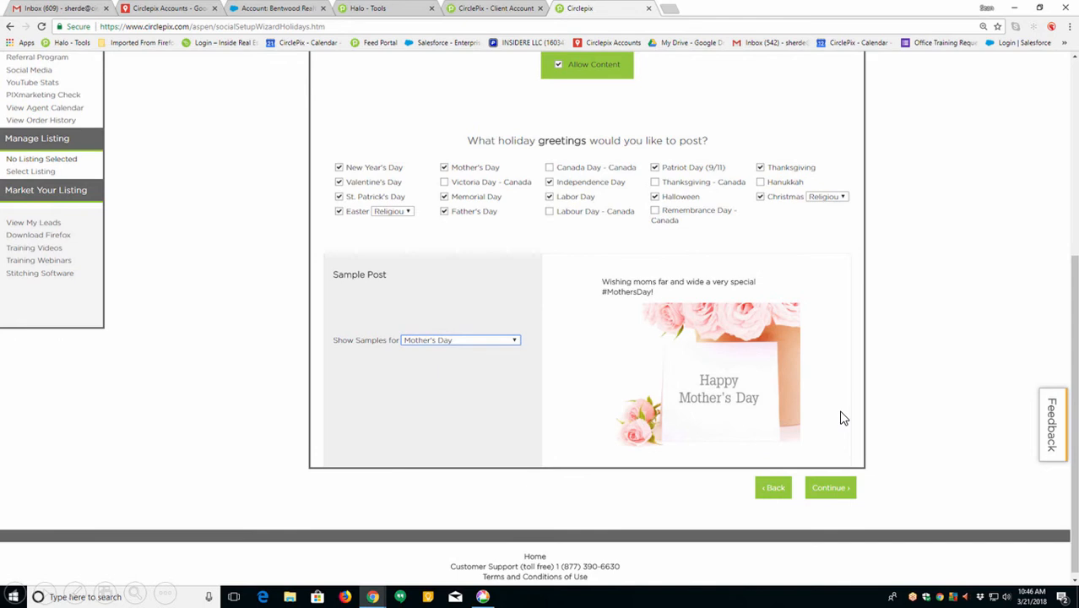
mouse_move(871, 404)
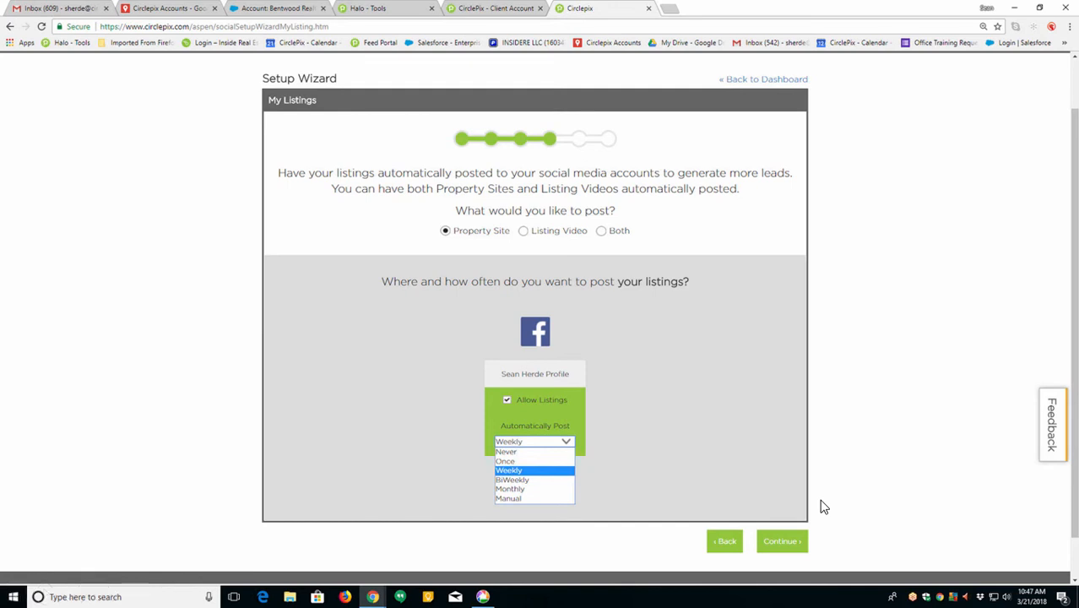
mouse_move(524, 507)
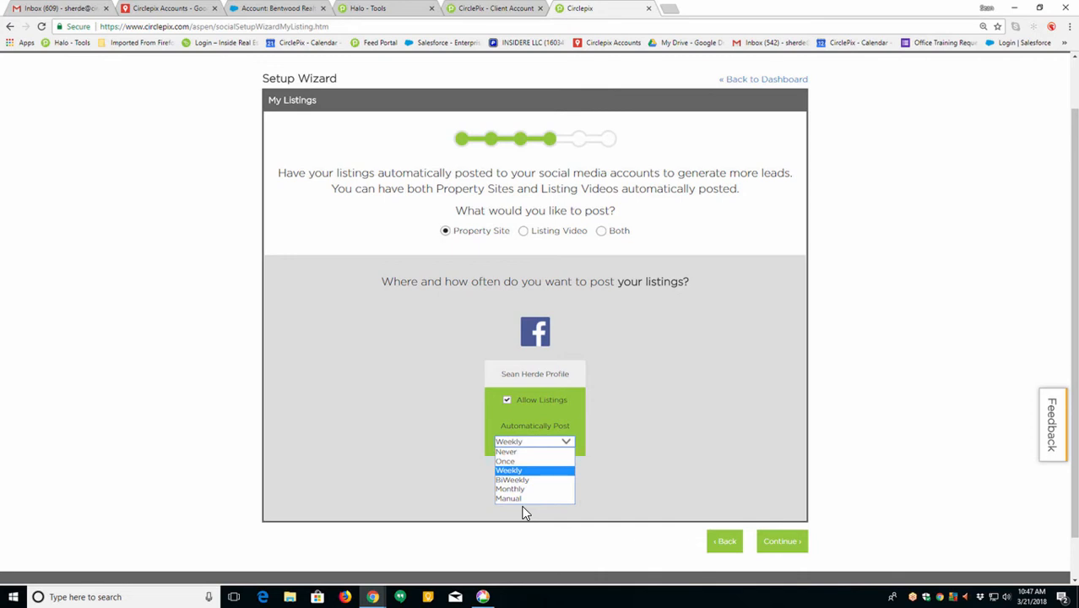
mouse_move(621, 378)
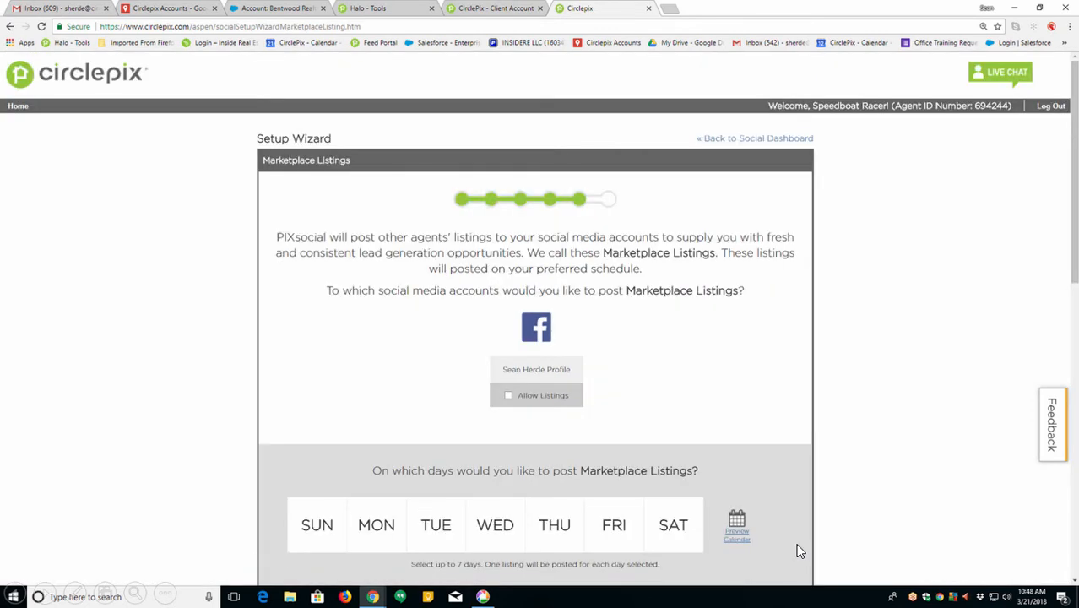
mouse_move(667, 398)
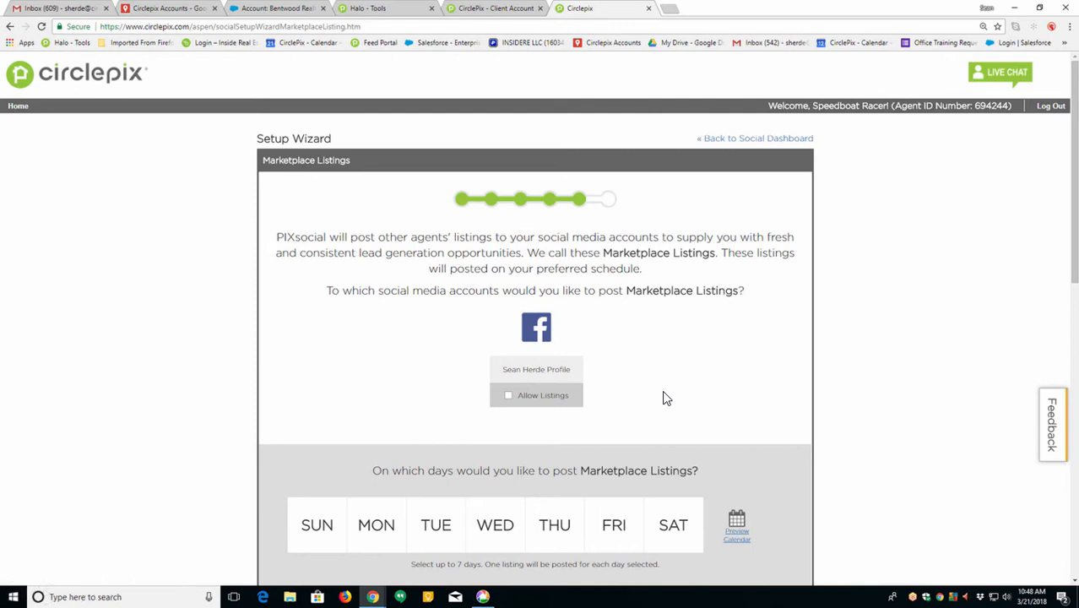
mouse_move(318, 494)
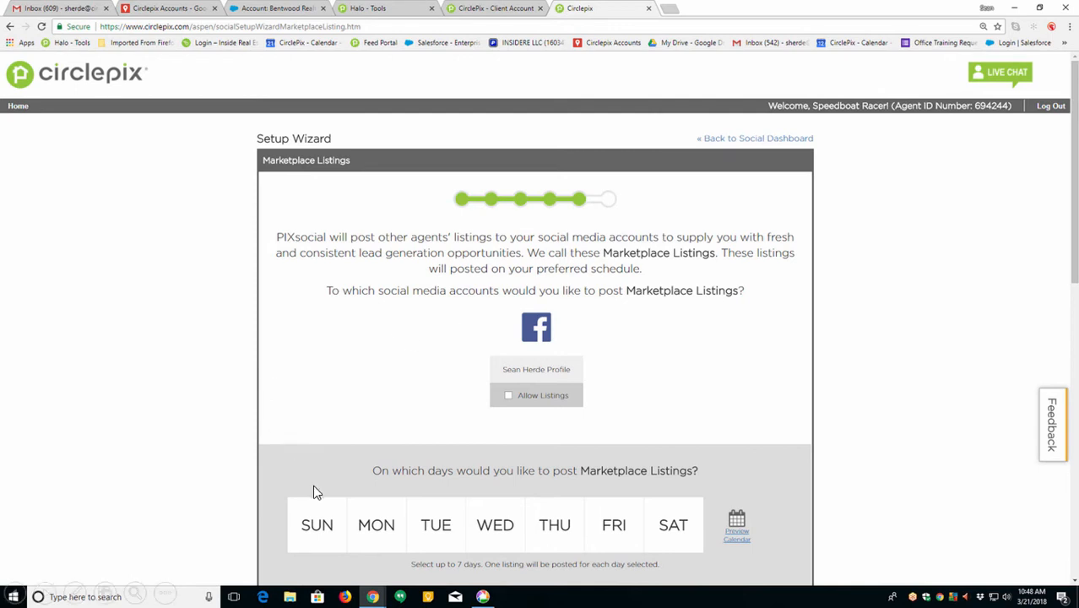
mouse_move(566, 537)
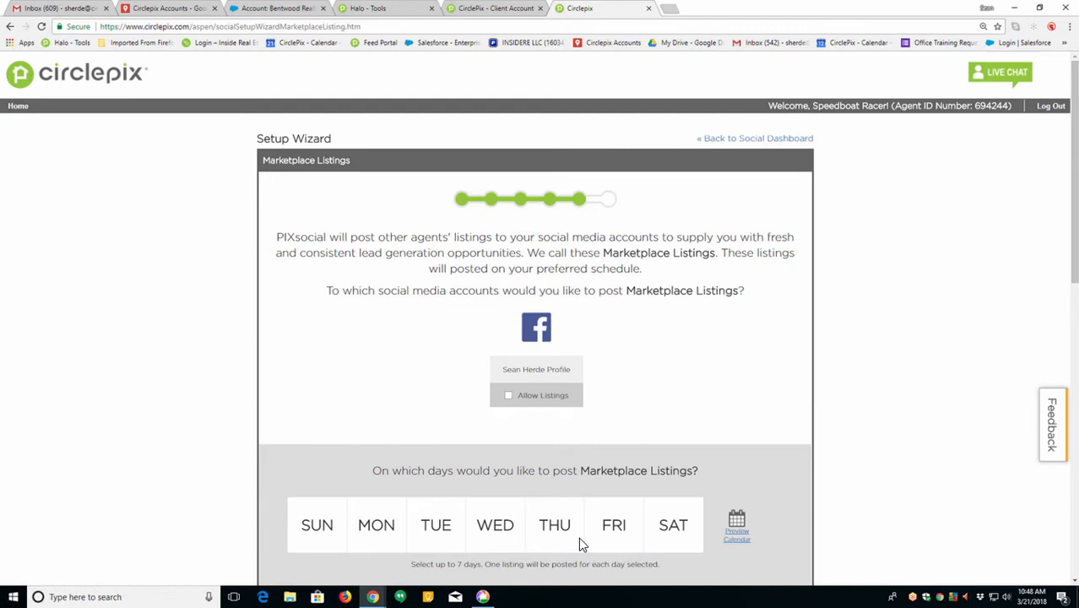
Set Marketplace Listings to post all seven days from $600,000 up and continue to the agent photo step
left_click(509, 396)
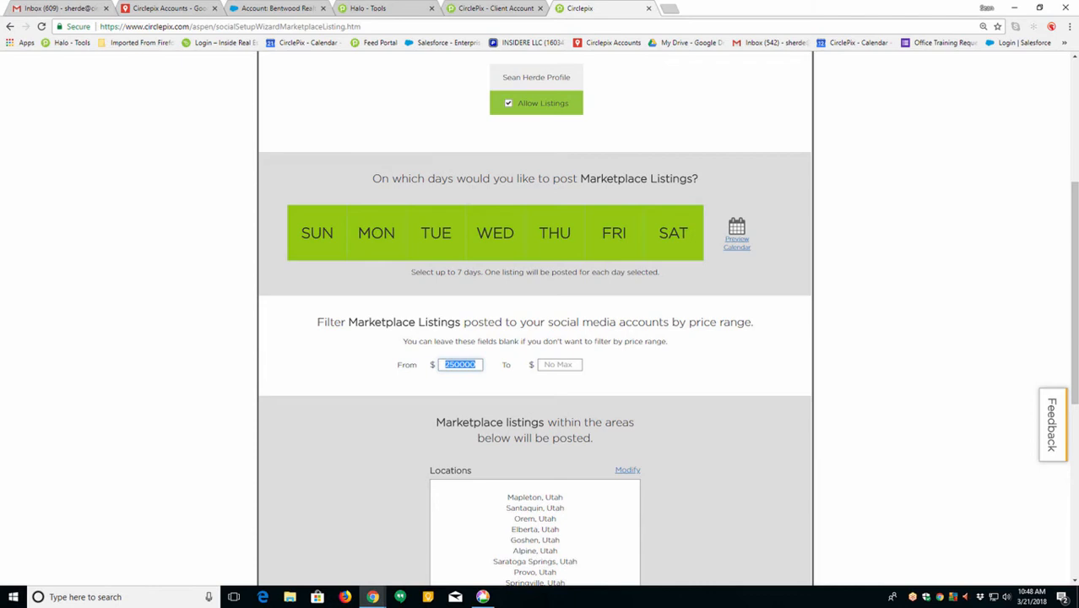
mouse_move(478, 390)
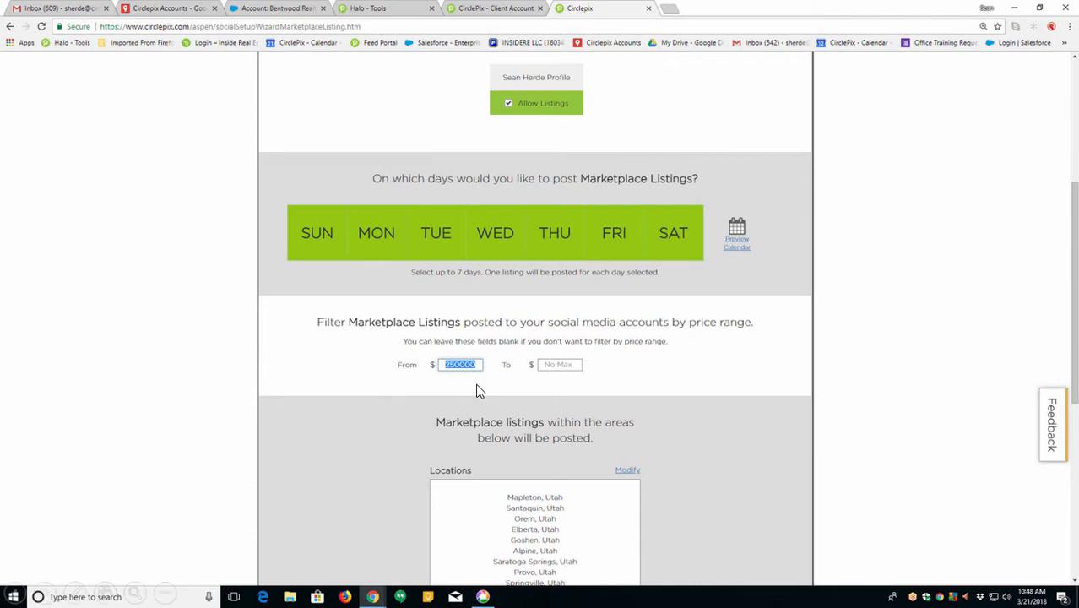
mouse_move(548, 341)
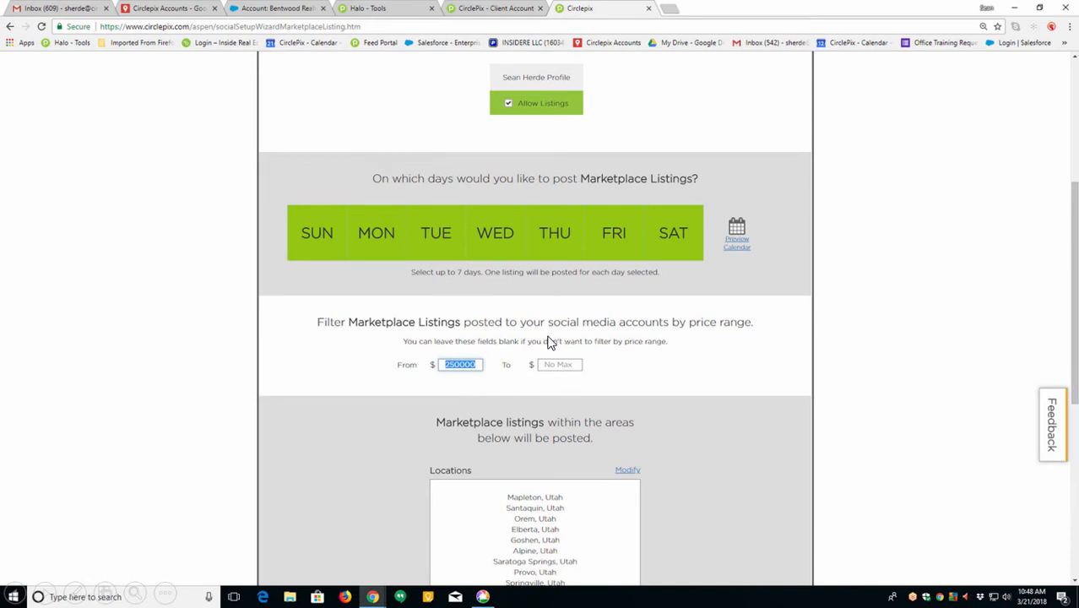
mouse_move(797, 363)
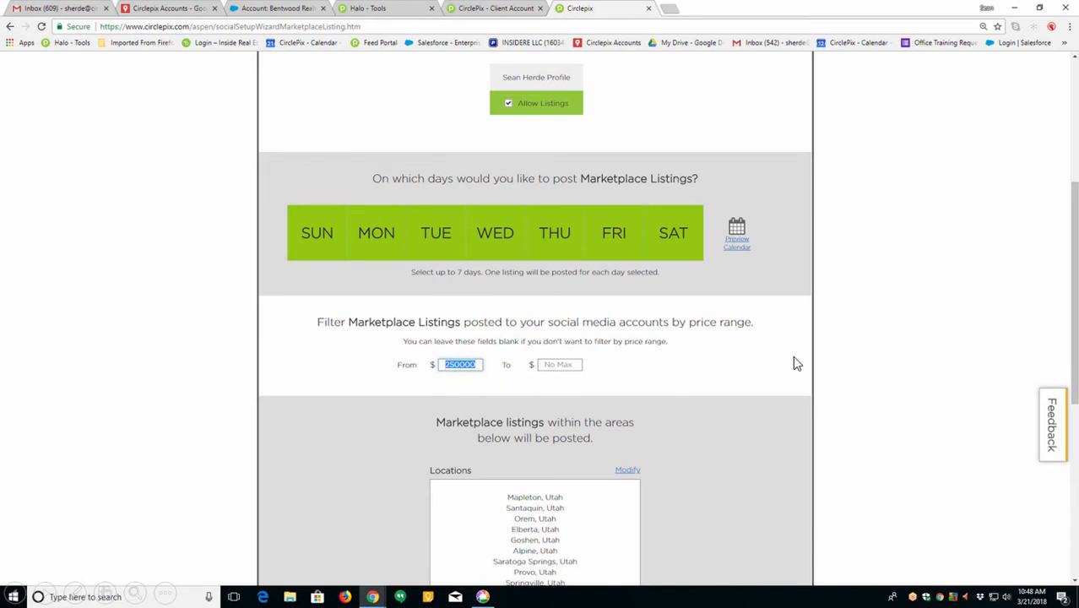
mouse_move(733, 379)
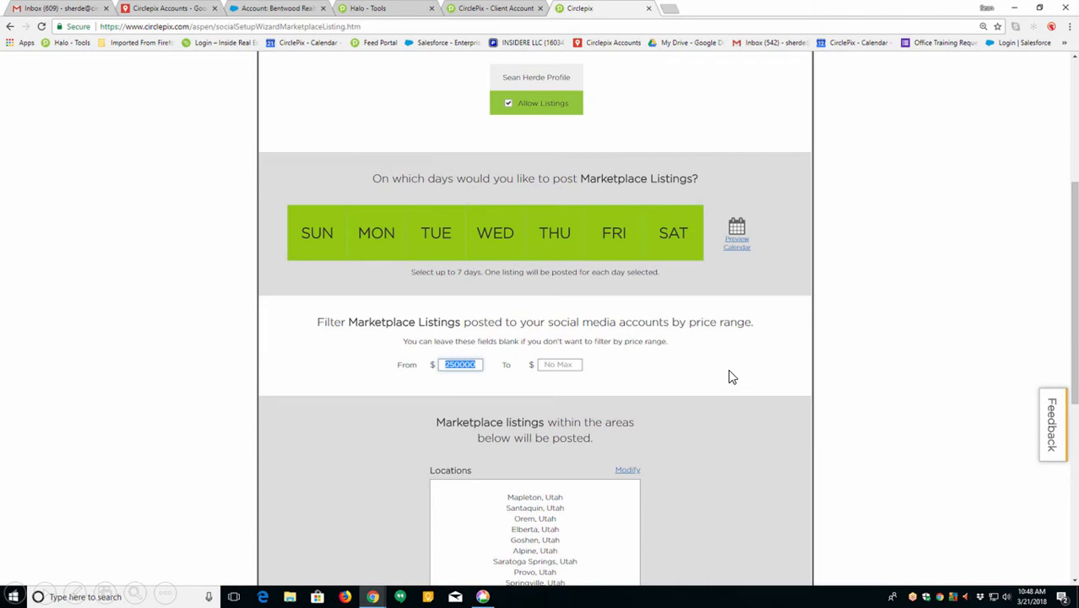
scroll("down", 3)
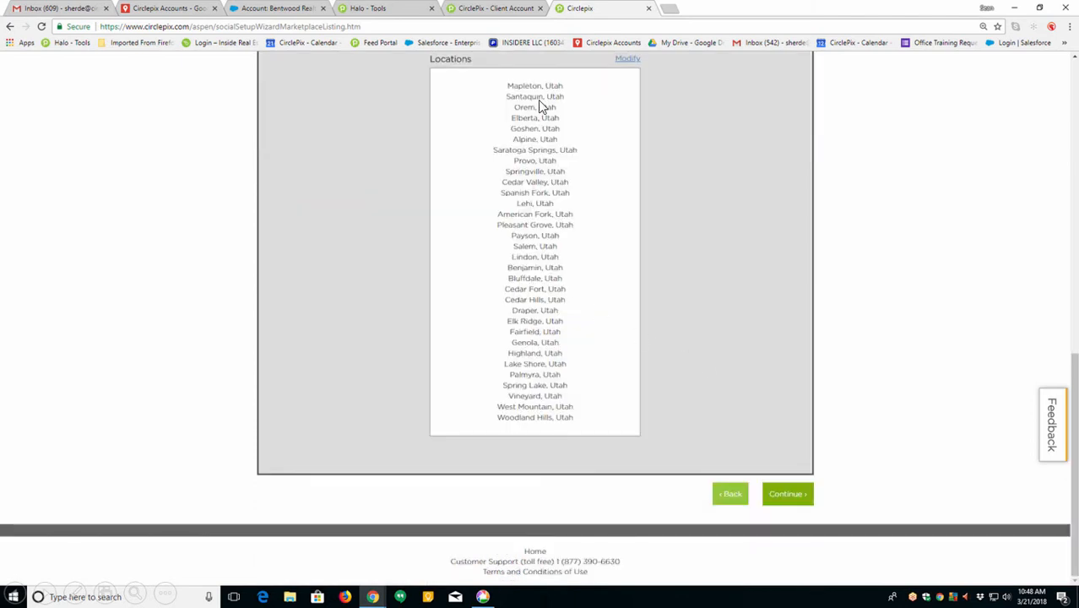
mouse_move(549, 172)
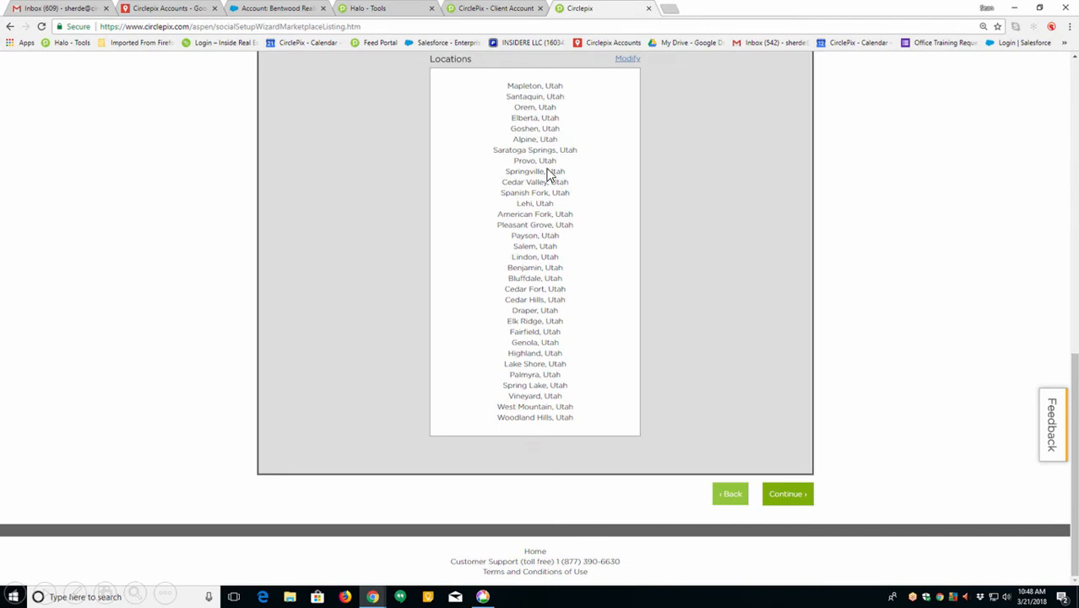
mouse_move(524, 456)
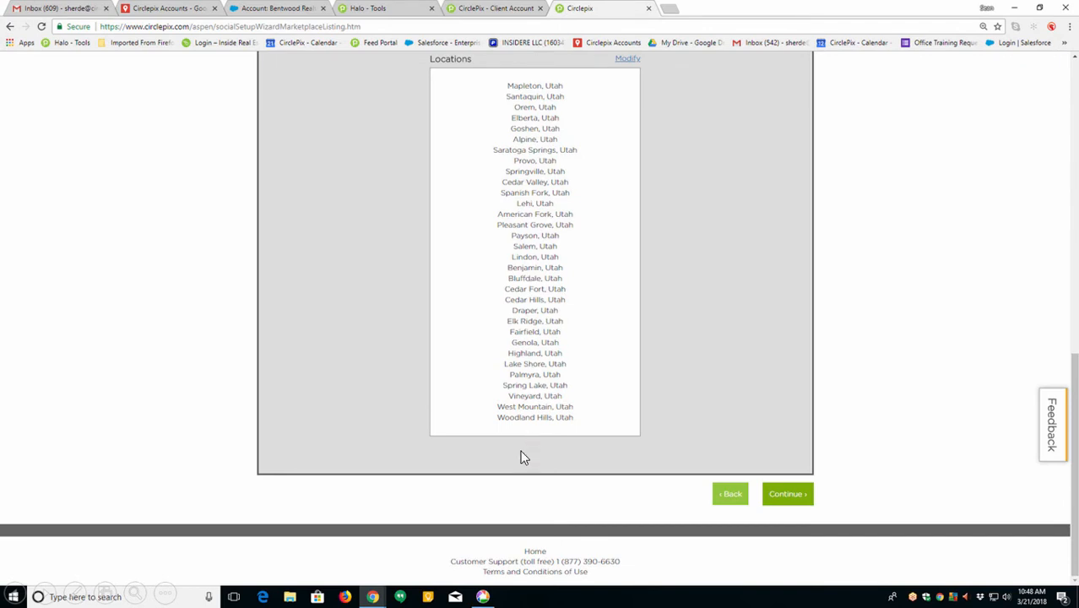
mouse_move(787, 493)
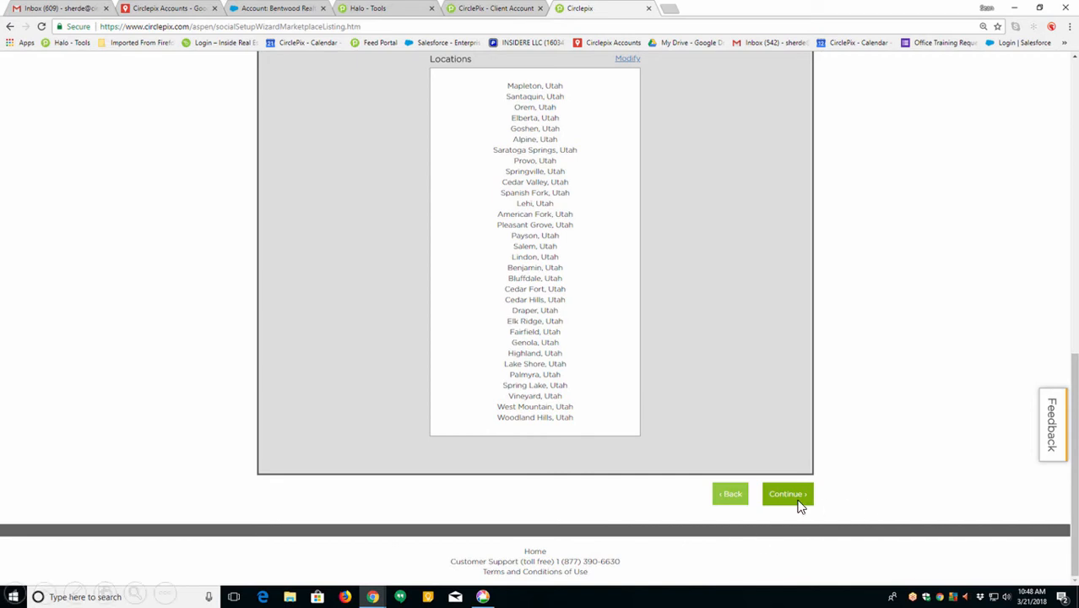
mouse_move(794, 503)
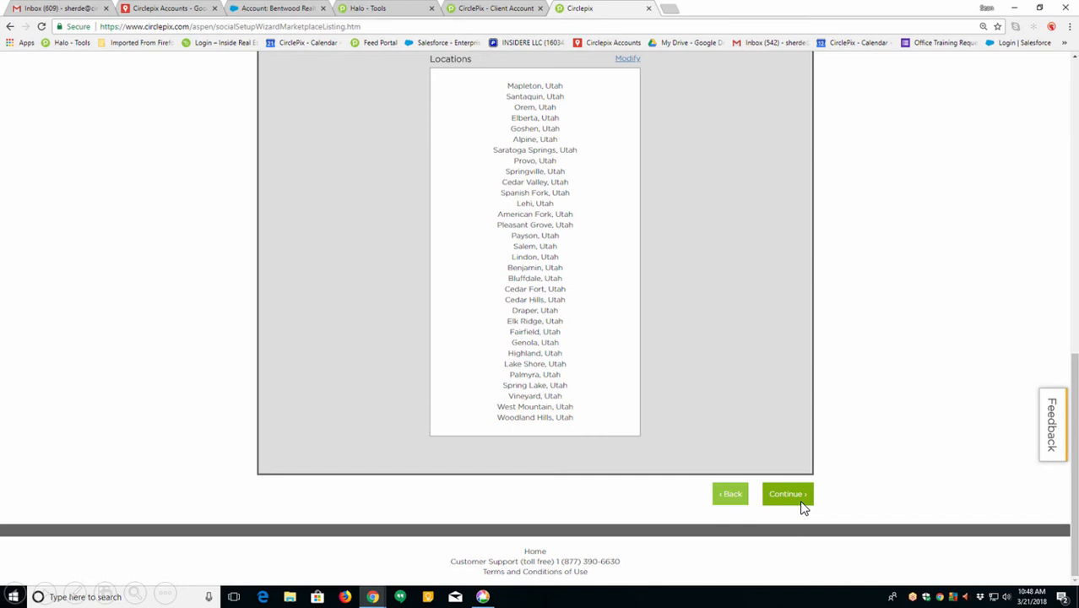
left_click(787, 493)
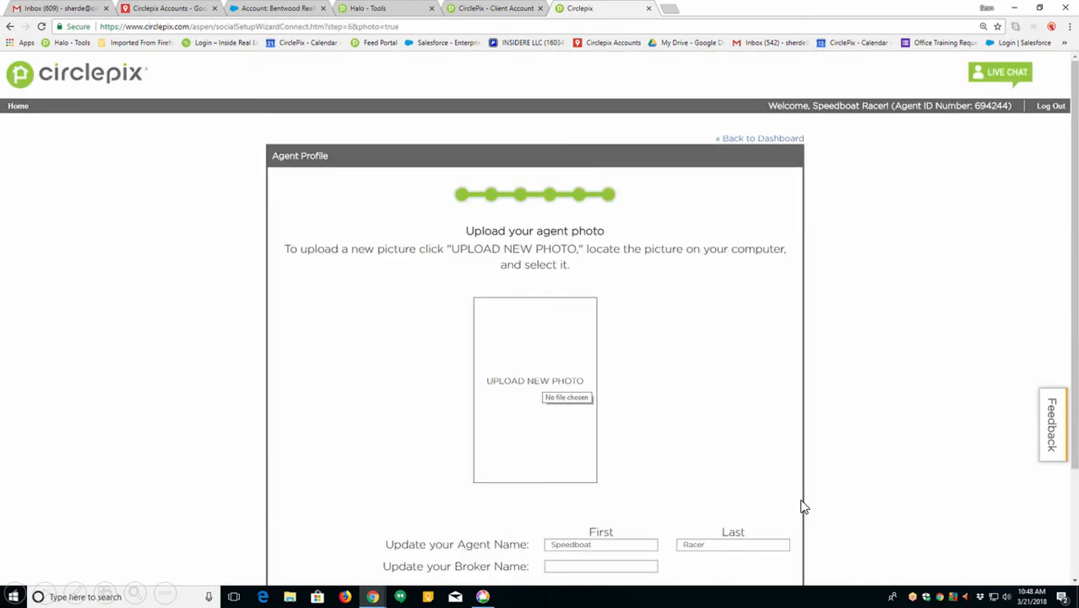
mouse_move(498, 399)
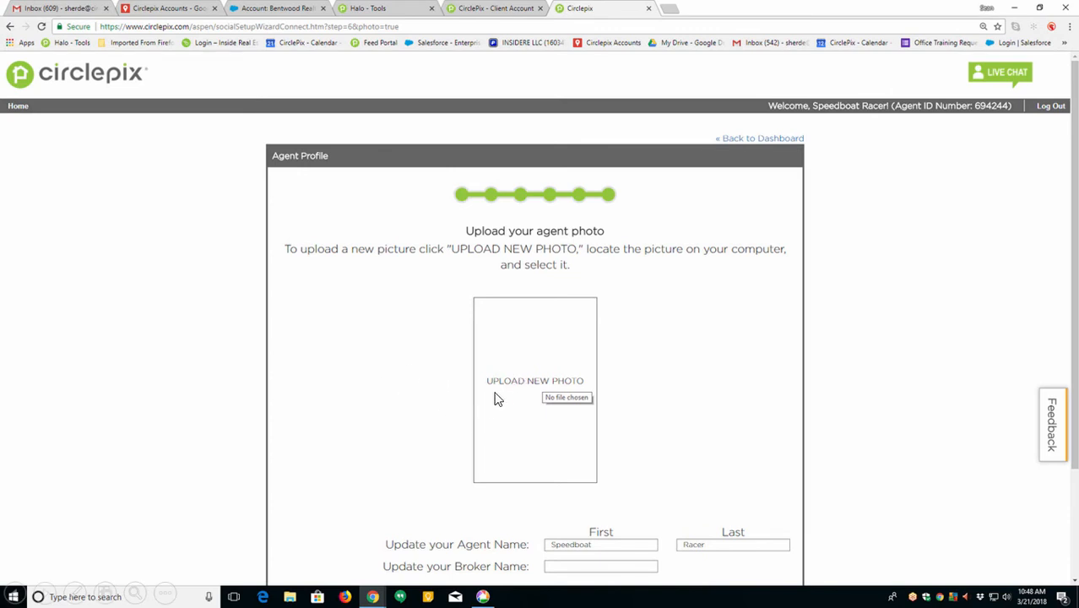
Upload the new agent photo and continue to the Agent Profile Setup with the Agent Info form
left_click(534, 381)
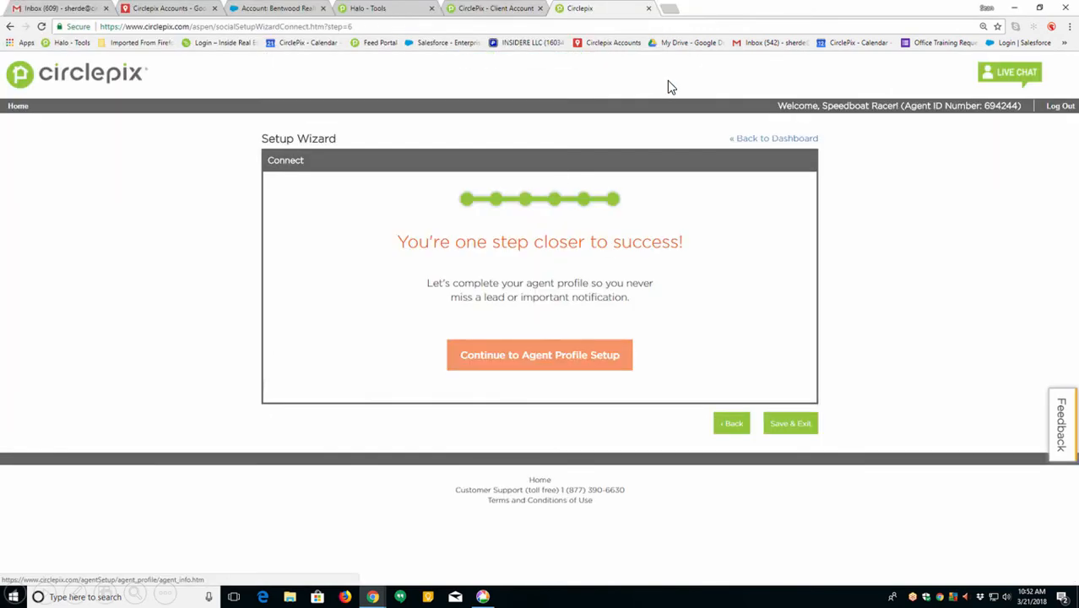
left_click(539, 355)
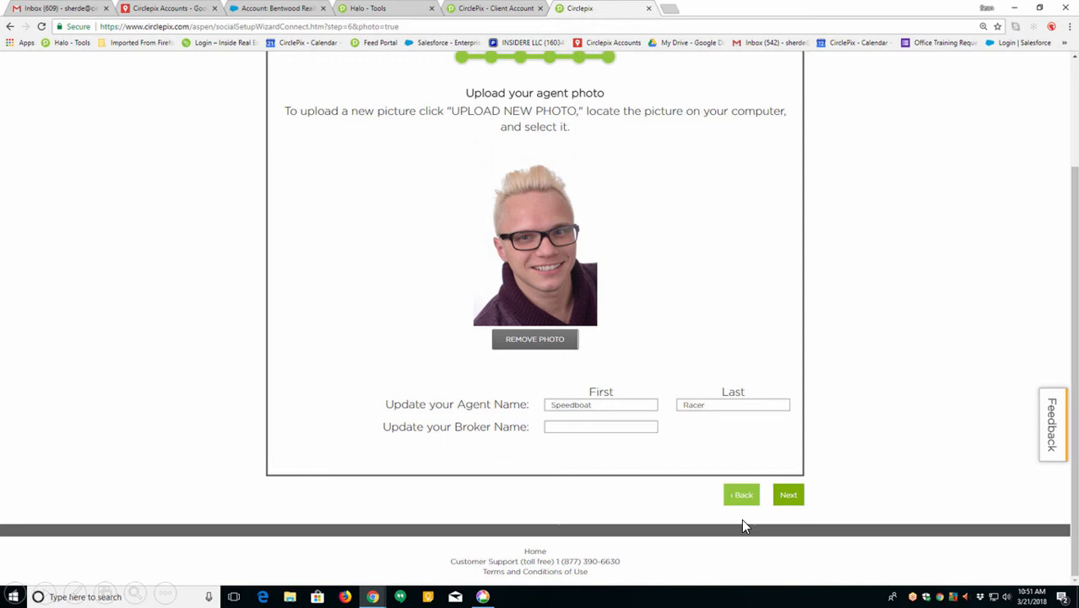
left_click(787, 493)
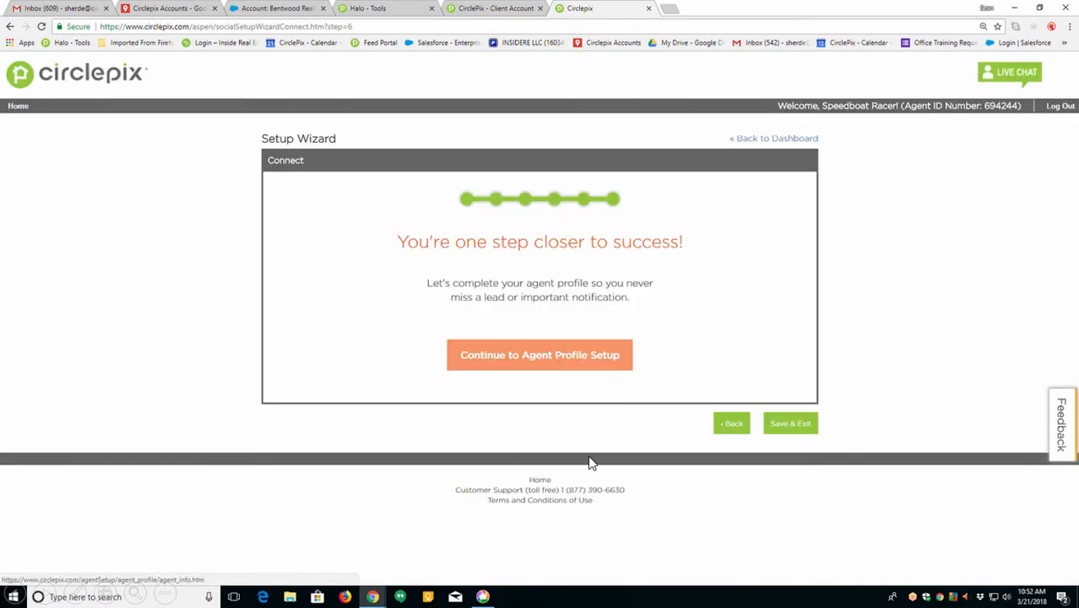
mouse_move(517, 355)
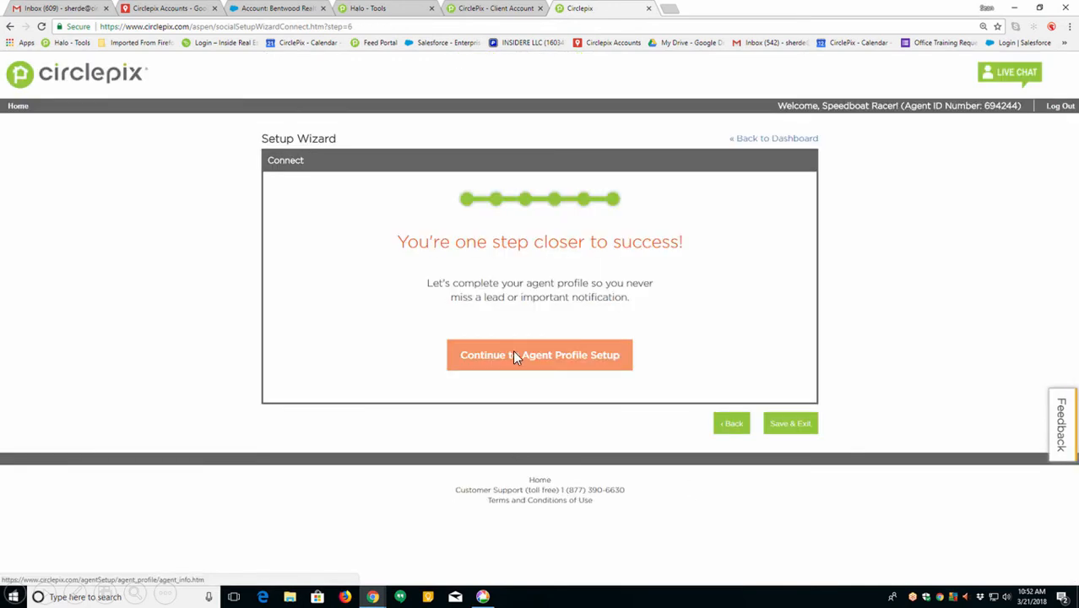
left_click(540, 355)
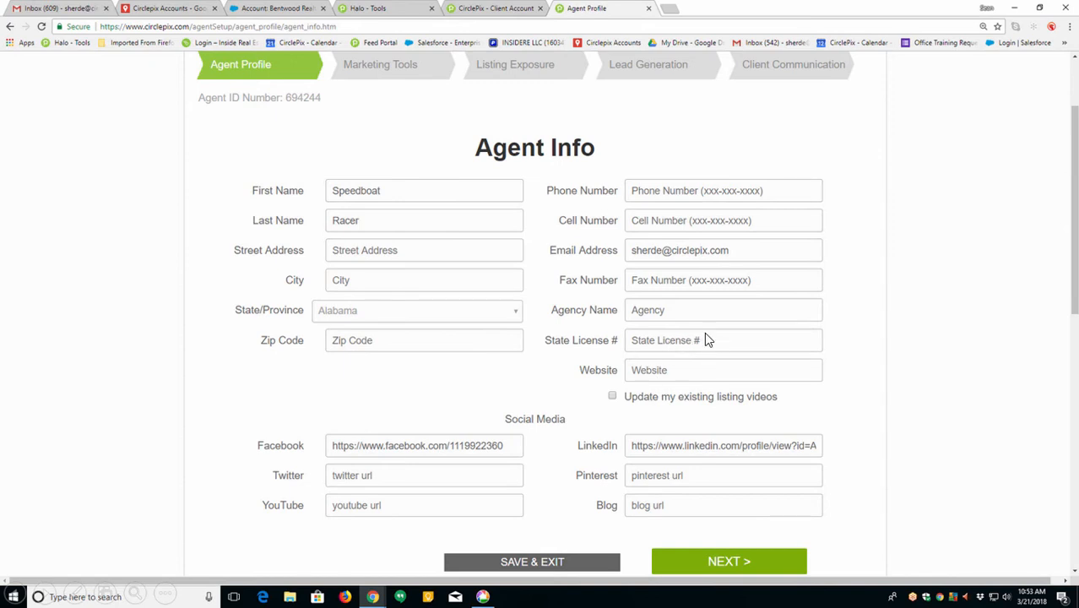
mouse_move(473, 504)
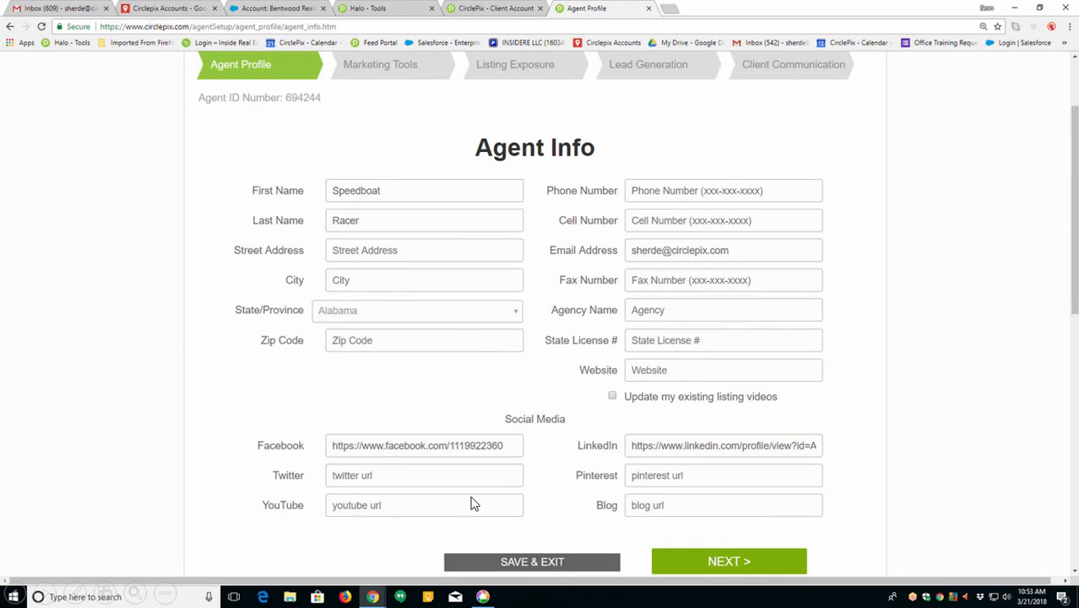
mouse_move(558, 190)
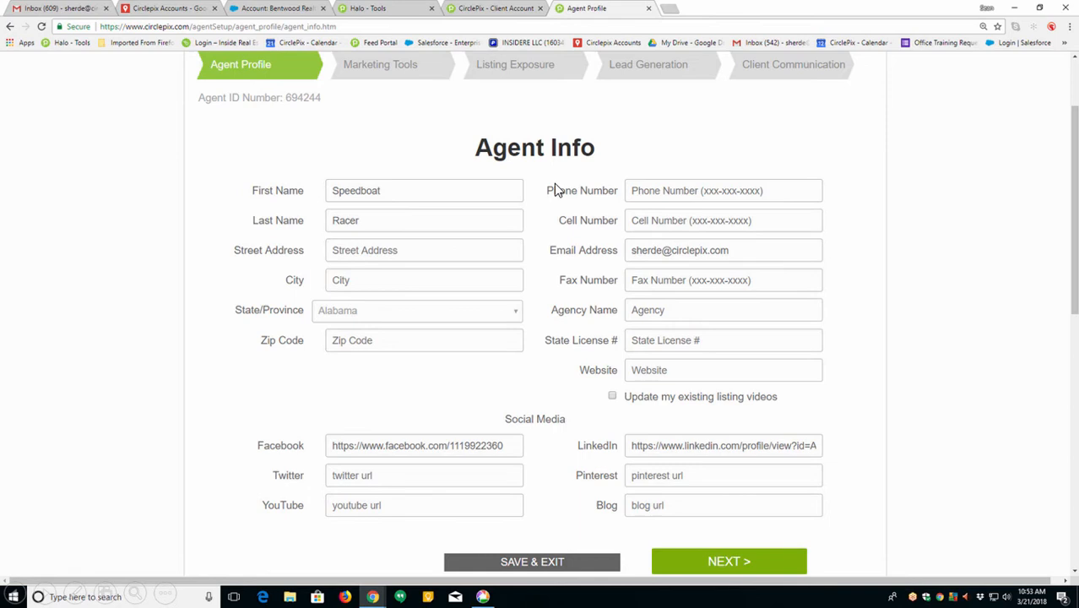
mouse_move(696, 341)
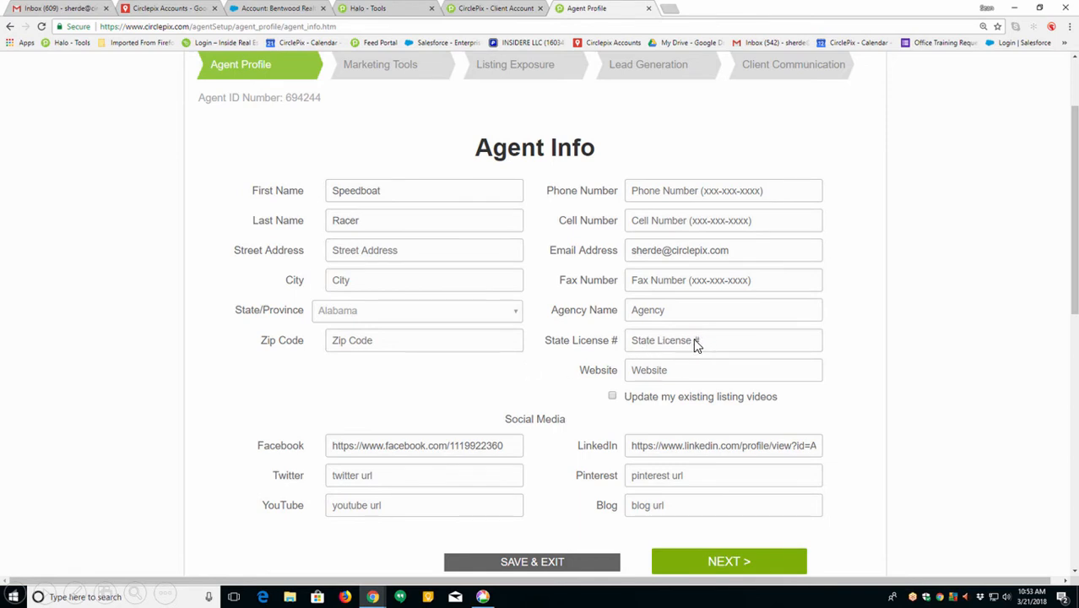
mouse_move(671, 324)
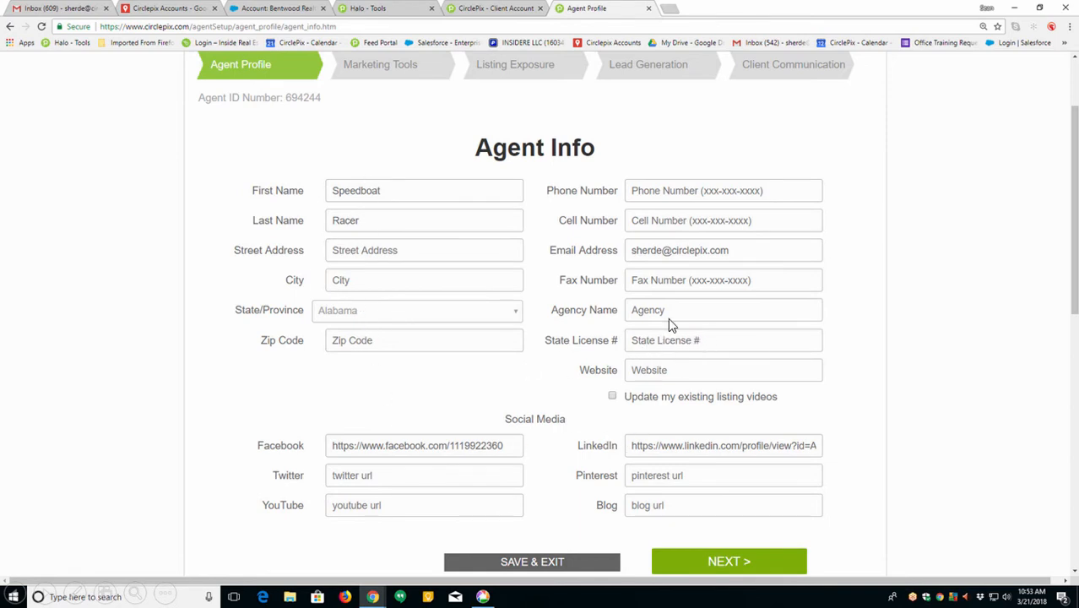
mouse_move(392, 447)
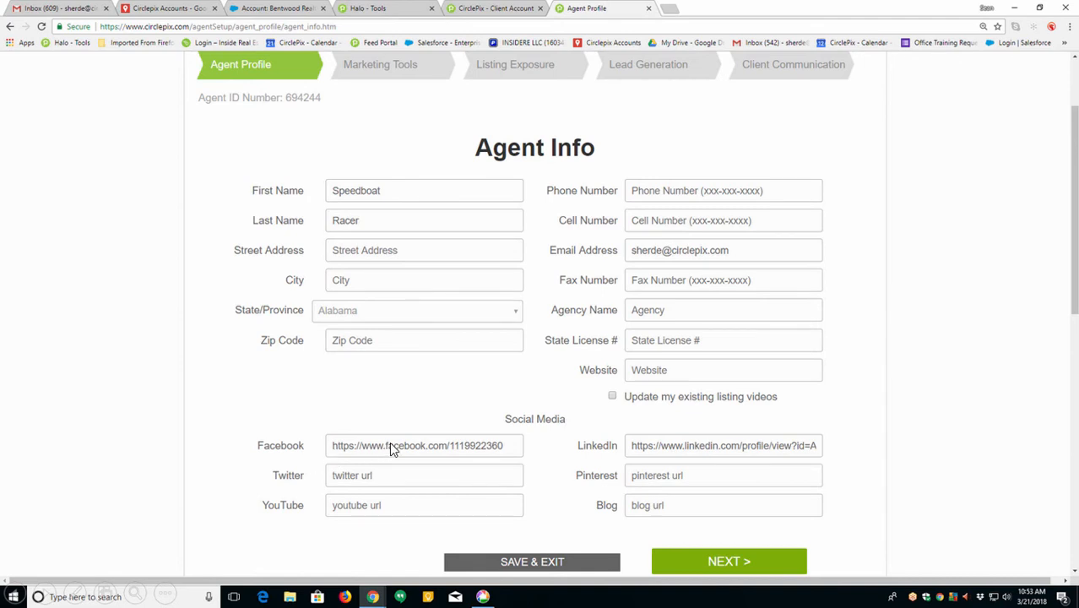
mouse_move(426, 460)
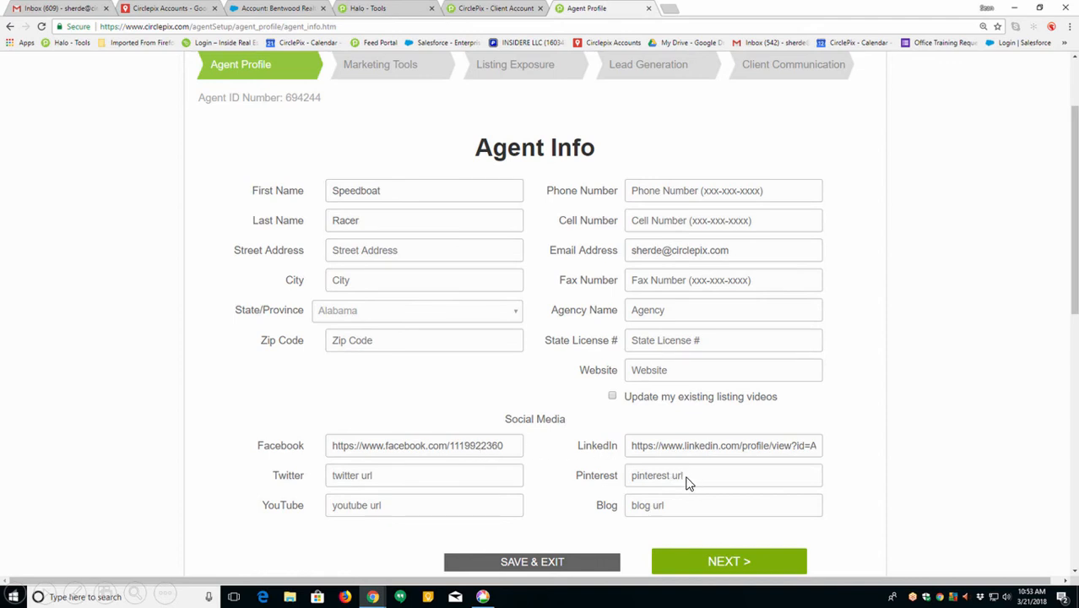
mouse_move(369, 488)
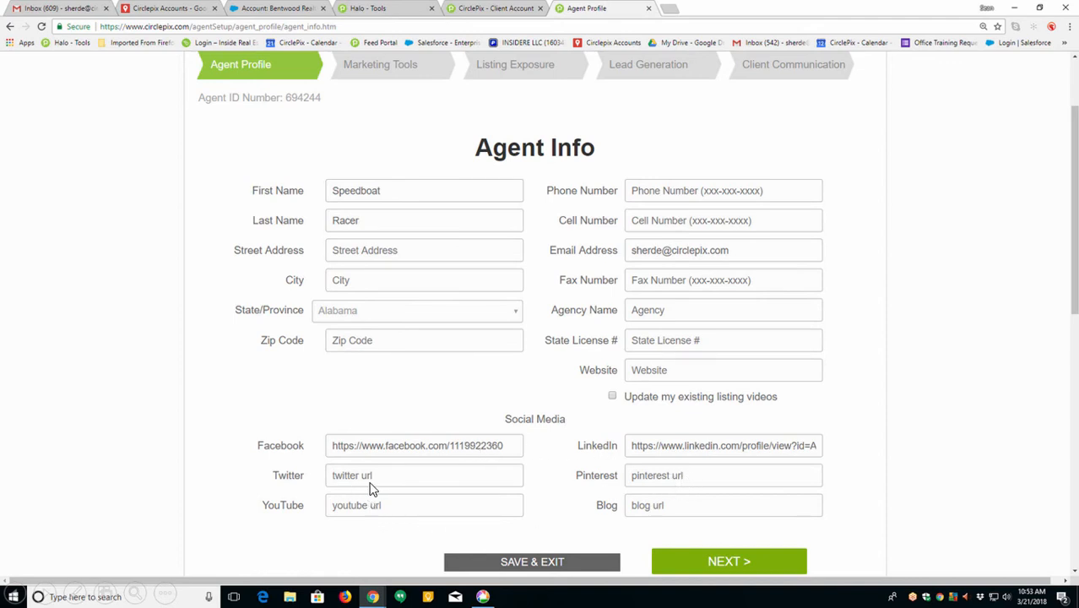
mouse_move(696, 480)
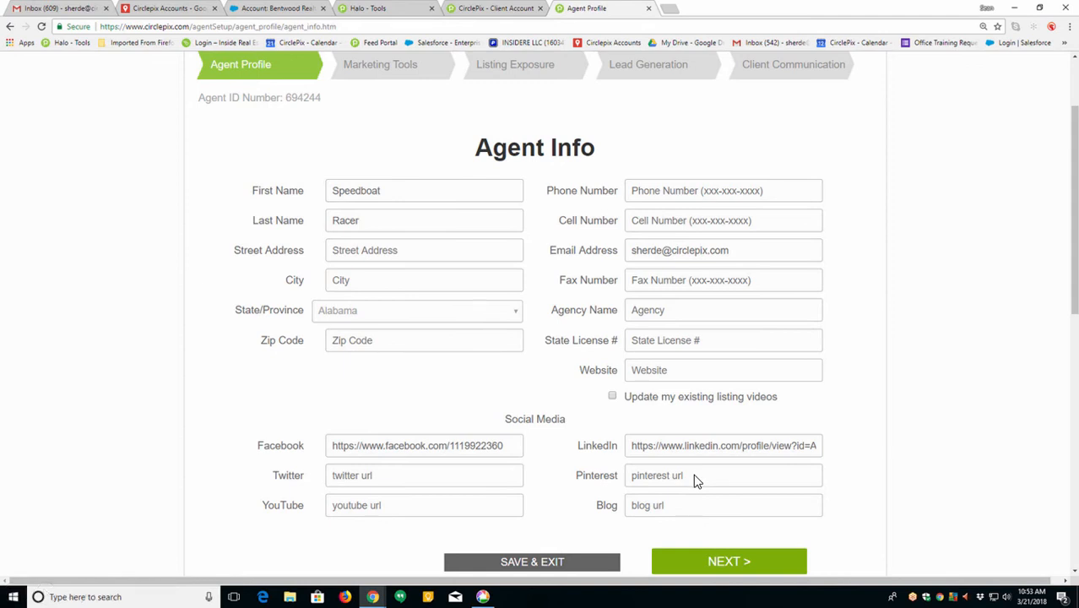
mouse_move(735, 490)
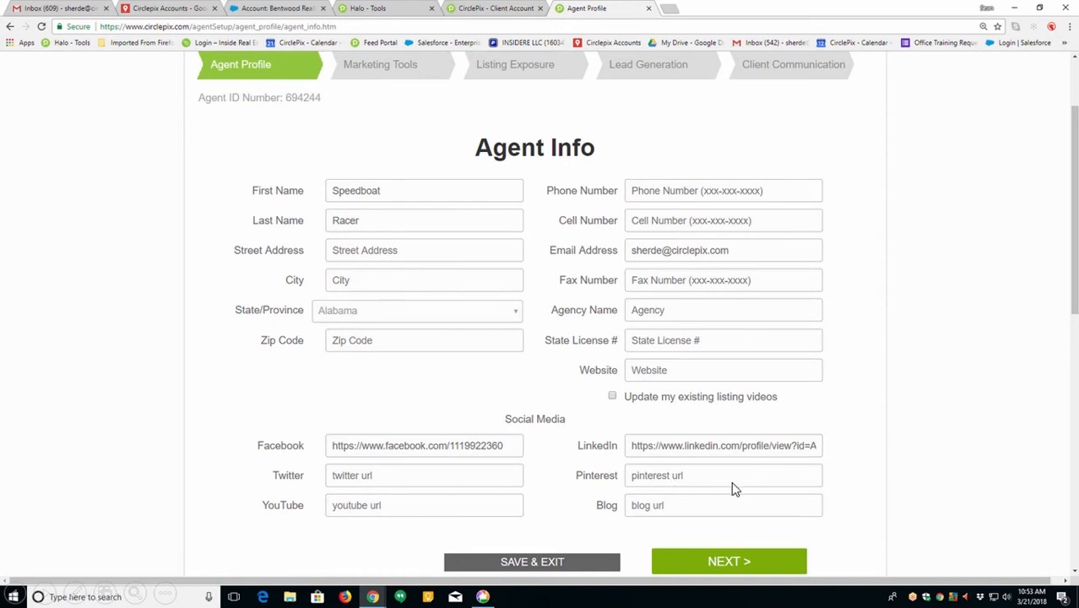
mouse_move(734, 483)
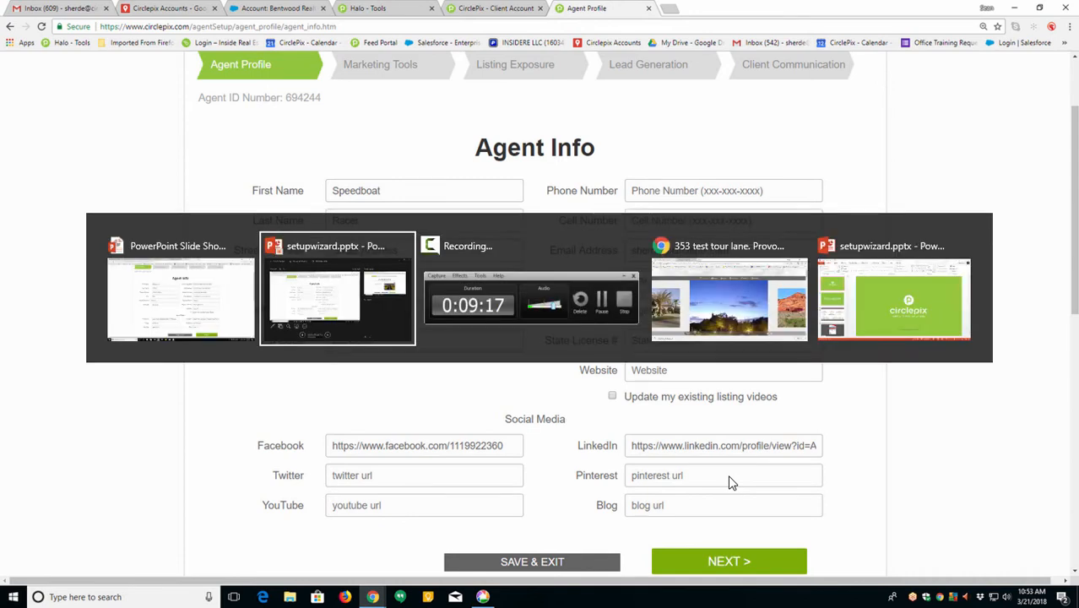
Switch to the Chrome window showing the 353 test tour lane virtual tour slideshow
left_click(728, 304)
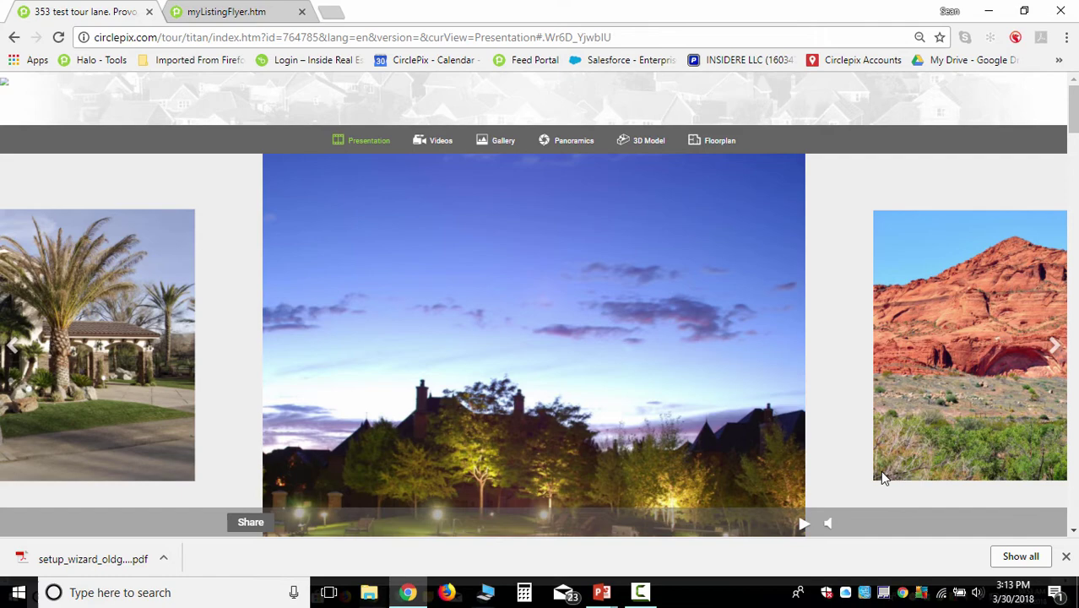
Scroll down the tour page to the agent contact details and View My Listings table
scroll("down", 3)
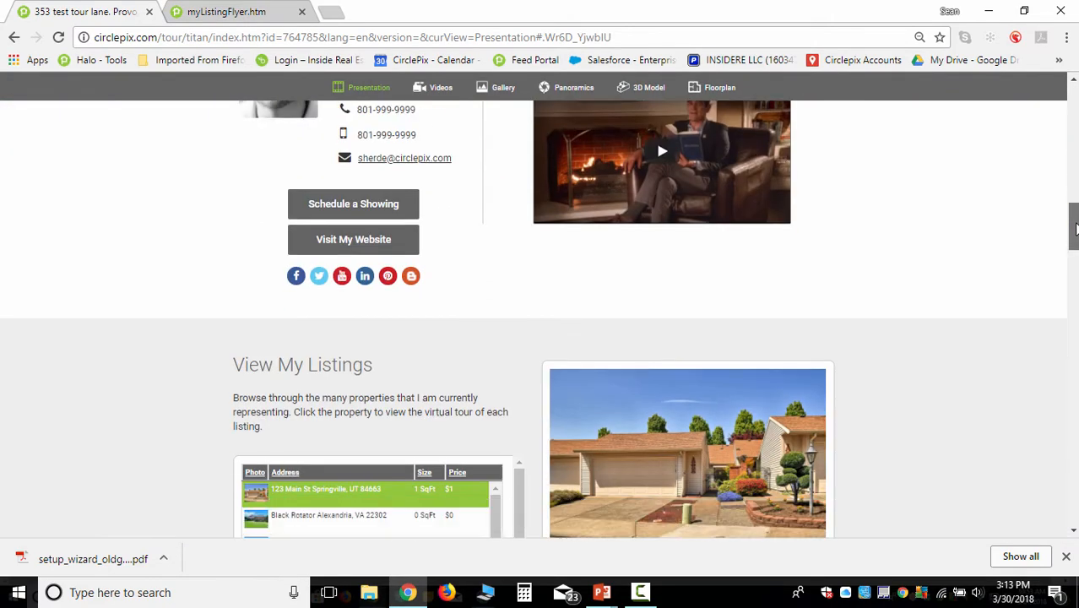
scroll("down", 3)
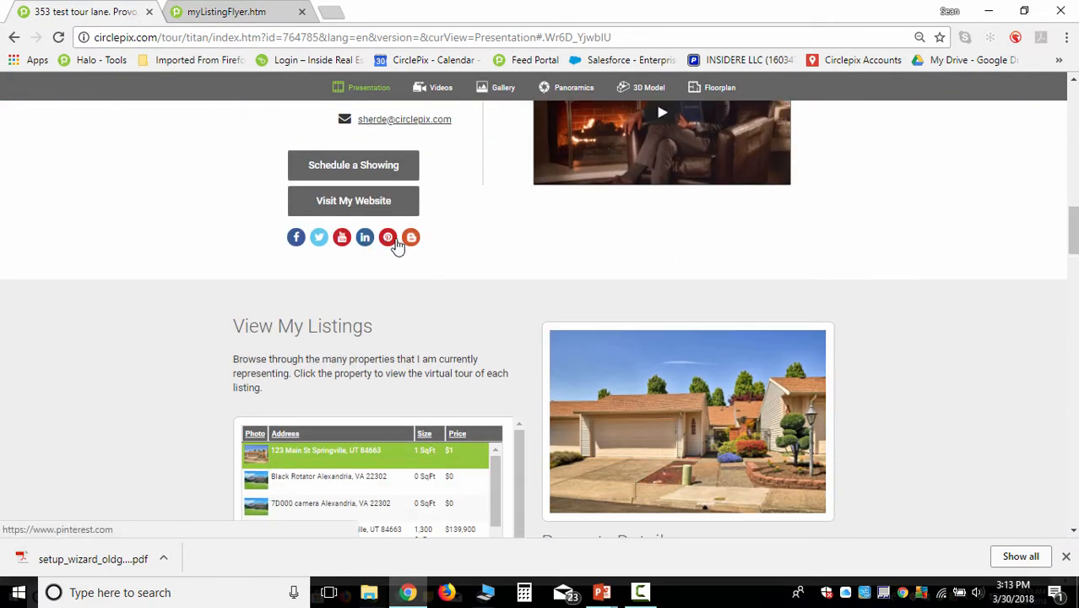
mouse_move(341, 236)
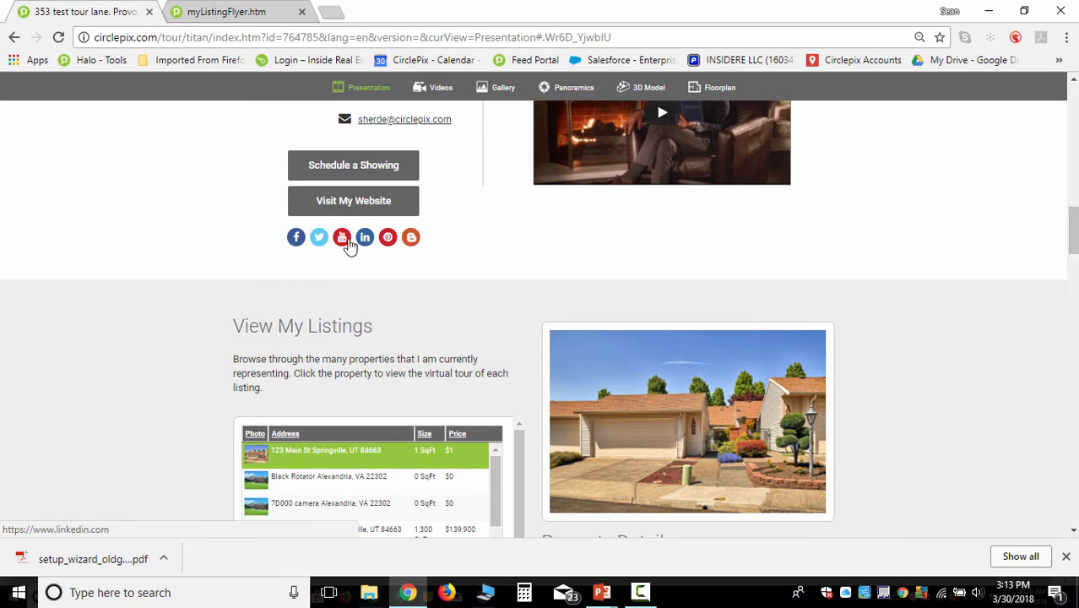
mouse_move(320, 236)
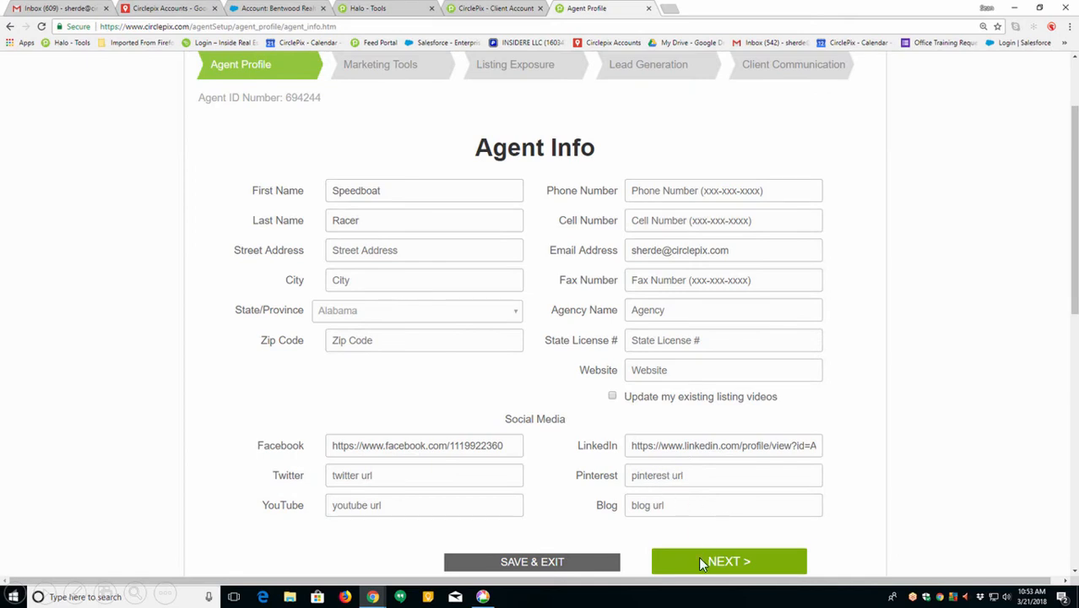
Advance past Agent Info and the empty biography step to the agent photo upload page
left_click(728, 561)
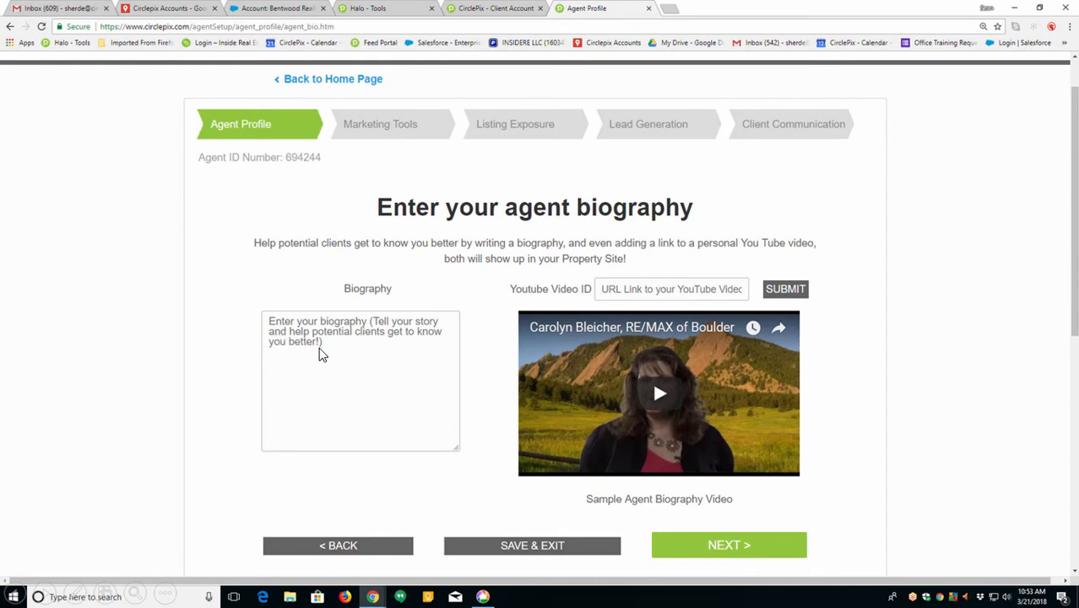
mouse_move(335, 369)
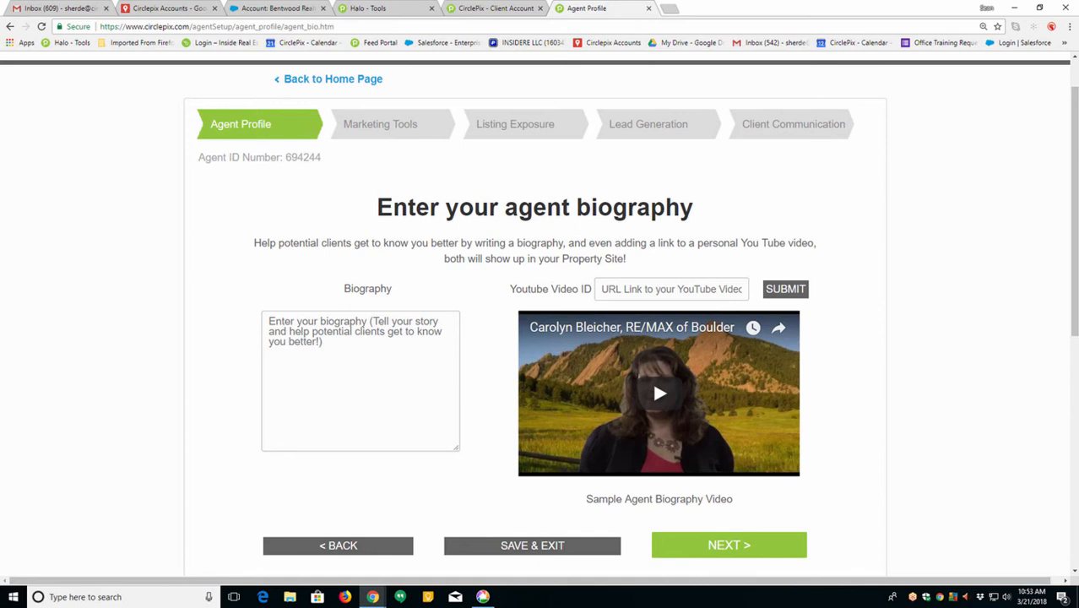
mouse_move(733, 377)
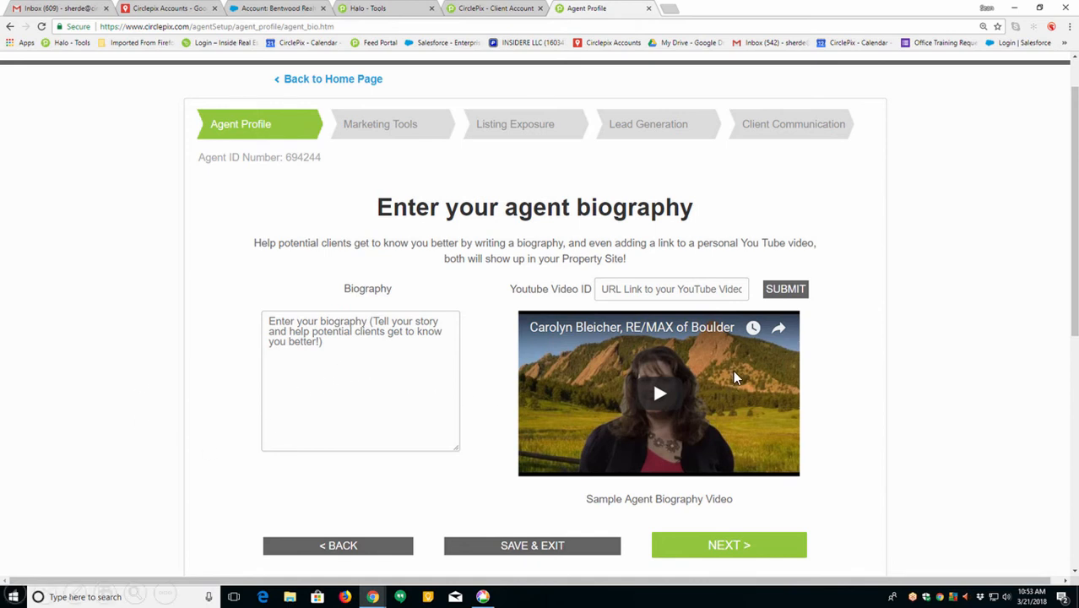
mouse_move(649, 361)
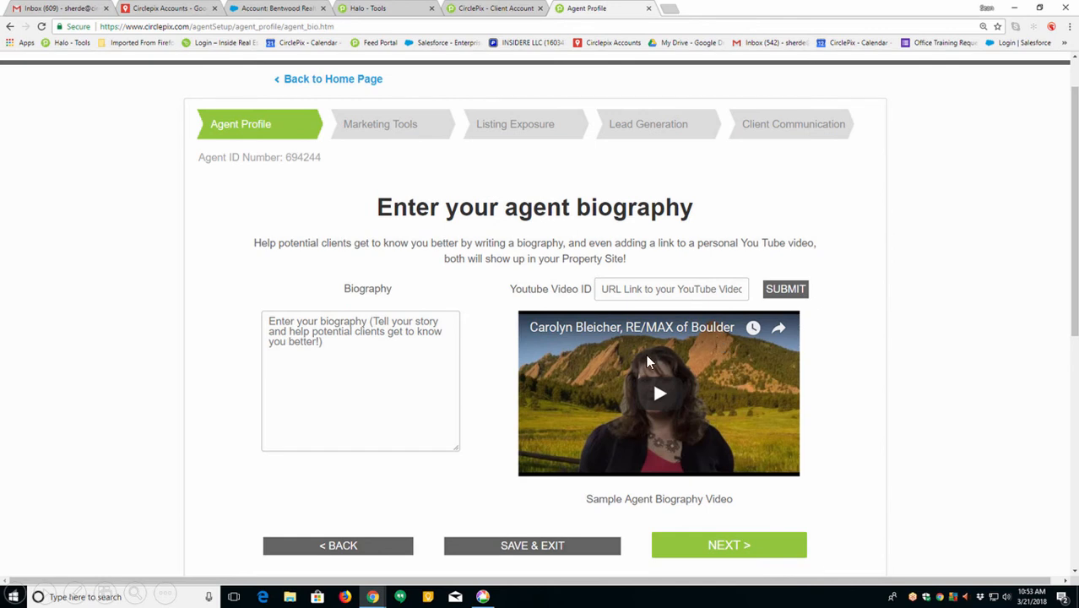
mouse_move(674, 439)
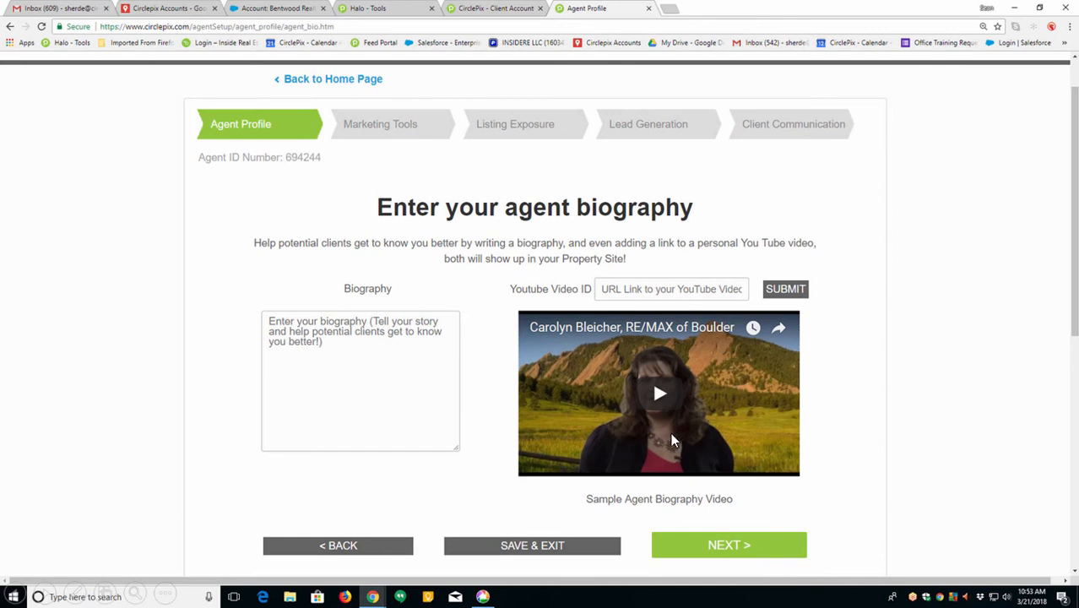
mouse_move(700, 294)
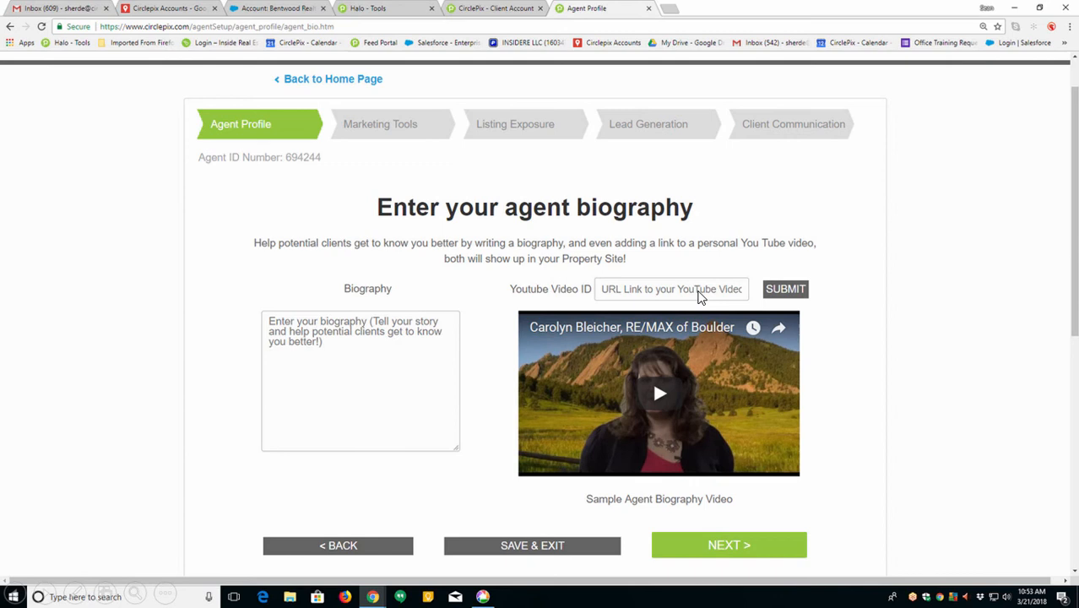
mouse_move(608, 414)
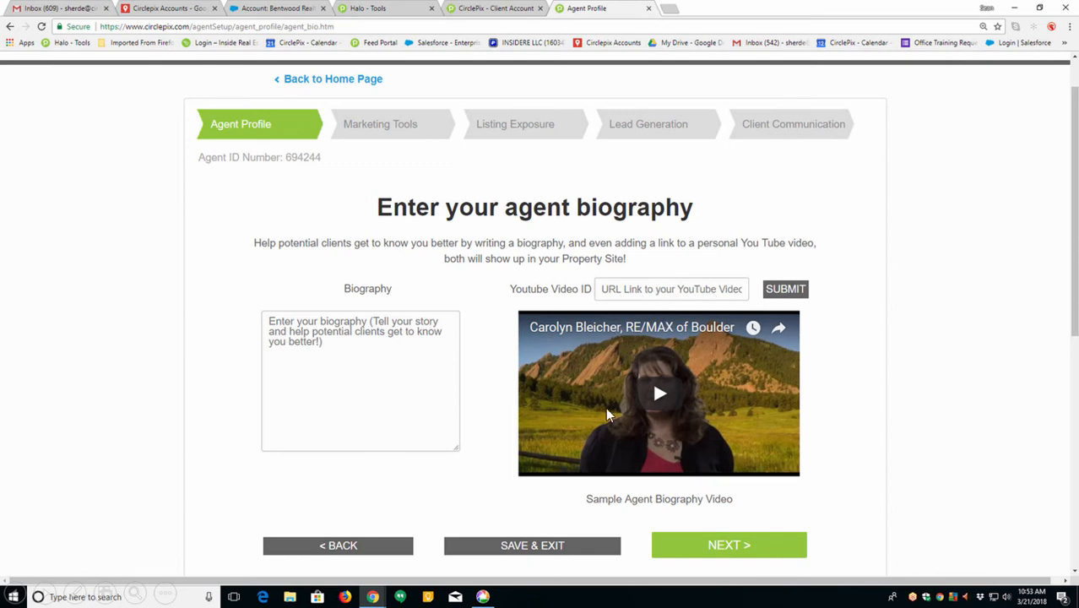
mouse_move(674, 402)
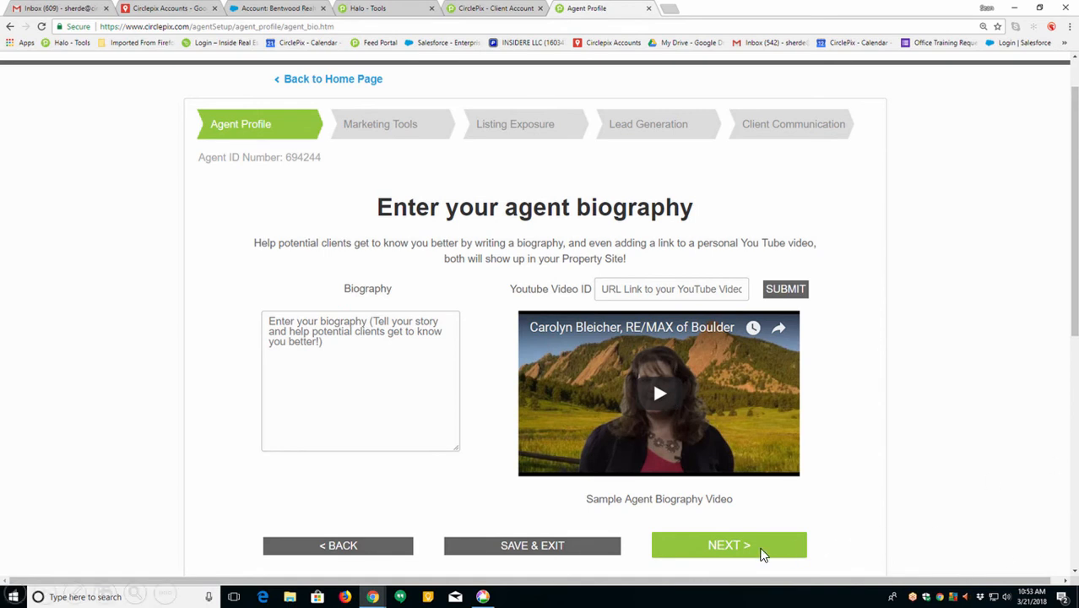
left_click(728, 544)
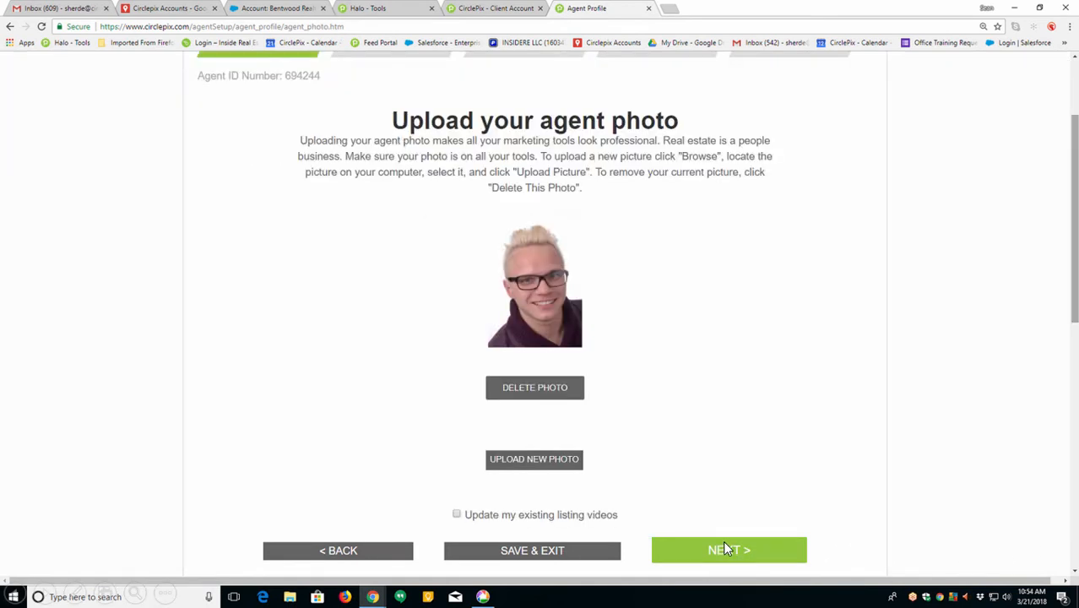
mouse_move(777, 505)
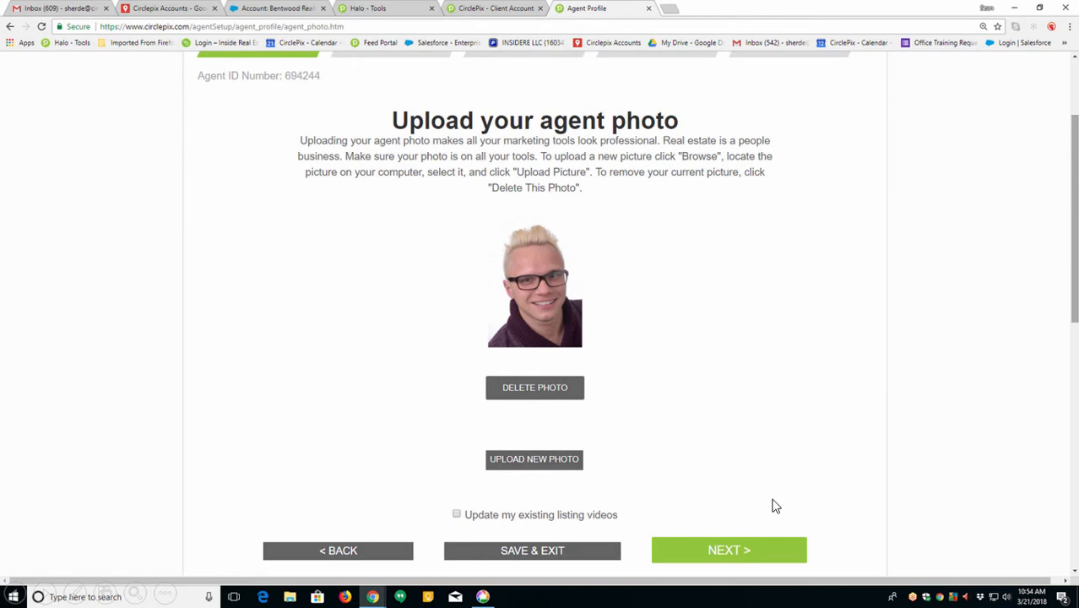
mouse_move(510, 387)
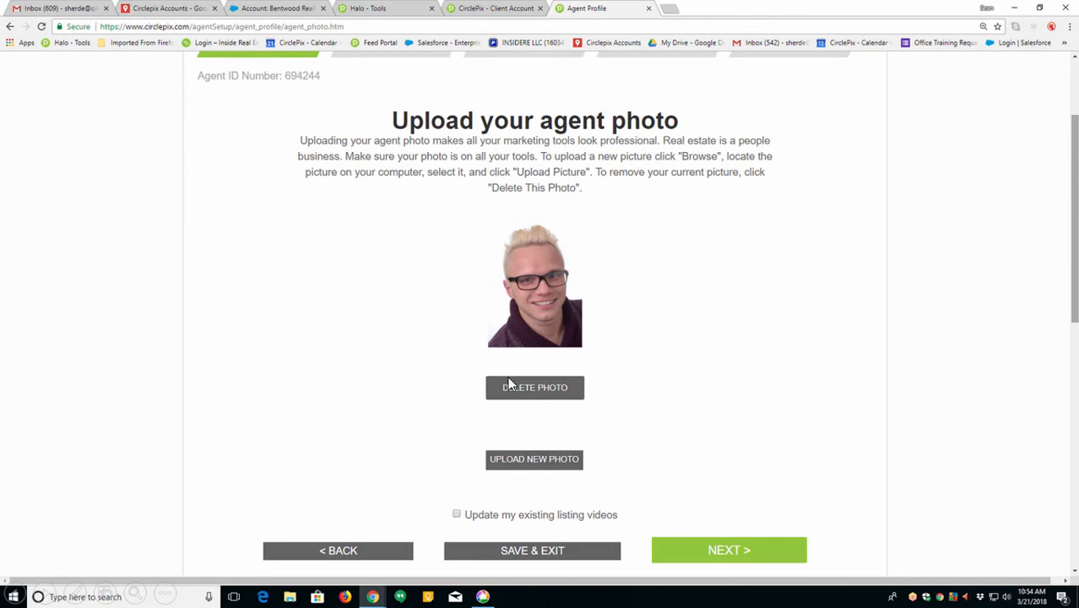
Continue past the photo and logo steps, keeping the current flyer style, to Social Media Account Setup
left_click(728, 550)
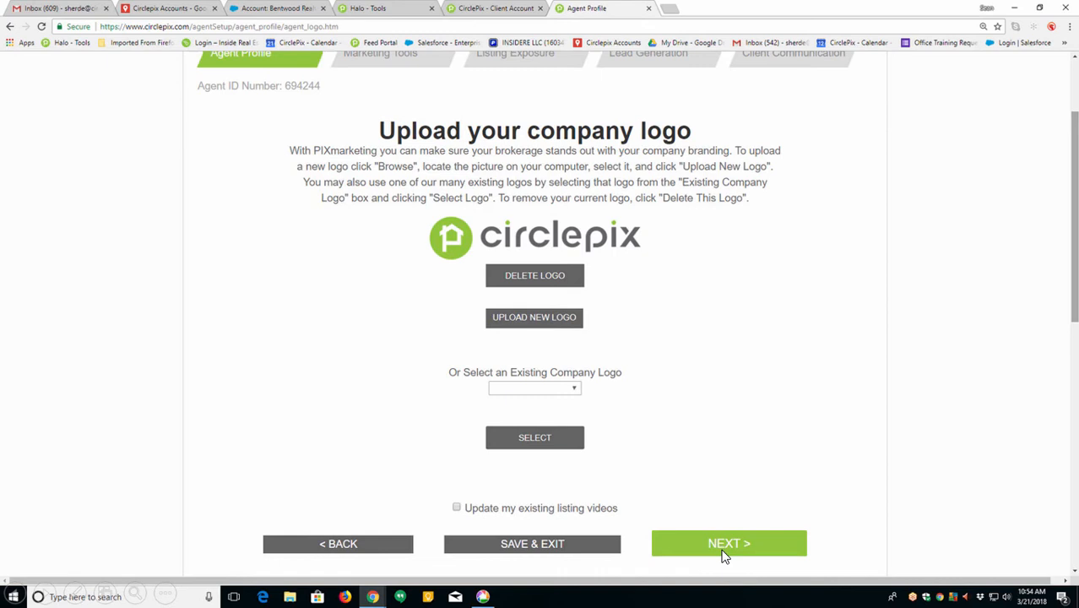
mouse_move(672, 281)
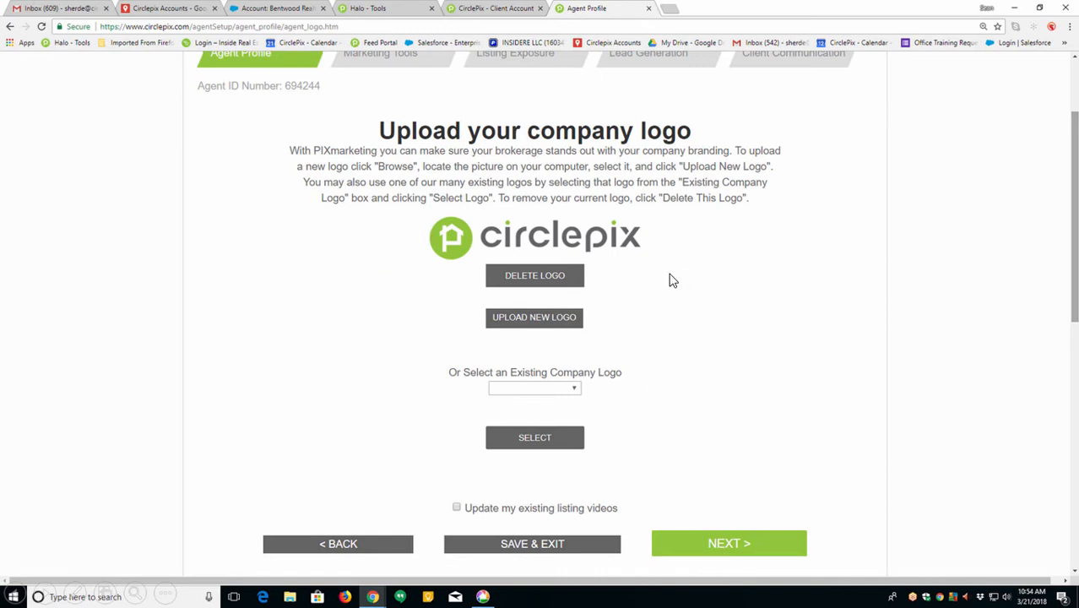
mouse_move(566, 273)
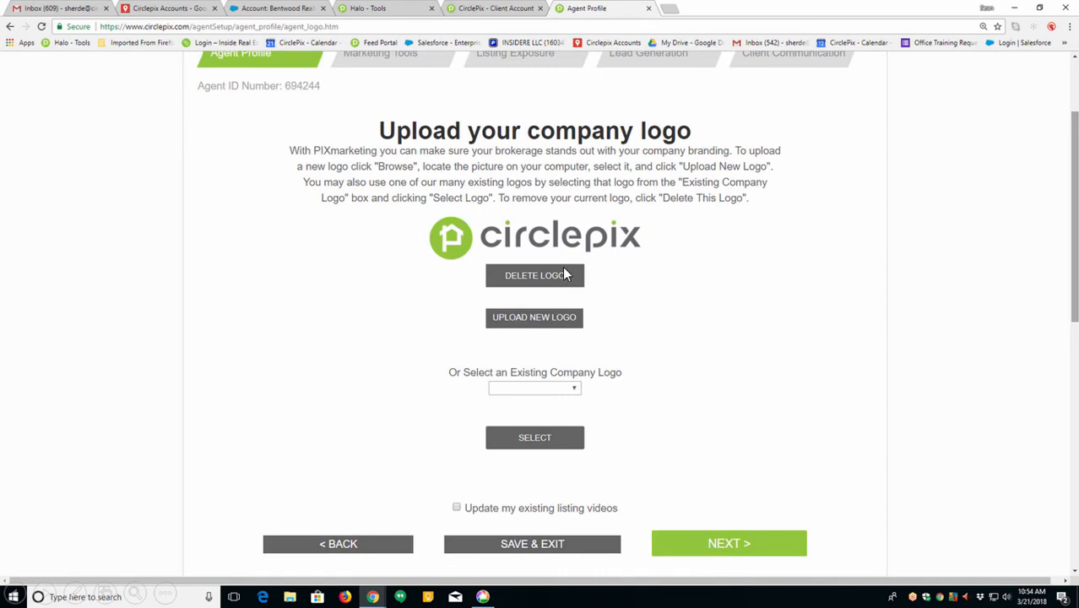
mouse_move(550, 285)
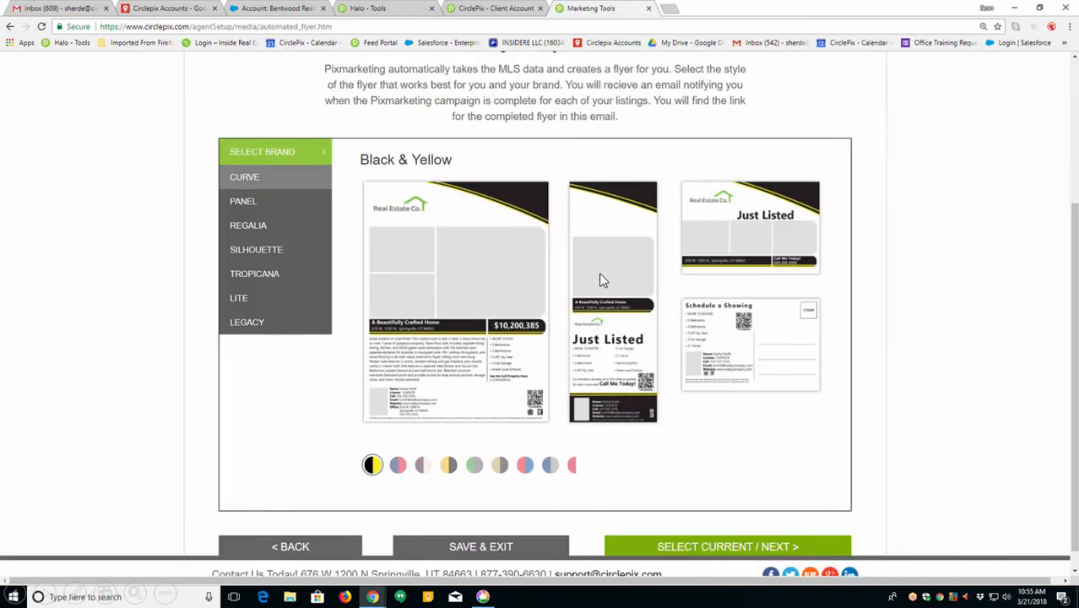
mouse_move(532, 287)
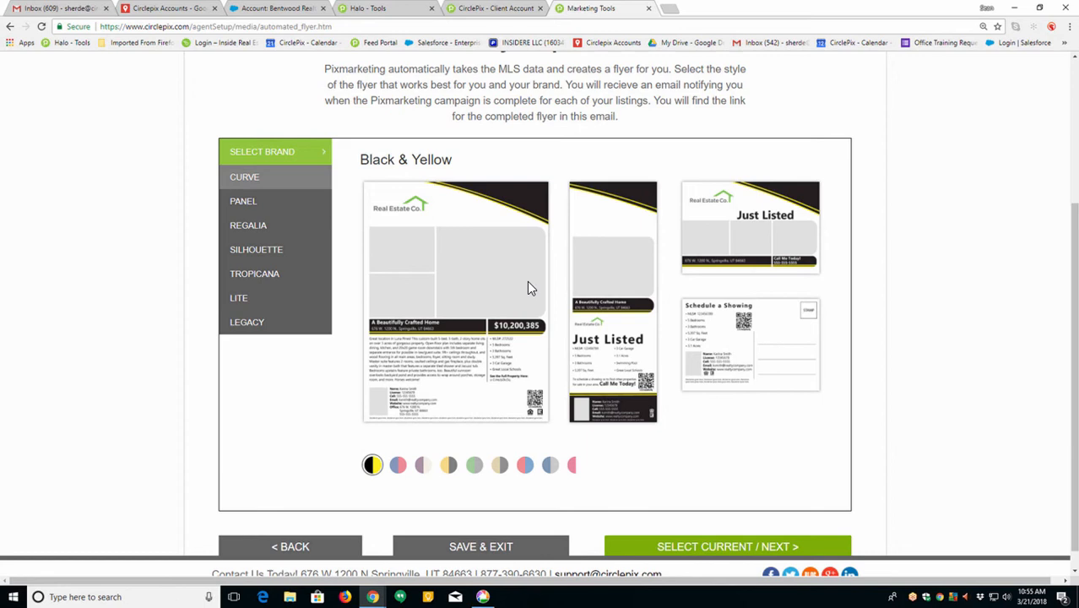
mouse_move(728, 554)
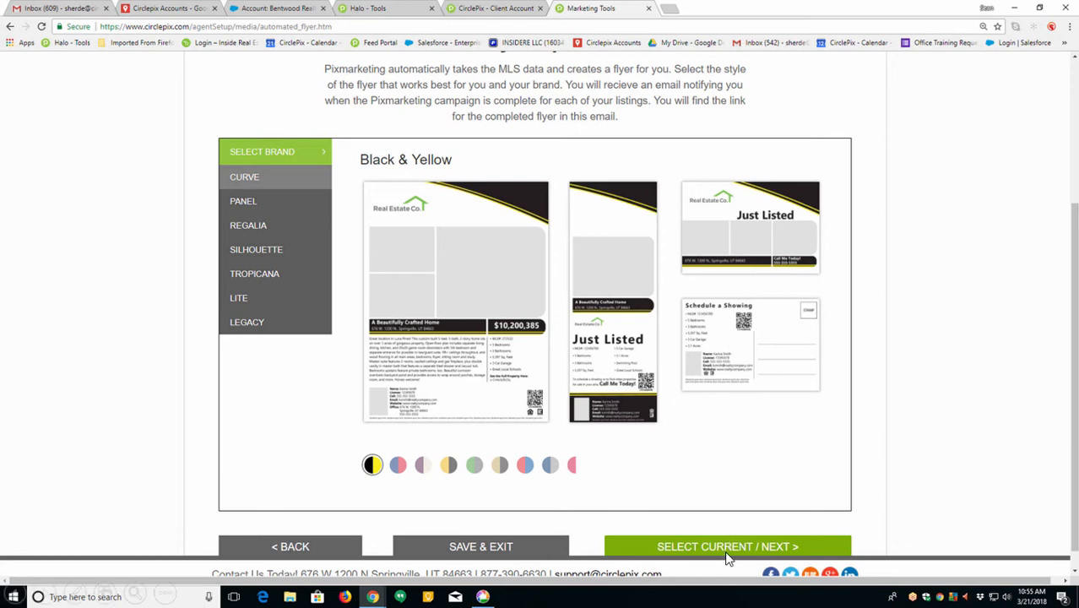
left_click(726, 547)
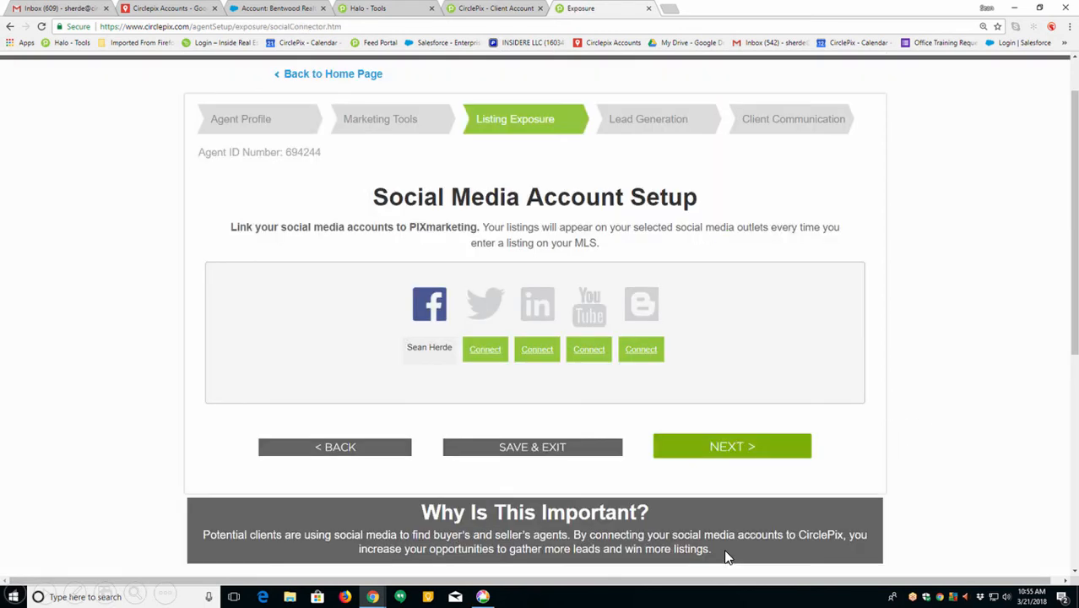
mouse_move(498, 416)
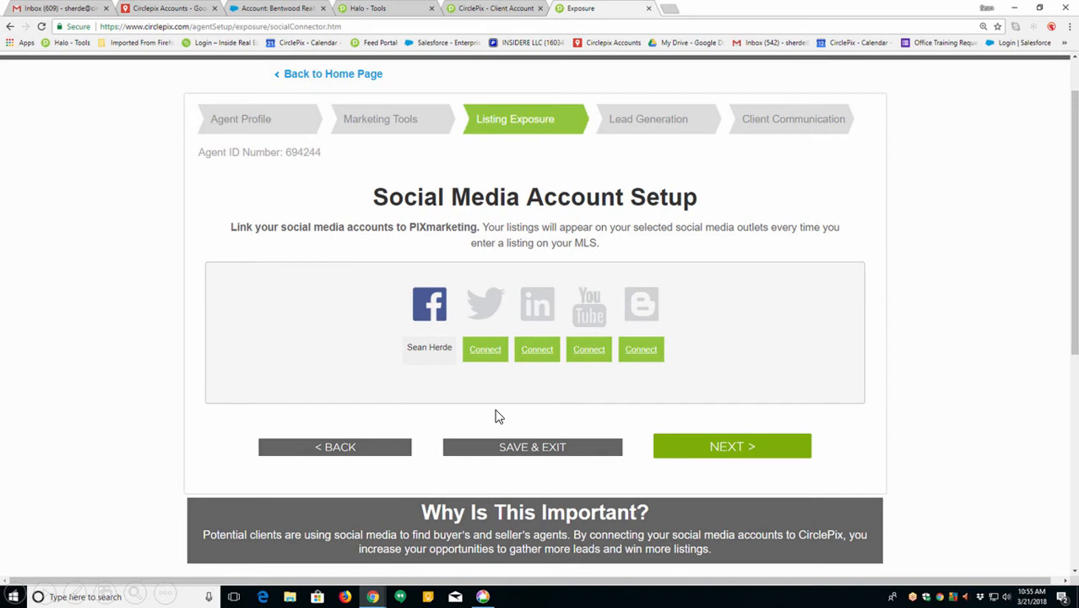
mouse_move(908, 348)
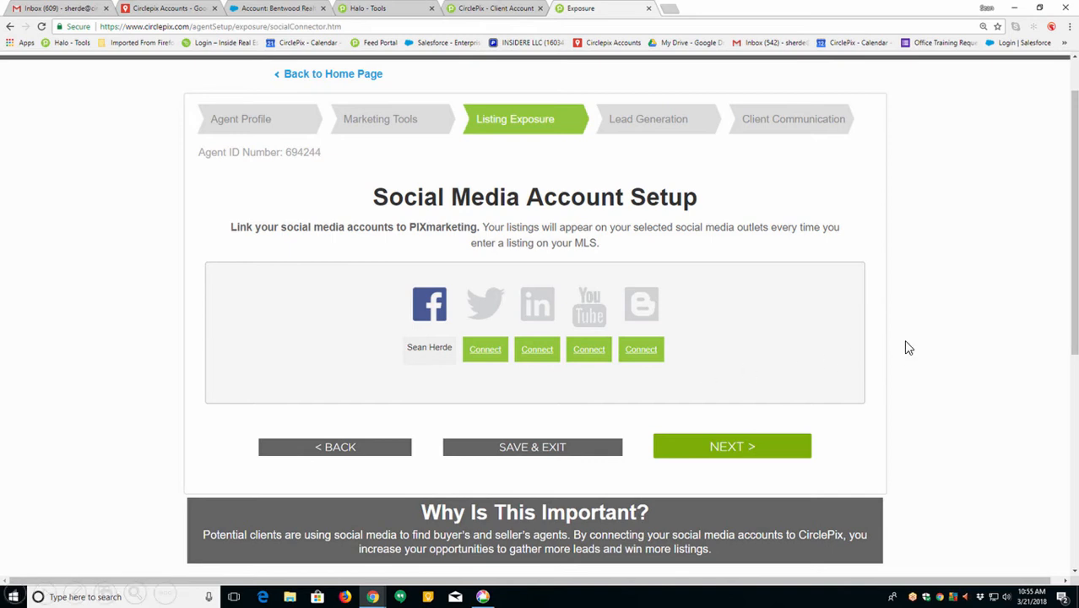
mouse_move(642, 348)
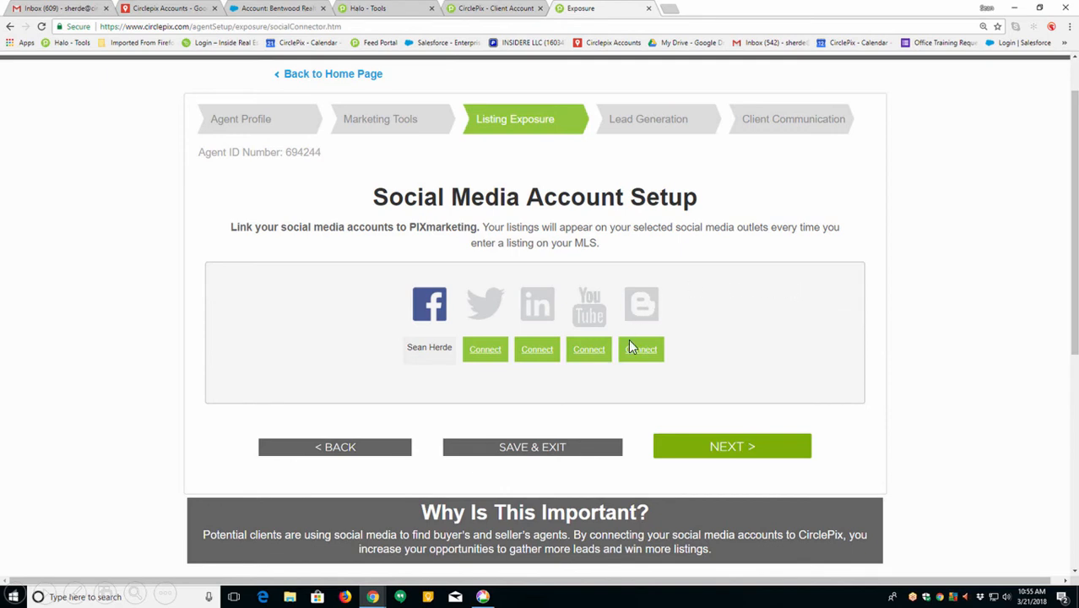
mouse_move(639, 353)
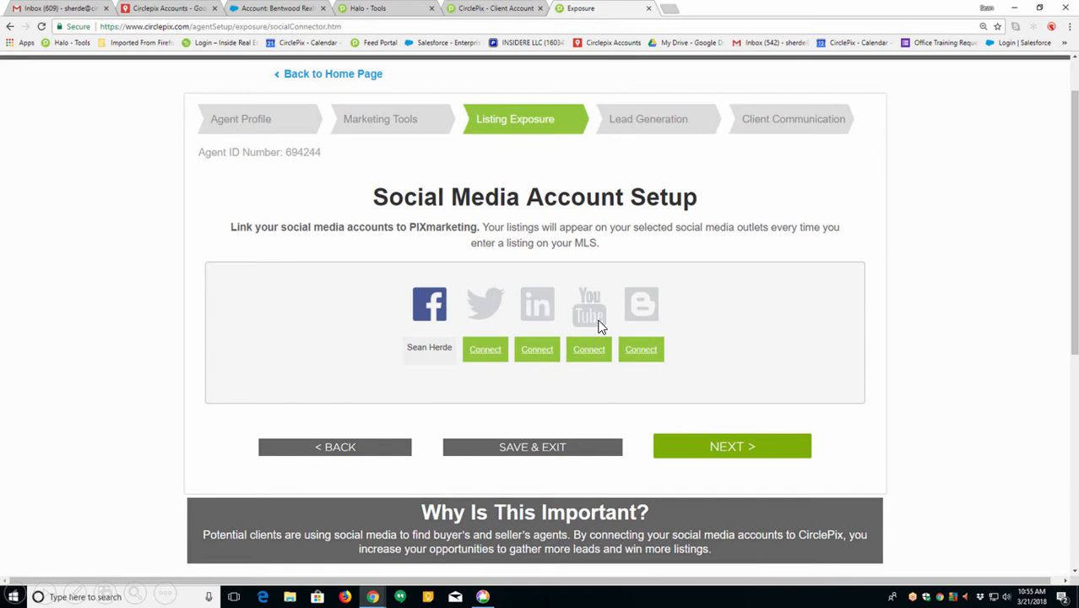
mouse_move(598, 358)
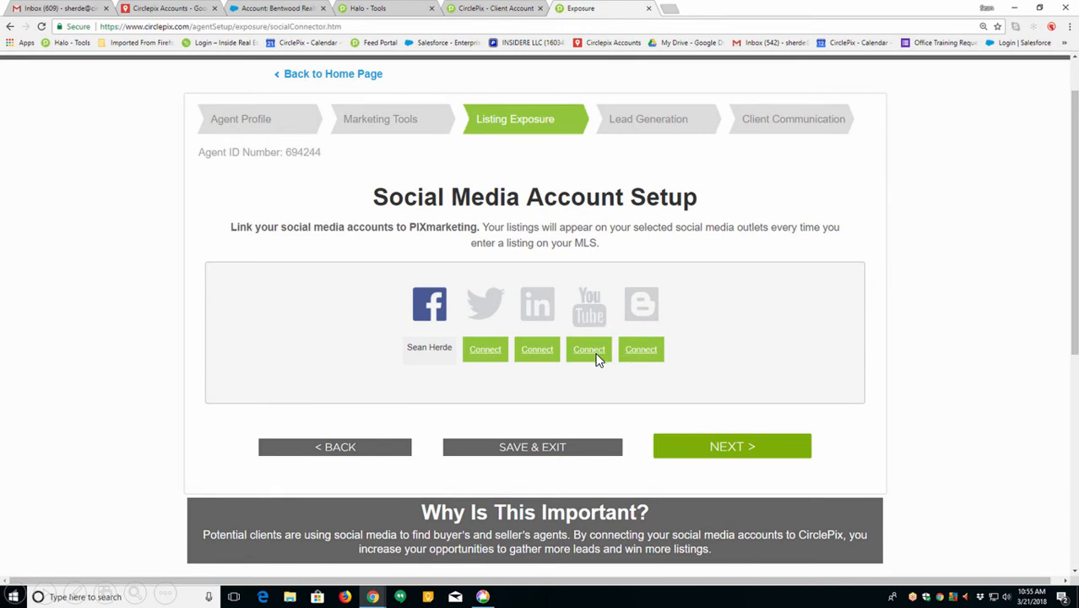
mouse_move(601, 356)
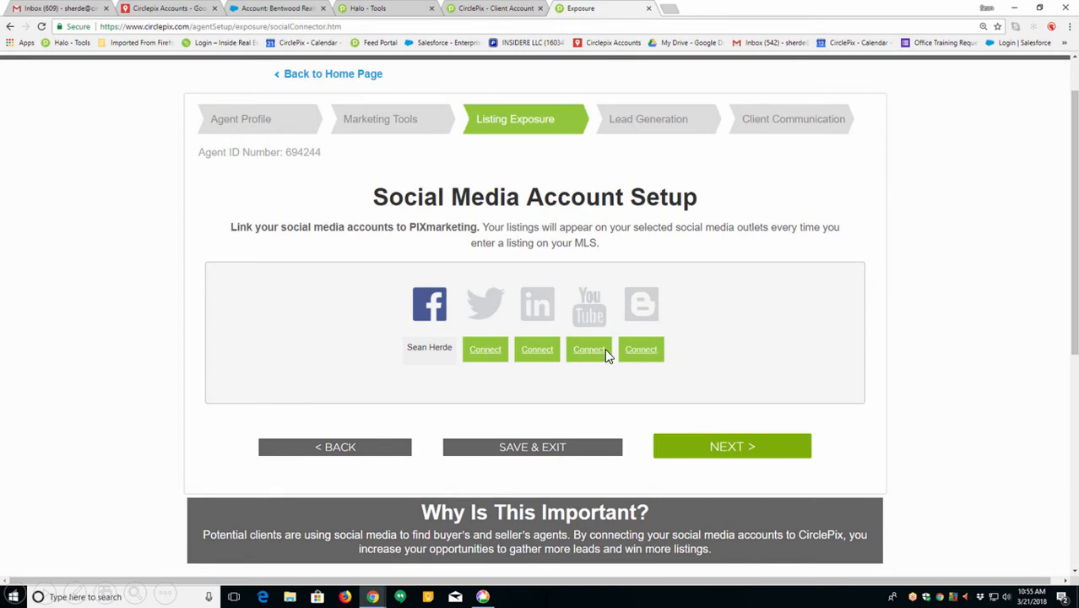
mouse_move(618, 346)
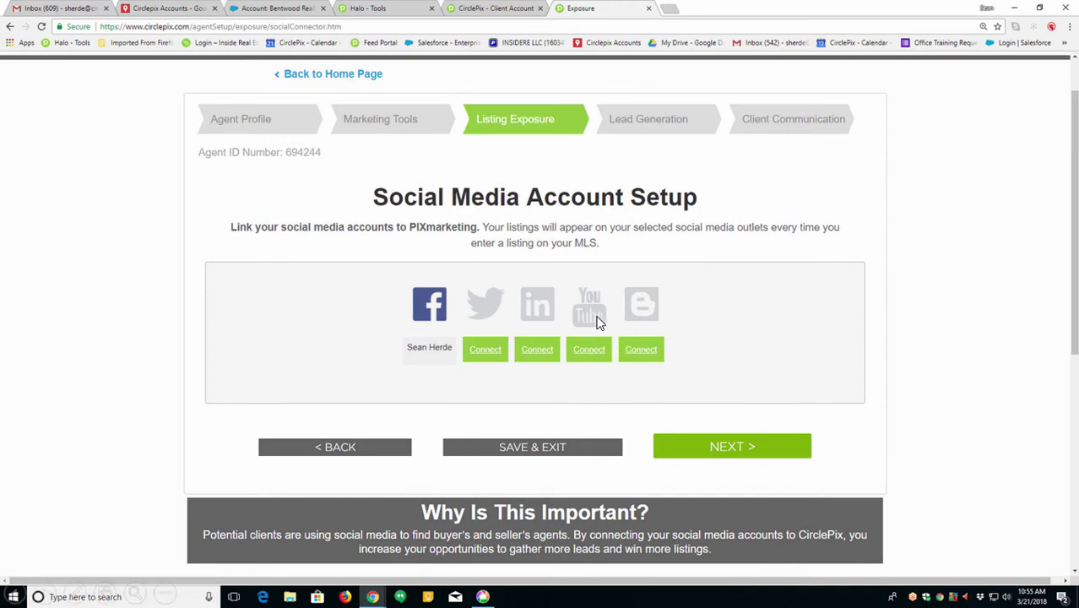
mouse_move(642, 308)
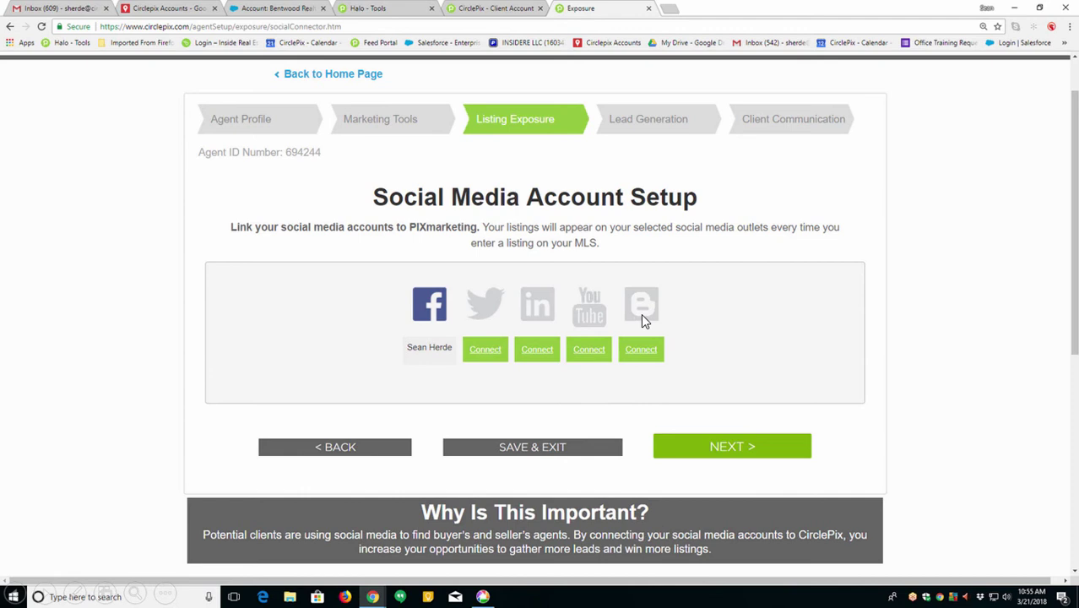
mouse_move(635, 361)
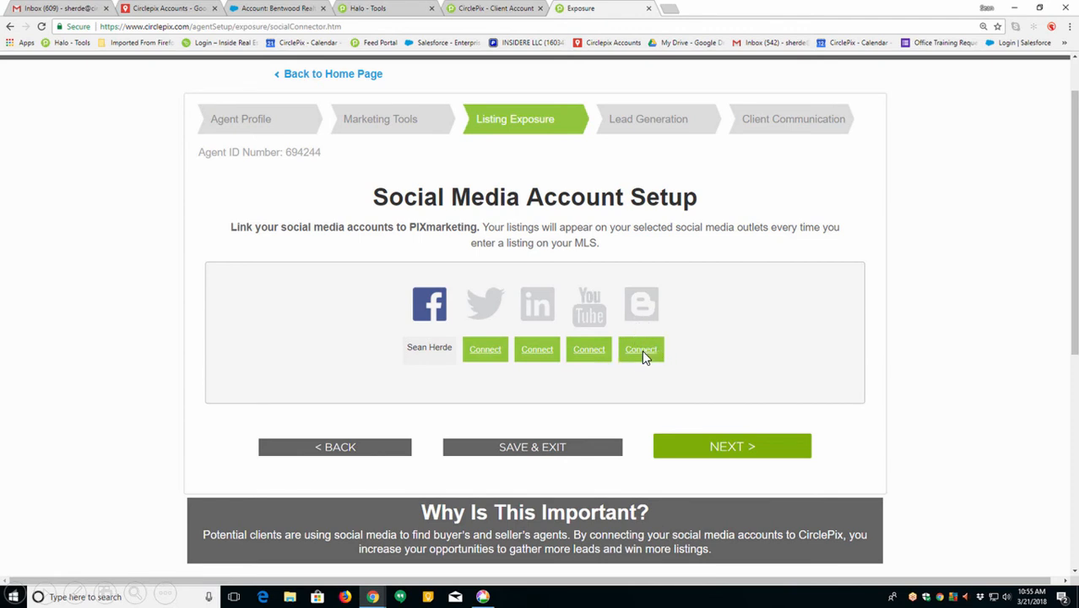
mouse_move(753, 346)
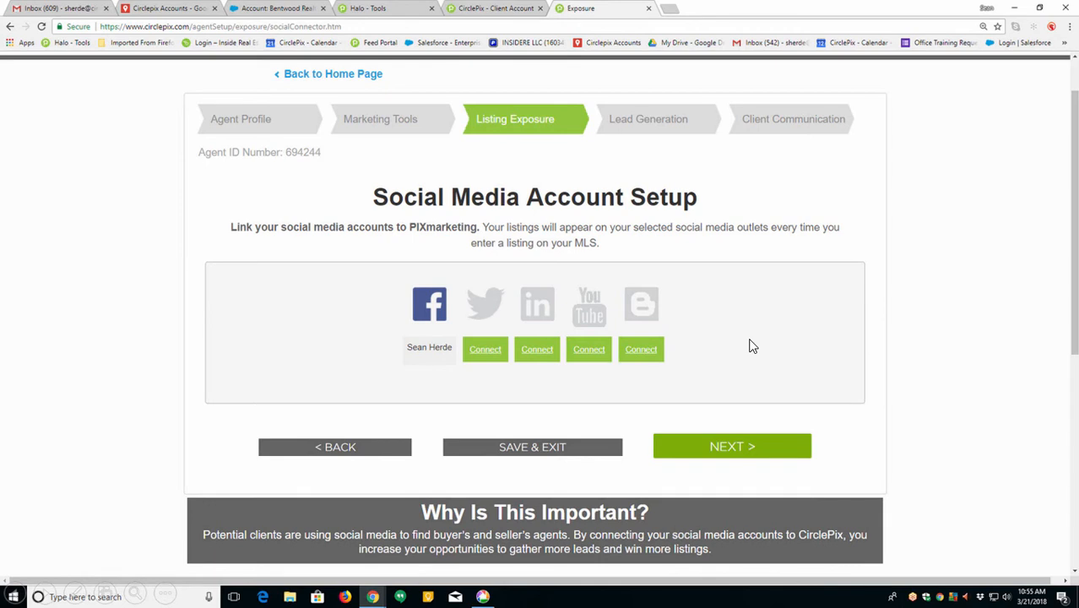
mouse_move(672, 355)
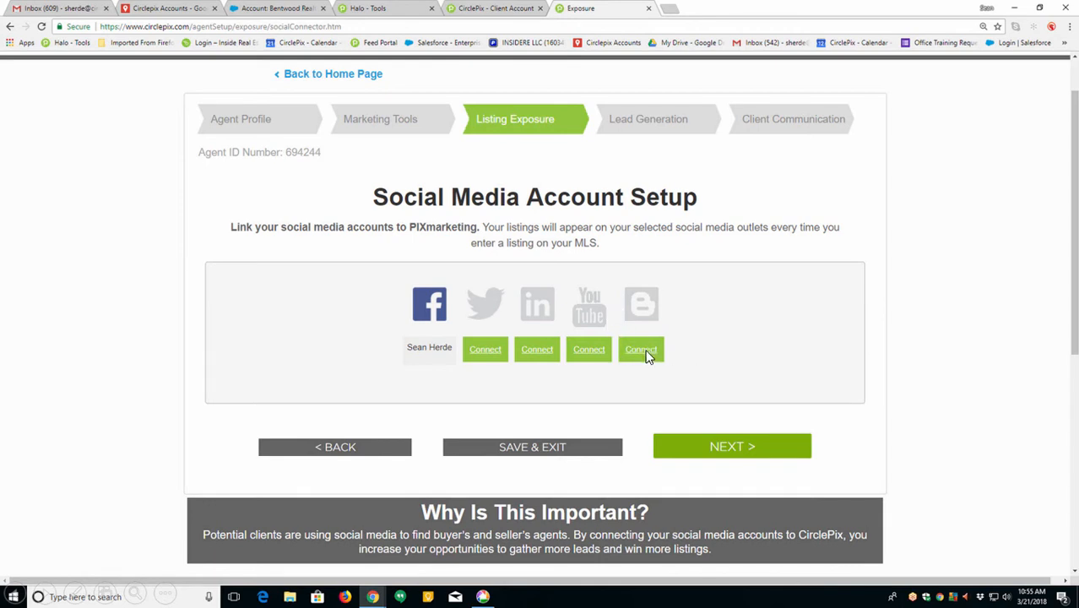
mouse_move(623, 356)
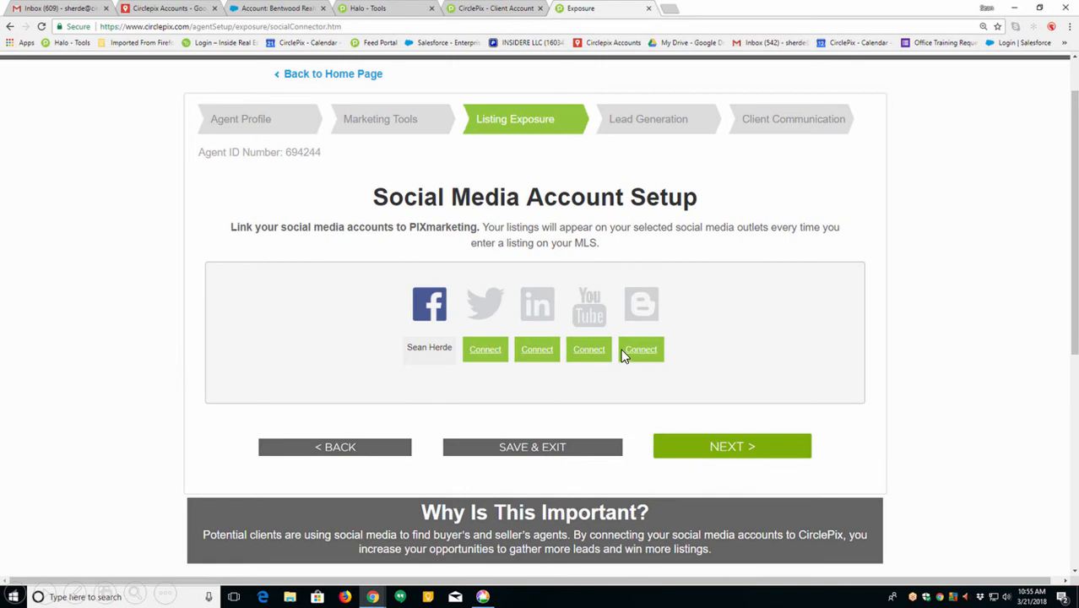
mouse_move(731, 446)
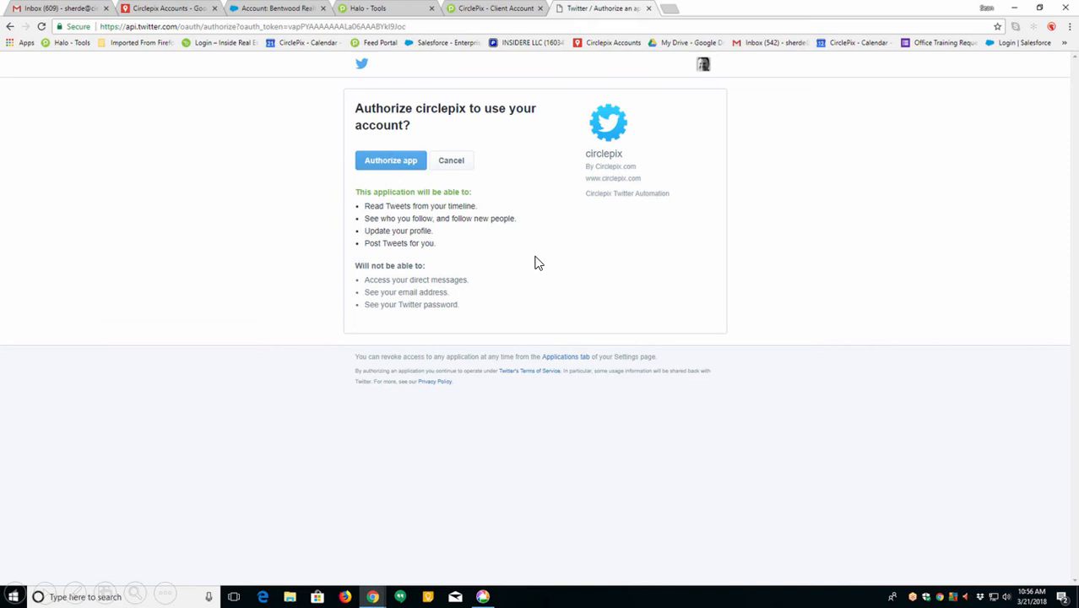
Authorize Circlepix on Twitter, return to account setup, and continue to My Listings Post Settings
left_click(390, 159)
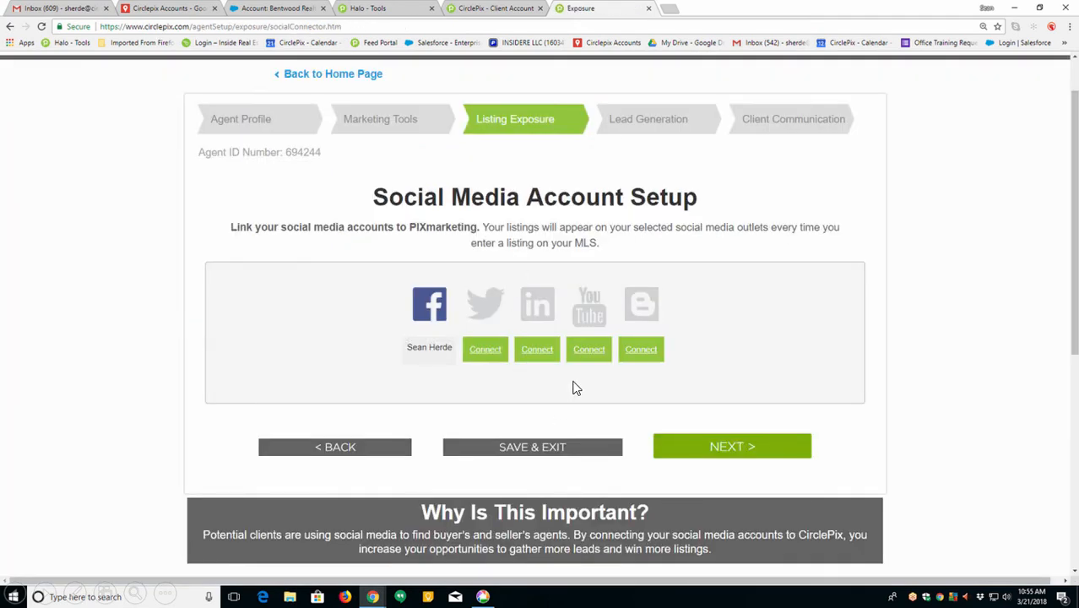
mouse_move(537, 350)
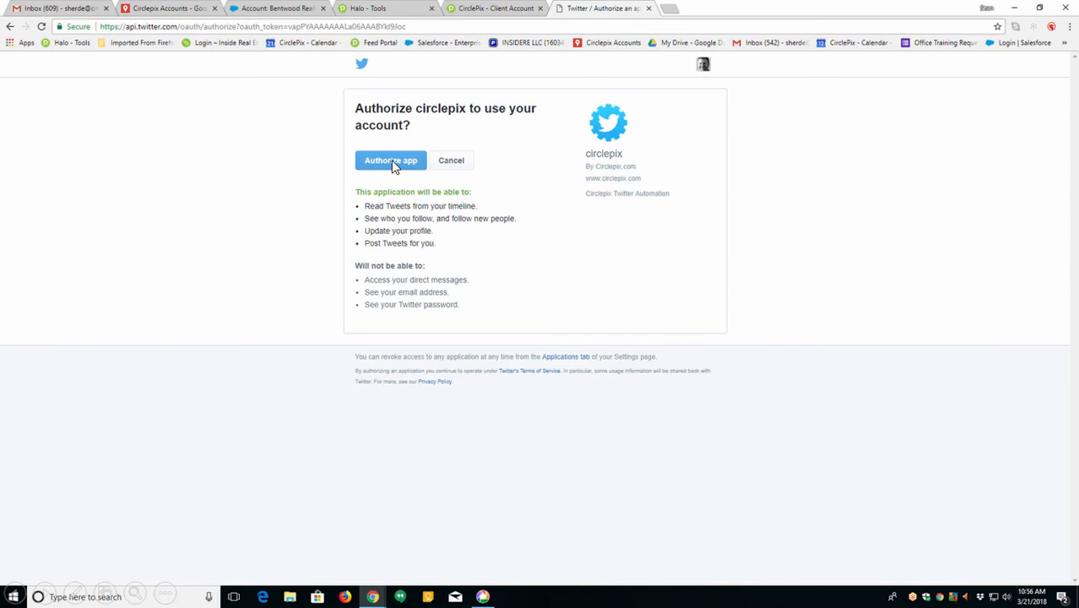
left_click(391, 160)
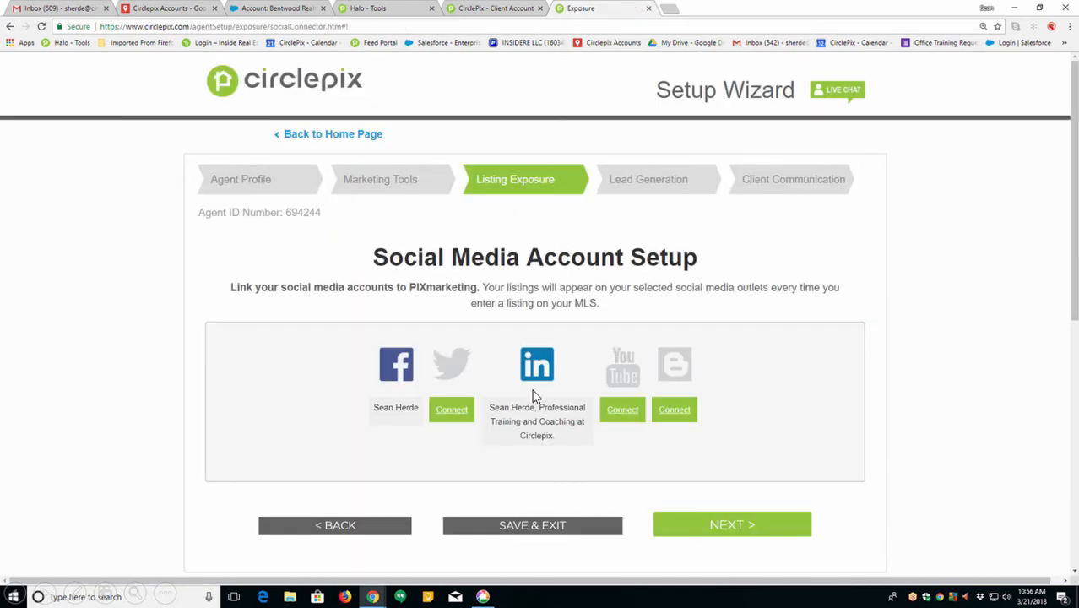
mouse_move(547, 449)
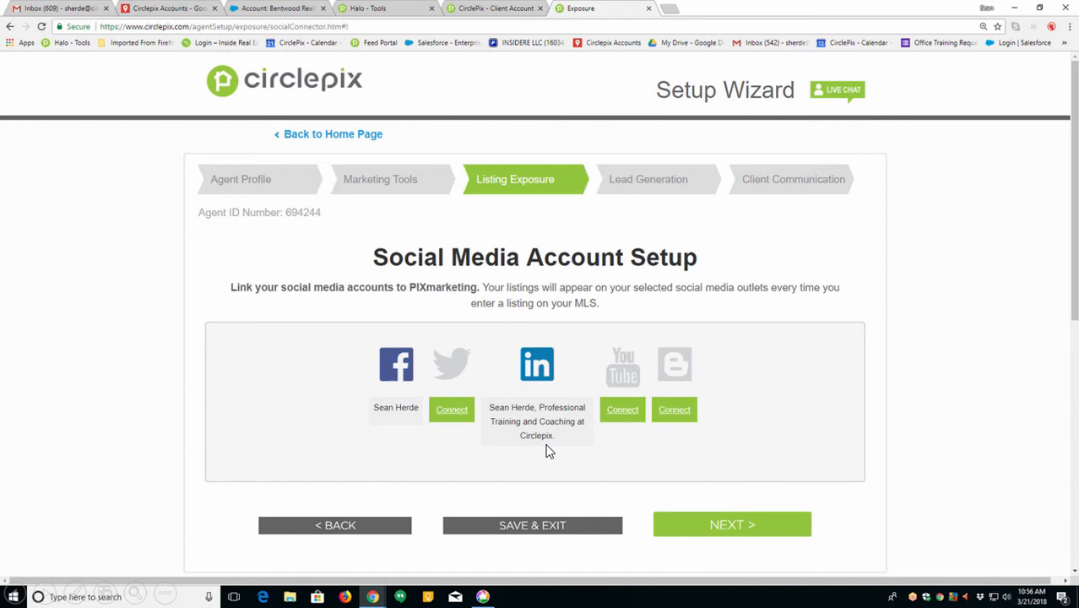
mouse_move(615, 464)
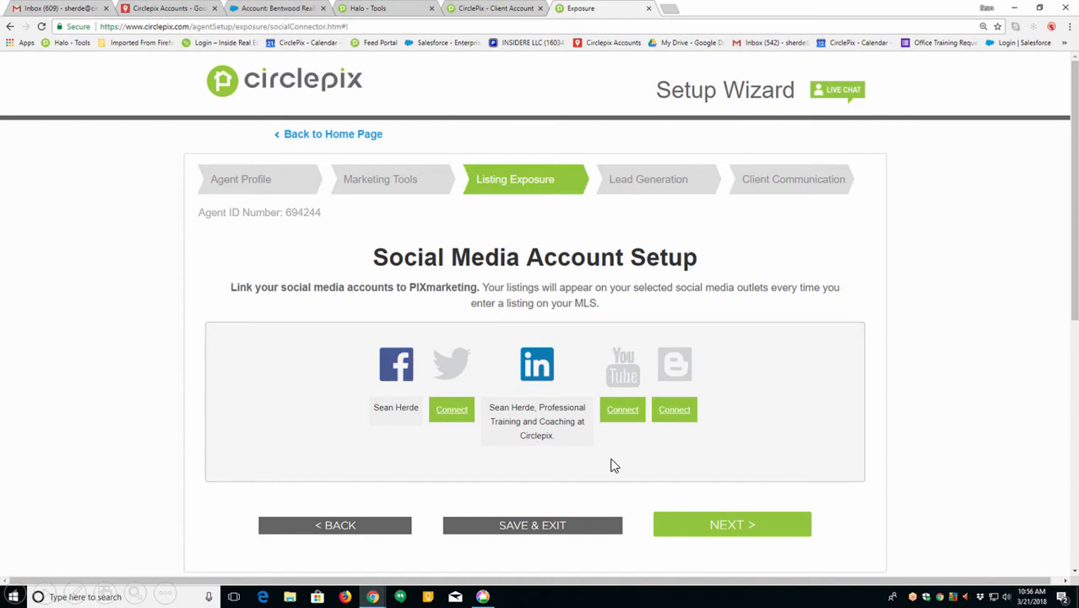
mouse_move(647, 463)
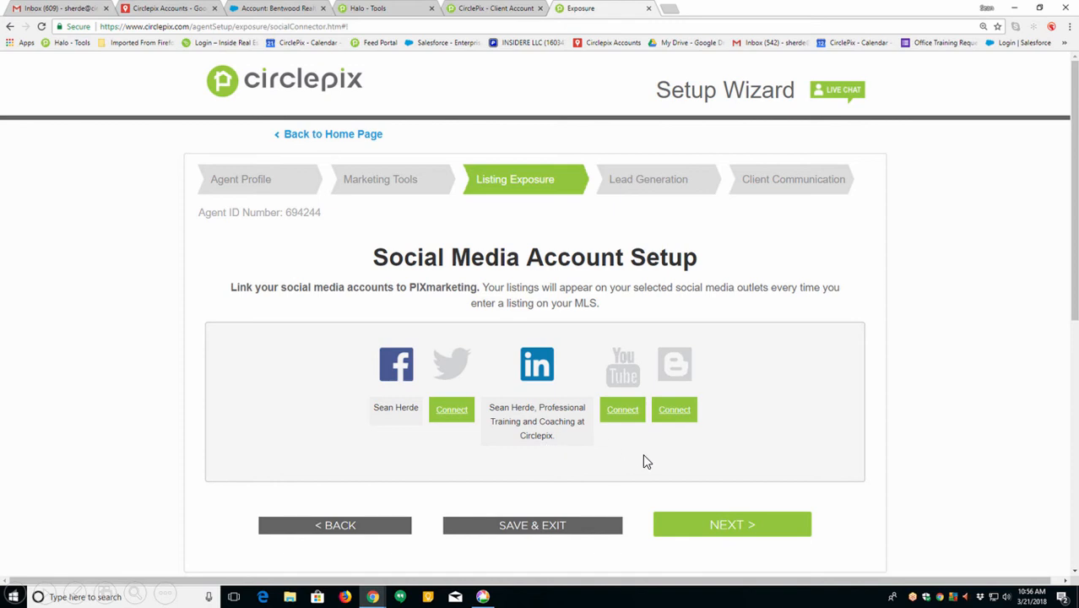
mouse_move(733, 524)
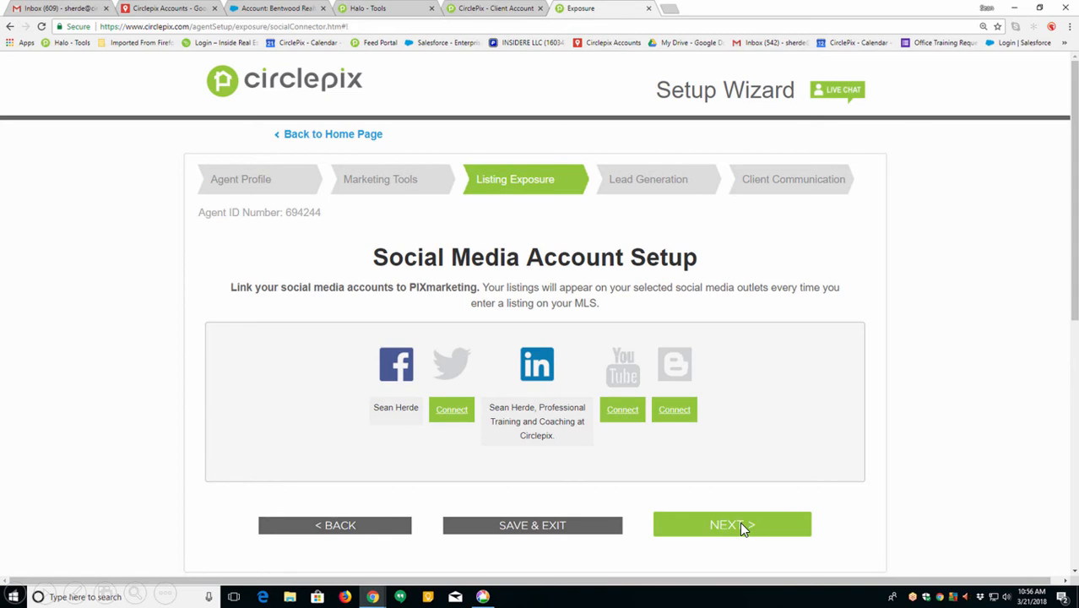
left_click(731, 524)
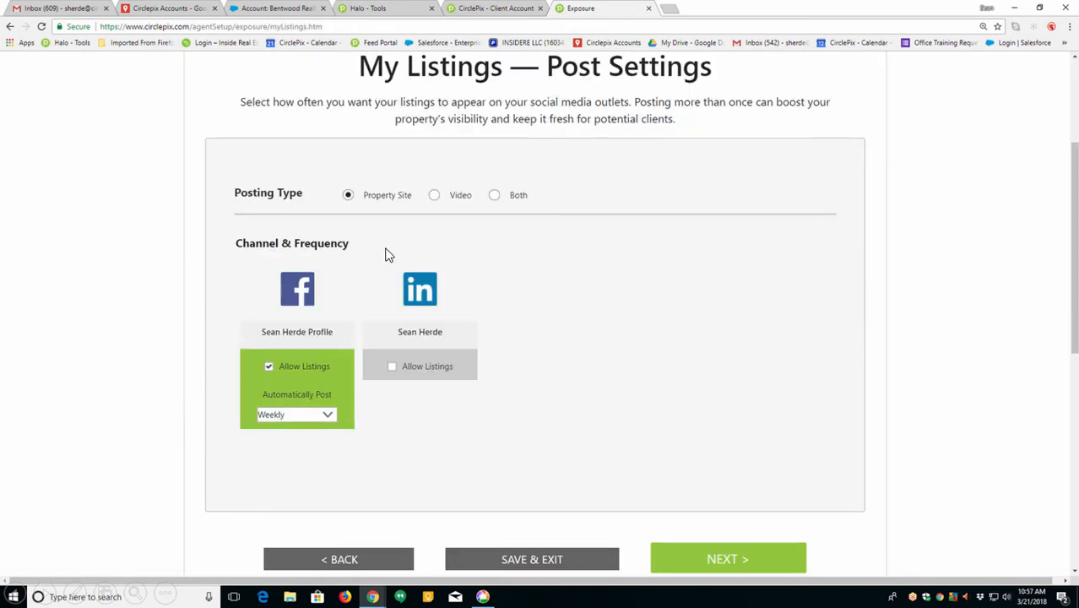
mouse_move(848, 229)
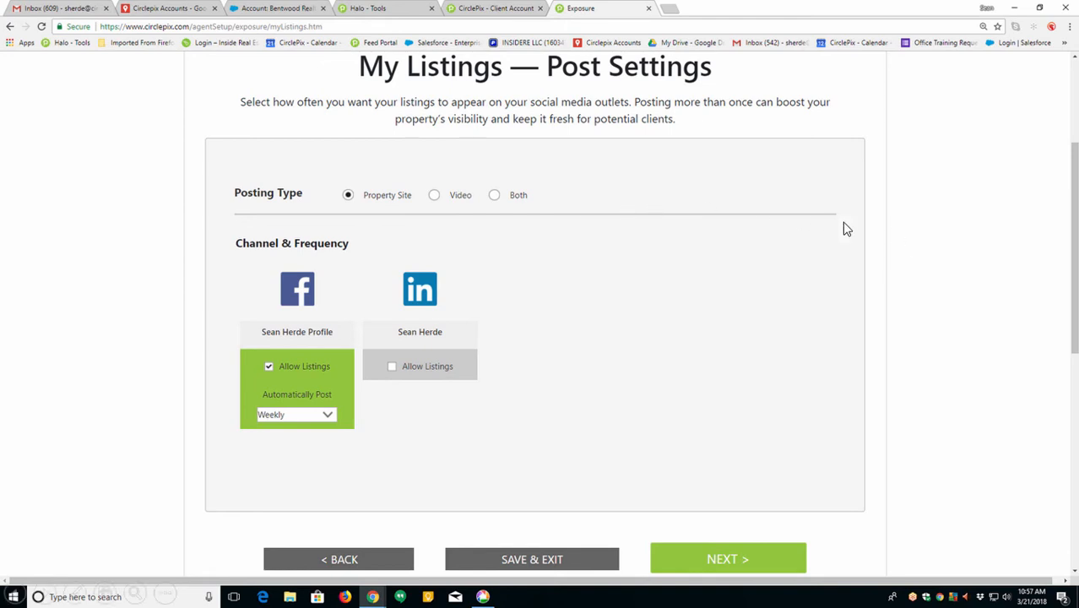
mouse_move(439, 201)
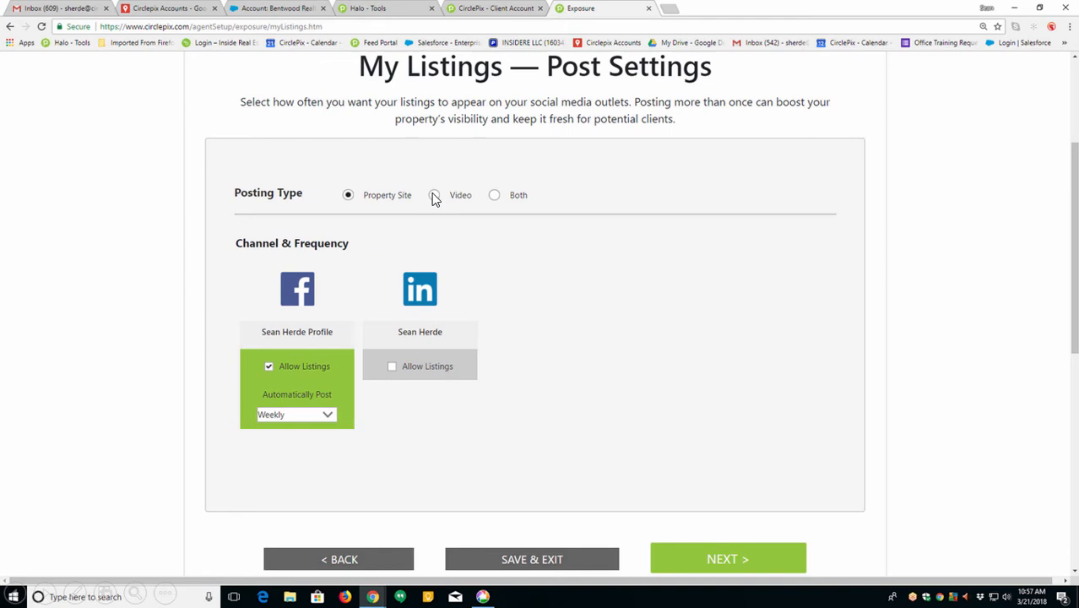
Keep Property Site posting with weekly Facebook listings and continue to Lead Generation
left_click(348, 196)
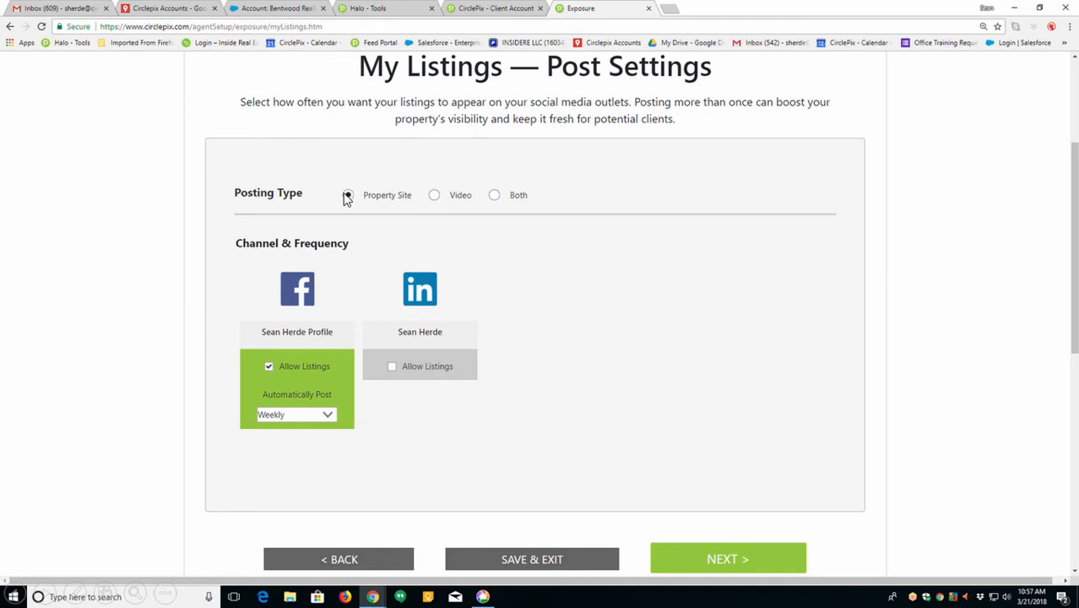
left_click(348, 194)
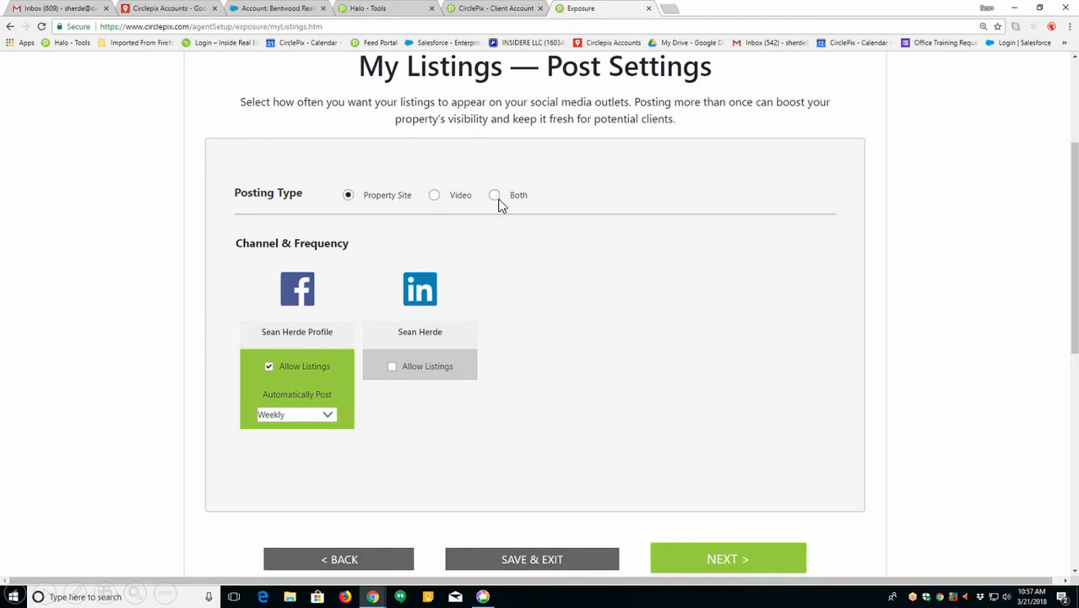
mouse_move(336, 378)
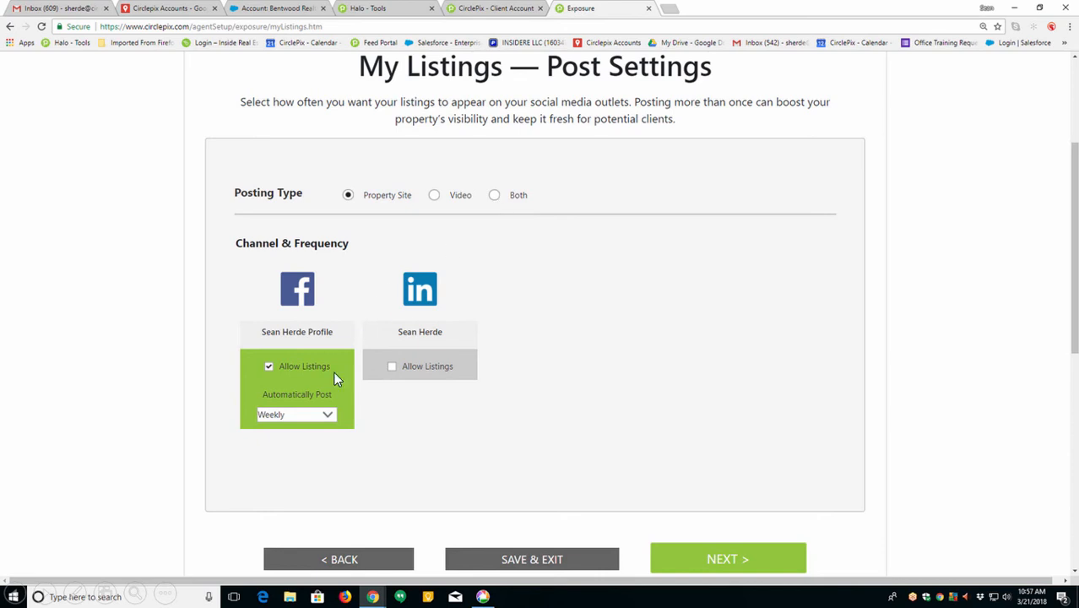
mouse_move(725, 561)
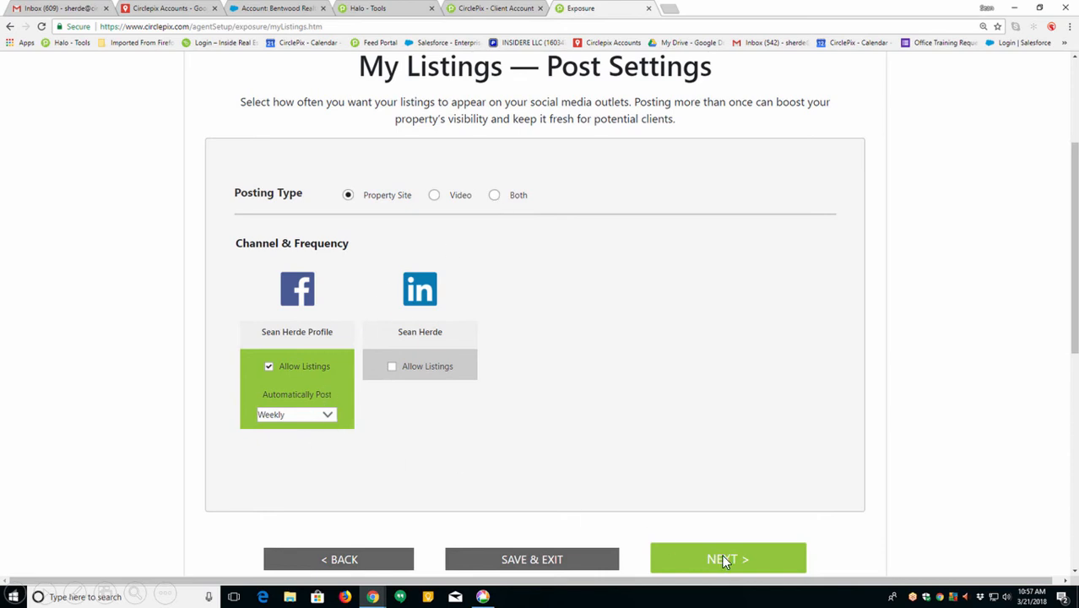
left_click(728, 559)
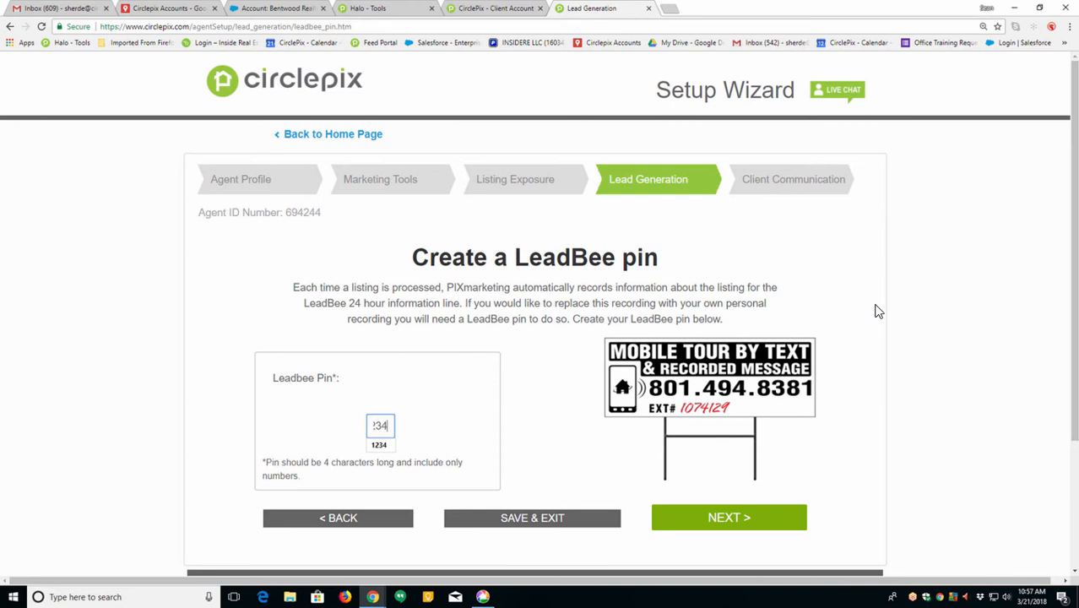
mouse_move(677, 372)
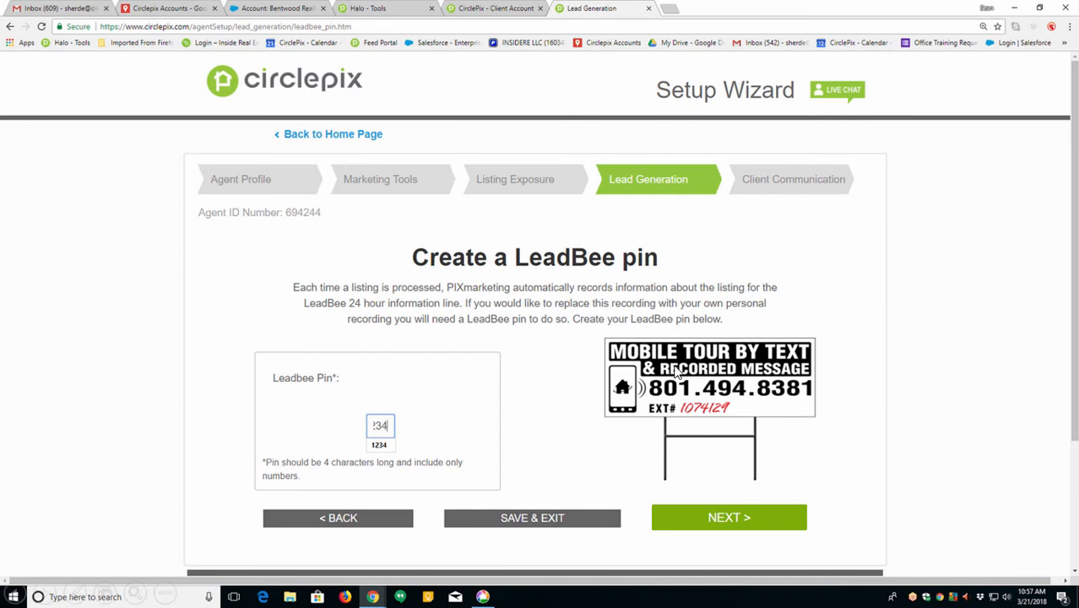
mouse_move(730, 369)
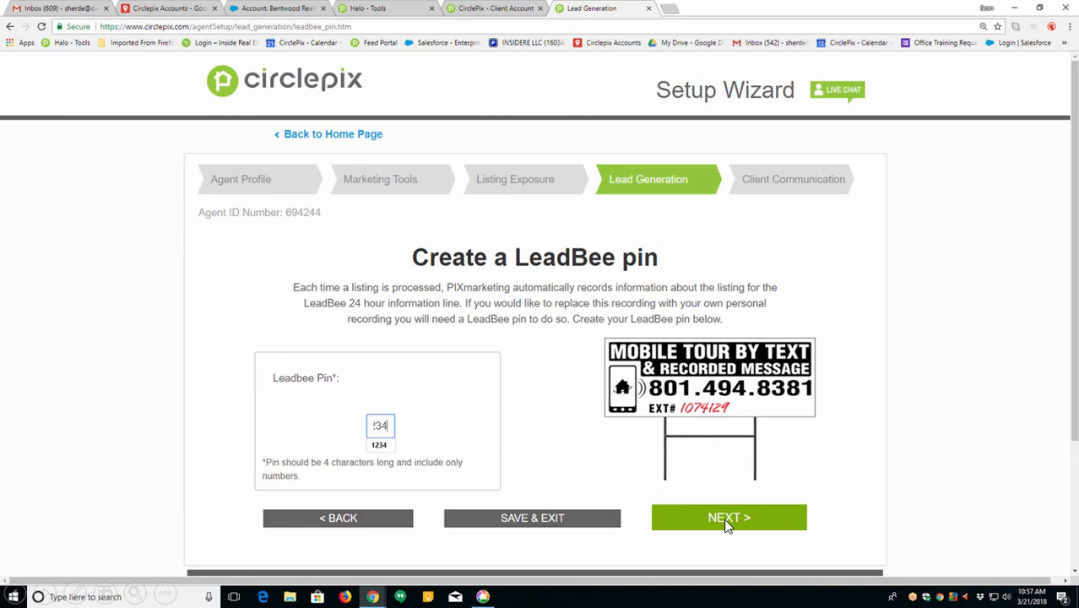
mouse_move(659, 509)
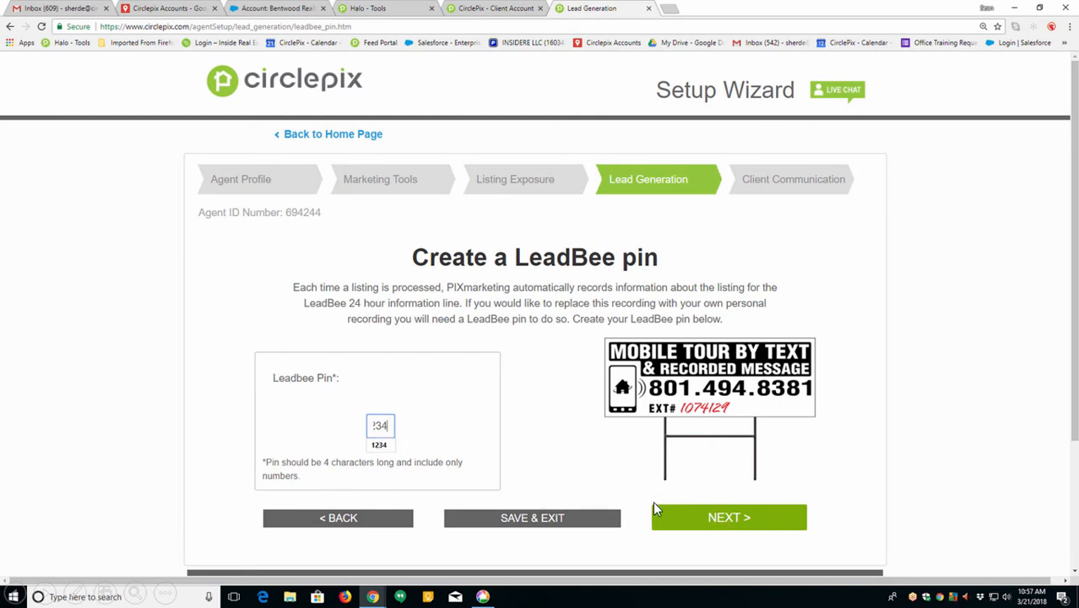
Continue past the Create a LeadBee pin step to the communication setup page
left_click(730, 517)
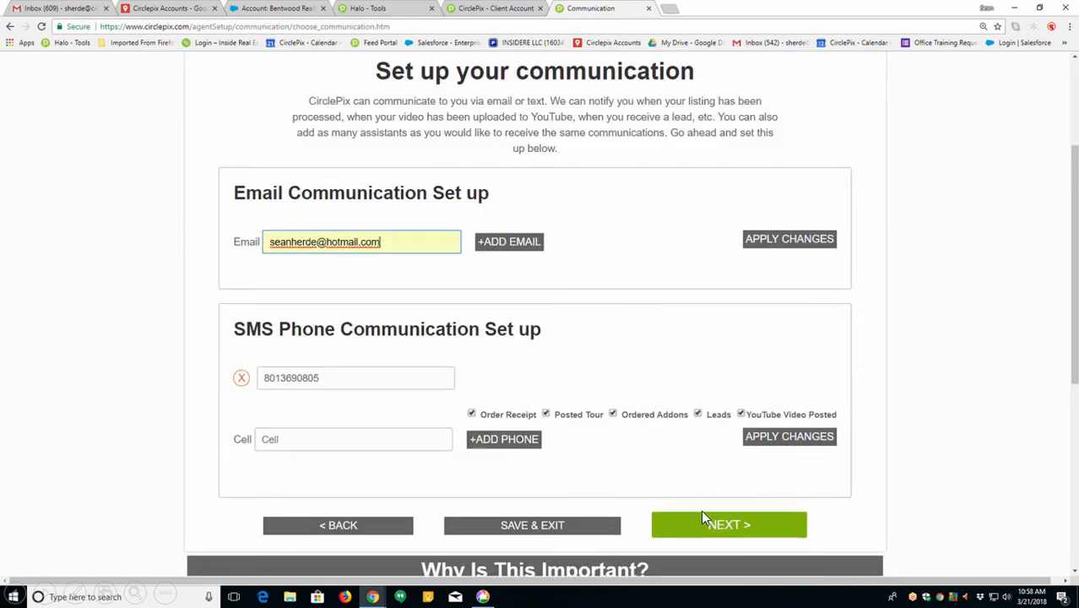
mouse_move(330, 273)
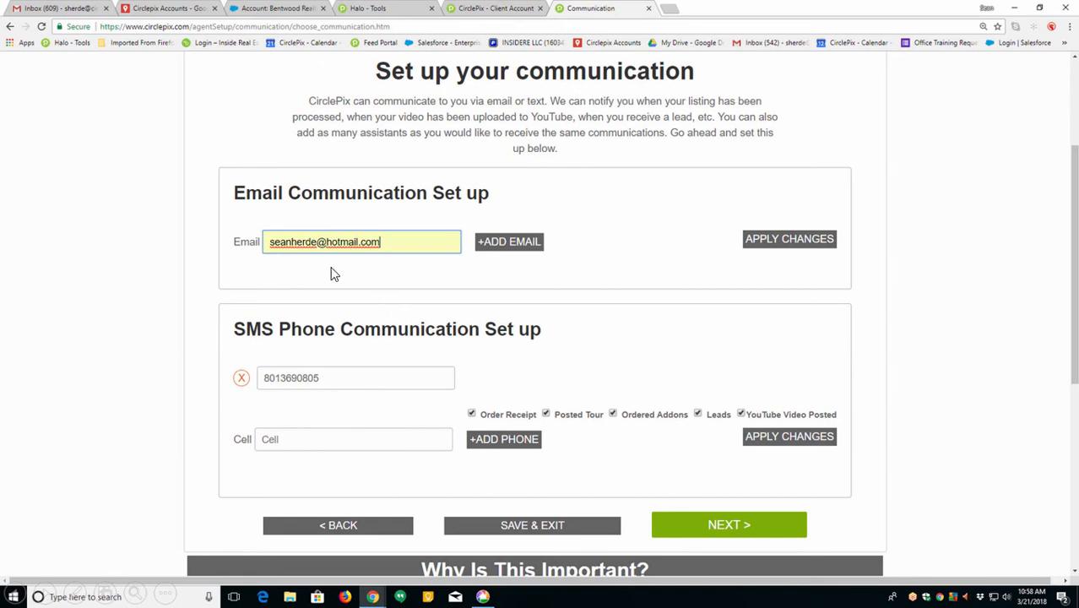
mouse_move(352, 277)
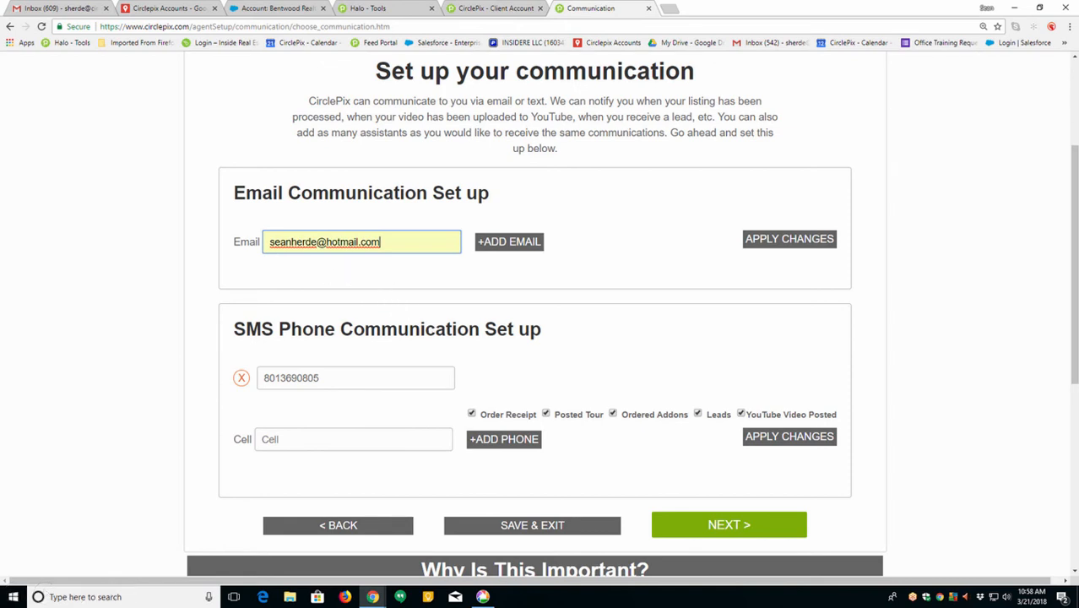
mouse_move(379, 263)
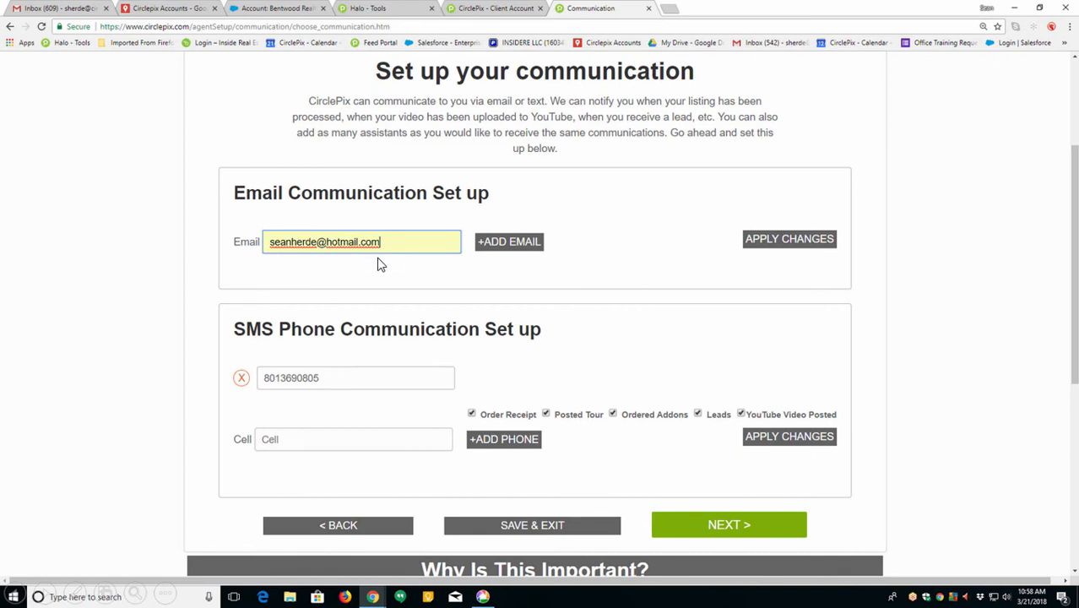
mouse_move(372, 412)
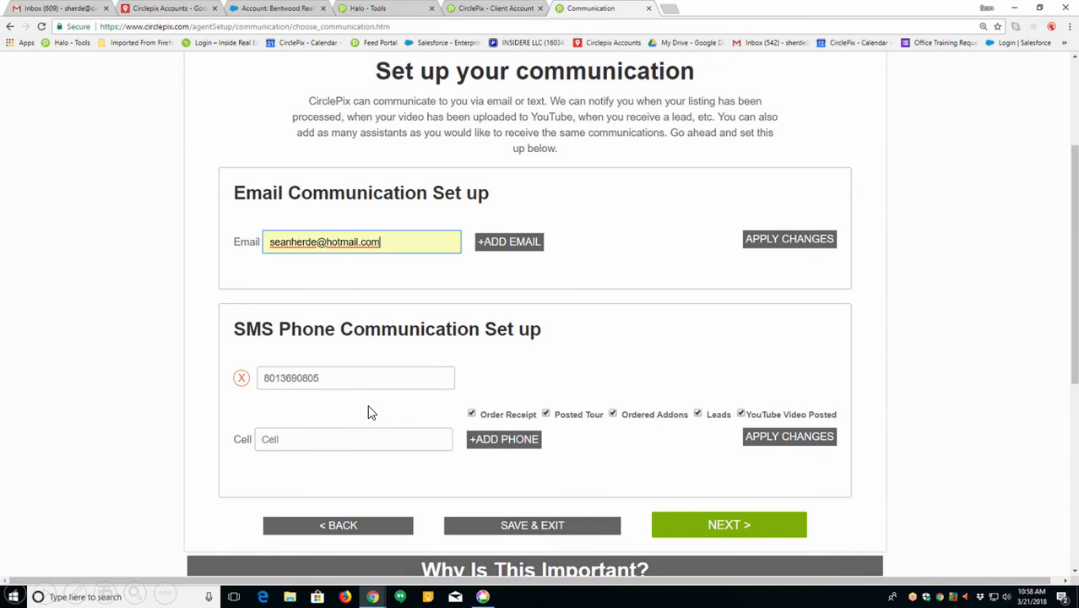
mouse_move(675, 446)
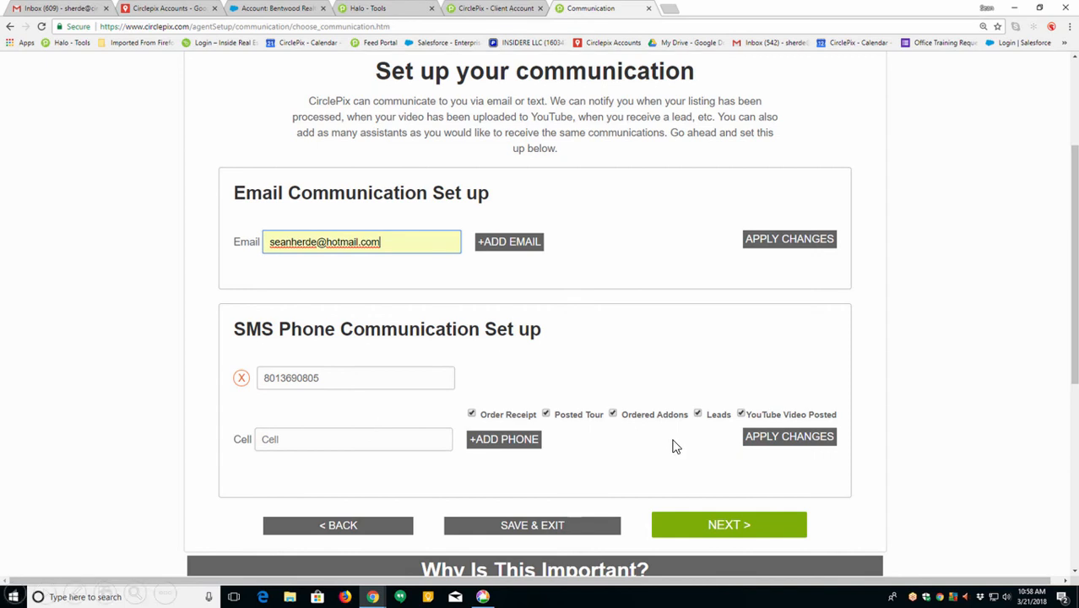
Leave the Email and SMS communication fields as-is and move to Receive weekly statistics
left_click(728, 524)
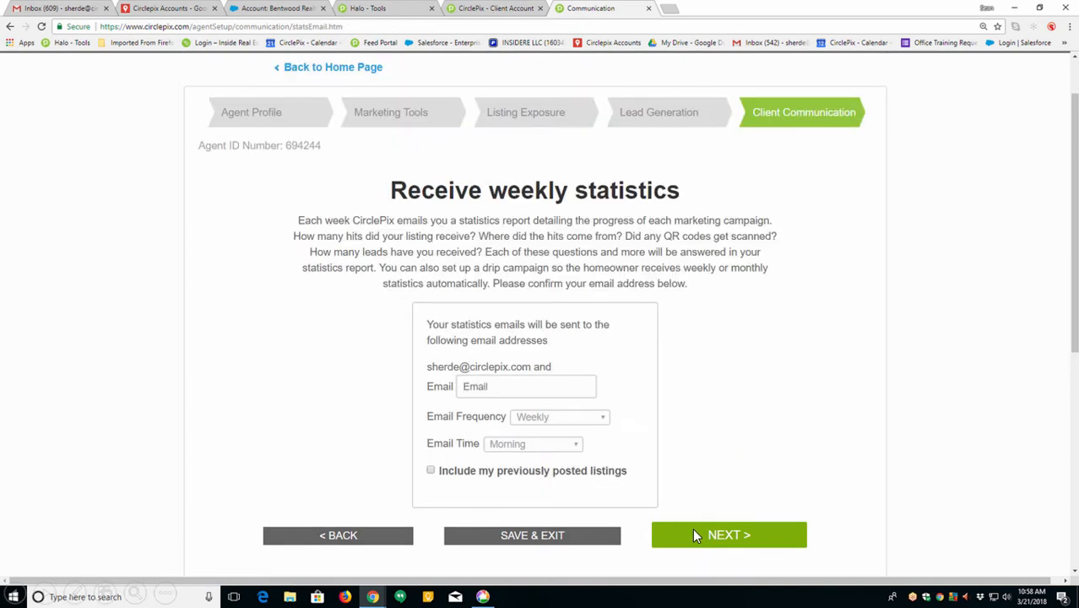
mouse_move(625, 380)
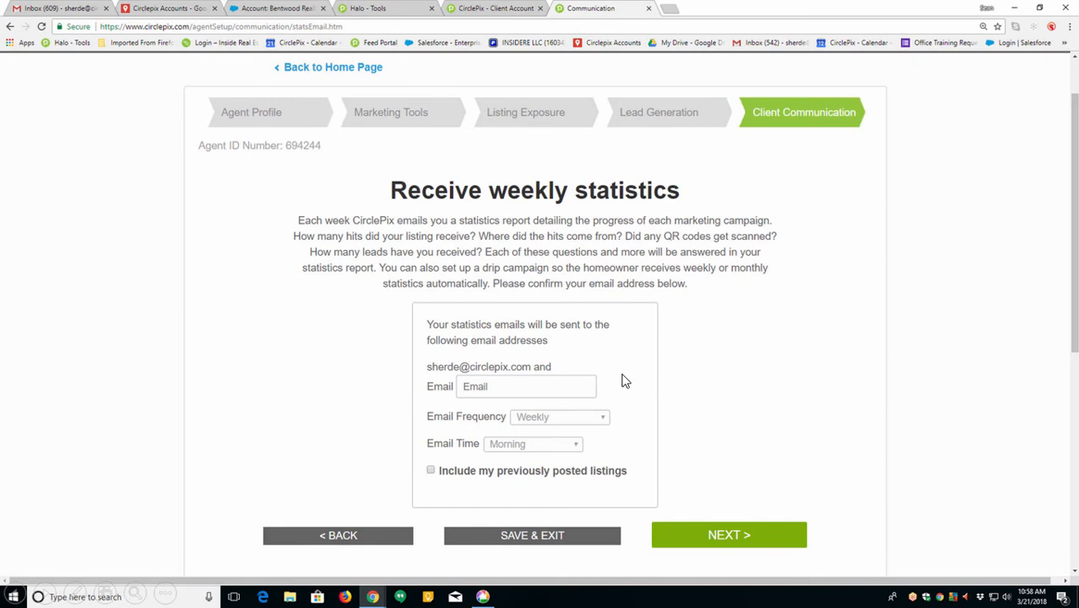
mouse_move(544, 381)
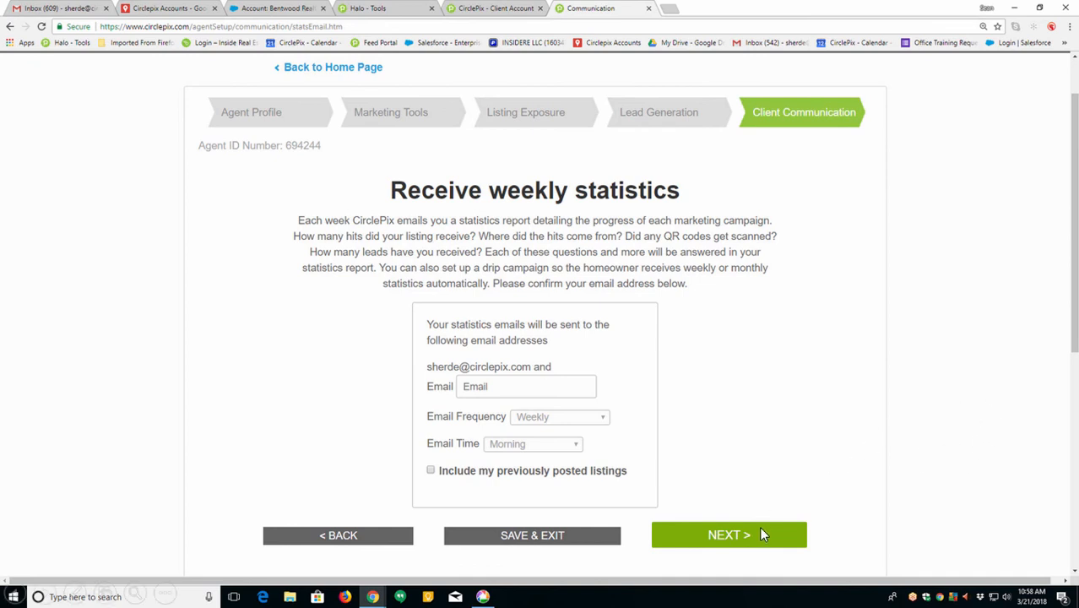
Pass the weekly statistics step and finish the wizard at Setup Complete, landing on the home dashboard
left_click(729, 534)
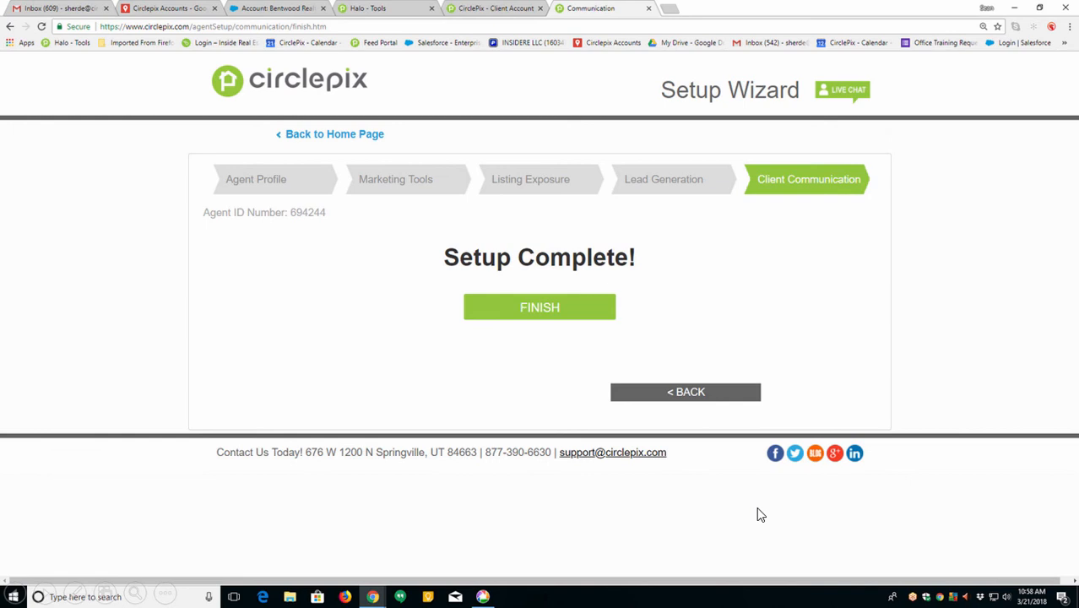
mouse_move(551, 402)
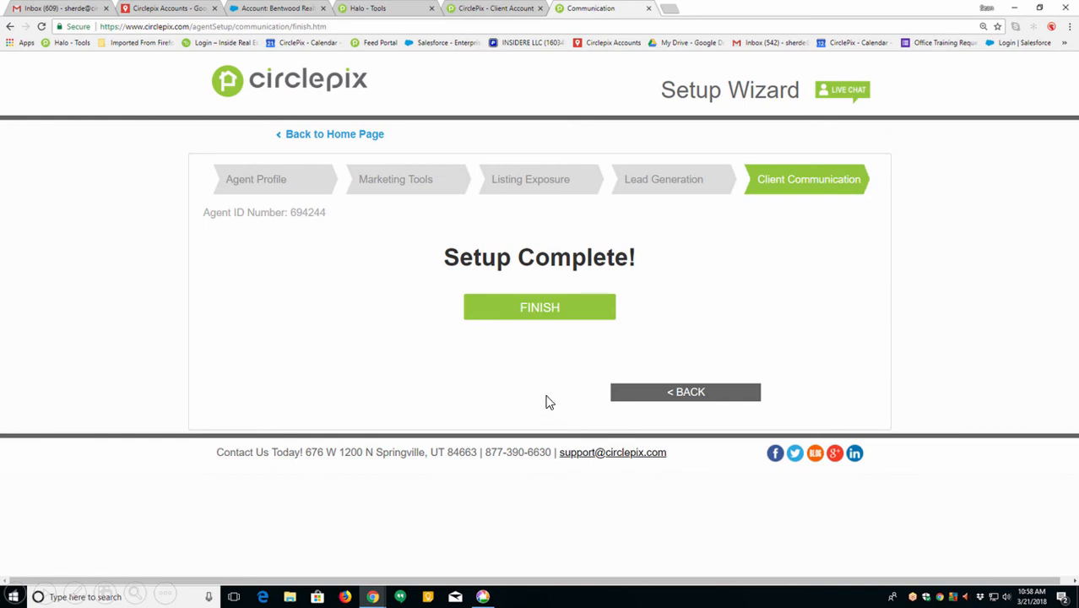
left_click(541, 307)
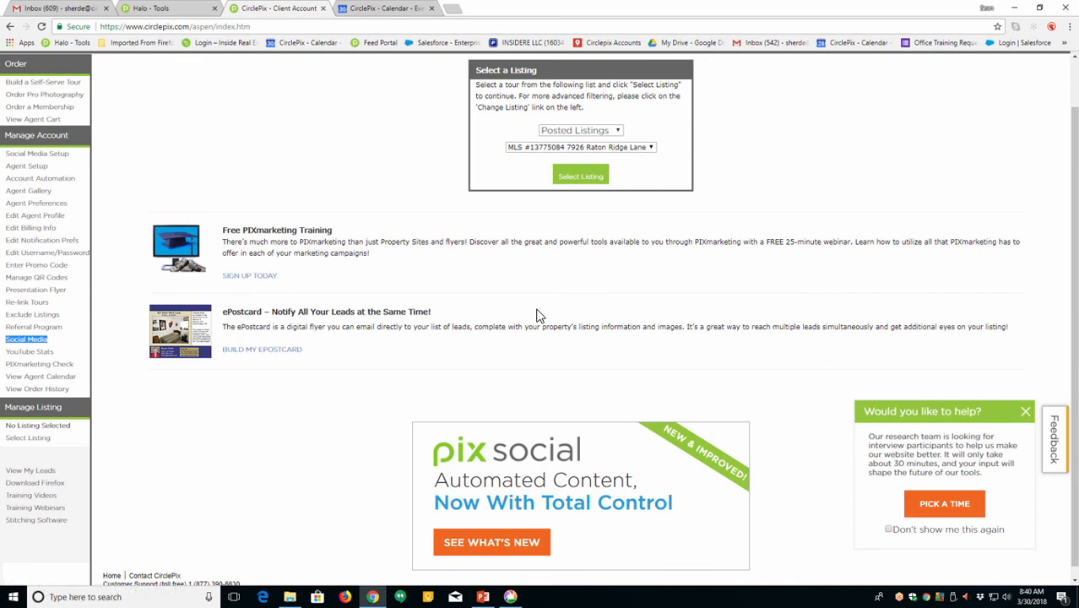
mouse_move(165, 313)
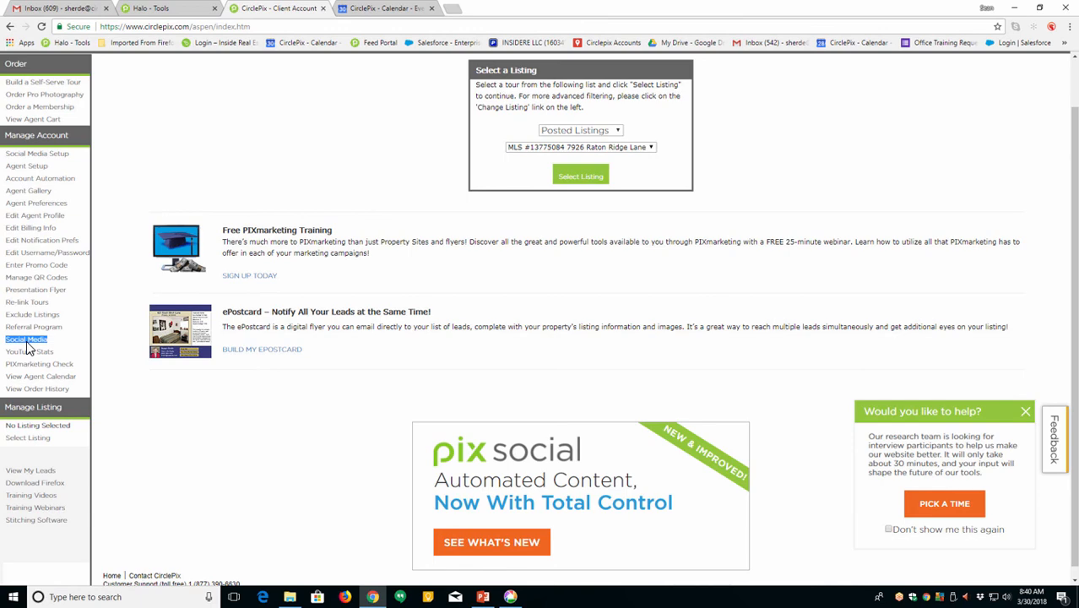
mouse_move(547, 294)
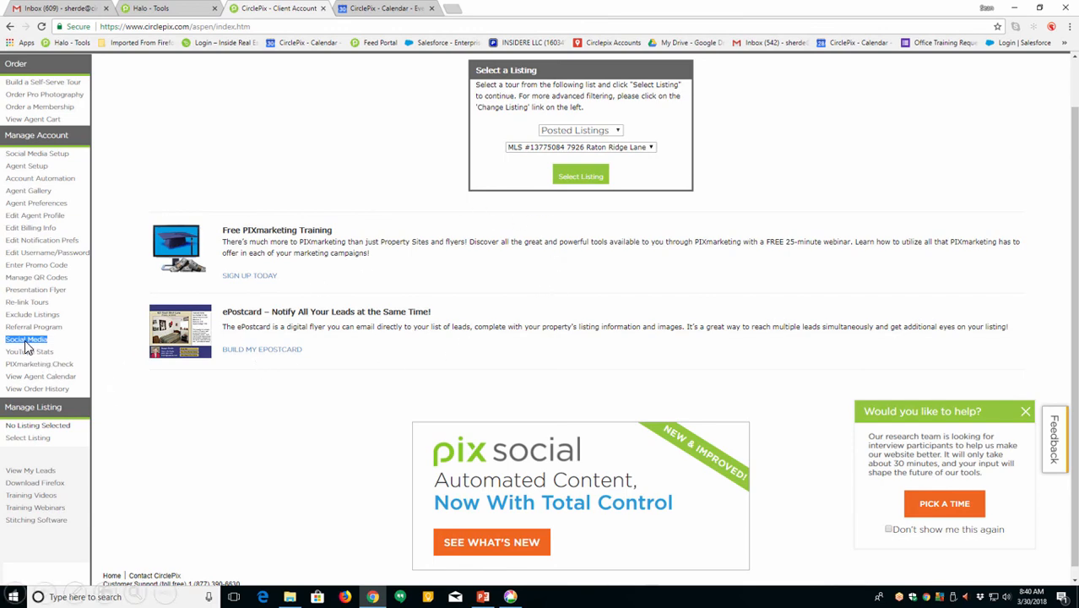
left_click(27, 330)
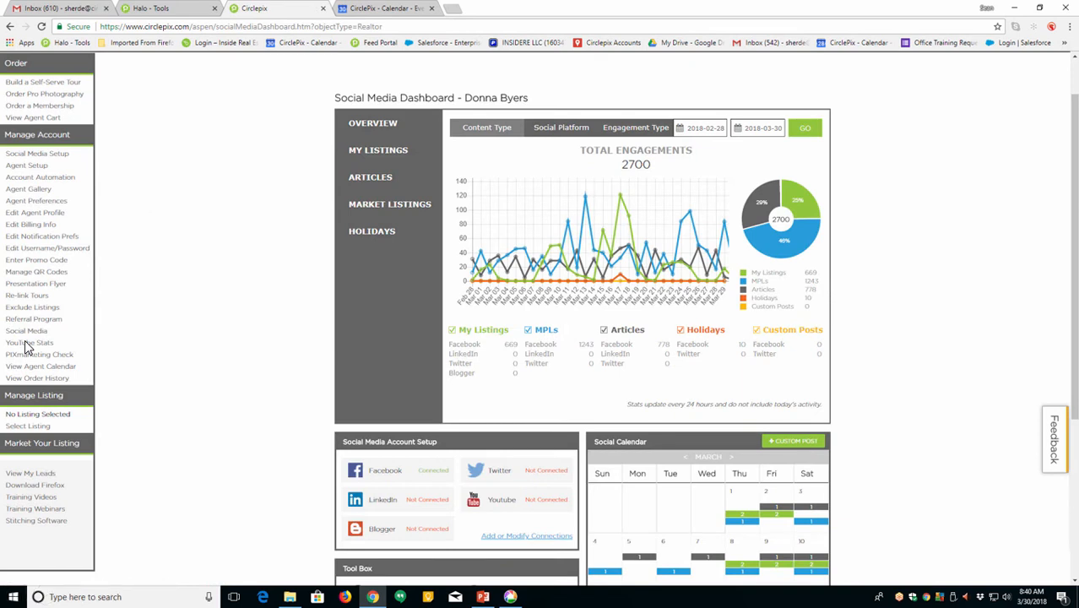
mouse_move(690, 269)
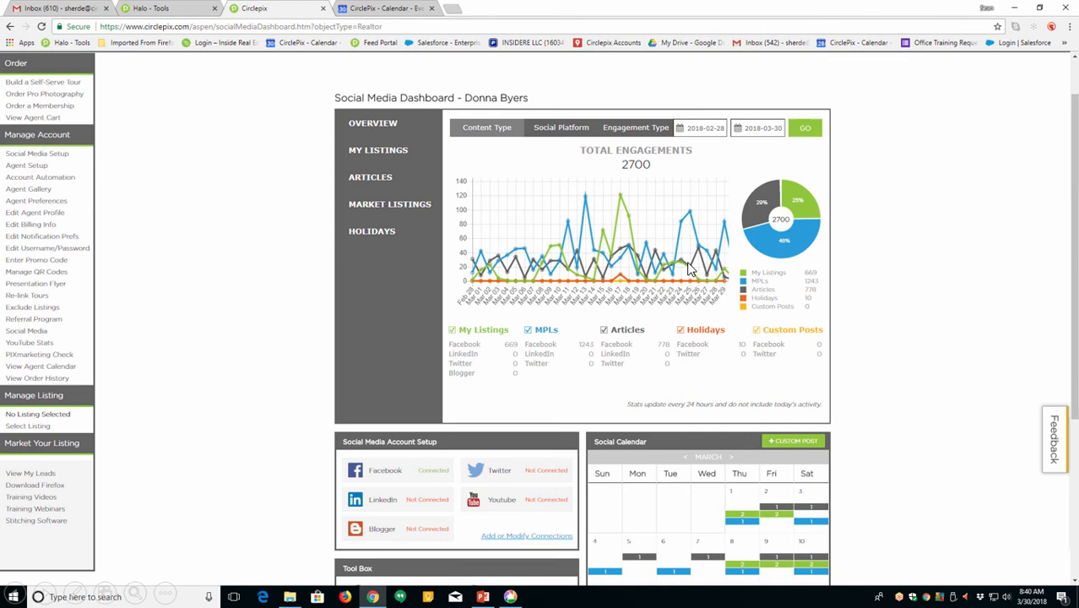
mouse_move(481, 336)
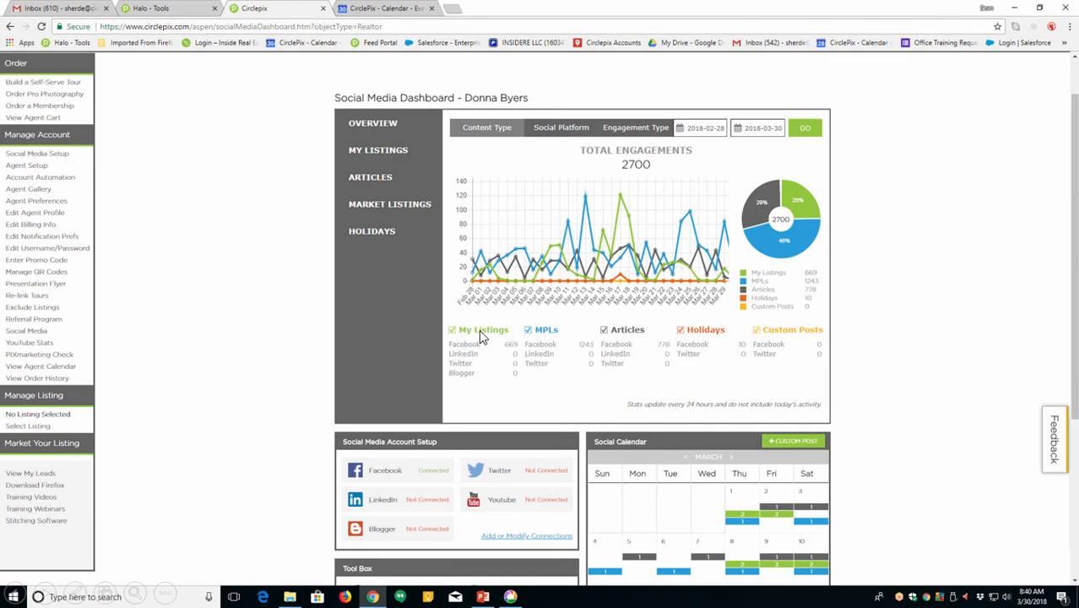
mouse_move(549, 257)
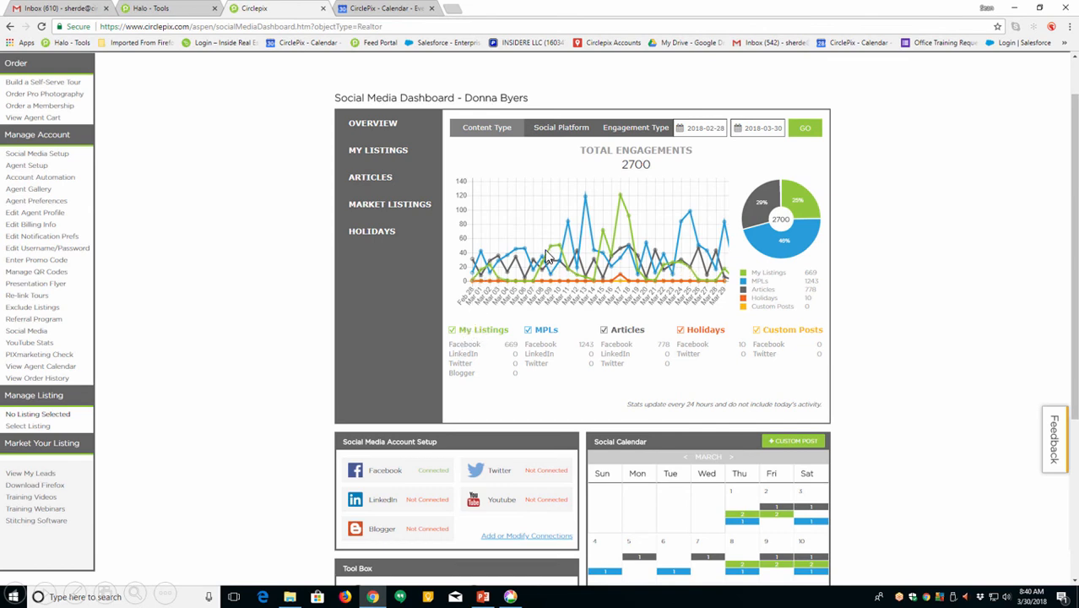
mouse_move(606, 236)
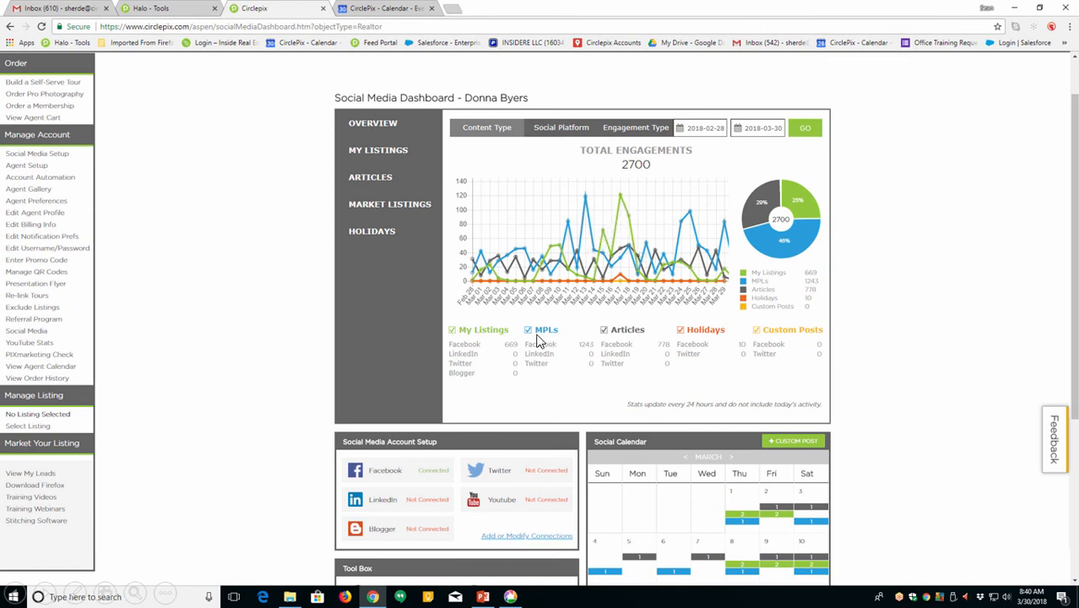
mouse_move(549, 336)
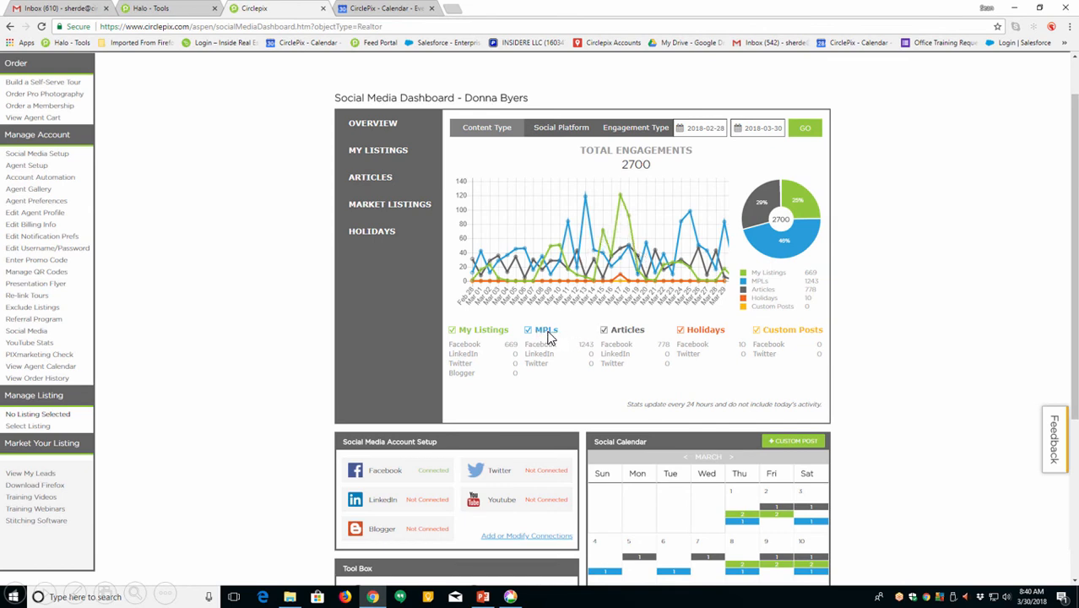
mouse_move(523, 341)
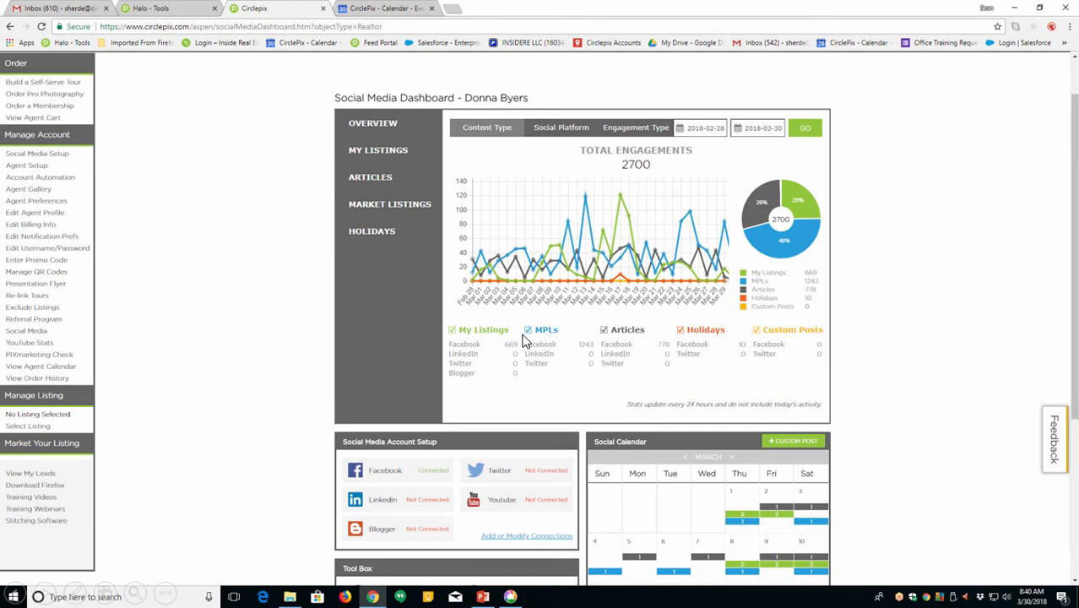
mouse_move(696, 218)
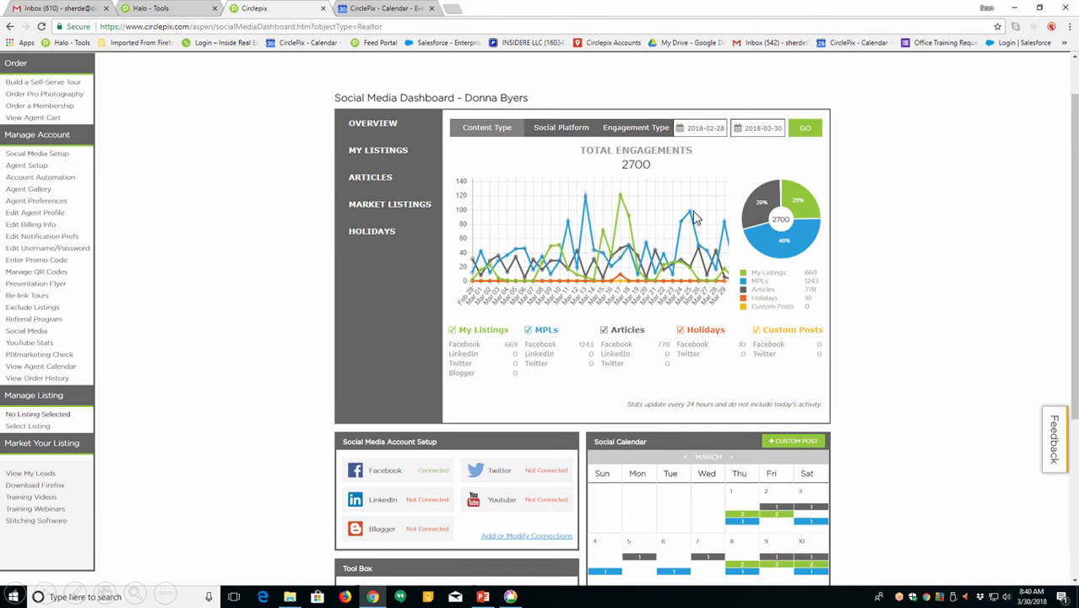
mouse_move(578, 240)
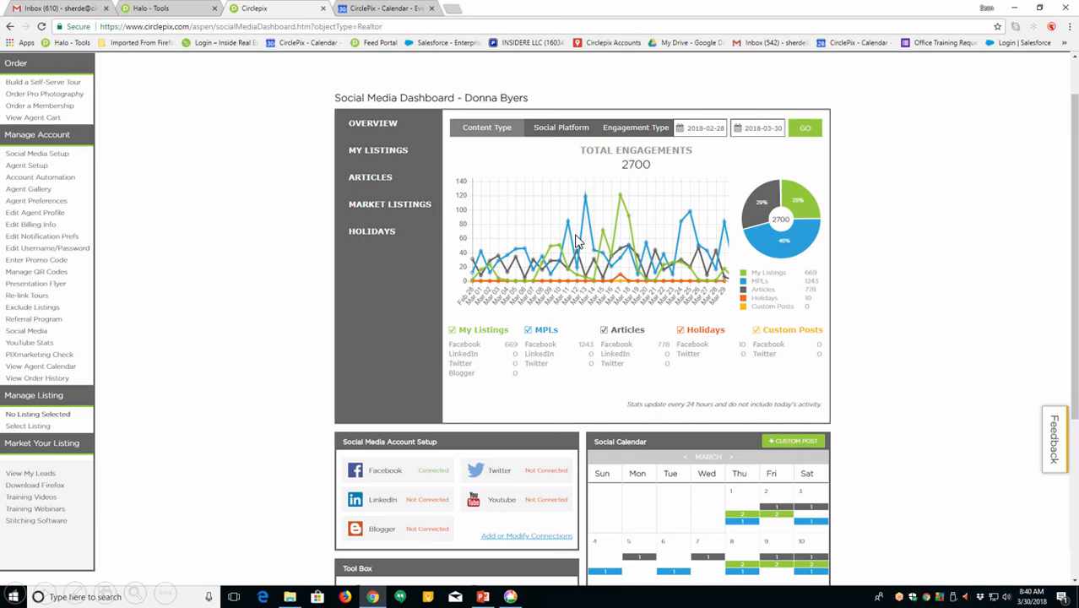
mouse_move(640, 271)
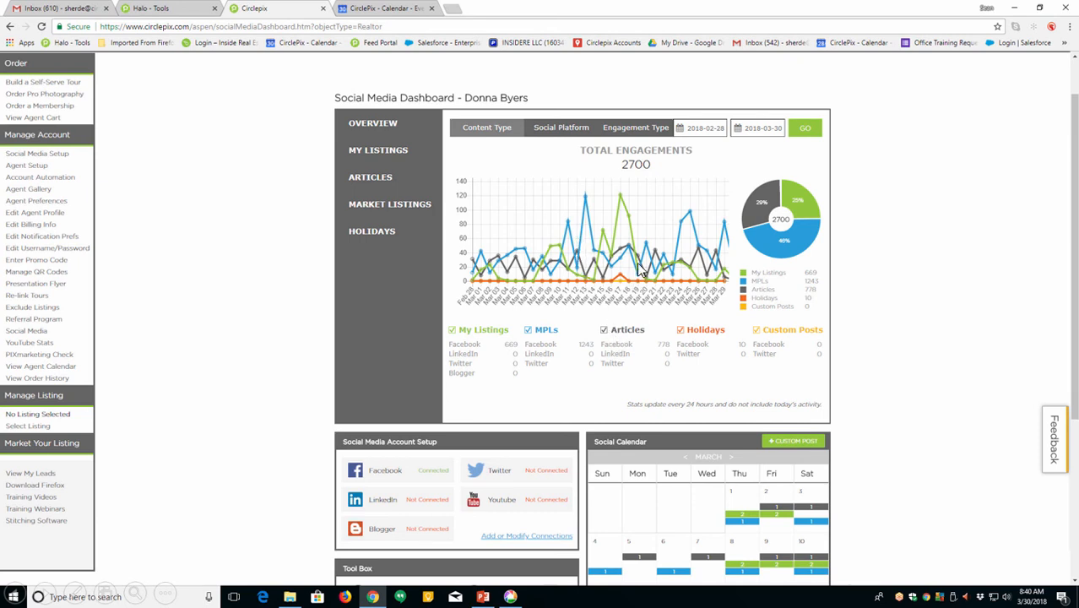
mouse_move(683, 329)
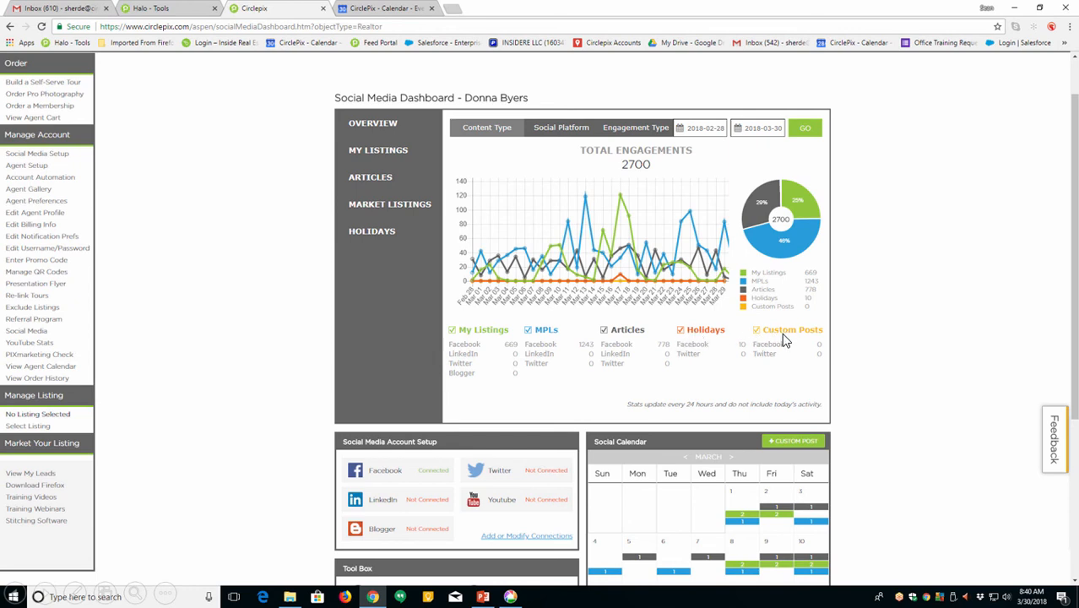
mouse_move(768, 341)
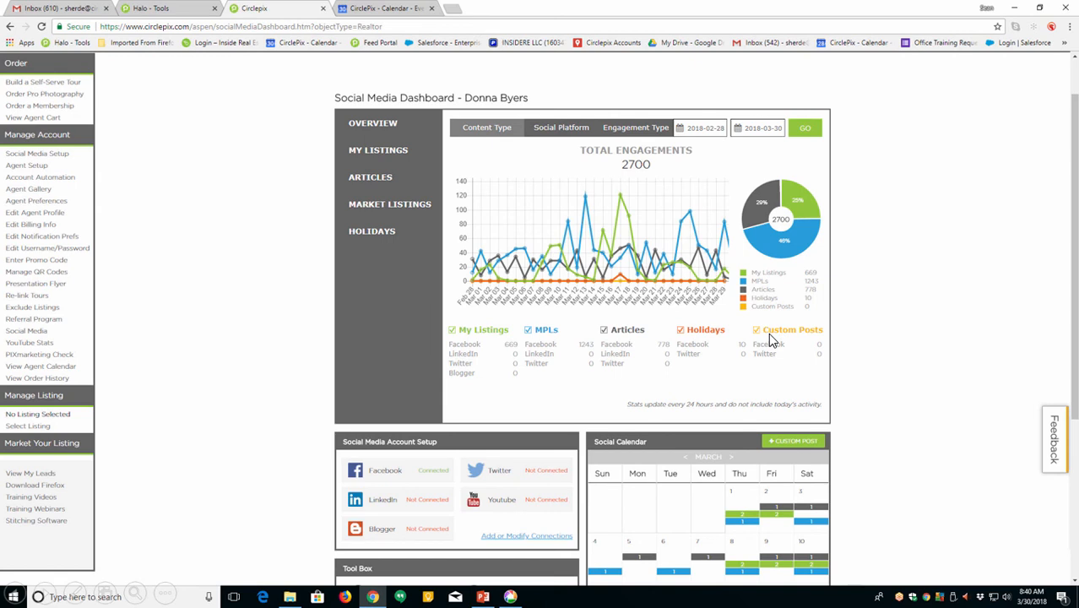
mouse_move(1058, 332)
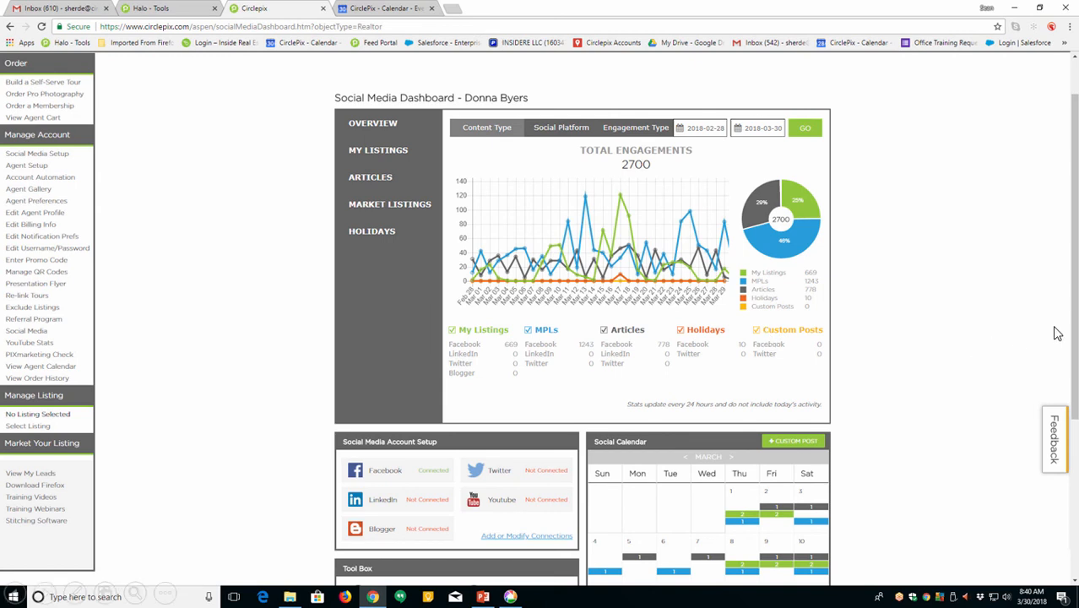
Scroll the dashboard to bring the March Social Calendar and Tool Box into view
scroll("down", 3)
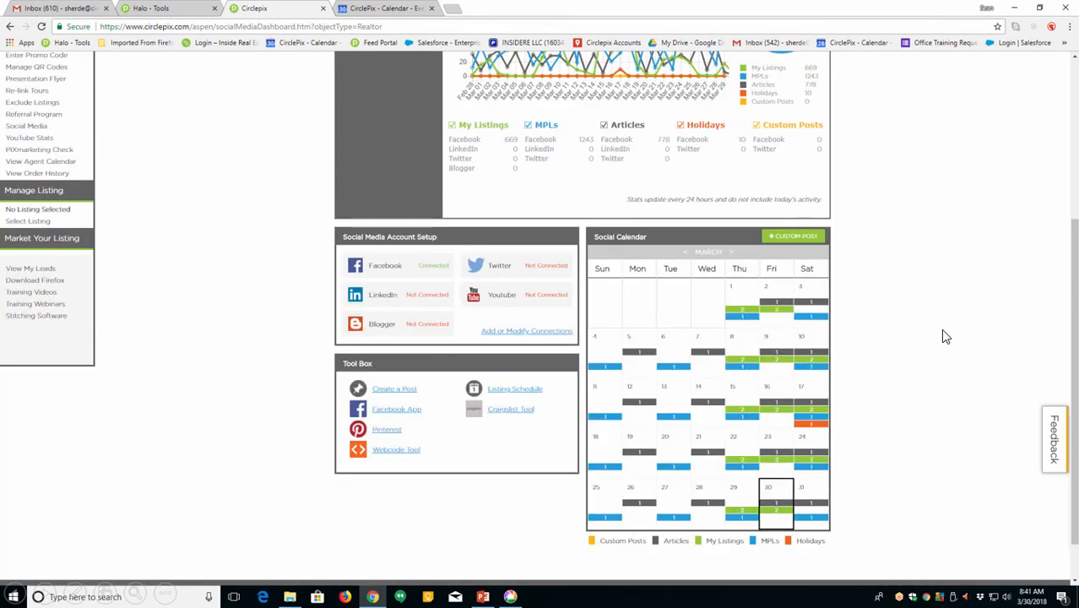
mouse_move(851, 355)
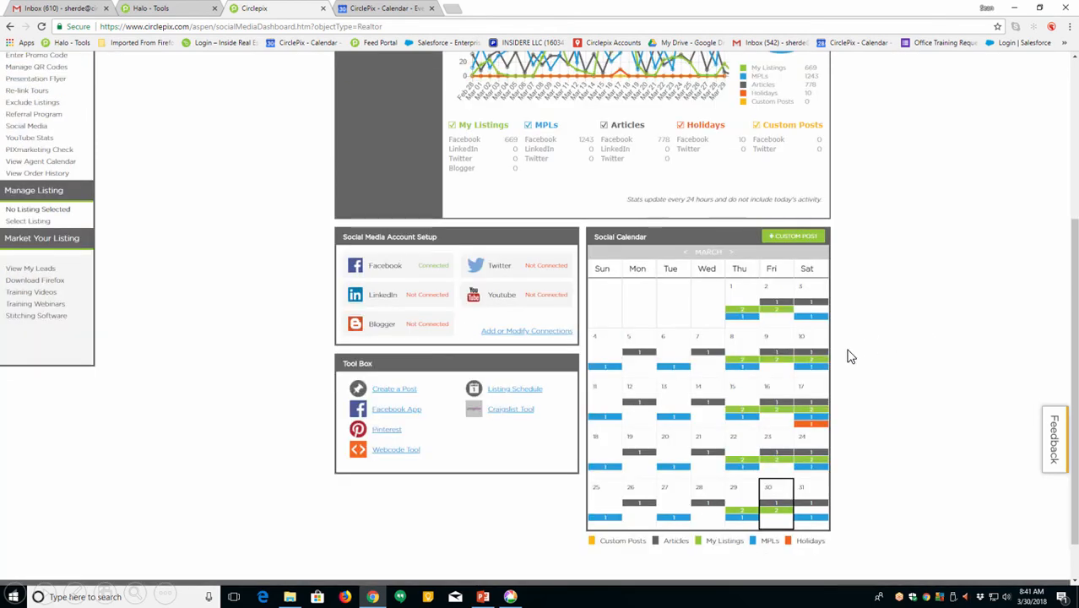
mouse_move(482, 370)
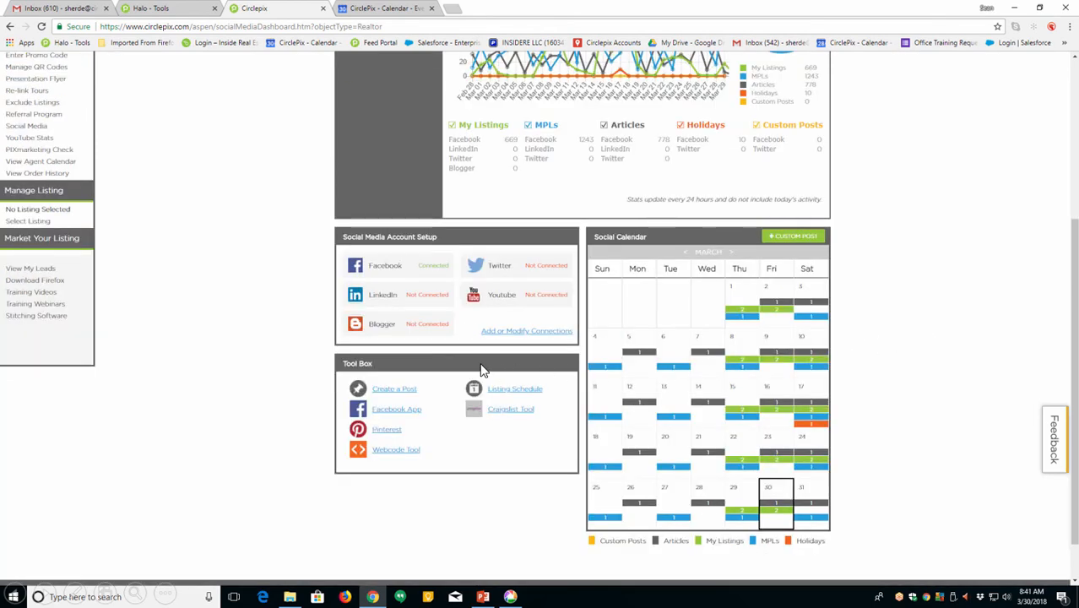
mouse_move(554, 337)
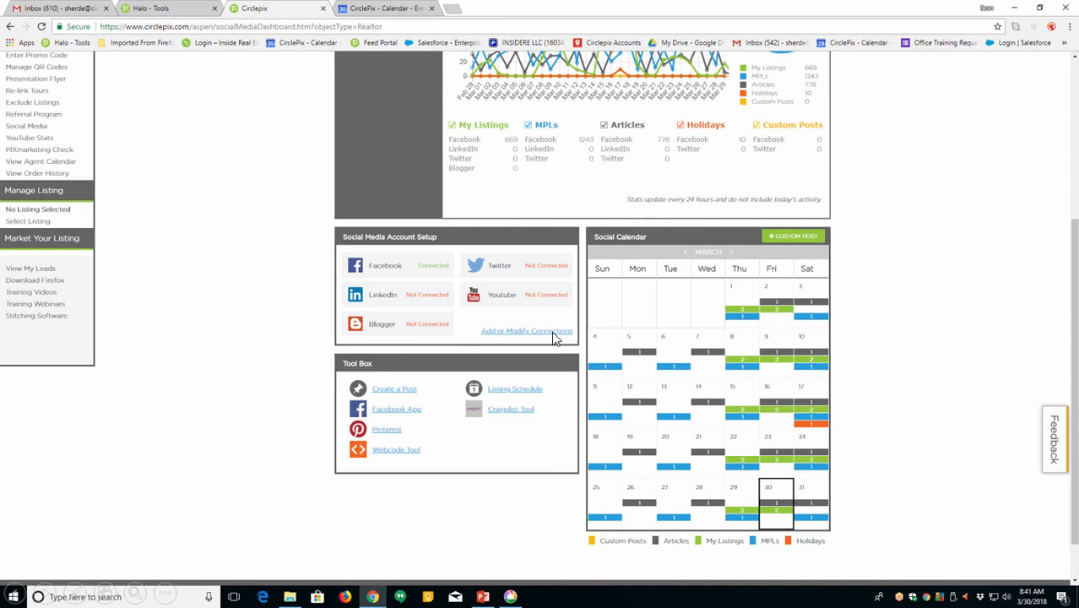
mouse_move(532, 331)
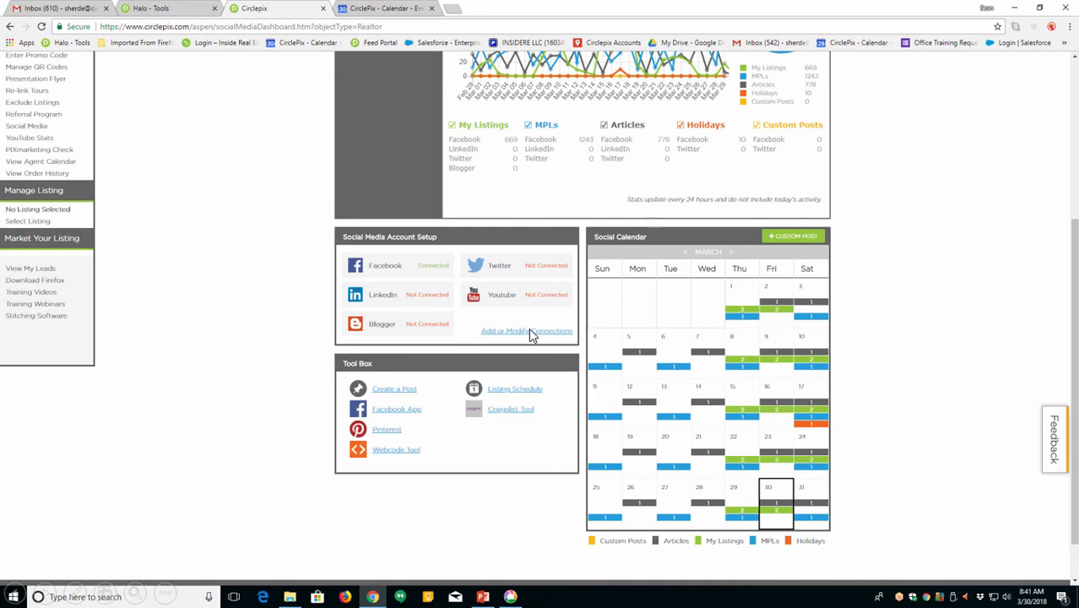
Open the Connections page showing Facebook connected and Twitter, LinkedIn, YouTube, Blogger unconnected
left_click(527, 330)
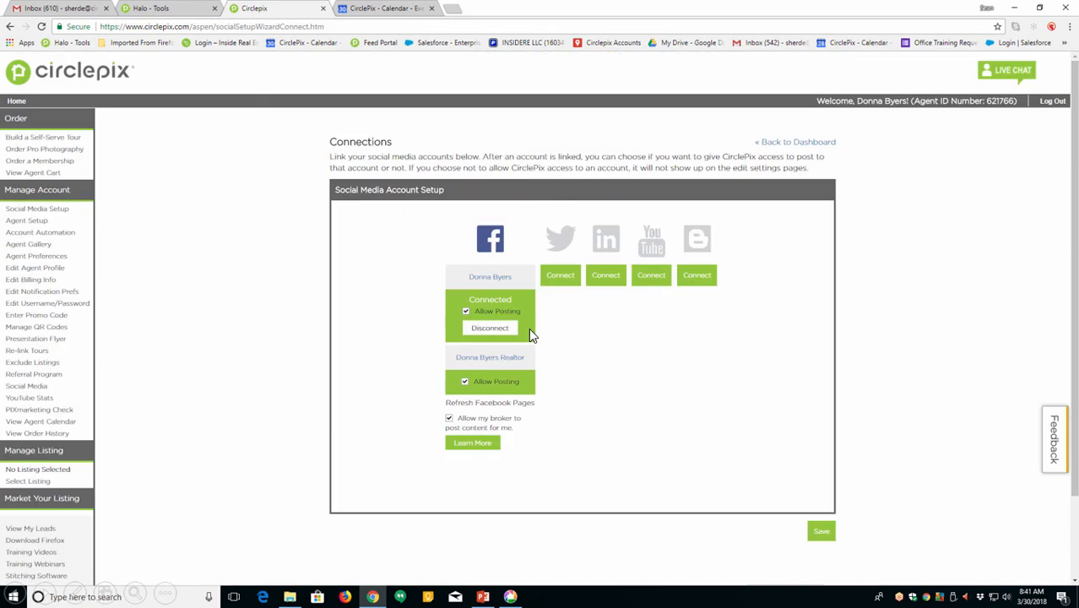
mouse_move(580, 288)
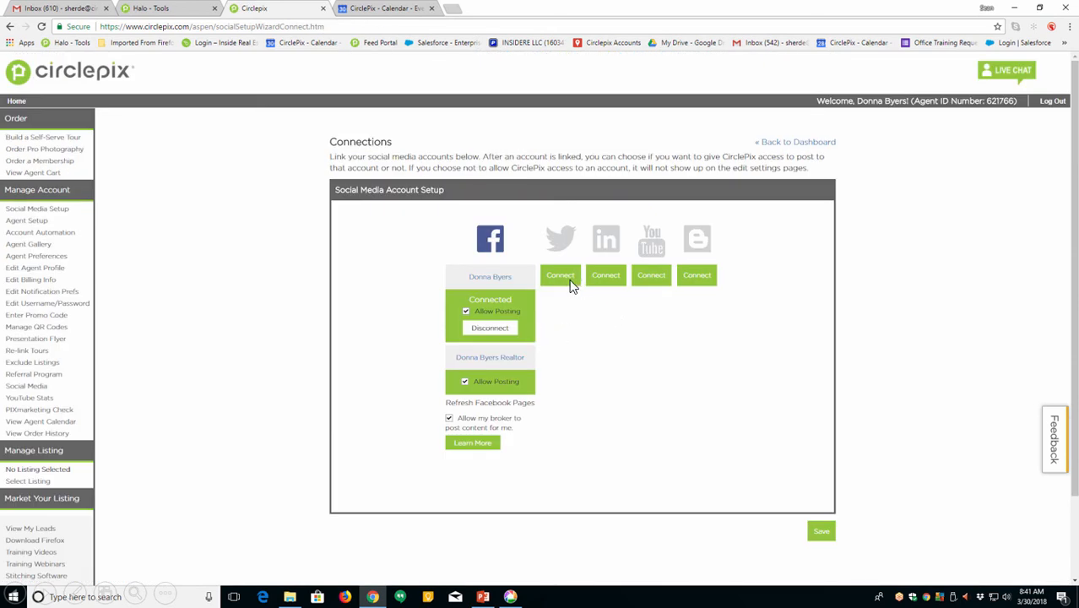
mouse_move(682, 280)
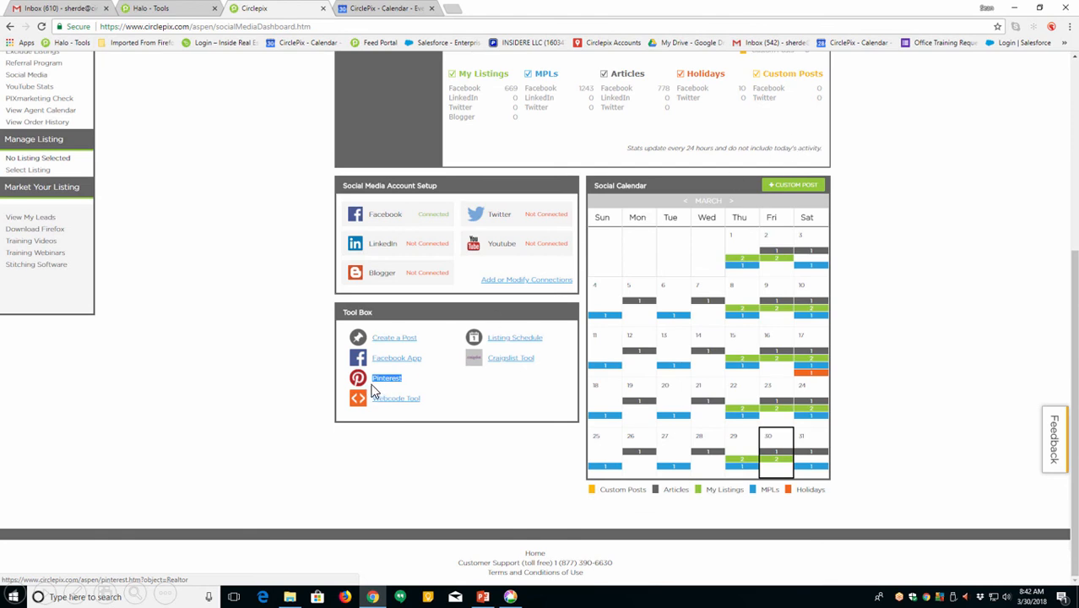
mouse_move(432, 345)
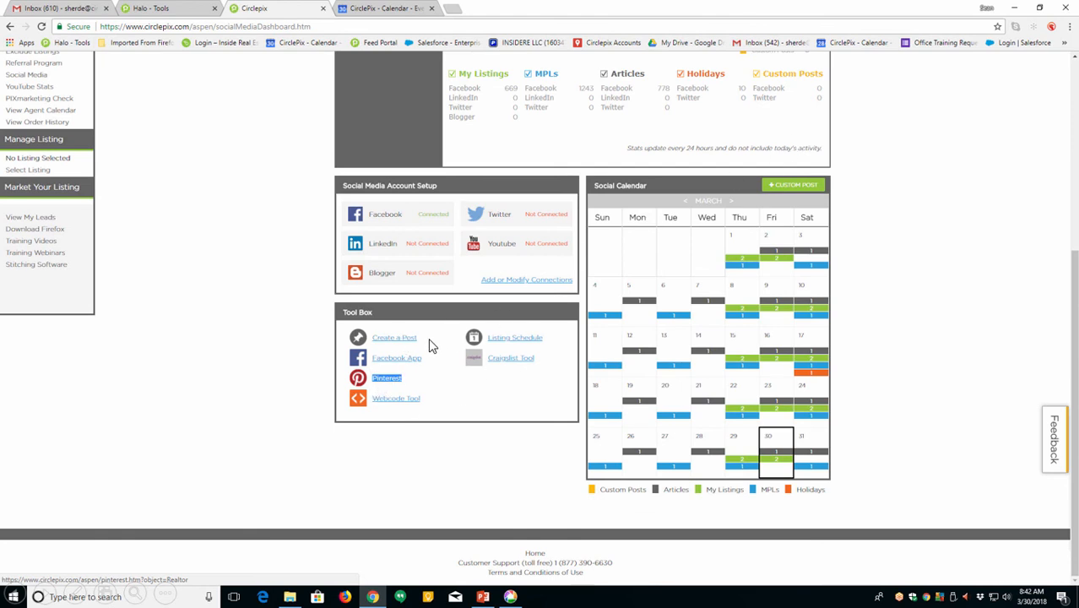
mouse_move(414, 361)
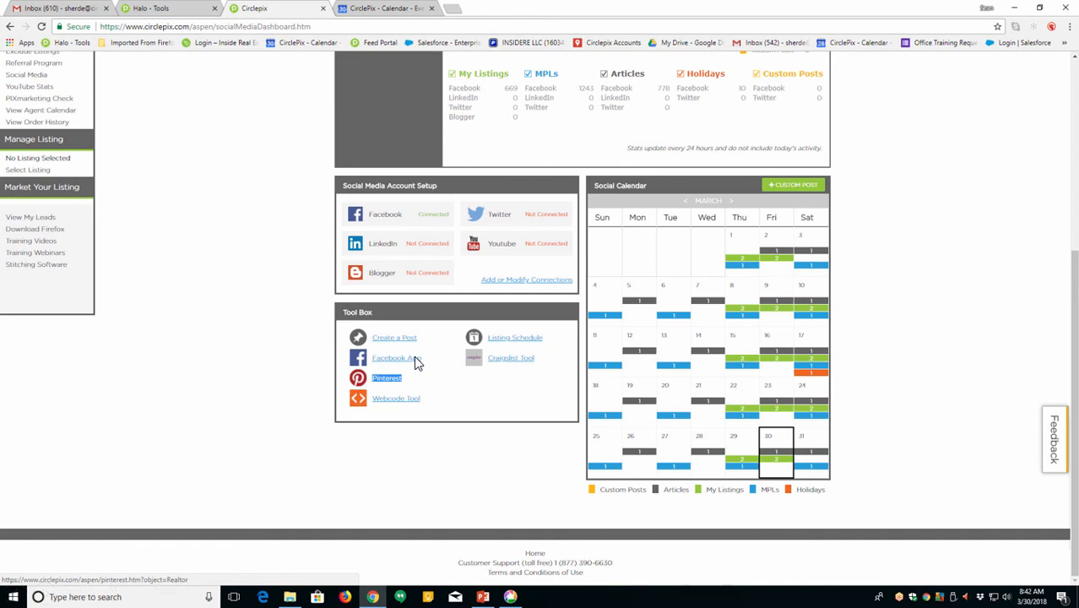
mouse_move(339, 420)
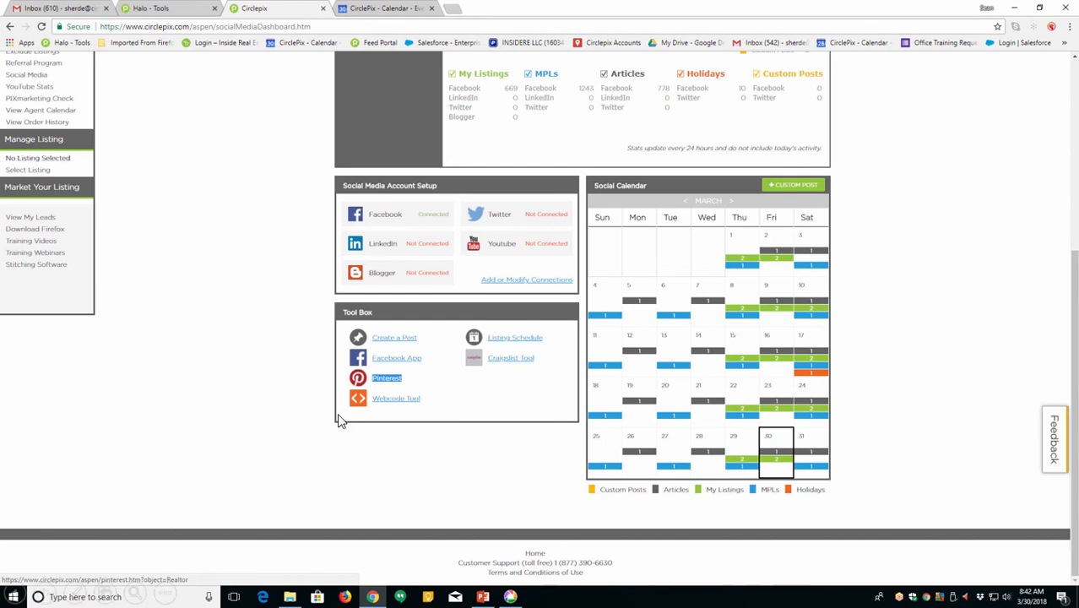
Return to the Social Media Dashboard with its Tool Box links and March Social Calendar
left_click(387, 379)
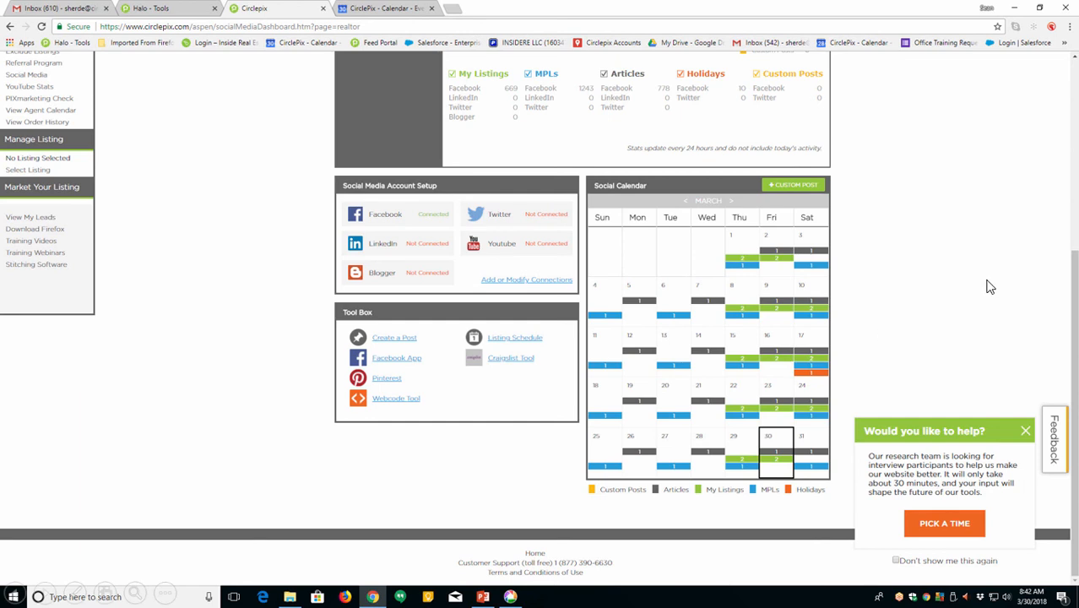
mouse_move(966, 298)
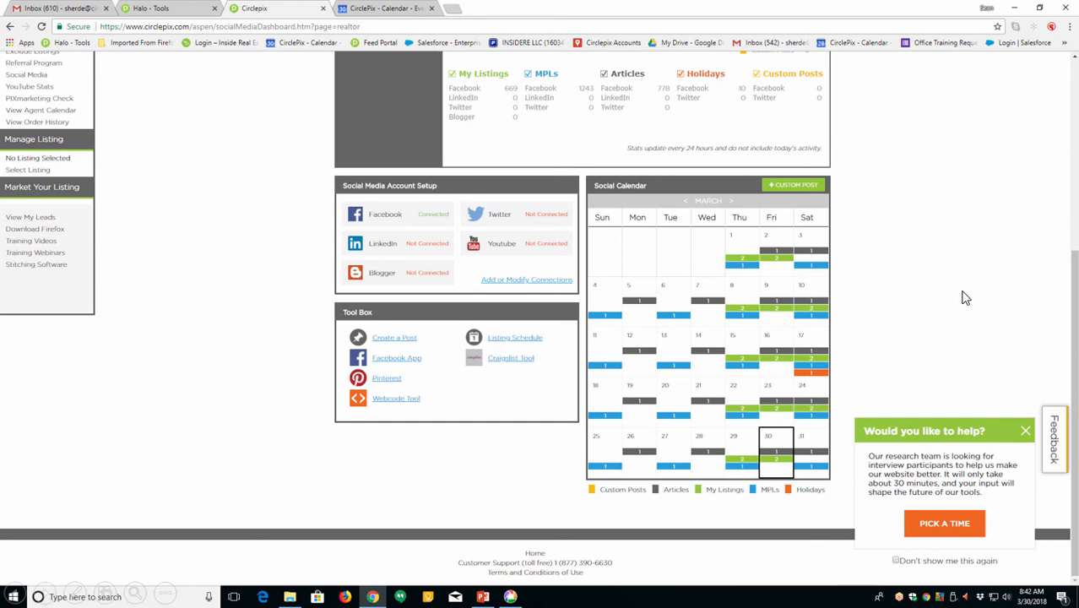
mouse_move(777, 460)
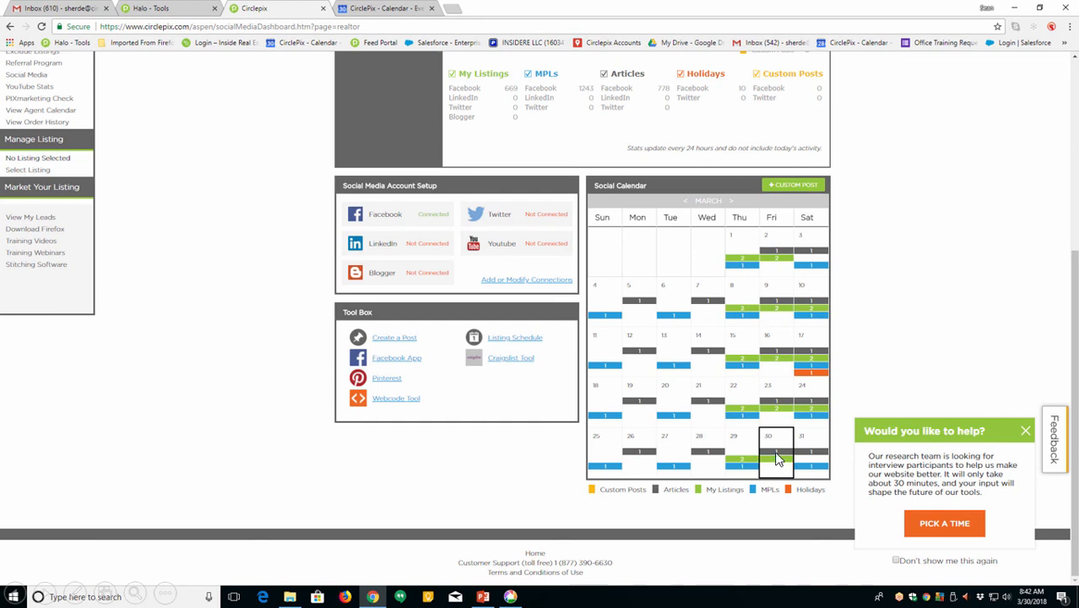
mouse_move(777, 463)
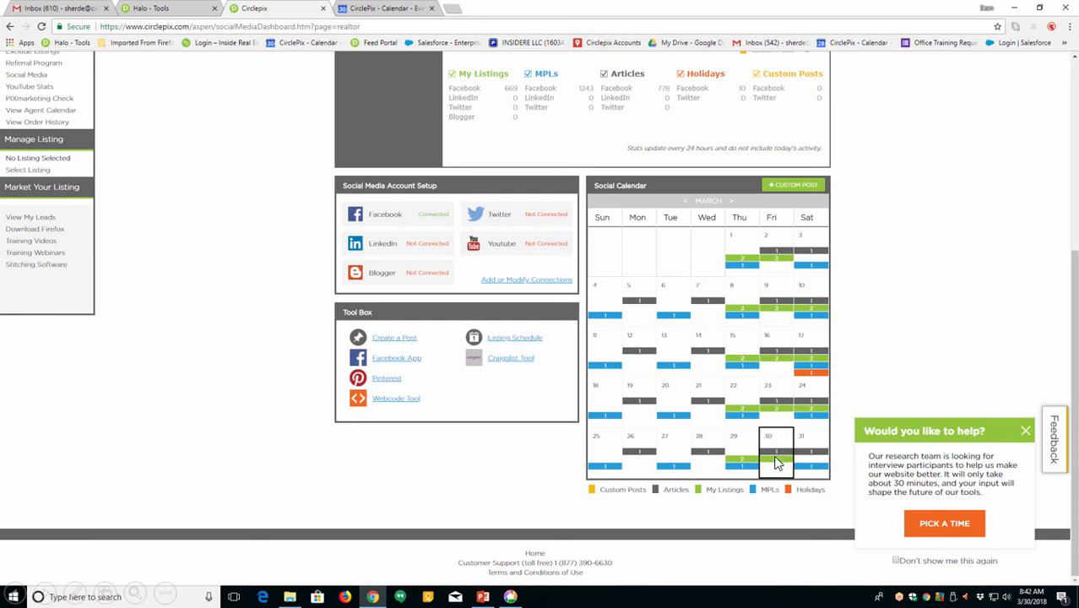
mouse_move(792, 456)
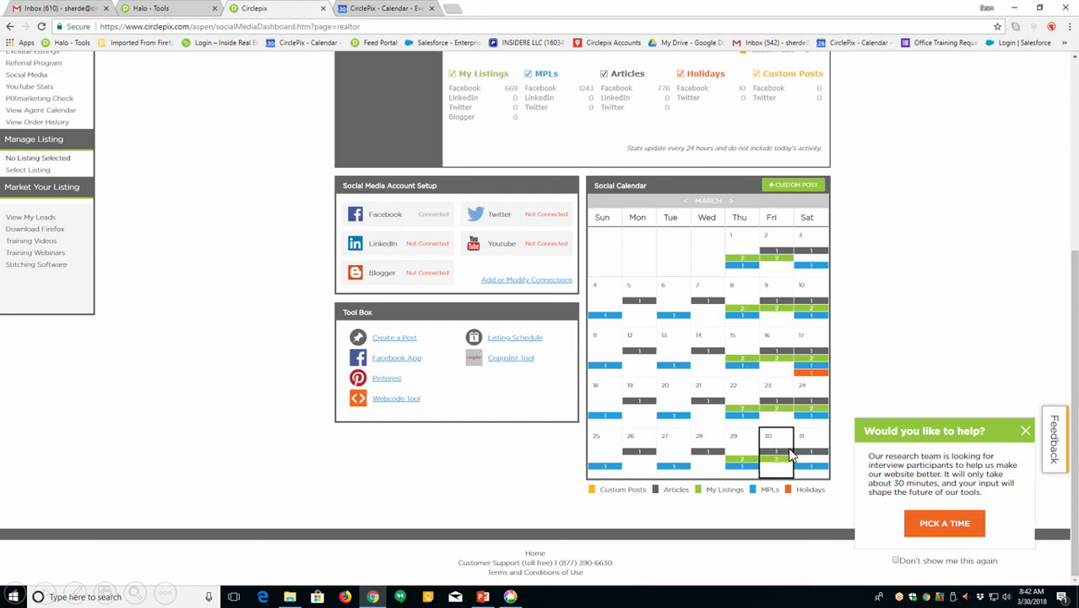
mouse_move(778, 459)
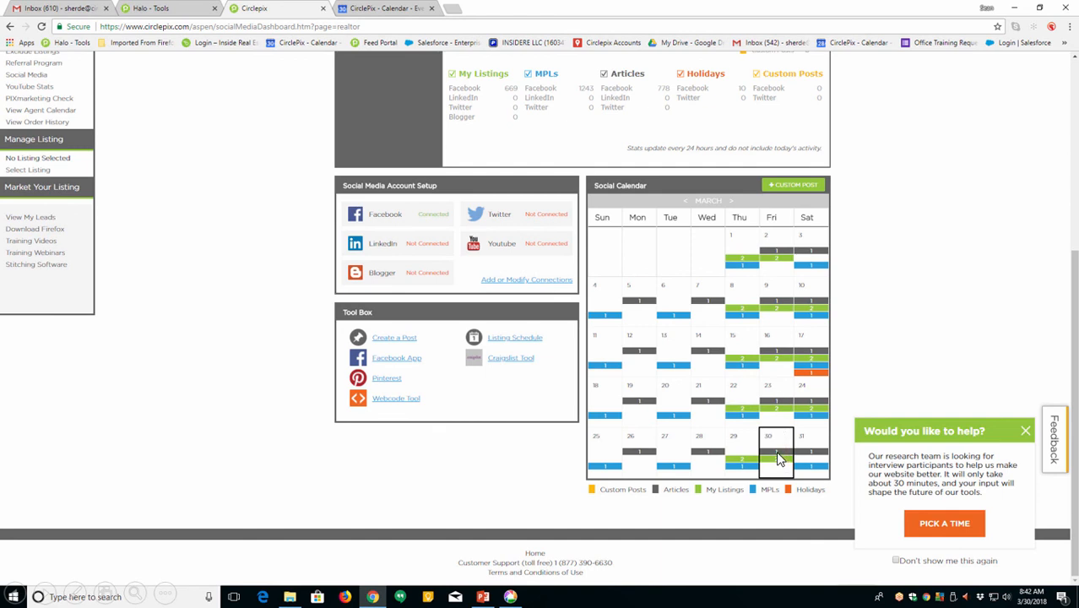
Show the March 31, 2018 postings: the Healthy Burgers article and 900 Crest Ridge Drive listing
left_click(801, 451)
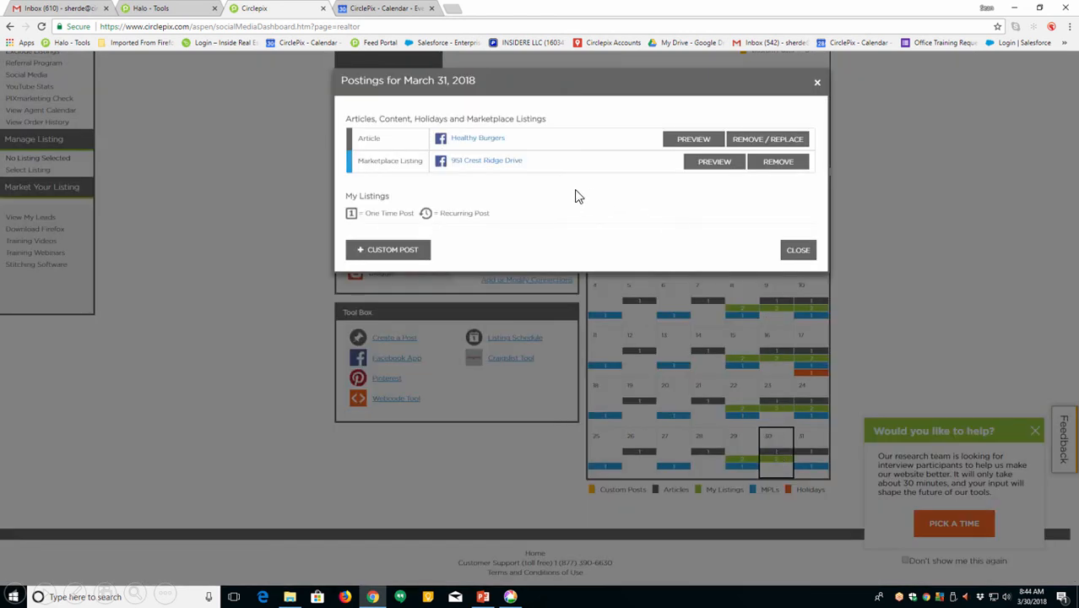
mouse_move(498, 150)
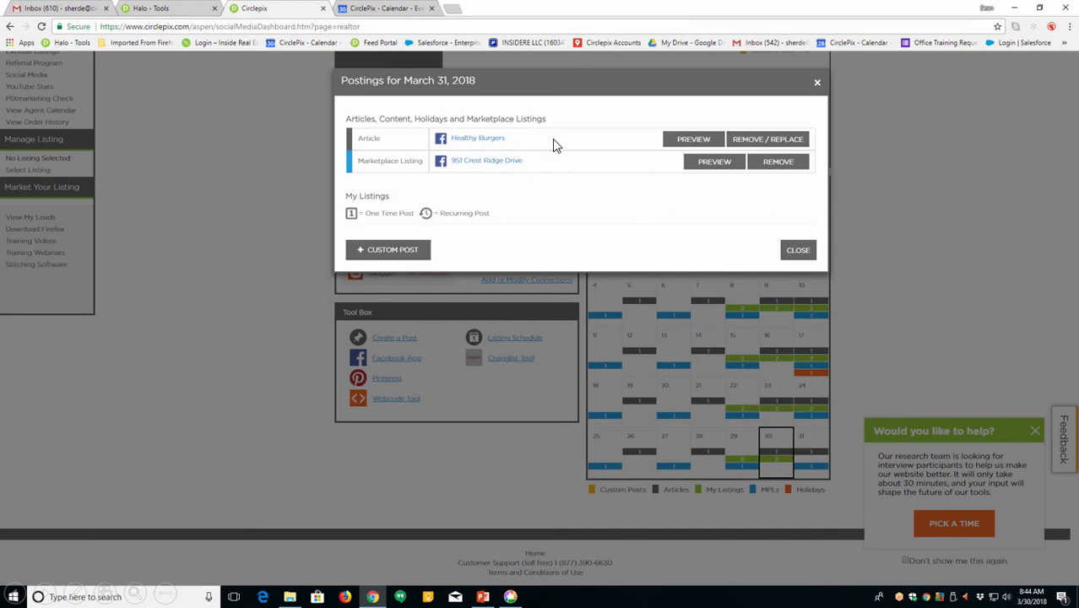
mouse_move(777, 142)
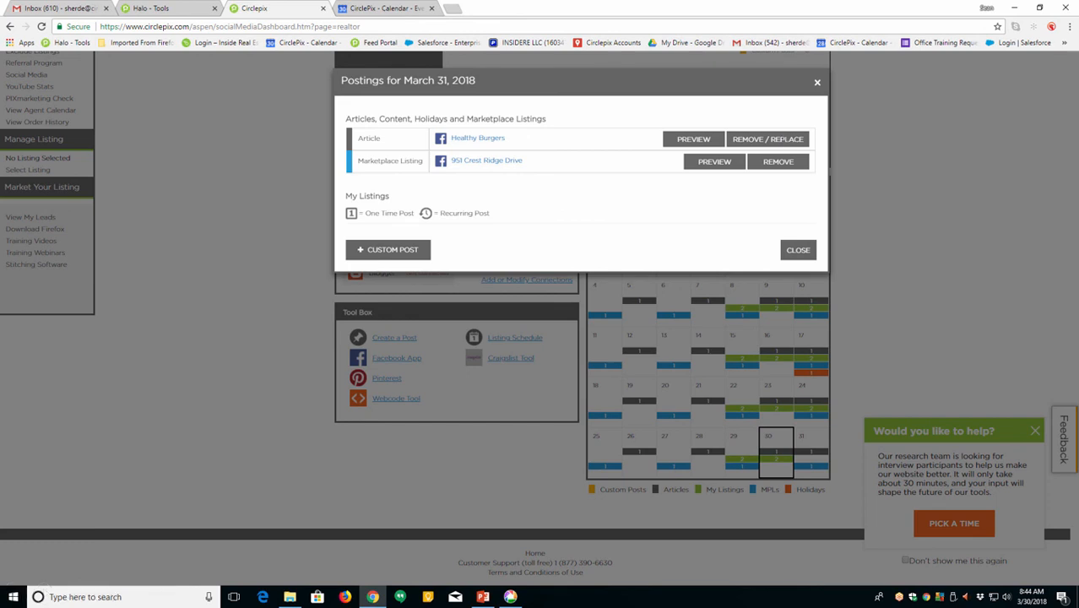
mouse_move(797, 250)
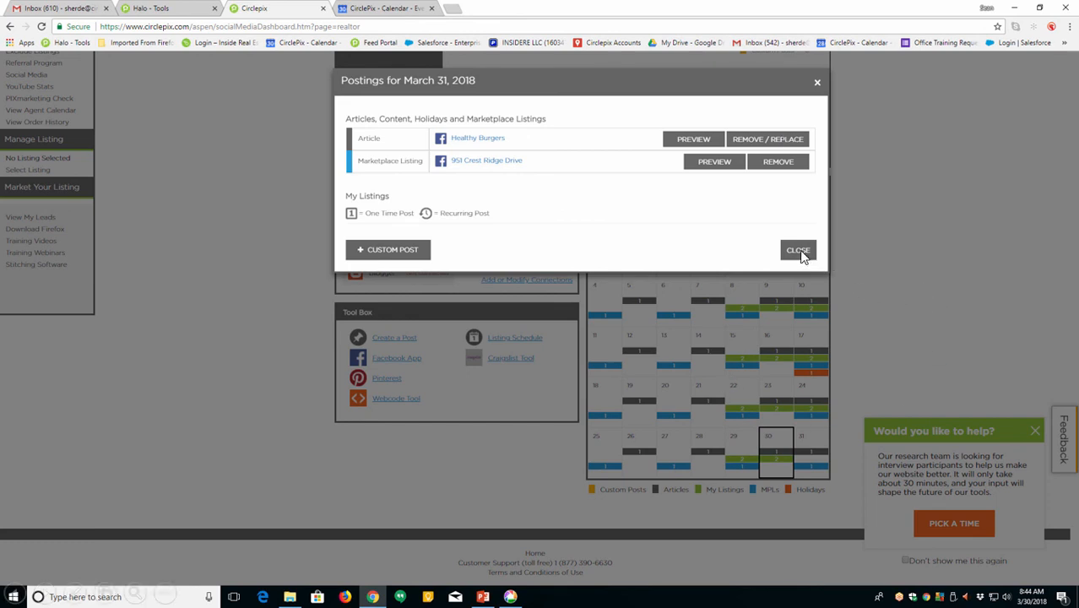
Close the March 31 postings window and return to the dashboard's March calendar
left_click(797, 250)
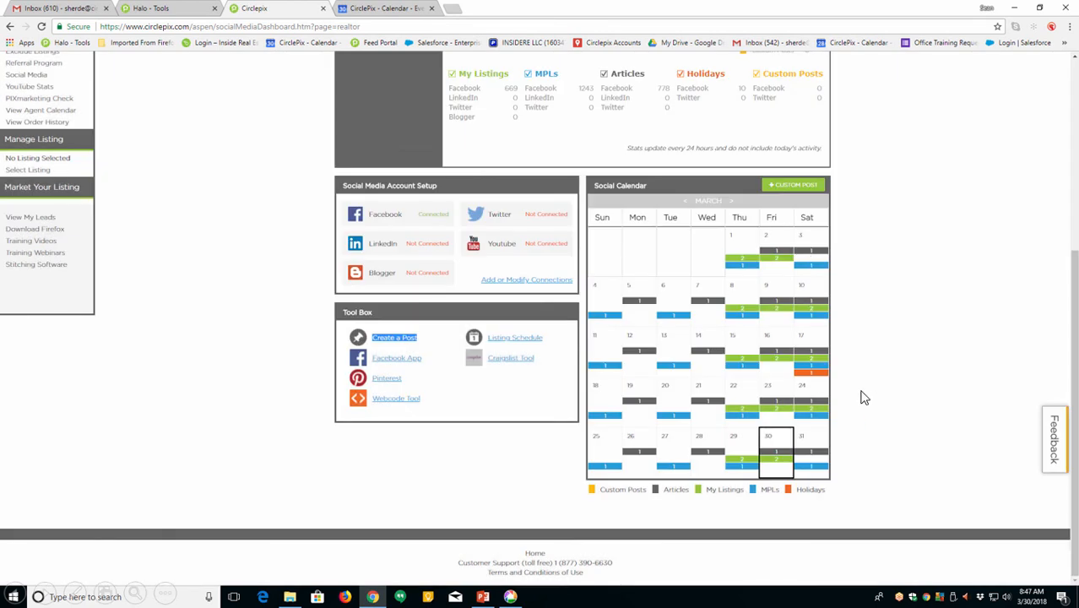
mouse_move(870, 400)
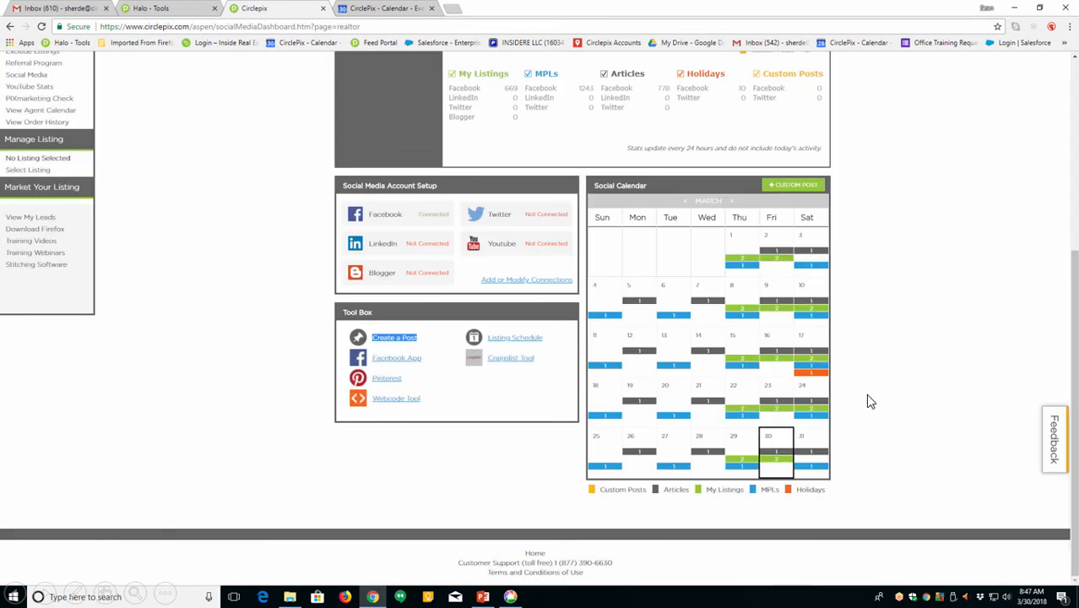
mouse_move(390, 422)
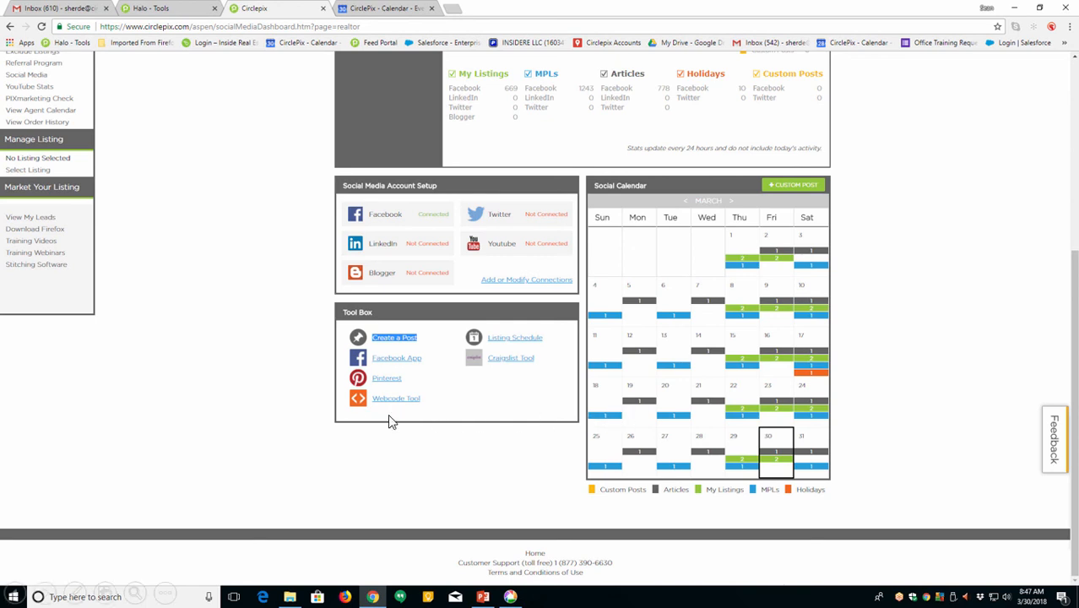
mouse_move(397, 422)
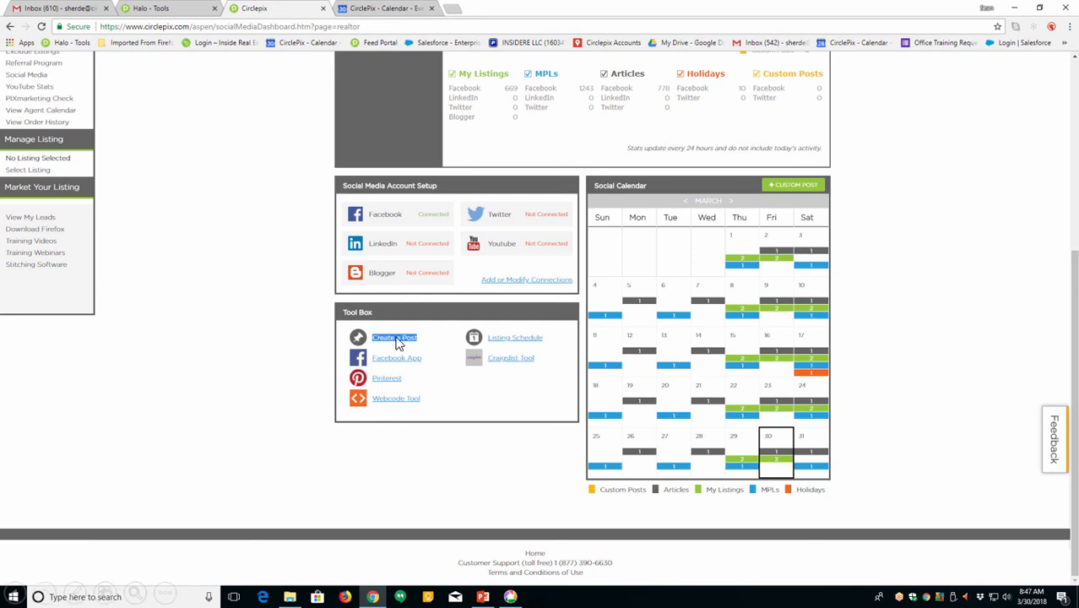
Start a new Social Post via Create a Post, showing network, message and scheduling sections
left_click(395, 338)
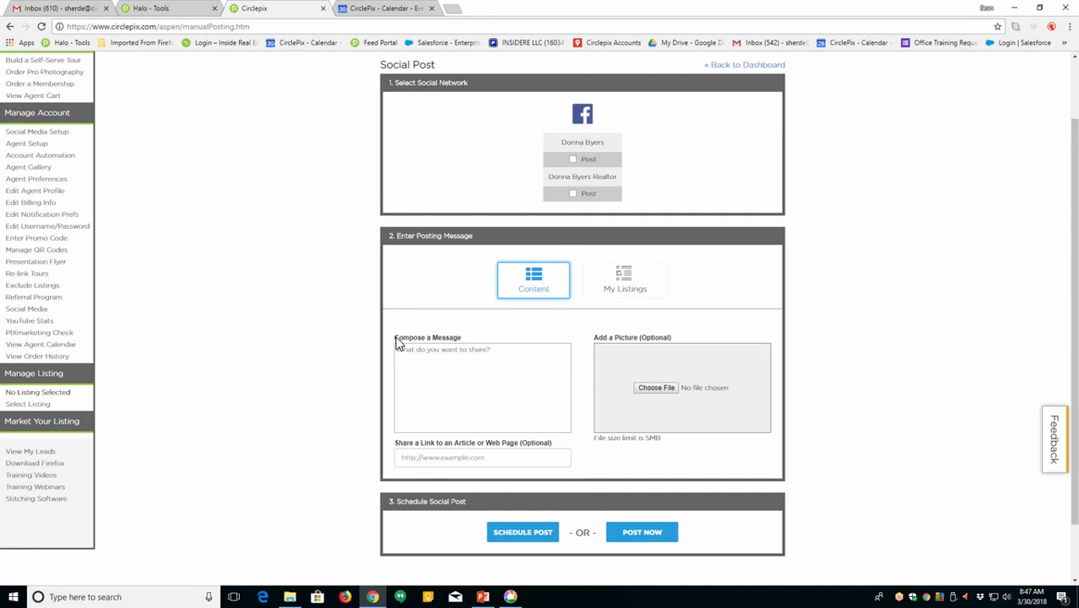
mouse_move(718, 409)
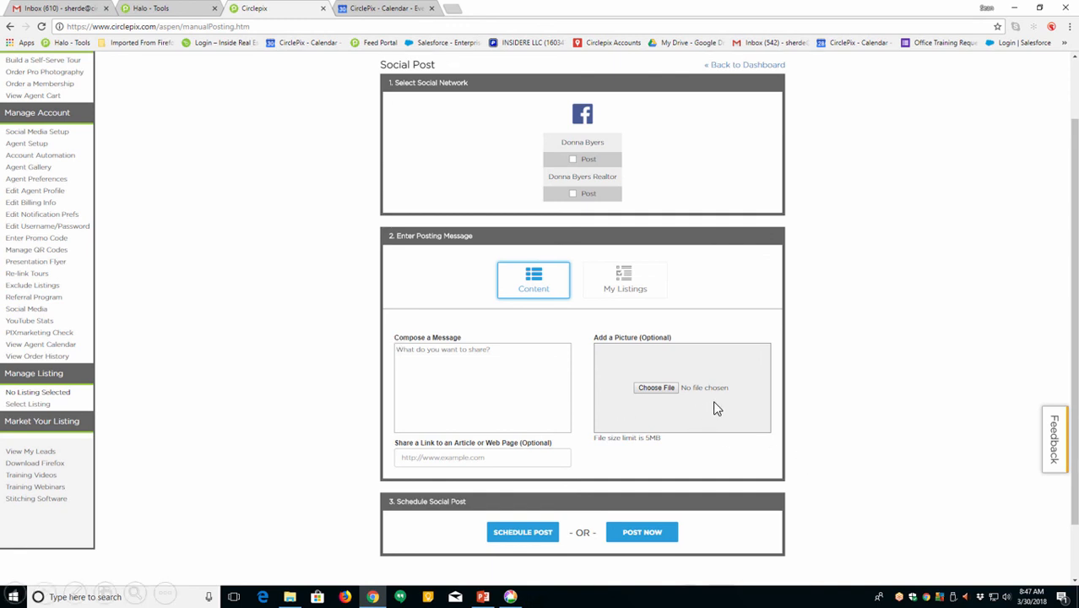
mouse_move(574, 173)
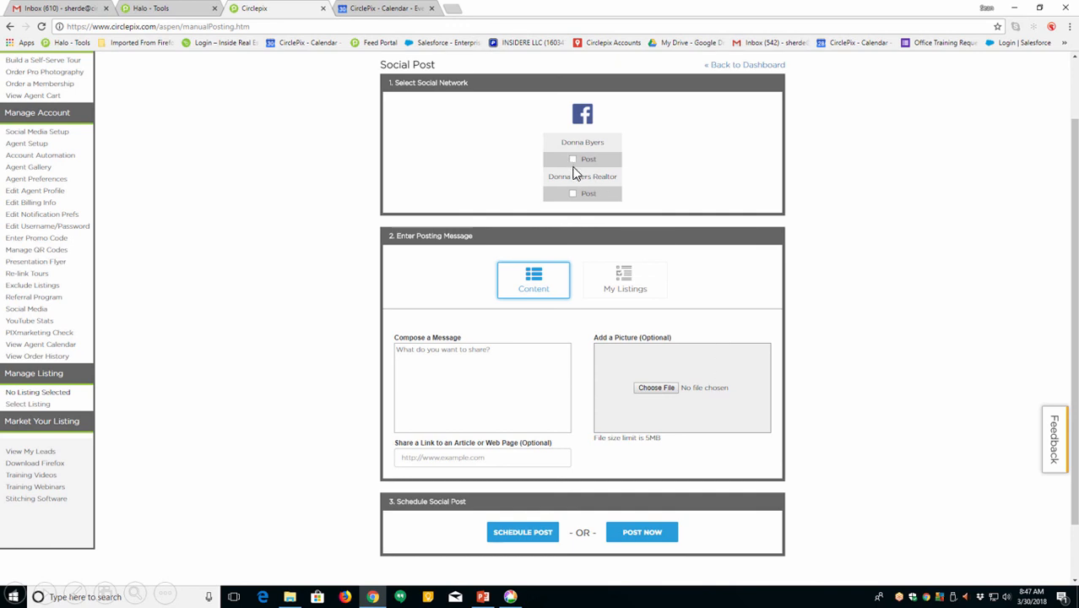
mouse_move(520, 348)
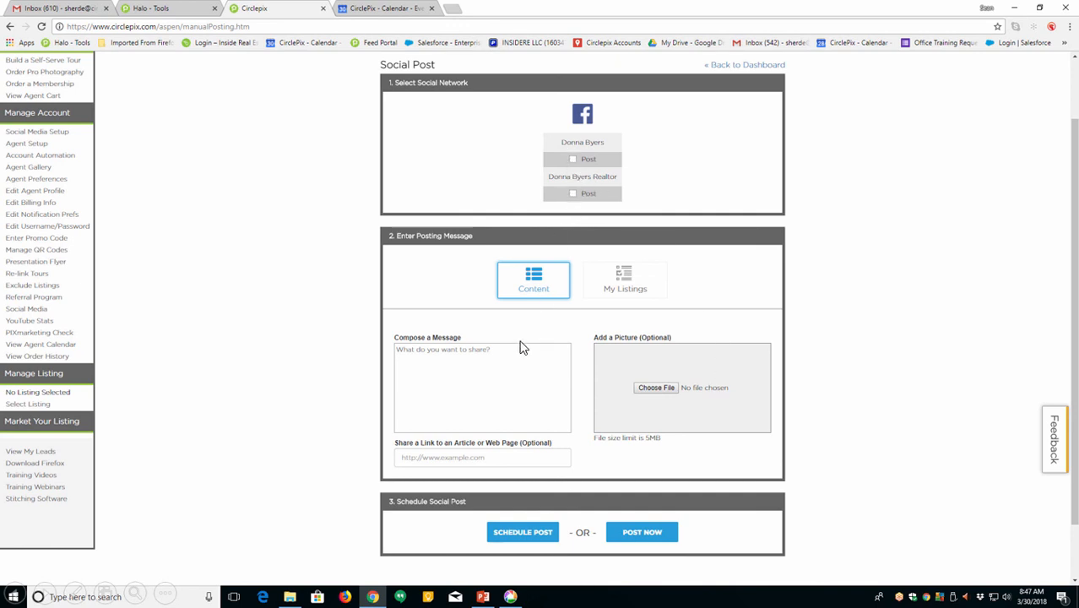
mouse_move(470, 456)
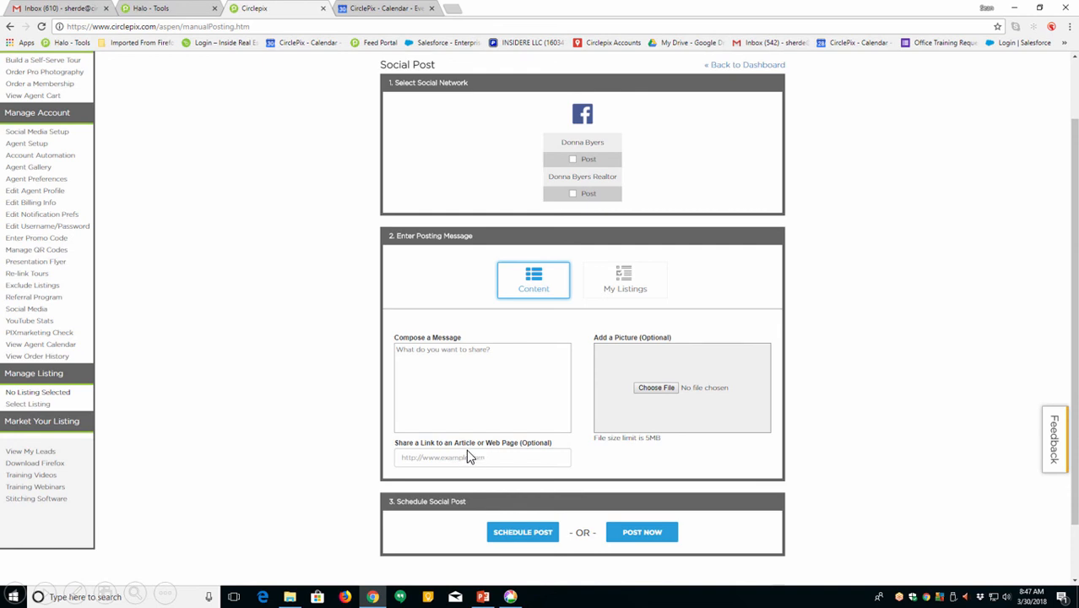
mouse_move(455, 460)
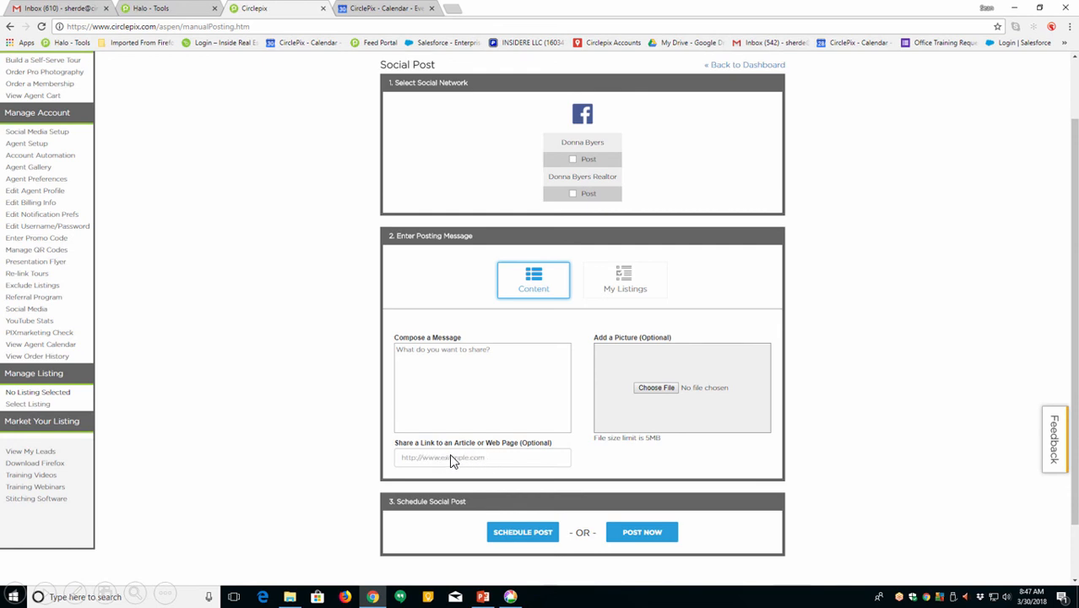
mouse_move(446, 461)
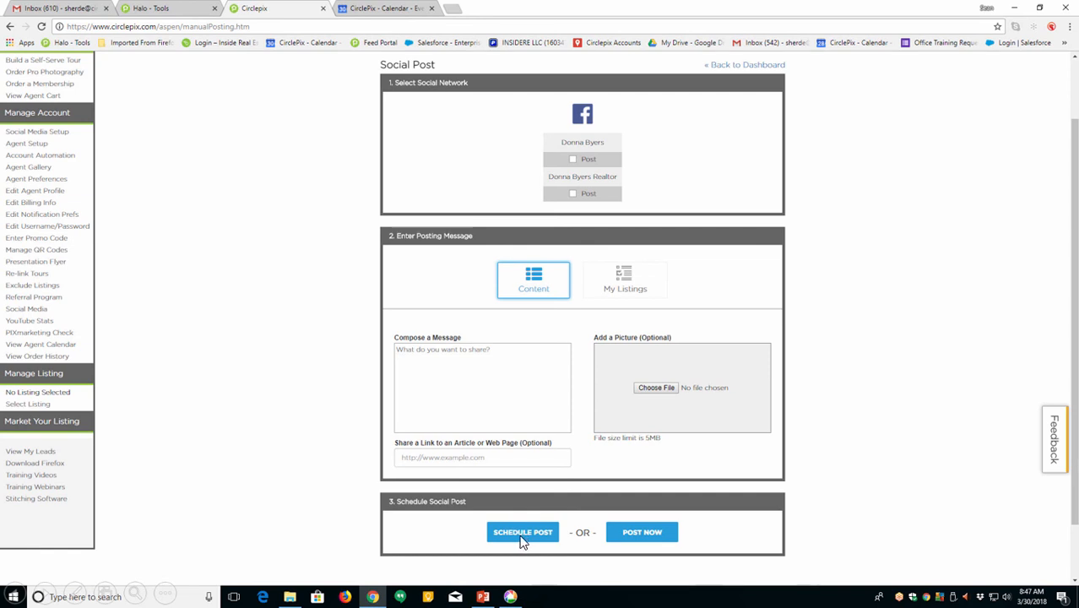
mouse_move(661, 544)
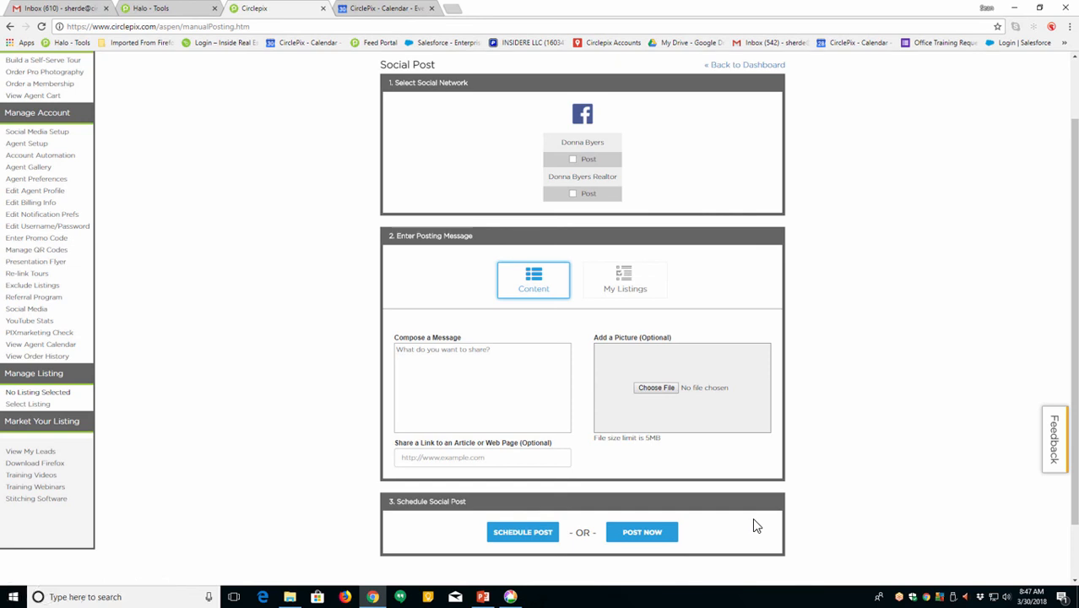
mouse_move(460, 438)
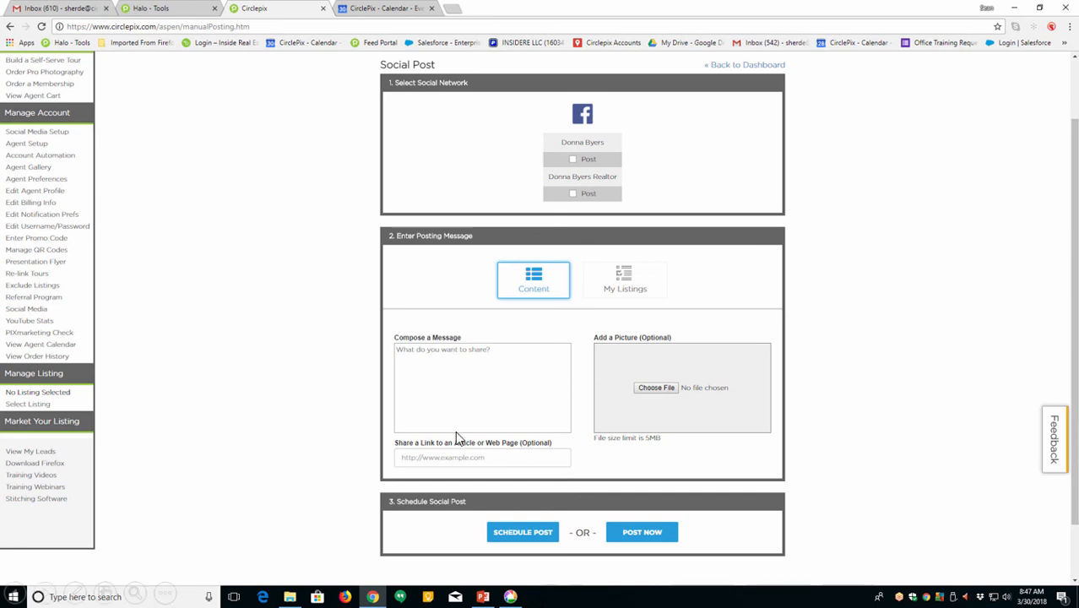
mouse_move(694, 471)
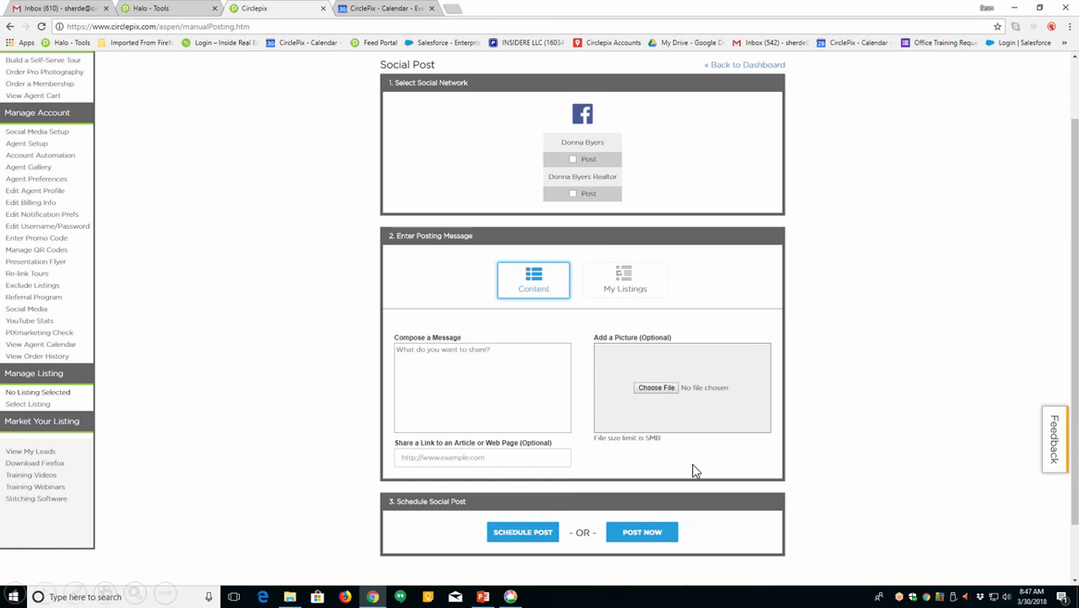